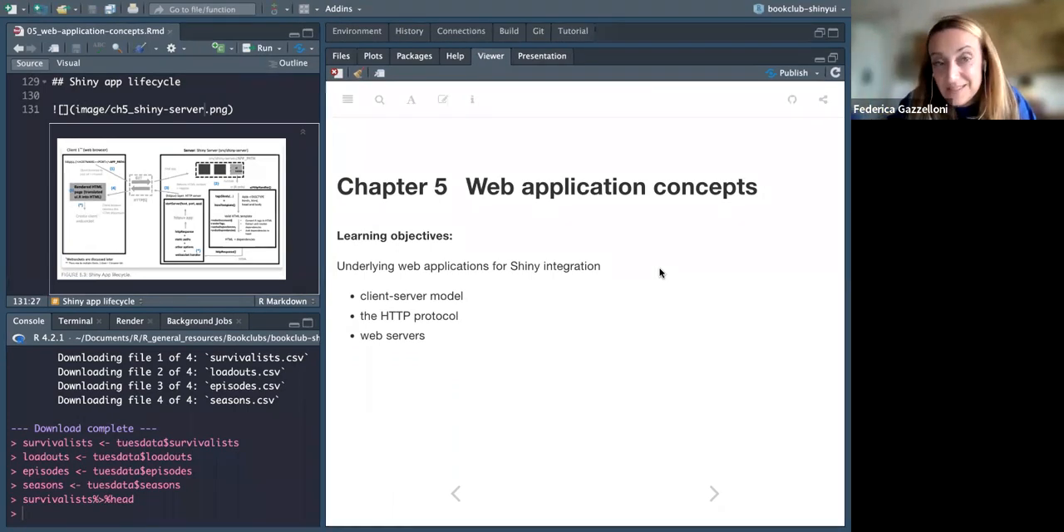
mouse_move(630, 365)
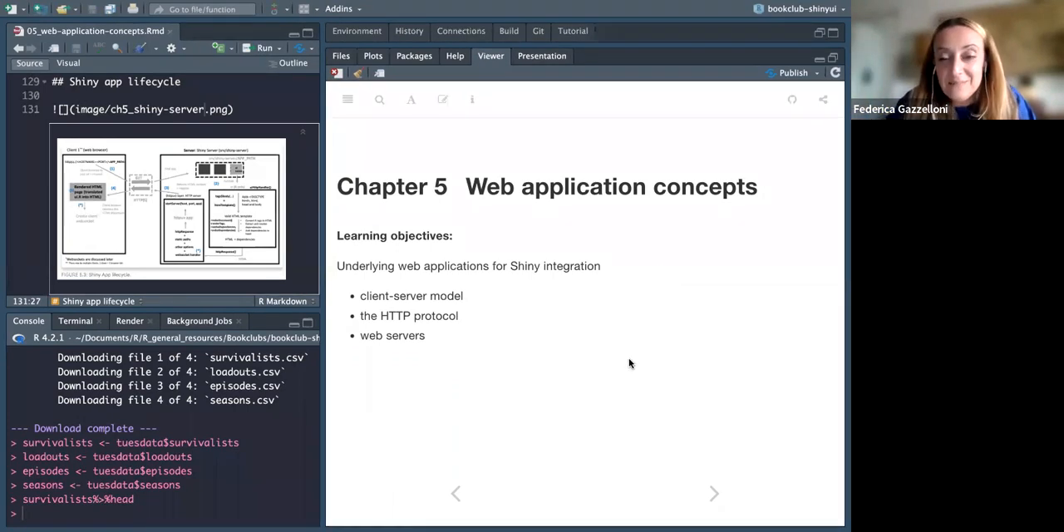
mouse_move(499, 332)
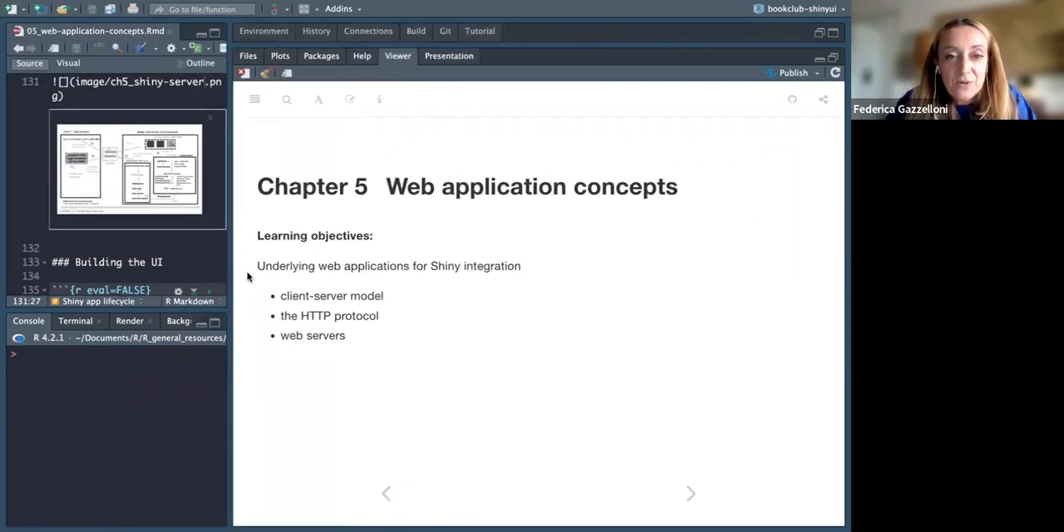
mouse_move(291, 280)
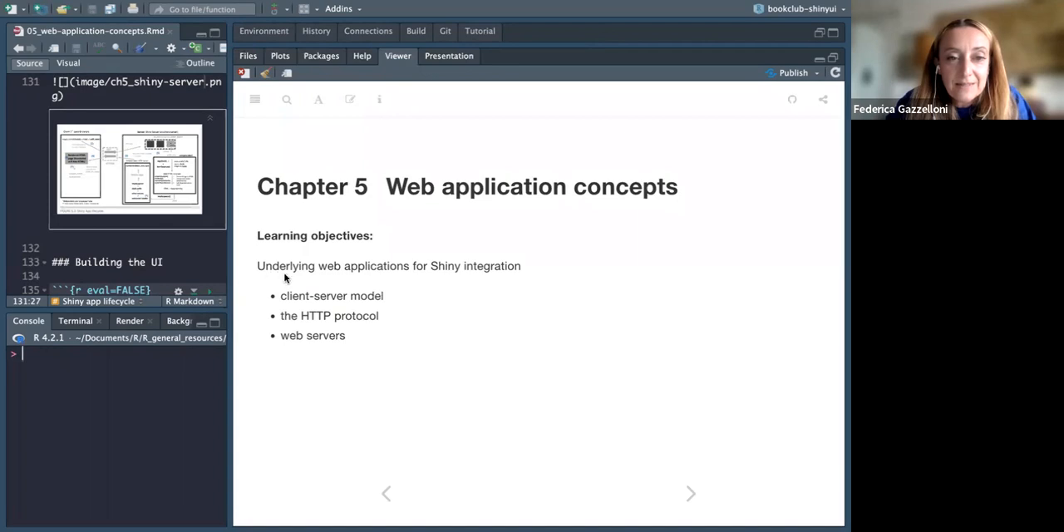
mouse_move(508, 281)
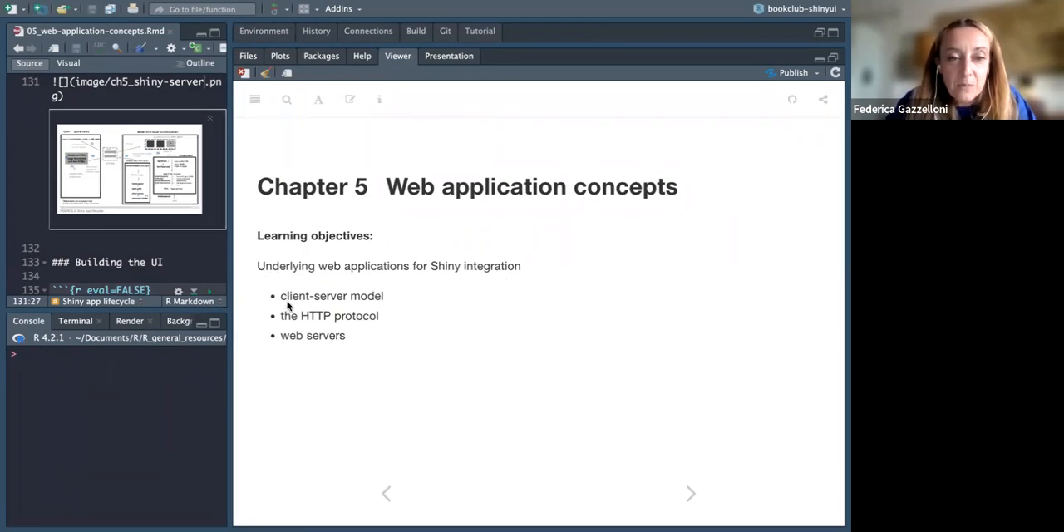
mouse_move(288, 329)
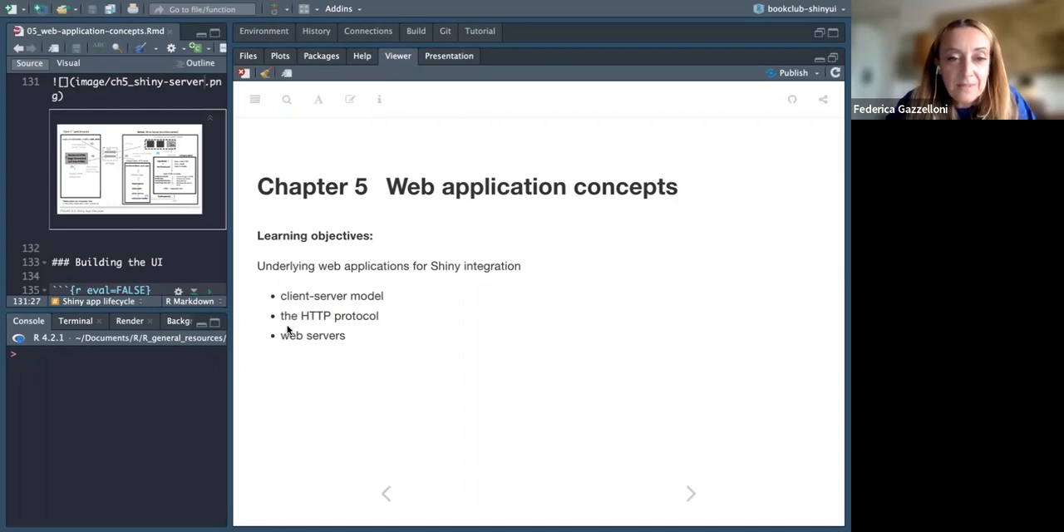
mouse_move(328, 320)
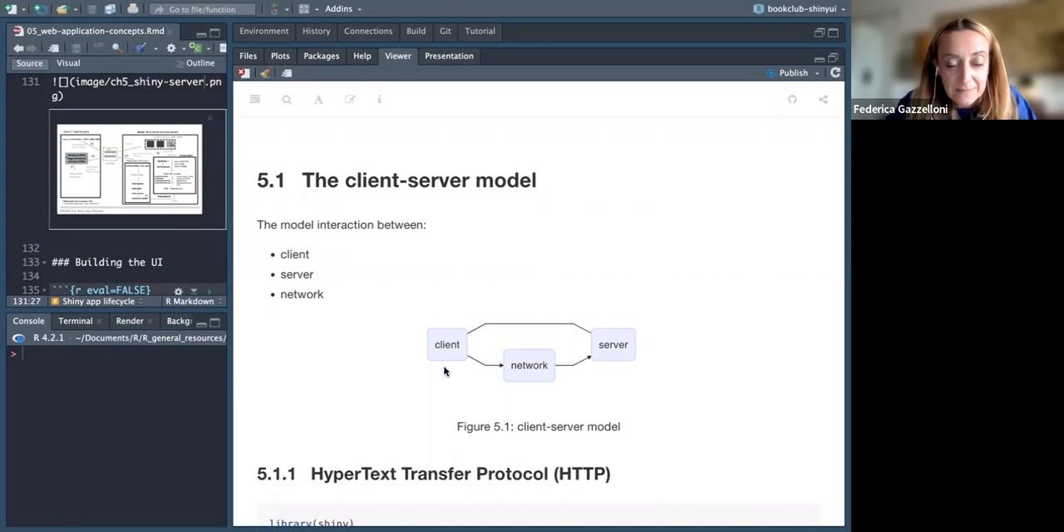
mouse_move(402, 344)
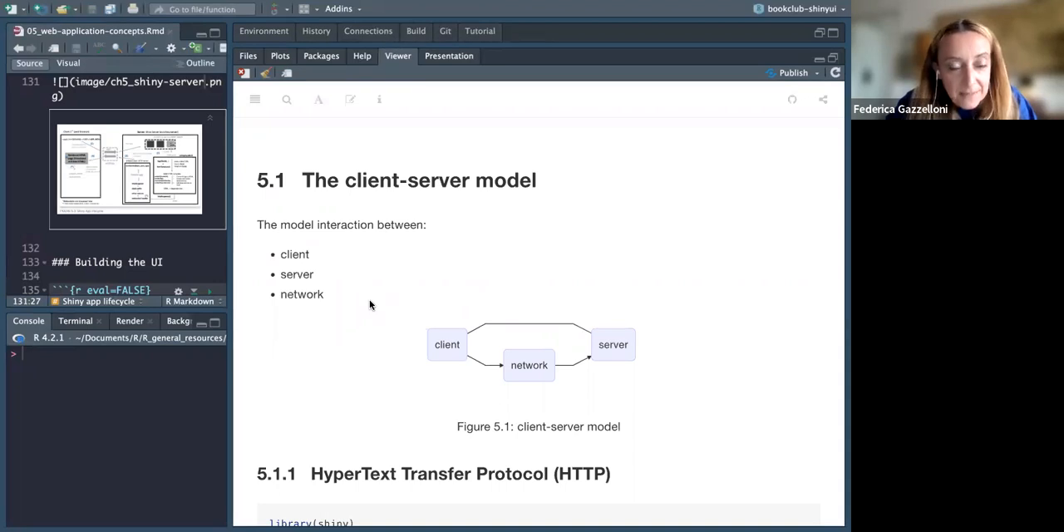
mouse_move(369, 304)
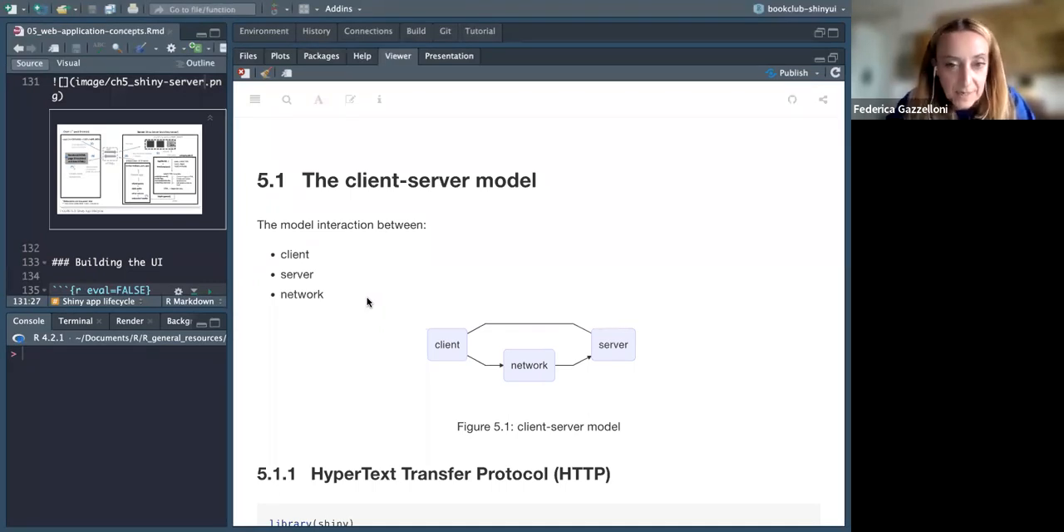
mouse_move(396, 319)
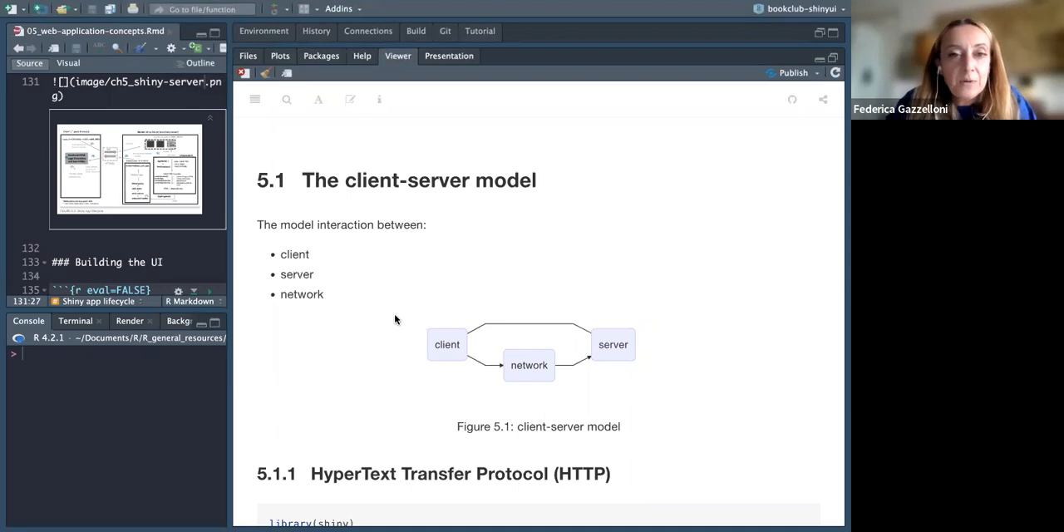
mouse_move(274, 250)
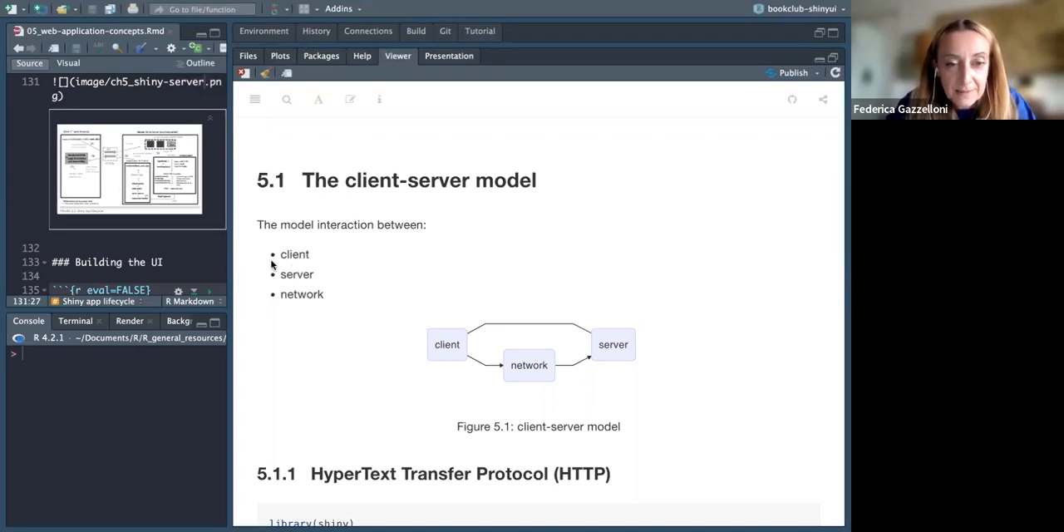
mouse_move(312, 289)
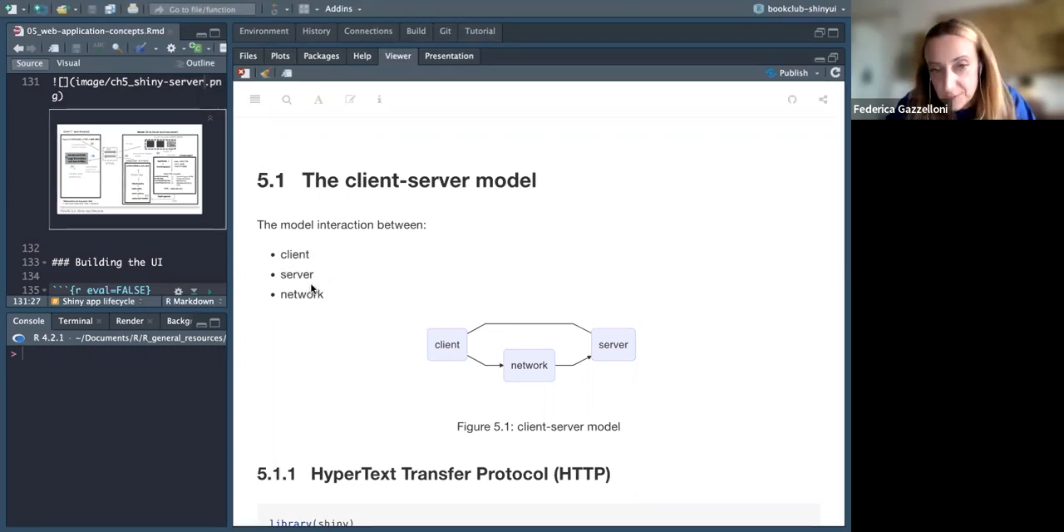
mouse_move(287, 274)
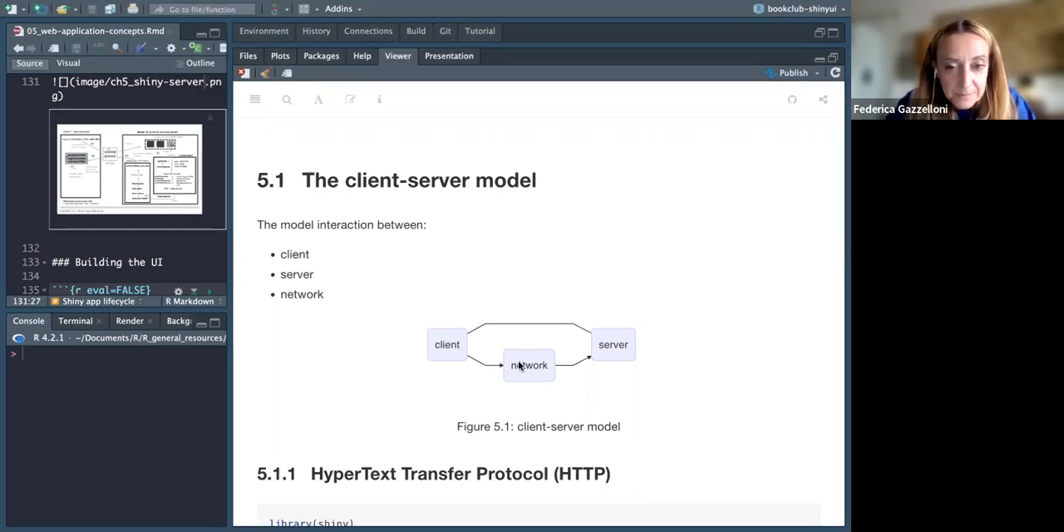
mouse_move(501, 383)
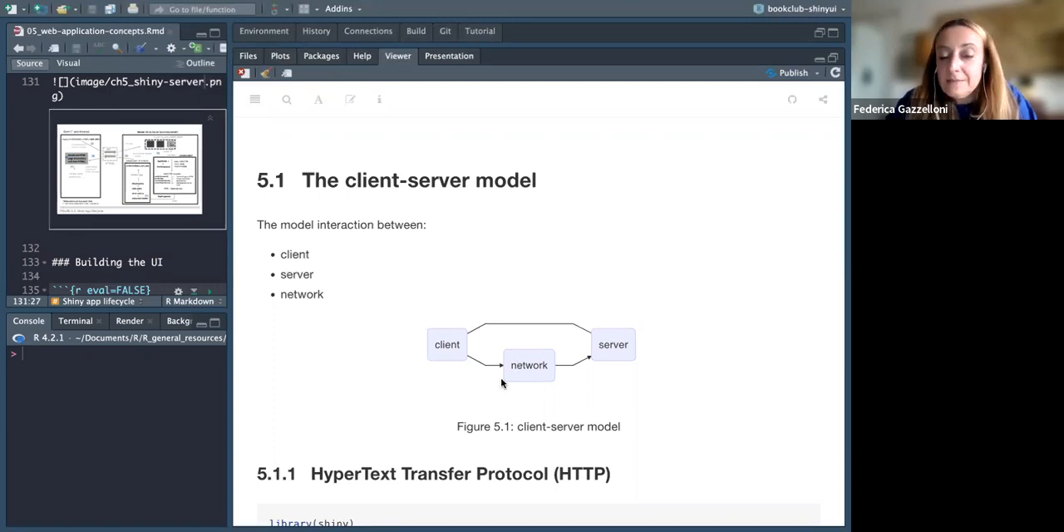
Step: Scroll the chapter preview to section 5.1.1 HTTP, highlighting 'function' in the server code
scroll("down", 3)
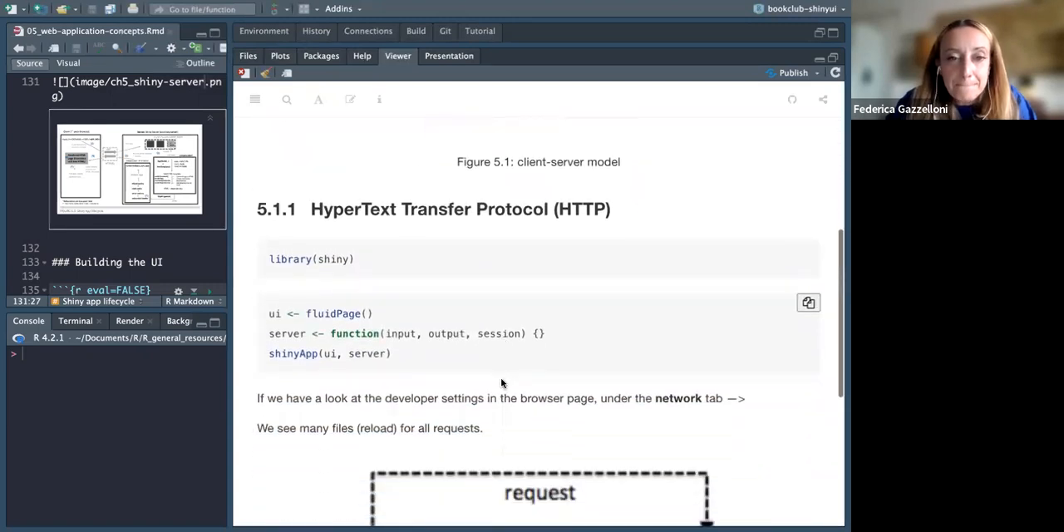
scroll("down", 3)
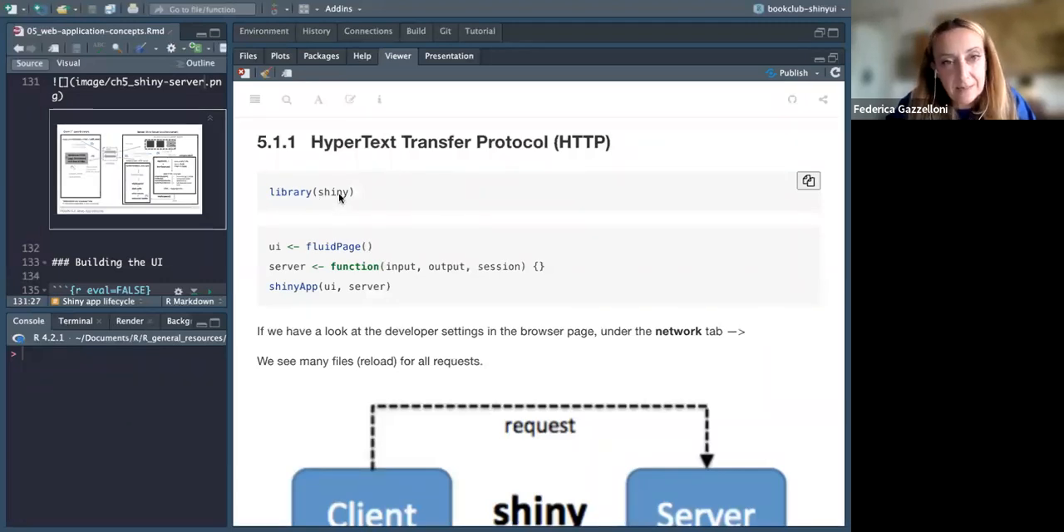
mouse_move(290, 203)
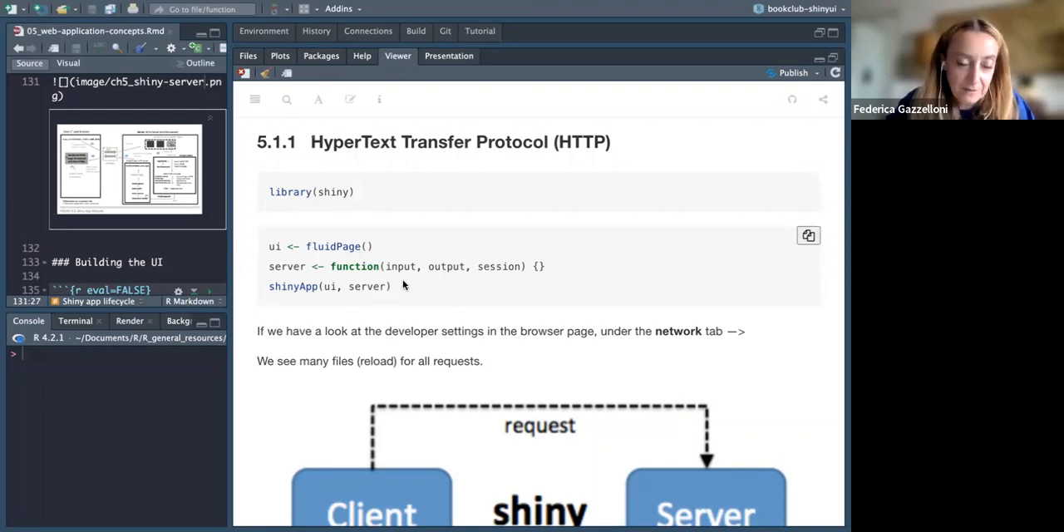
mouse_move(420, 288)
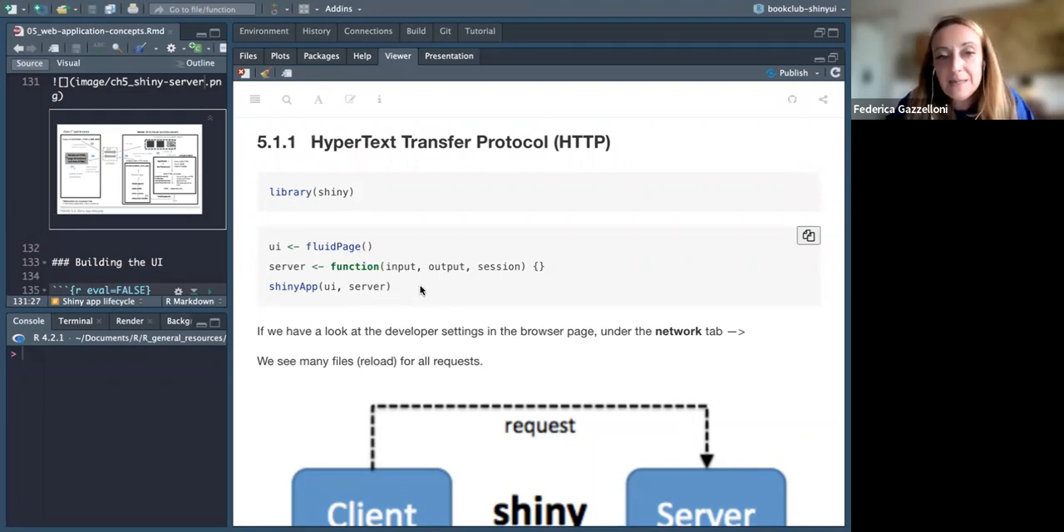
scroll("down", 3)
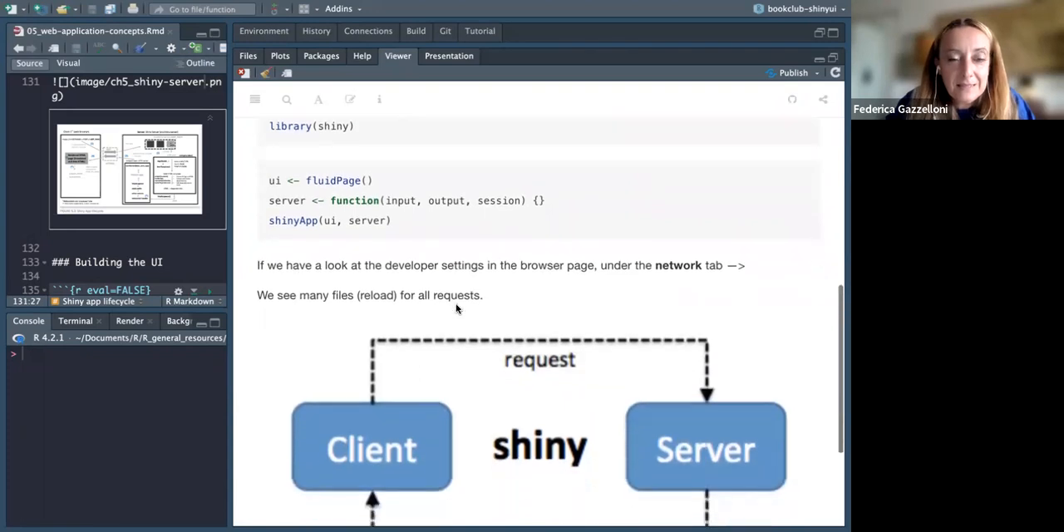
scroll("down", 3)
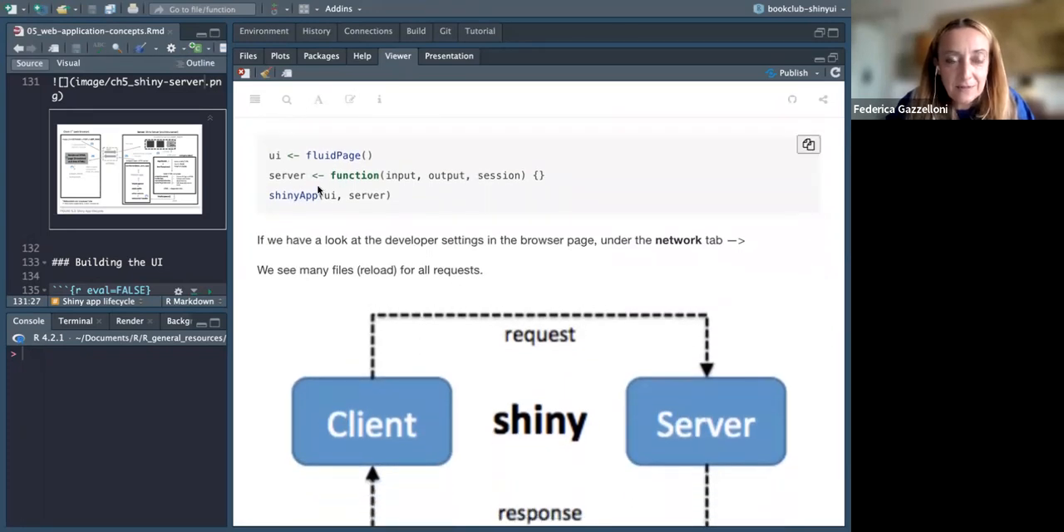
mouse_move(359, 163)
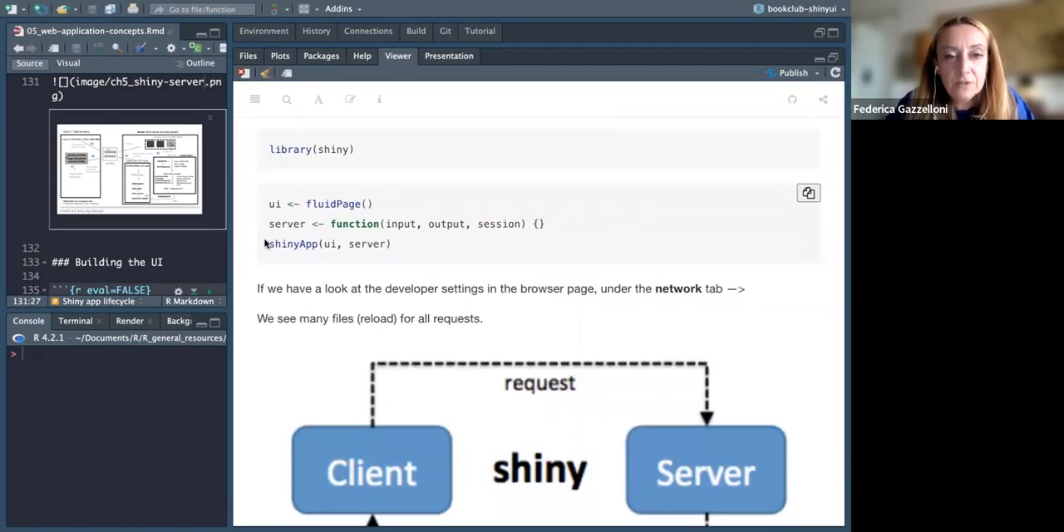
double_click(329, 243)
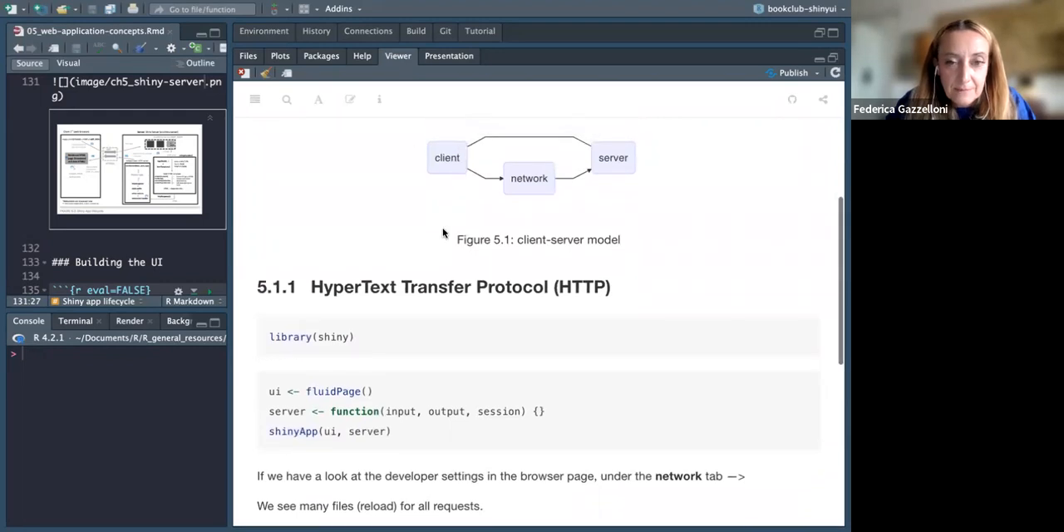
mouse_move(407, 352)
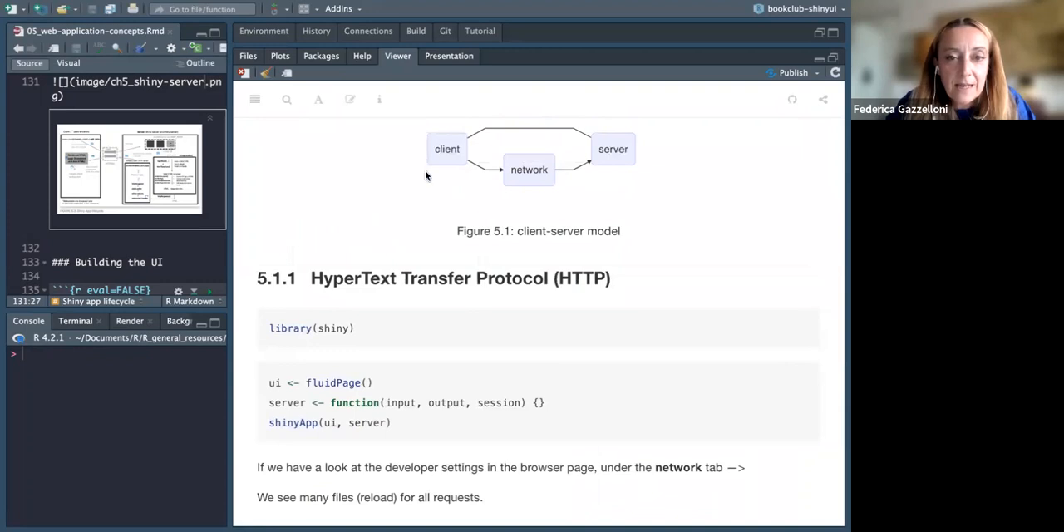
mouse_move(427, 144)
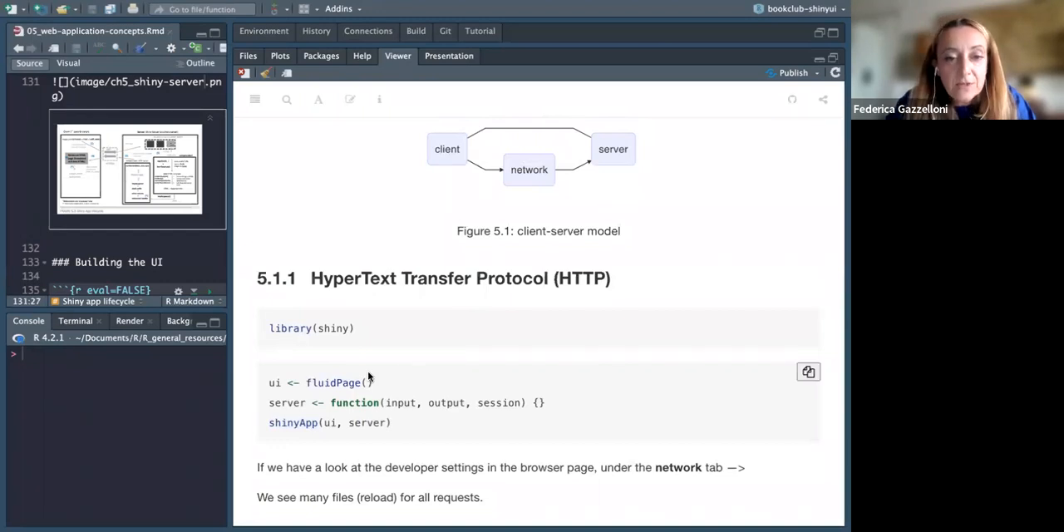
double_click(354, 403)
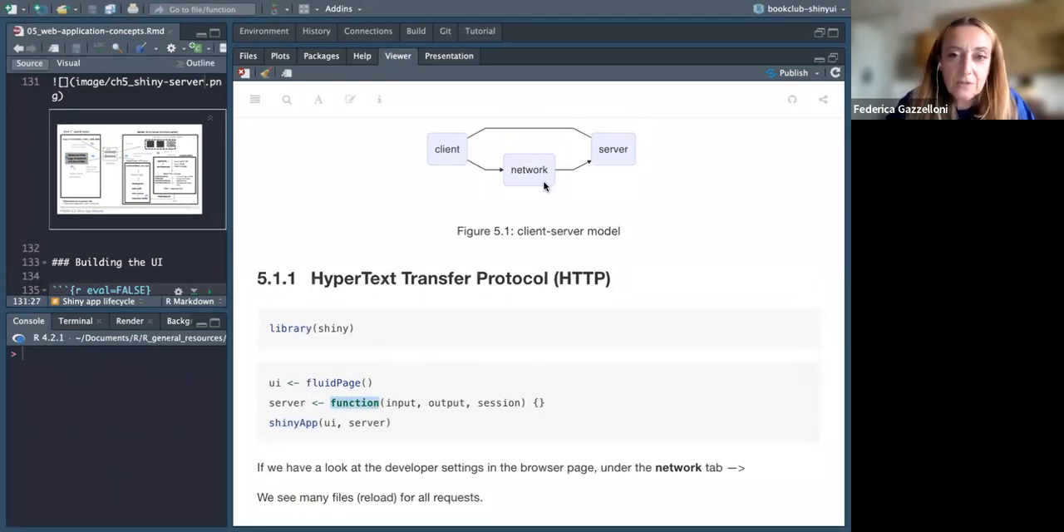
mouse_move(592, 143)
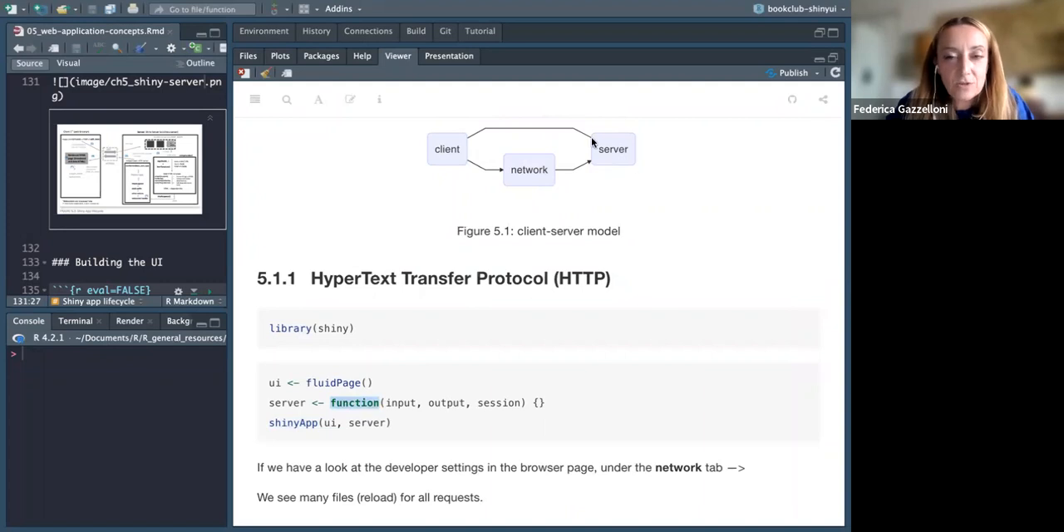
mouse_move(572, 154)
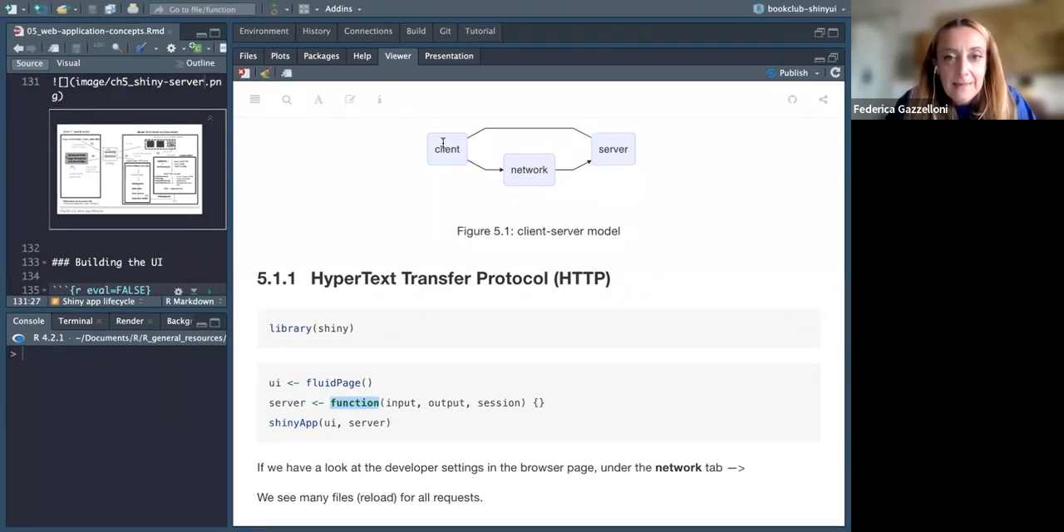
mouse_move(316, 131)
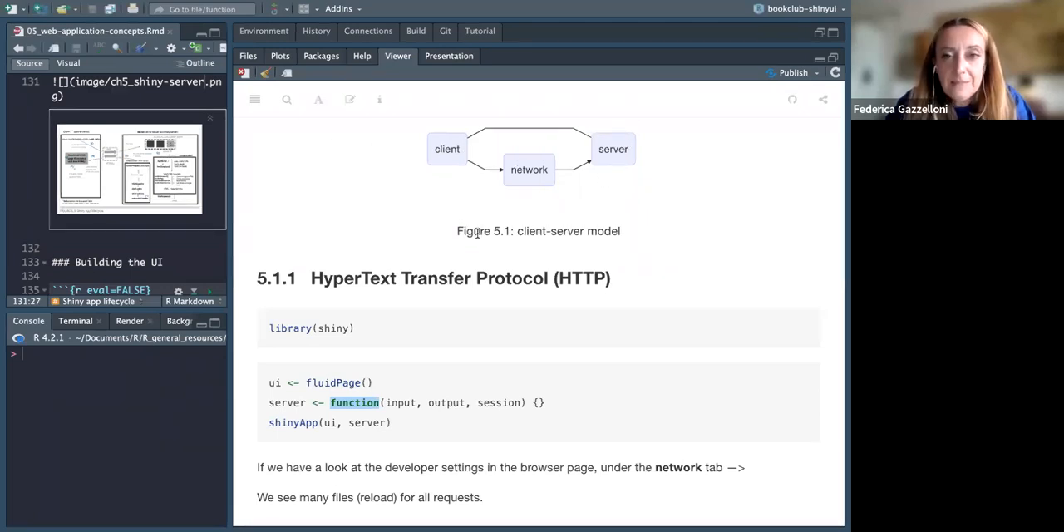
scroll("down", 3)
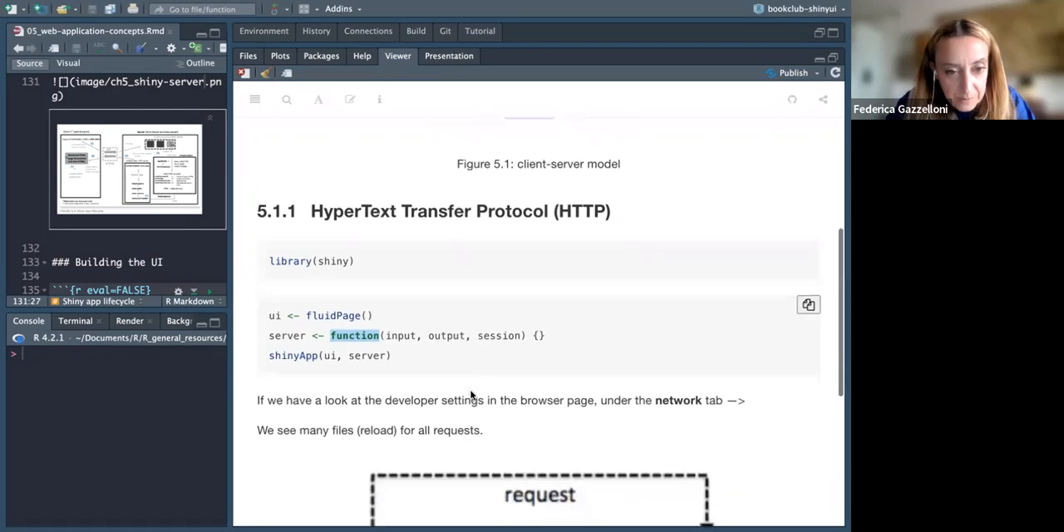
scroll("down", 3)
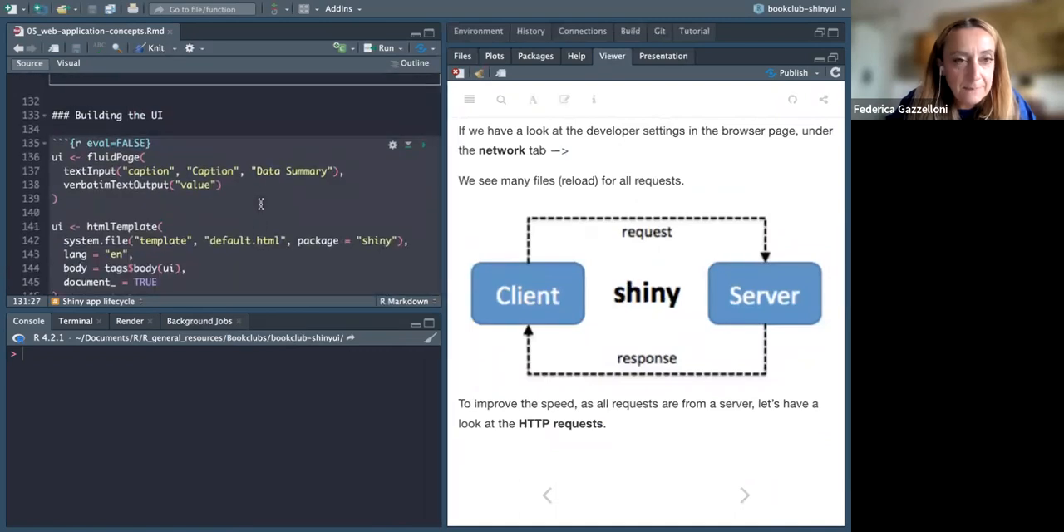
mouse_move(393, 19)
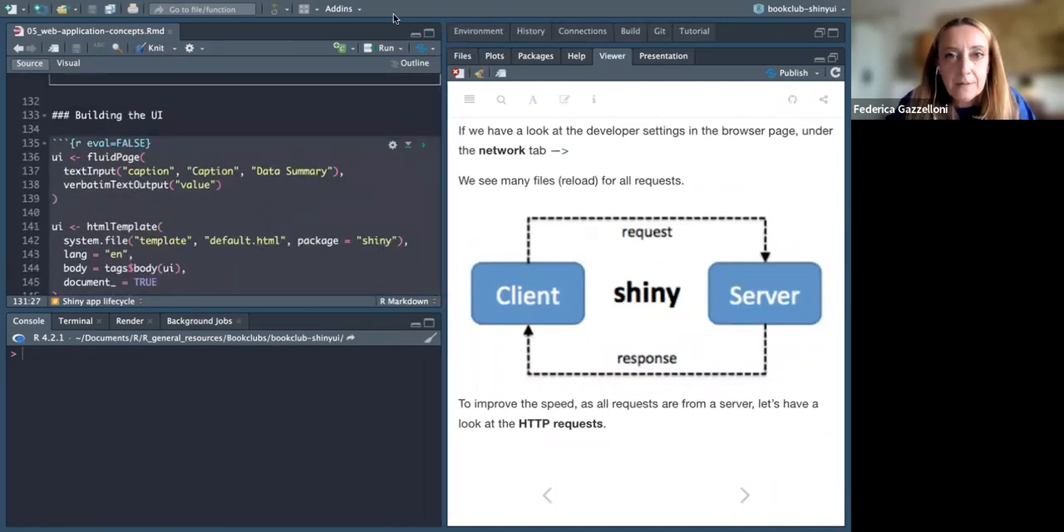
mouse_move(499, 45)
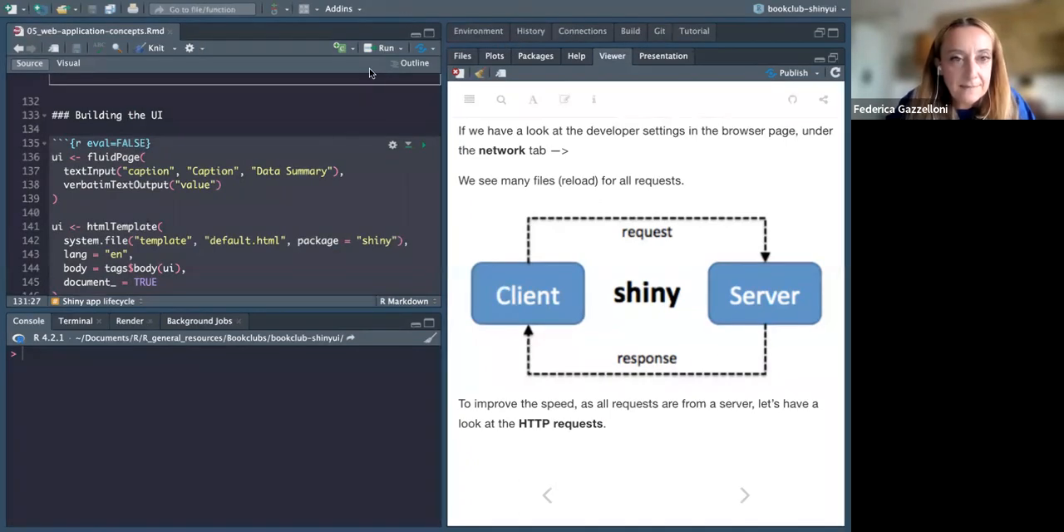
mouse_move(181, 135)
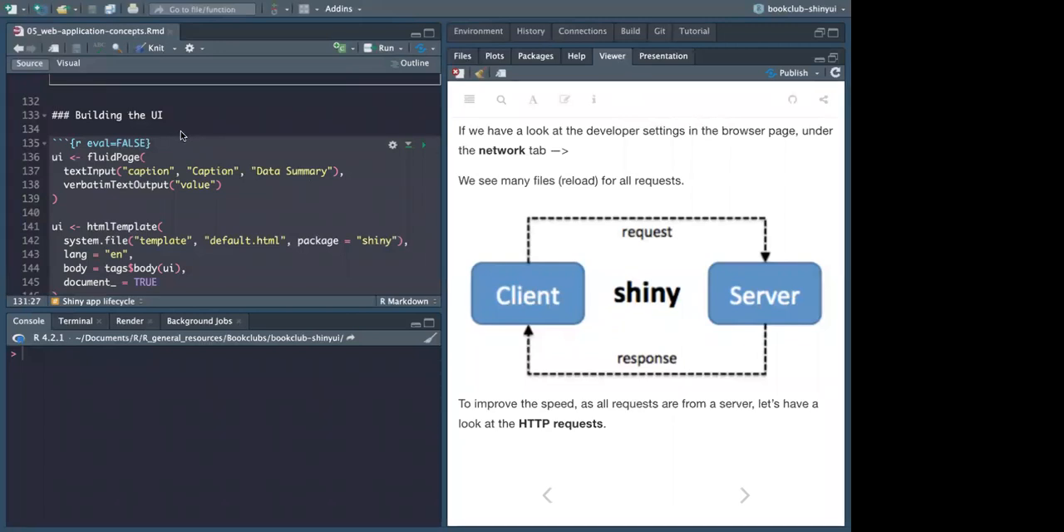
mouse_move(709, 466)
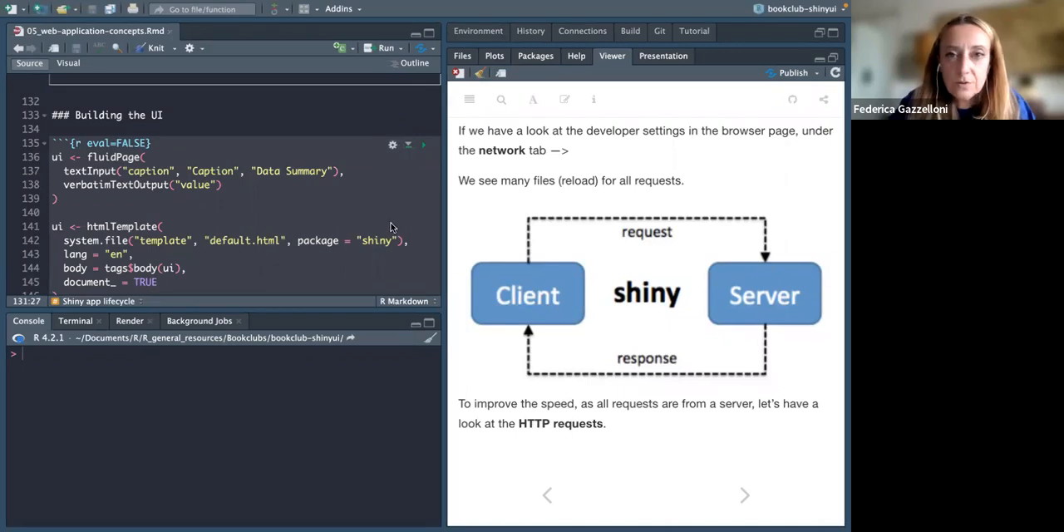
Step: Run the library(shiny) chunk in the HyperText Transfer Protocol section
left_click(163, 226)
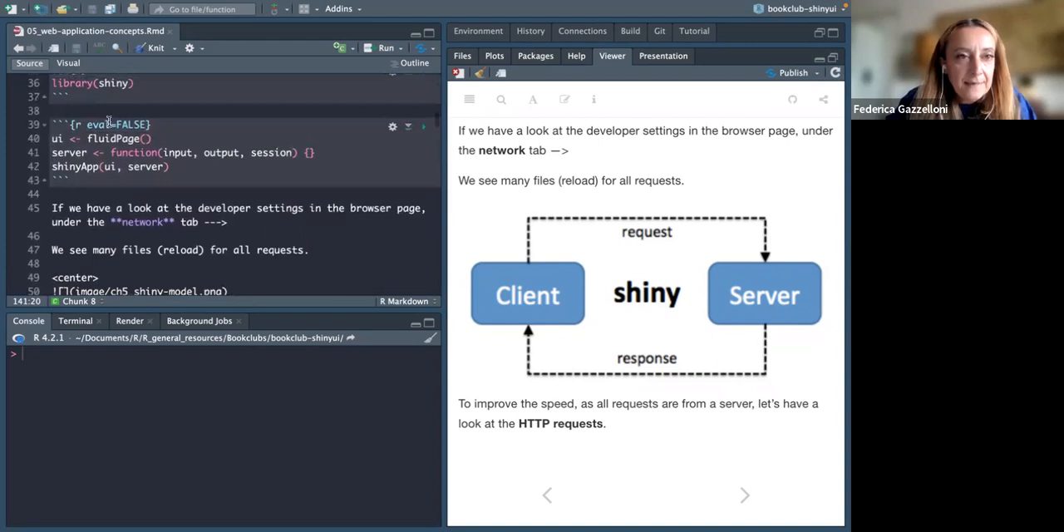
left_click(424, 104)
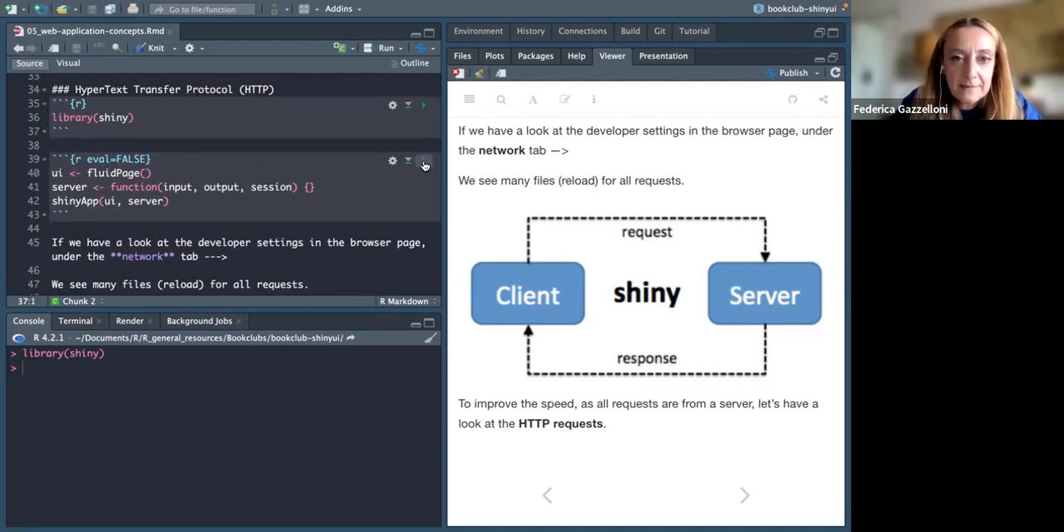
Step: Run the ui <- fluidPage() / shinyApp(ui, server) chunk and bring up the blank app's page menu
left_click(424, 162)
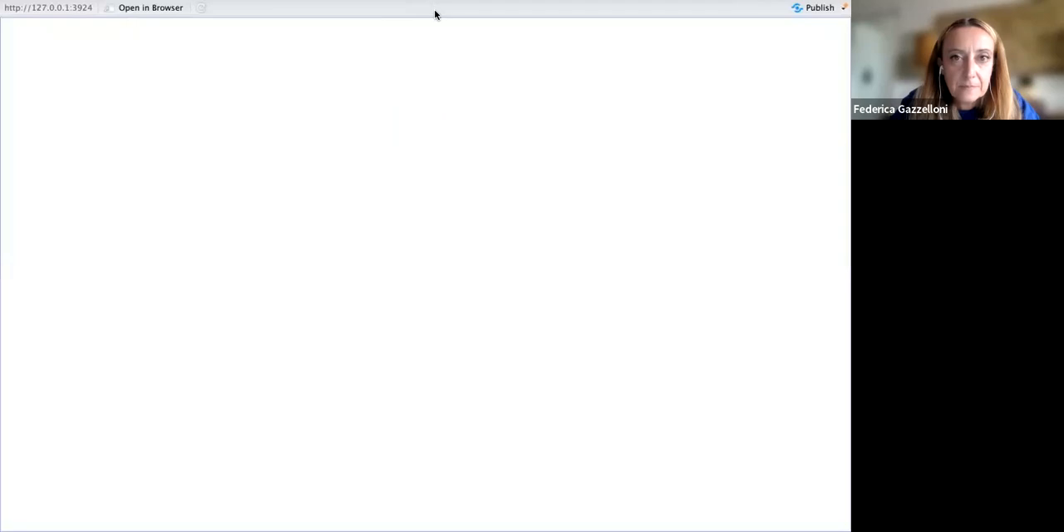
mouse_move(319, 172)
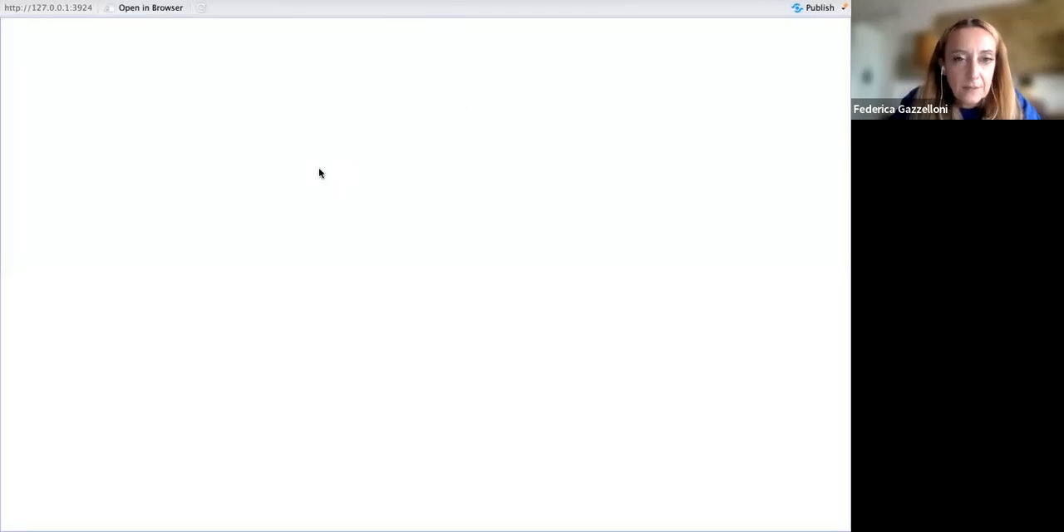
right_click(319, 172)
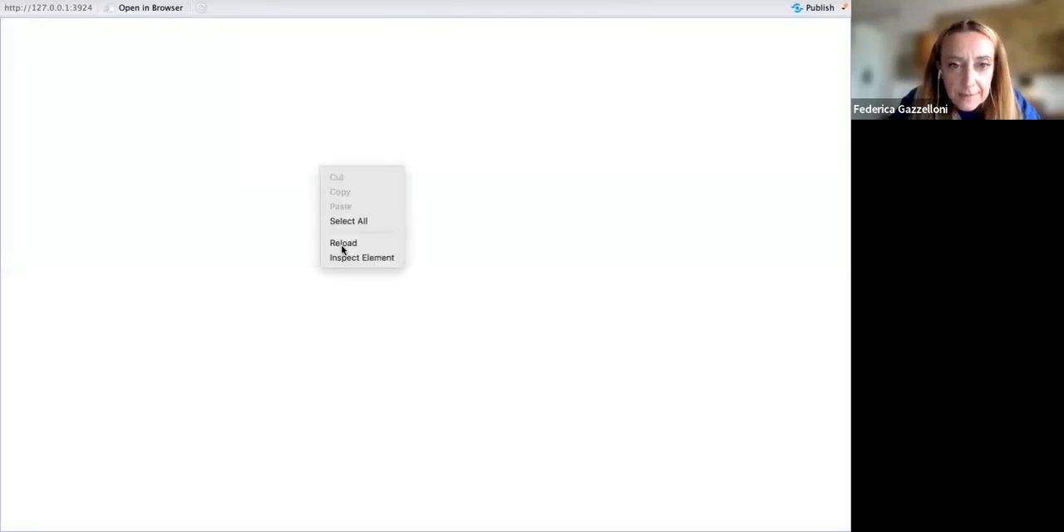
Step: Inspect the blank app, show the Network panel, and reload the app to record requests
left_click(344, 242)
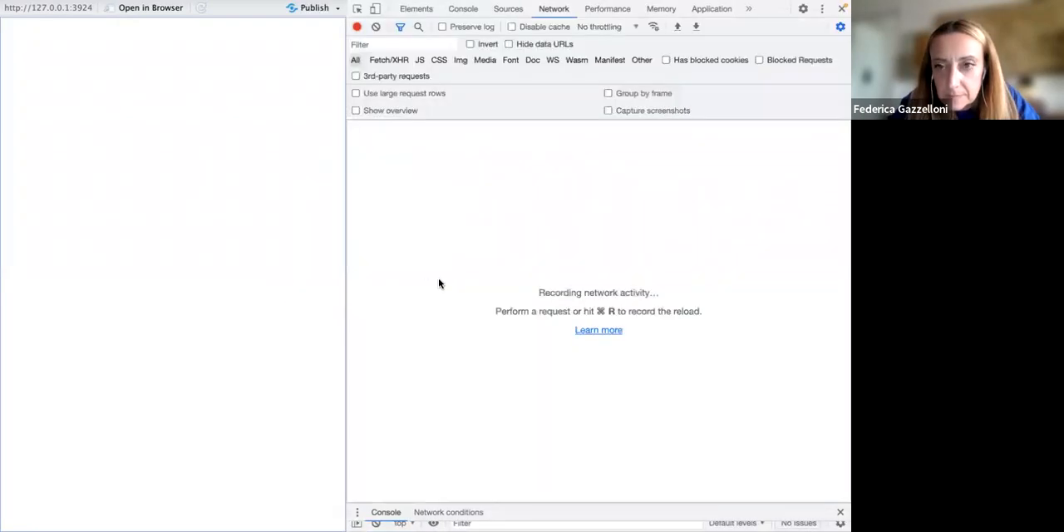
mouse_move(781, 160)
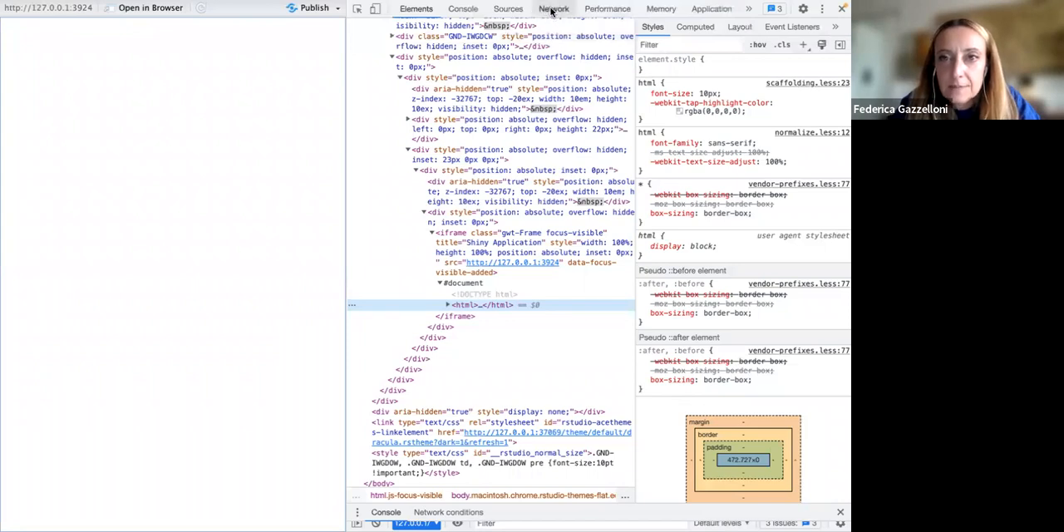
left_click(554, 8)
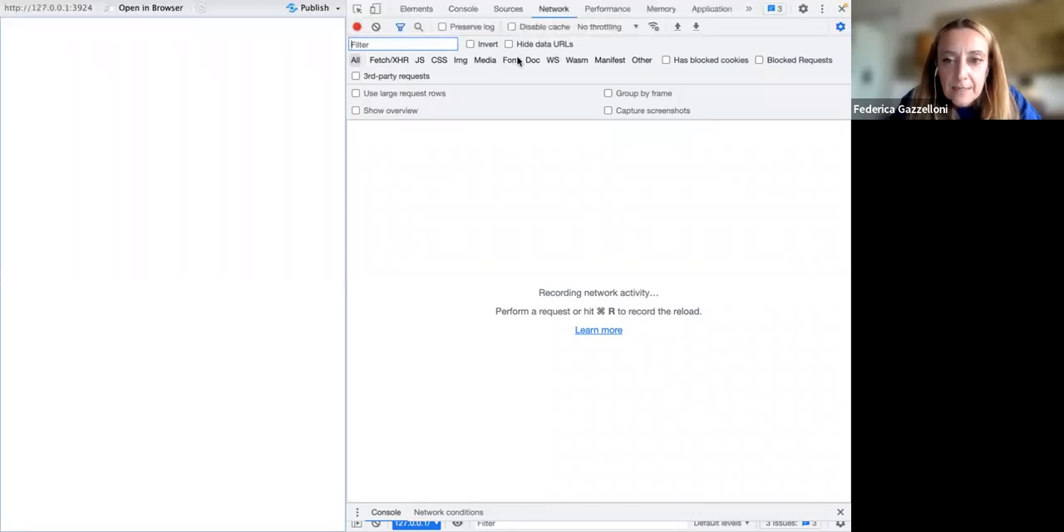
mouse_move(582, 224)
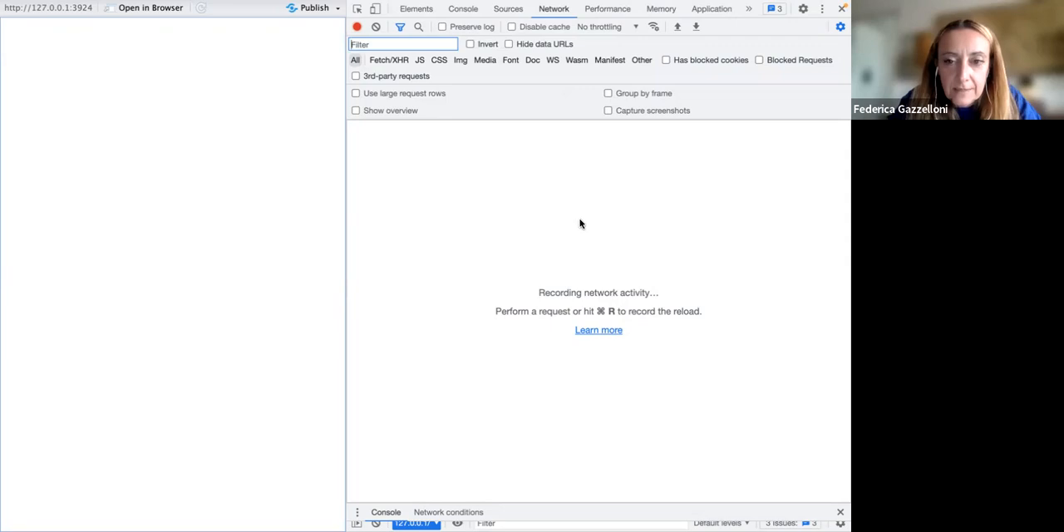
mouse_move(209, 230)
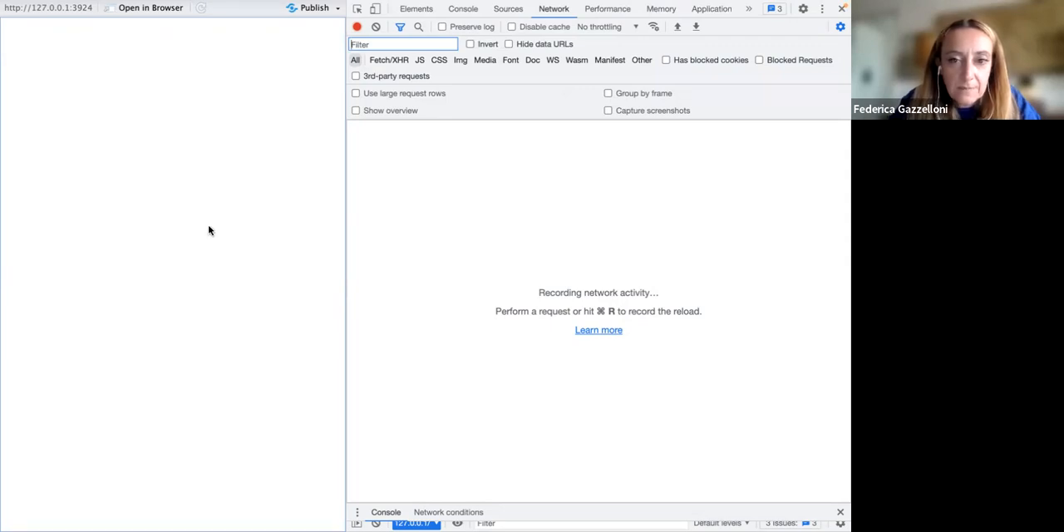
right_click(210, 231)
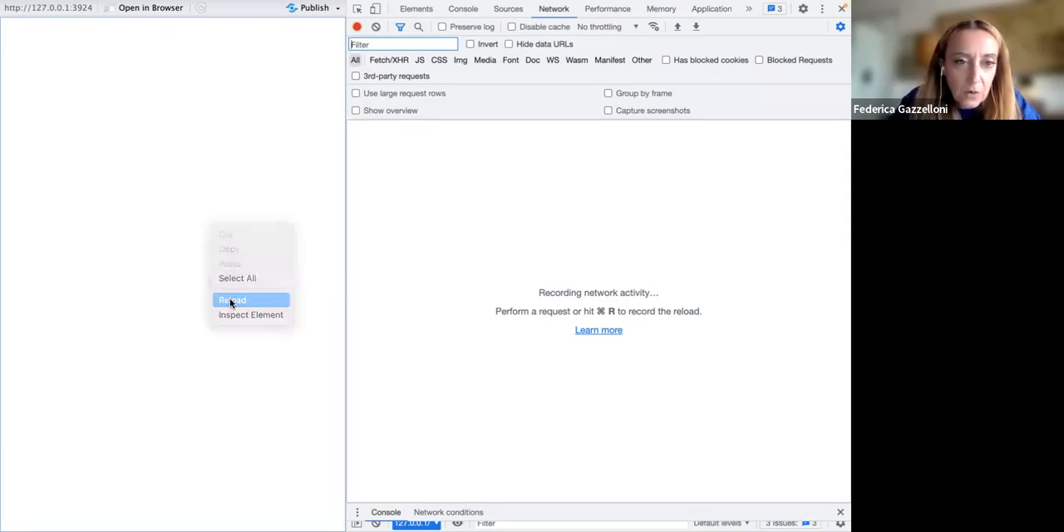
left_click(231, 304)
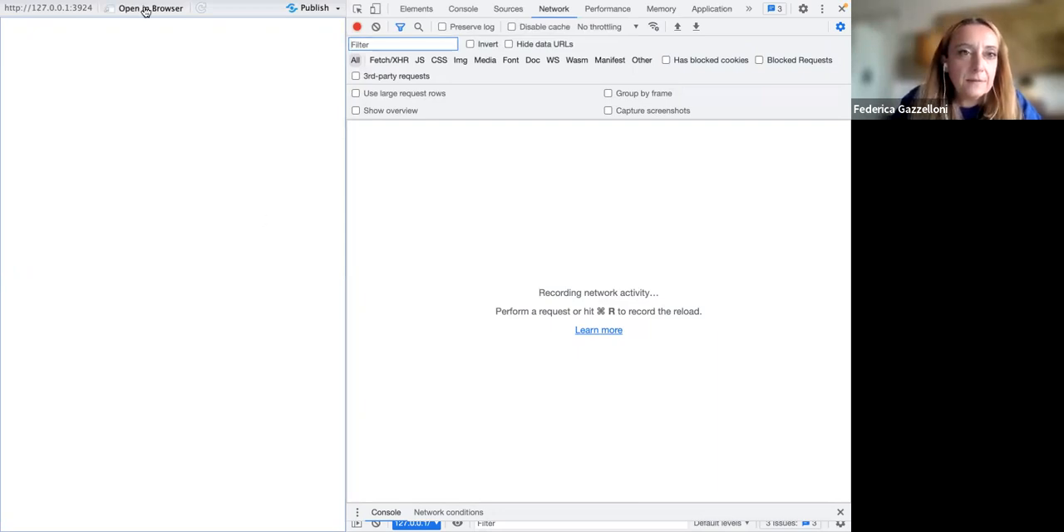
Step: Open the app in Chrome, reload it, and list its 12 network requests
left_click(150, 7)
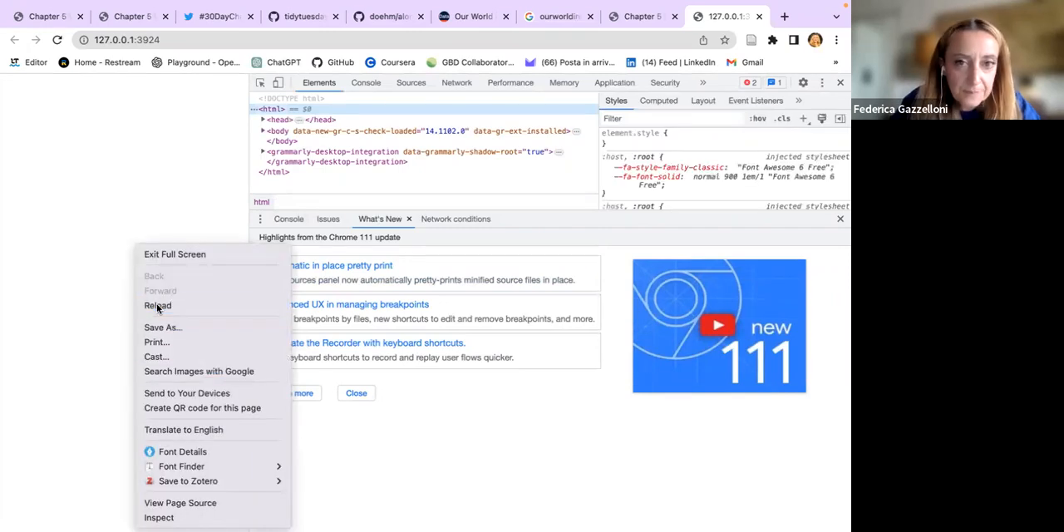
left_click(157, 306)
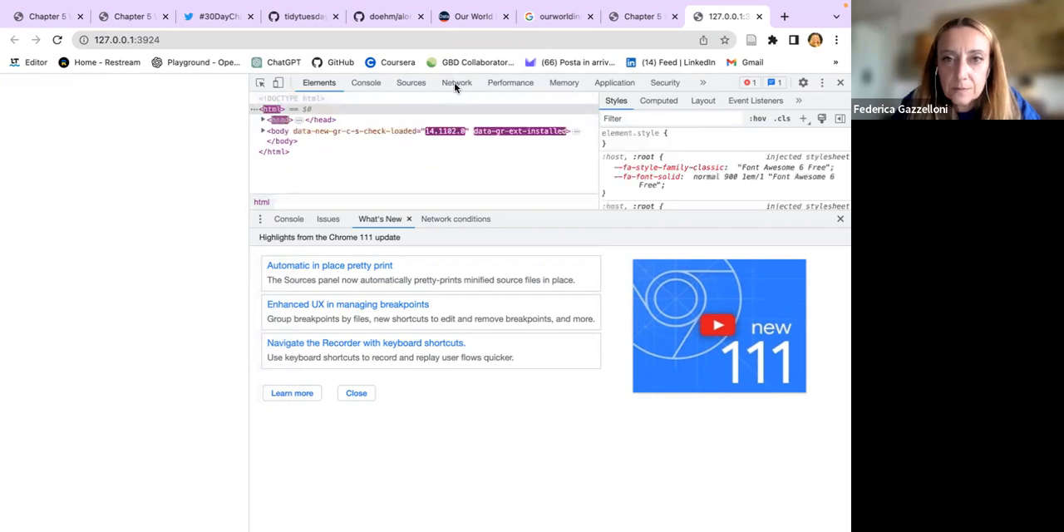
left_click(456, 82)
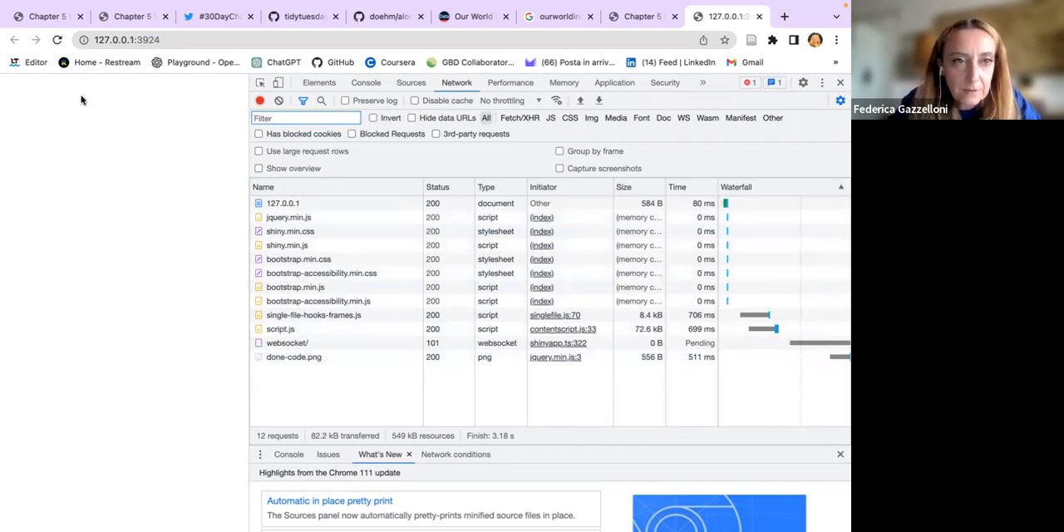
mouse_move(131, 205)
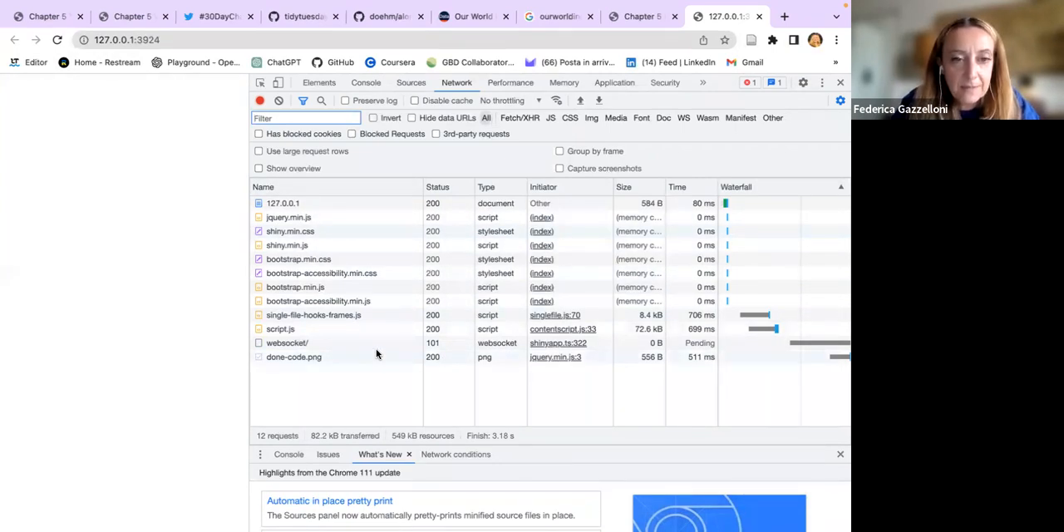
mouse_move(303, 268)
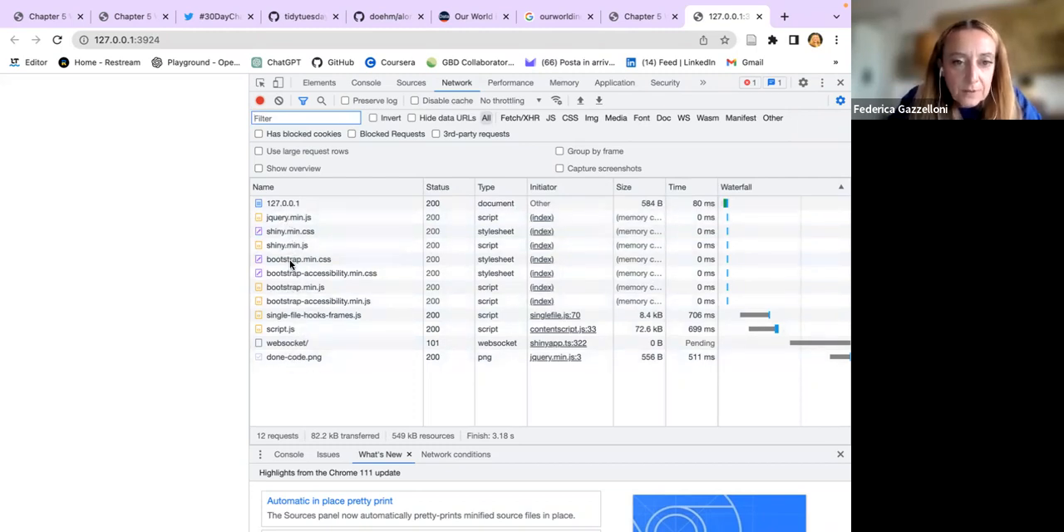
Step: View headers for bootstrap.min.css, script.js and jquery.min.js (200 OK from memory cache)
left_click(299, 259)
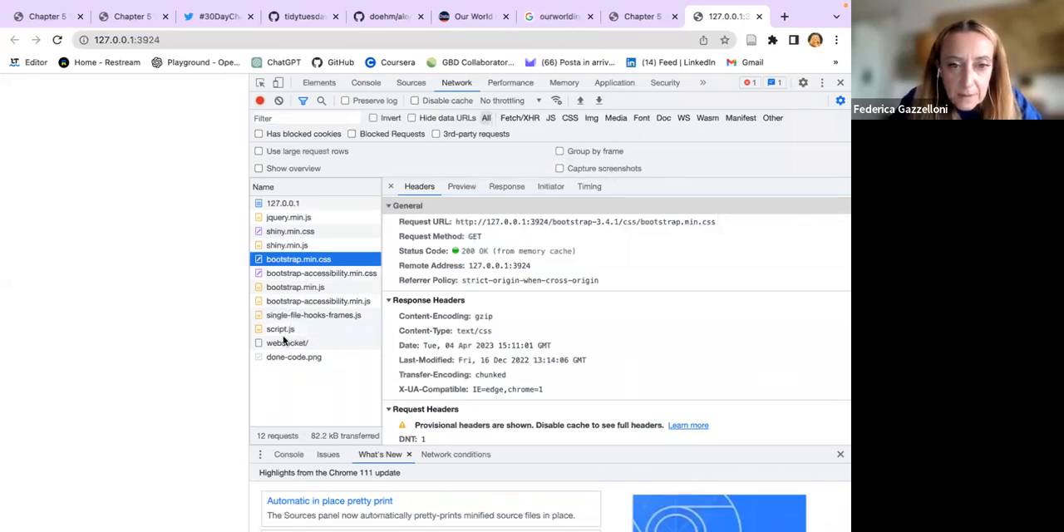
left_click(281, 328)
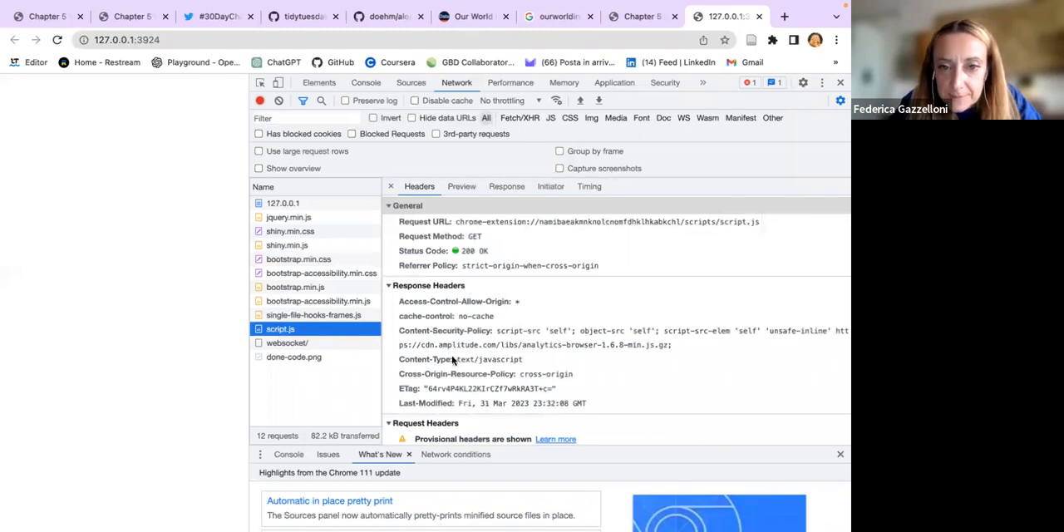
scroll("down", 3)
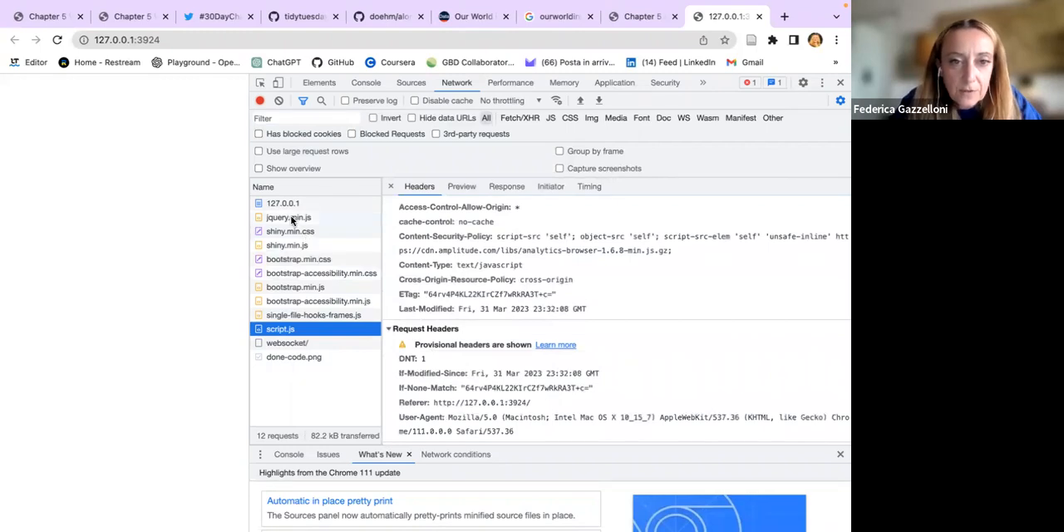
left_click(288, 217)
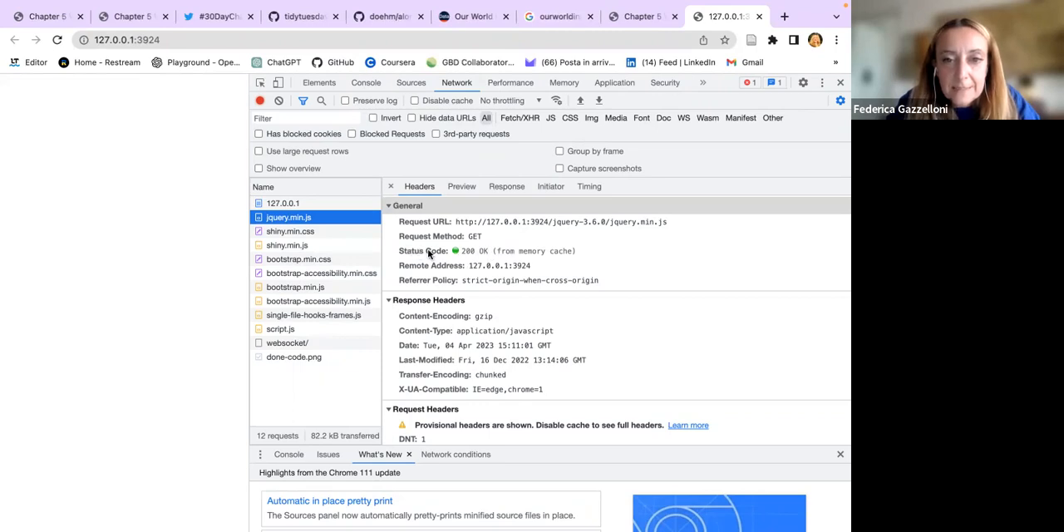
mouse_move(476, 259)
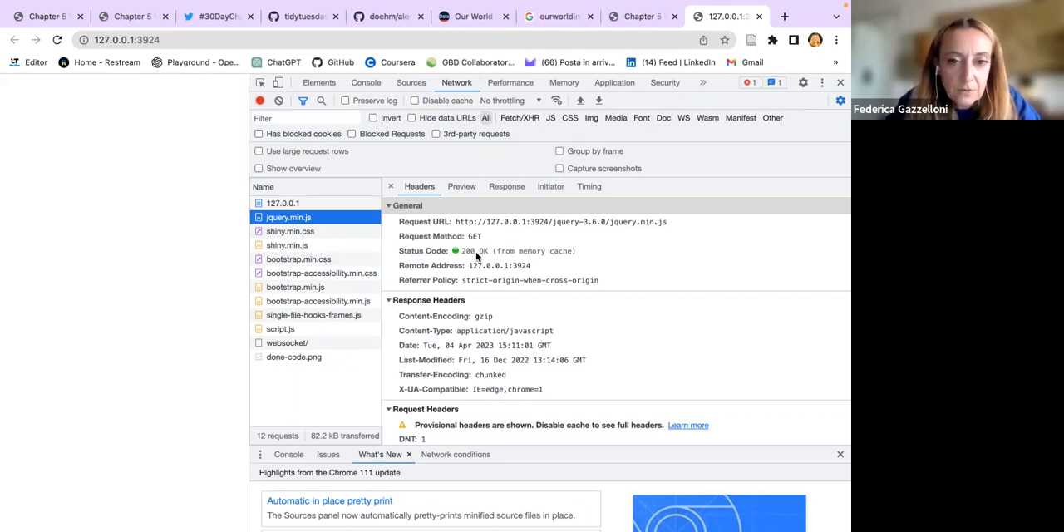
mouse_move(483, 291)
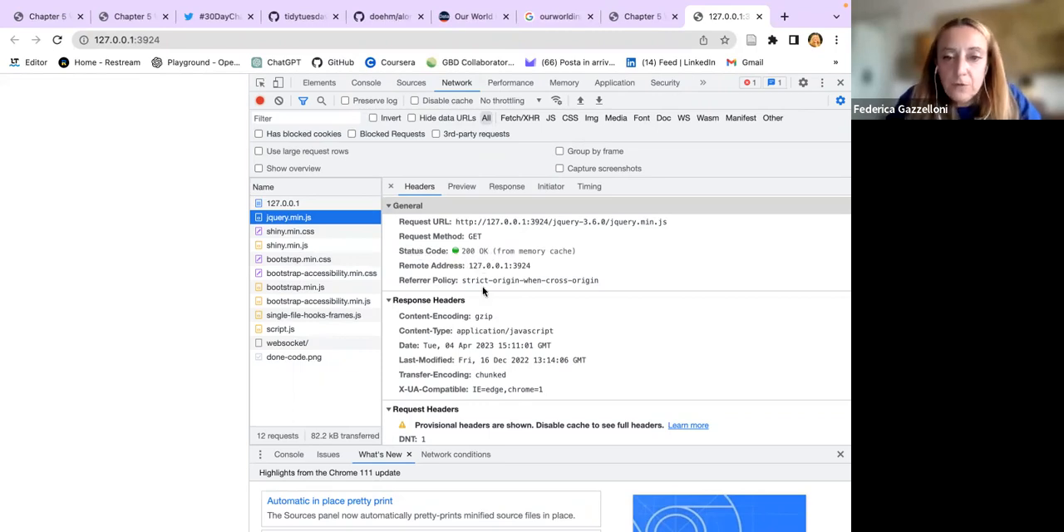
mouse_move(470, 253)
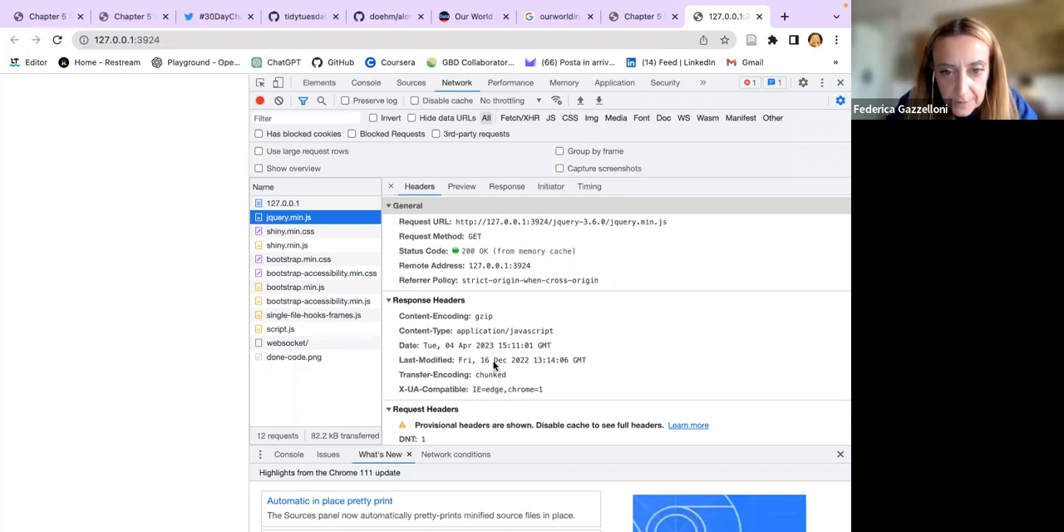
scroll("down", 3)
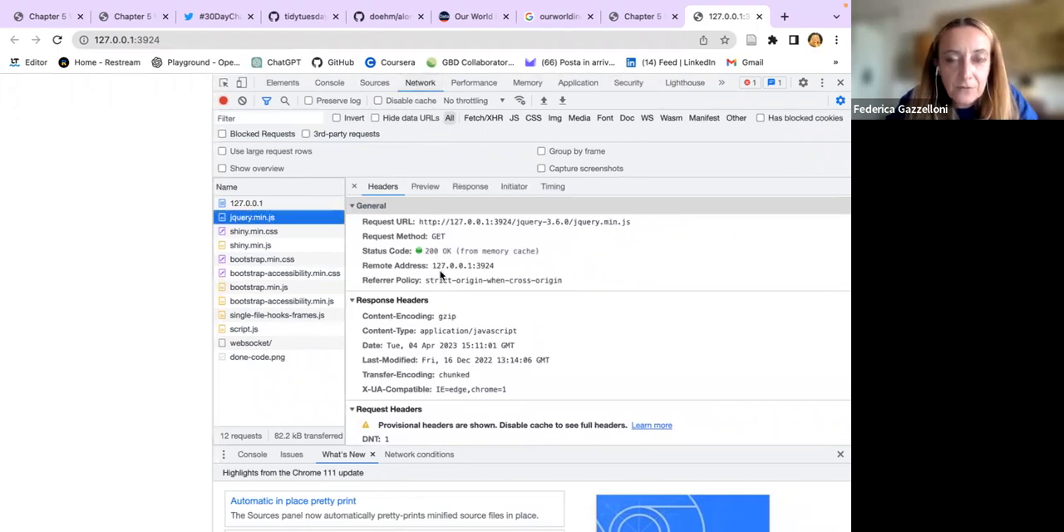
mouse_move(472, 215)
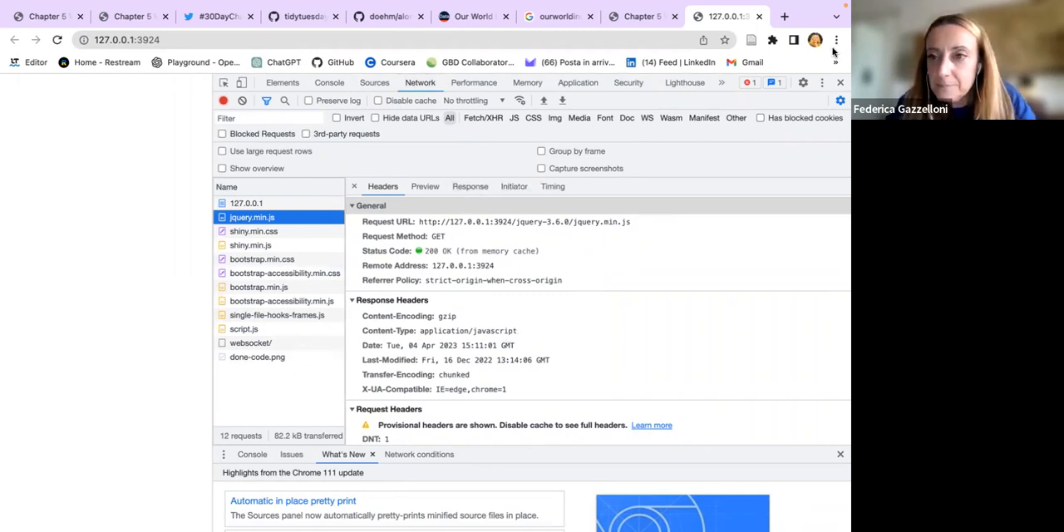
mouse_move(790, 108)
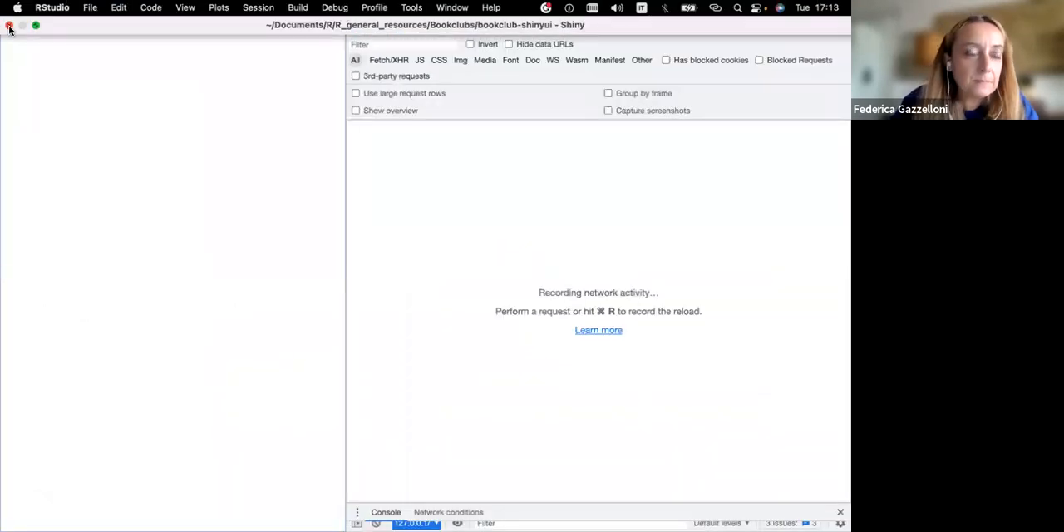
Step: Close the Shiny app window and highlight 'the speed' and 'HTTP' beside the client–server diagram
left_click(9, 25)
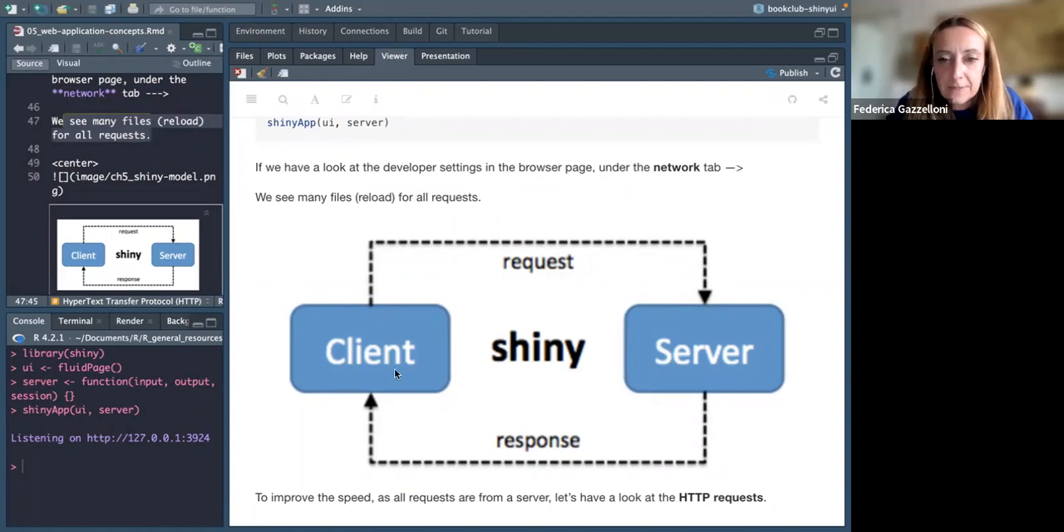
mouse_move(482, 408)
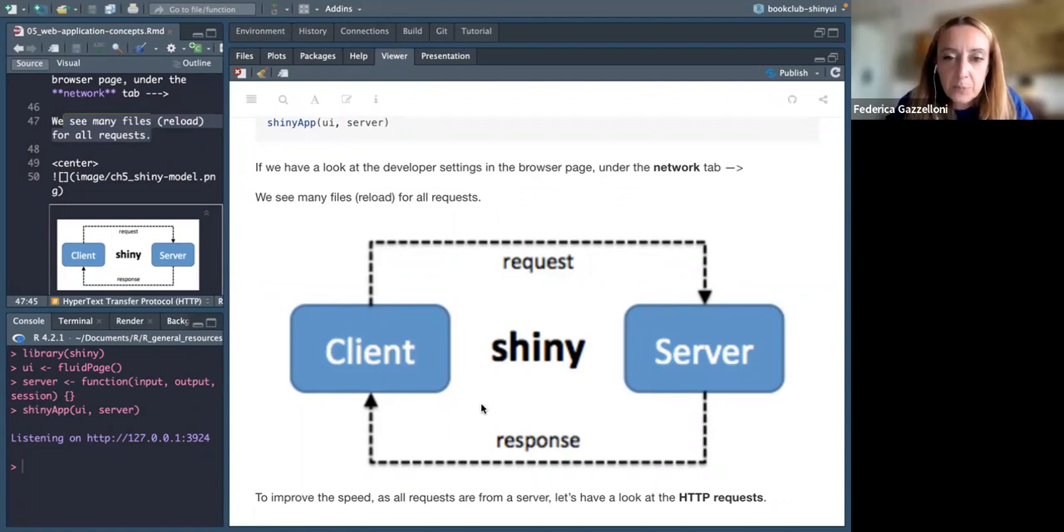
mouse_move(445, 395)
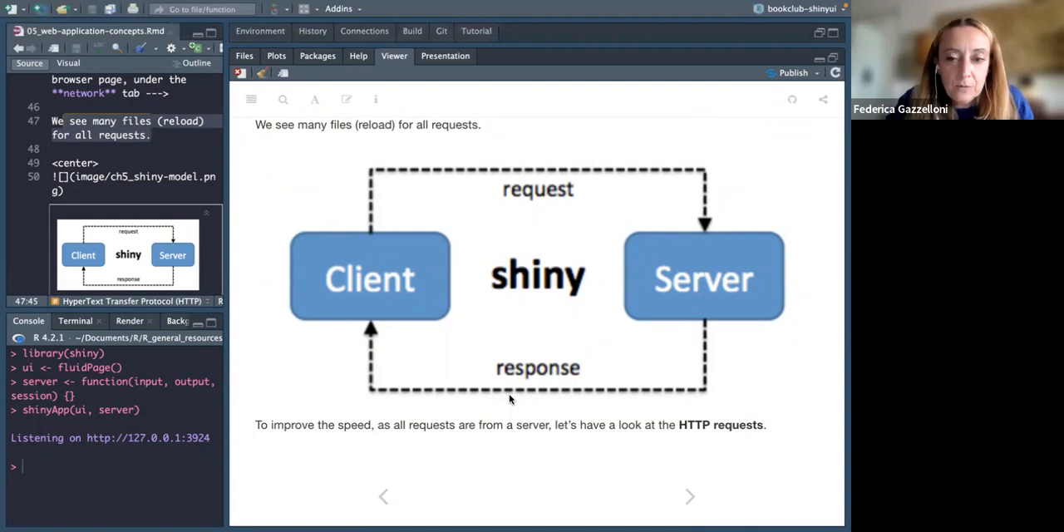
mouse_move(637, 424)
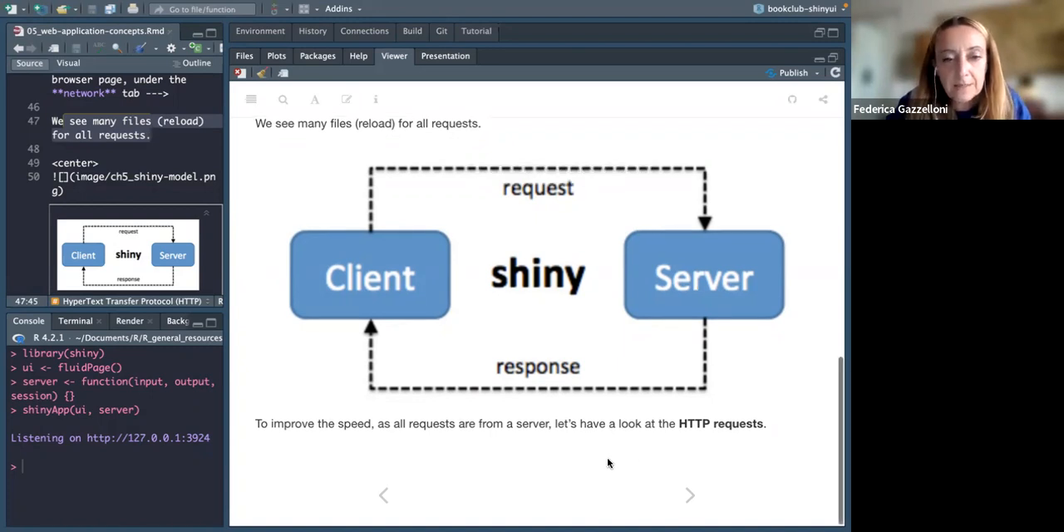
left_click_drag(255, 424, 372, 423)
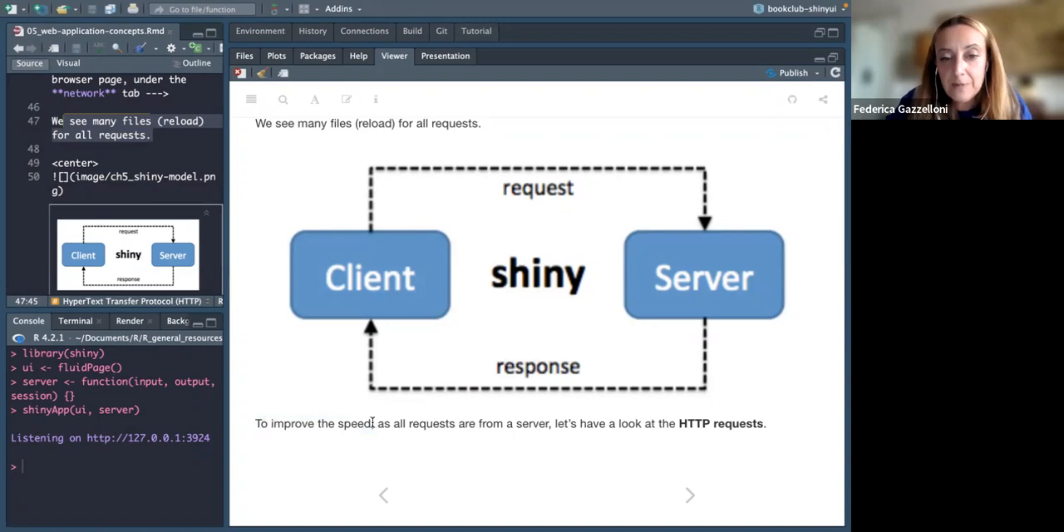
double_click(345, 423)
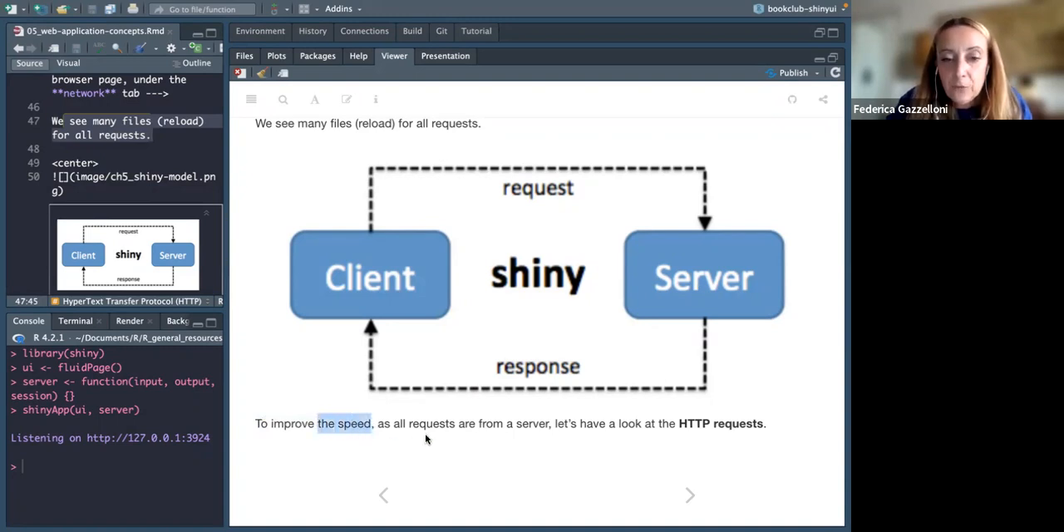
double_click(424, 423)
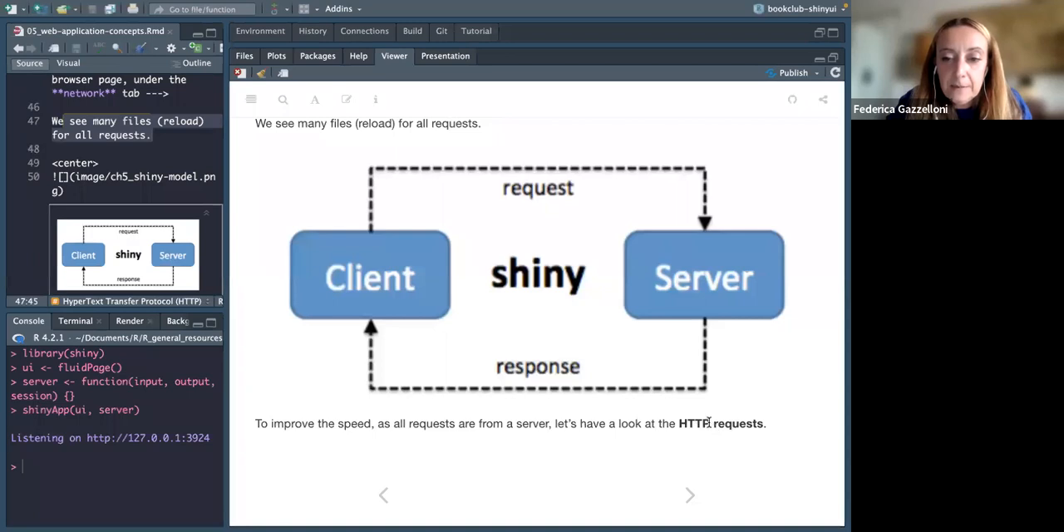
double_click(694, 423)
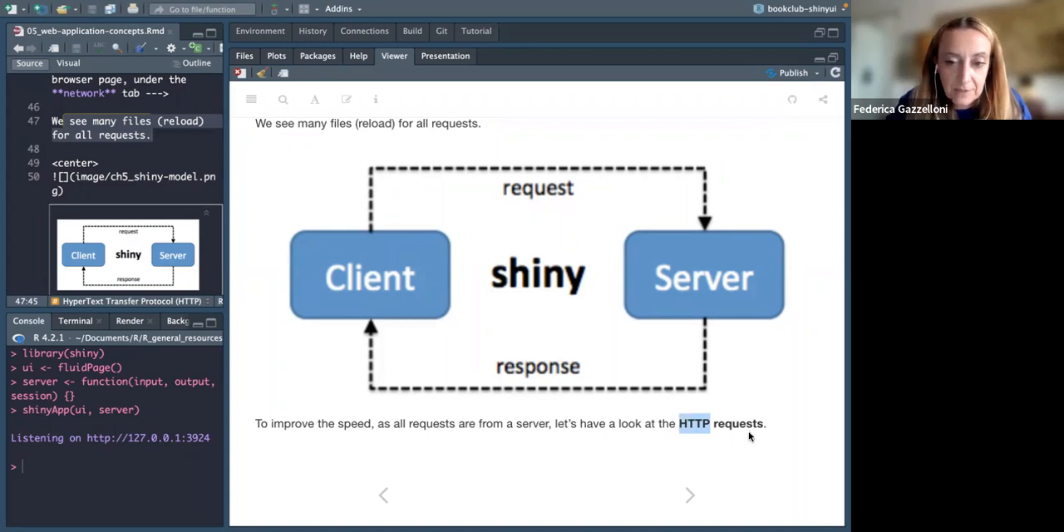
mouse_move(697, 439)
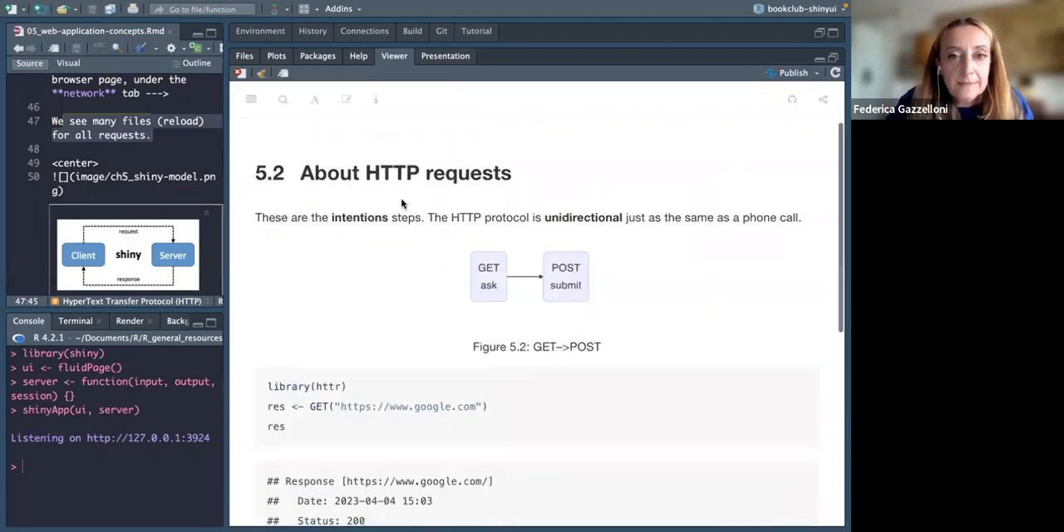
mouse_move(480, 260)
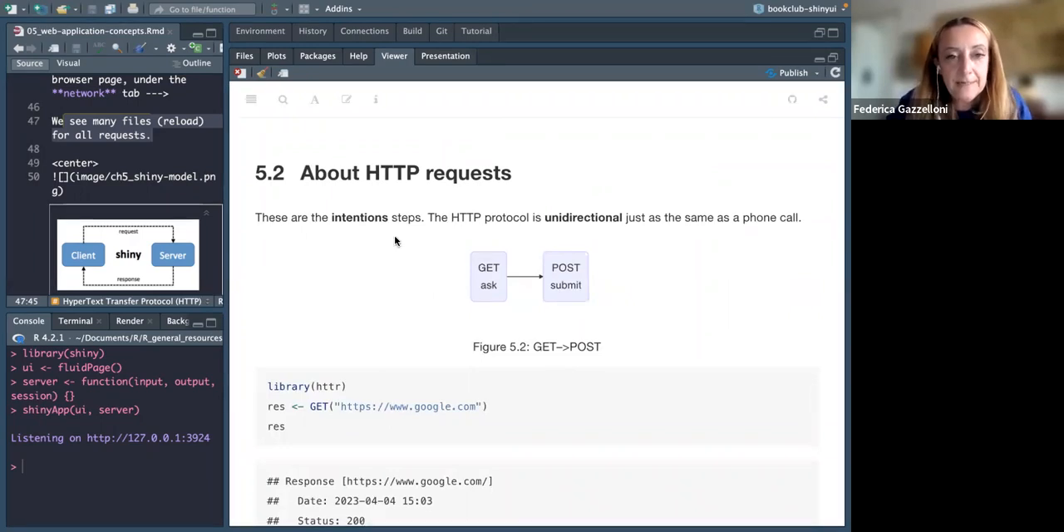
mouse_move(304, 229)
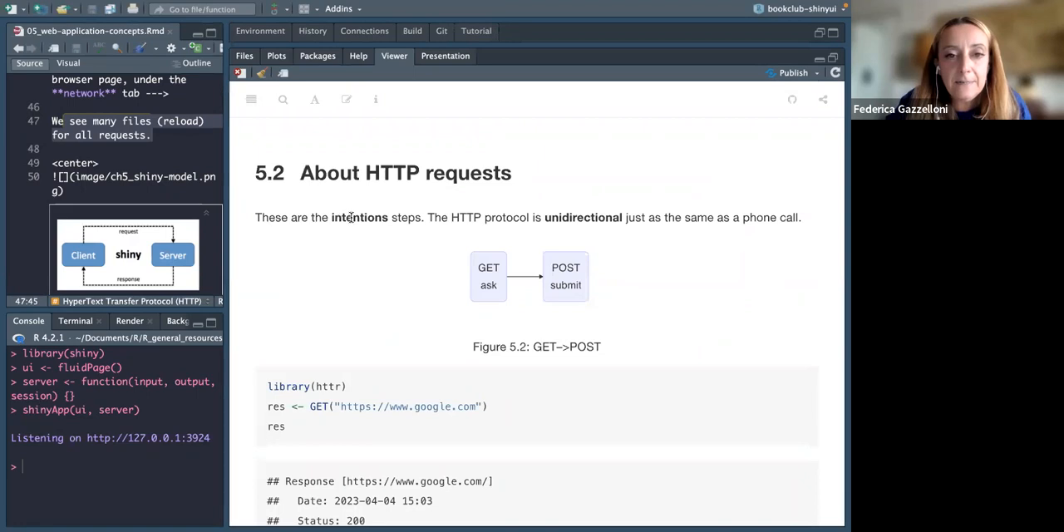
Step: Highlight 'intentions' in section 5.2 About HTTP requests
double_click(359, 217)
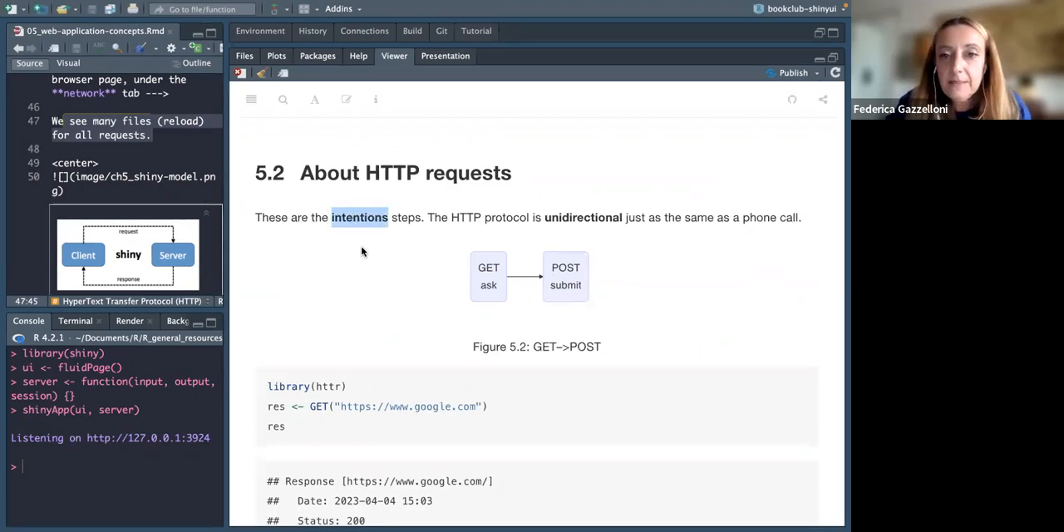
mouse_move(491, 234)
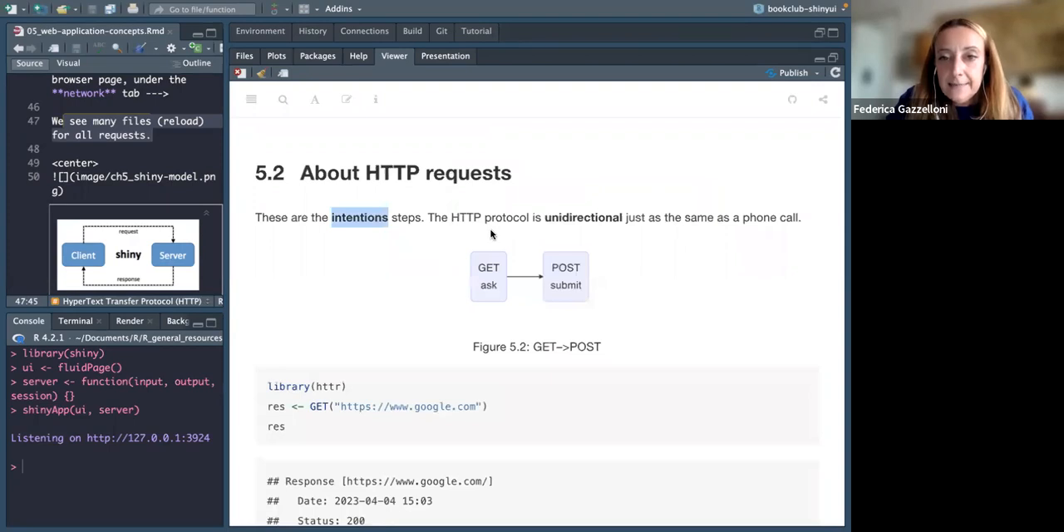
mouse_move(522, 230)
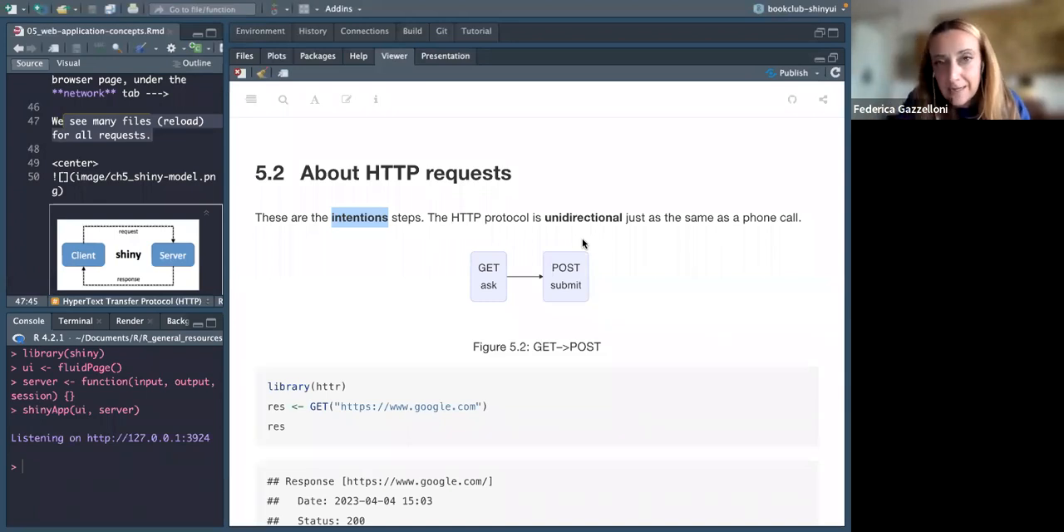
mouse_move(594, 316)
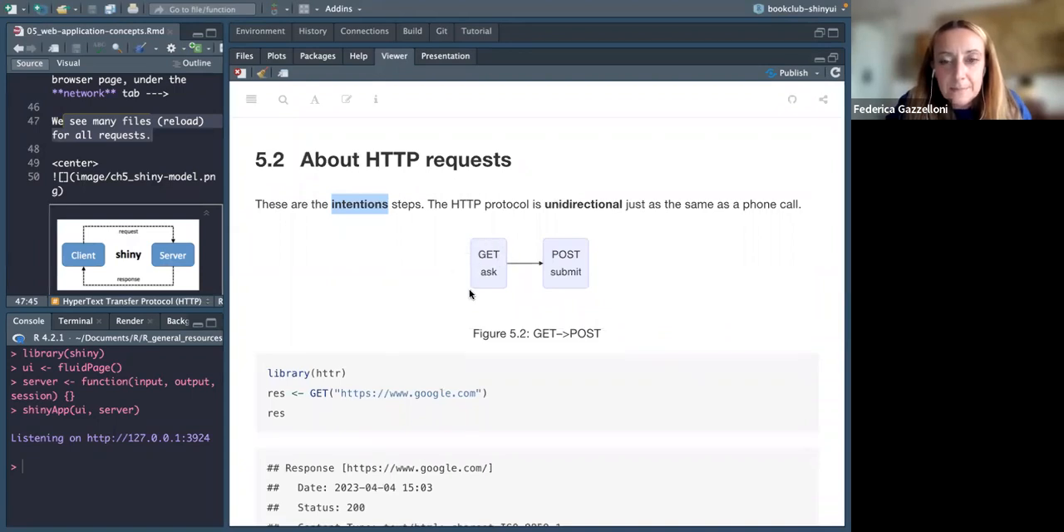
mouse_move(505, 278)
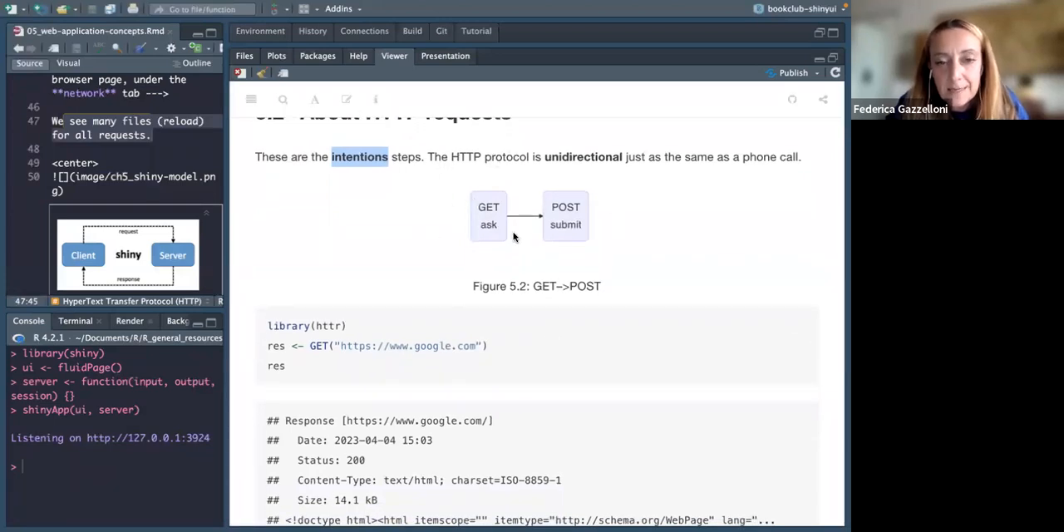
mouse_move(572, 265)
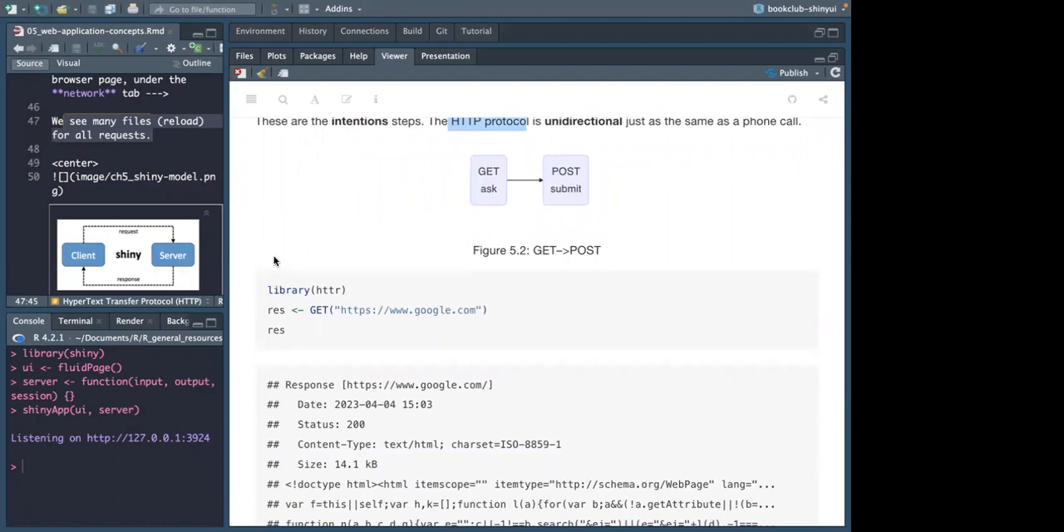
Step: Scroll past Figure 5.2 to the library(httr) GET example and its response output
scroll("down", 3)
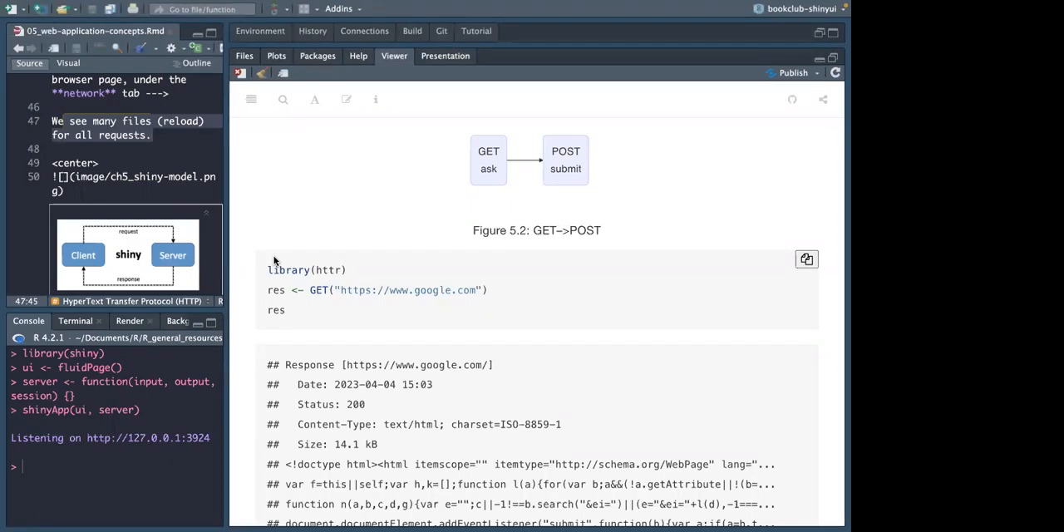
mouse_move(306, 261)
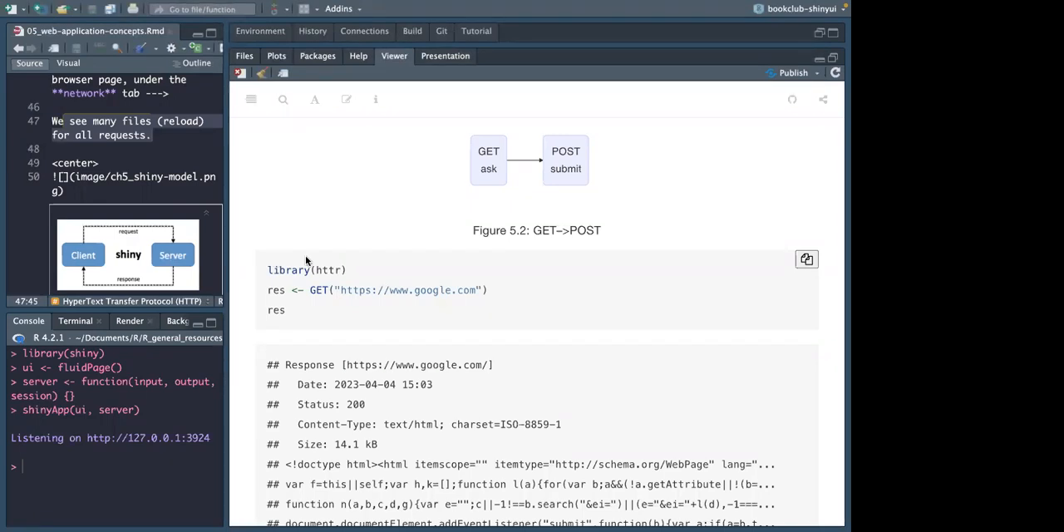
mouse_move(394, 272)
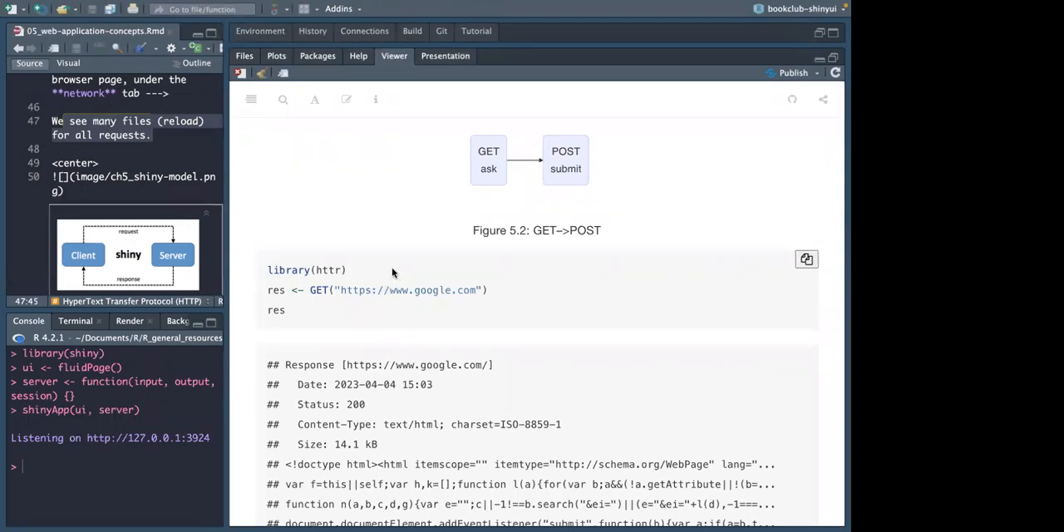
mouse_move(390, 342)
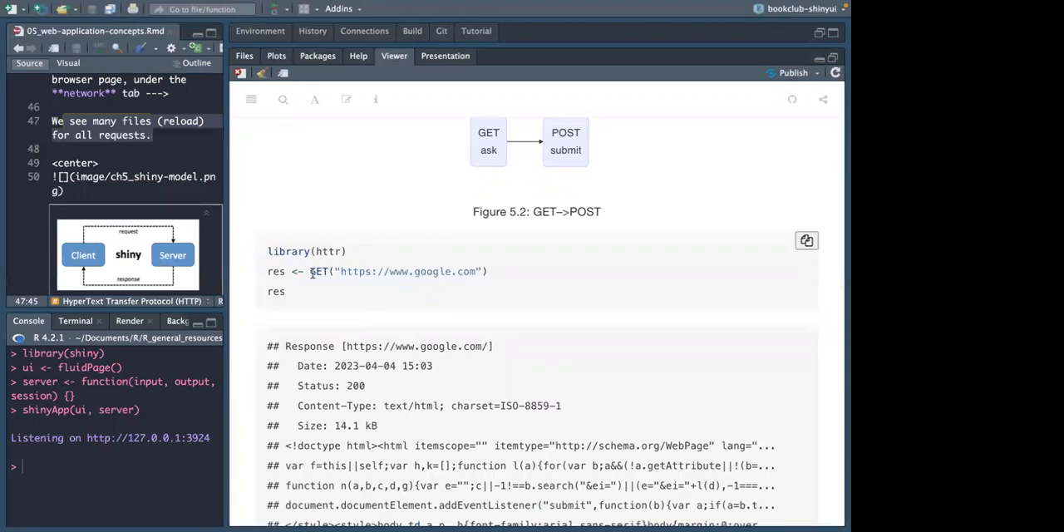
mouse_move(347, 324)
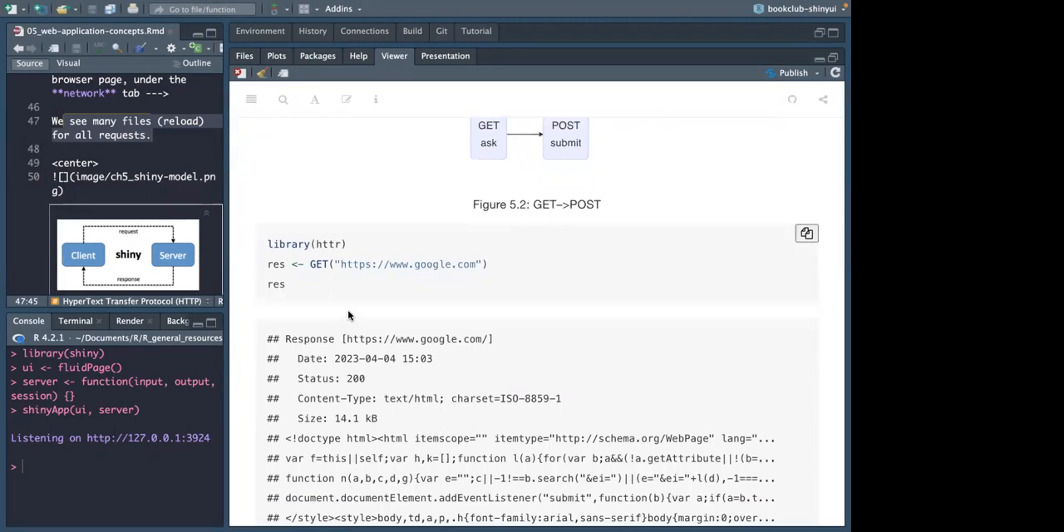
mouse_move(297, 298)
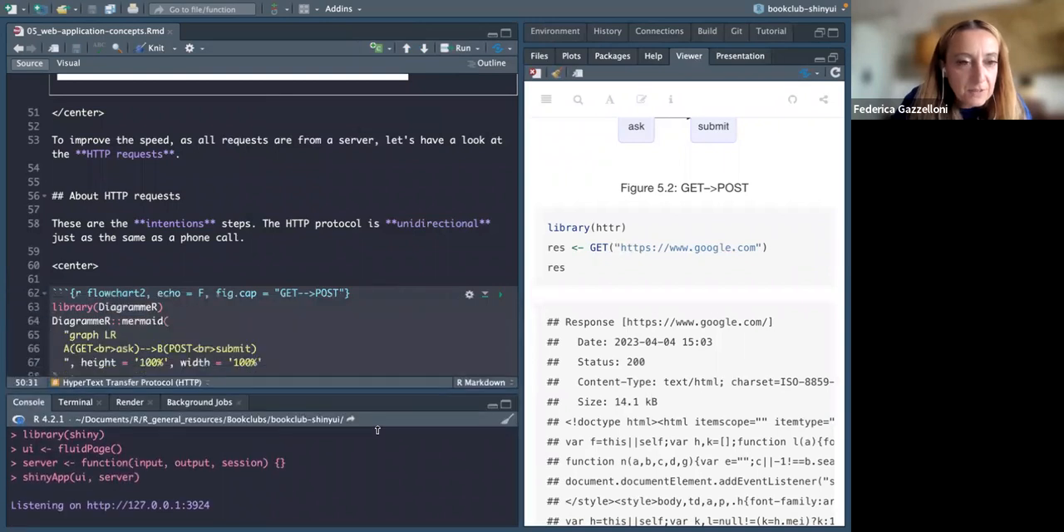
Step: Scroll the Rmd source down to the httr GET chunk
scroll("down", 3)
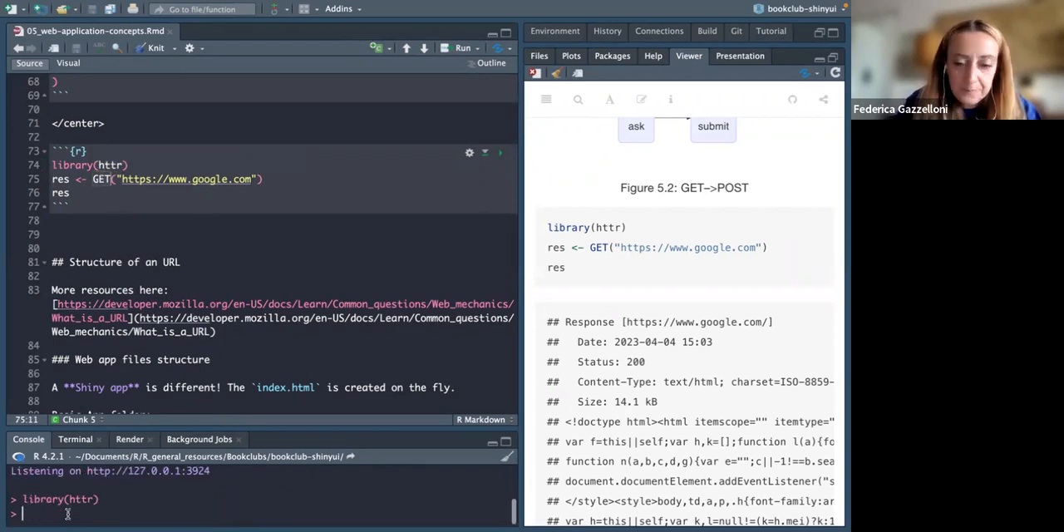
Step: Read the ?GET httr help, then run the GET chunk returning Google's 200 response
type("?")
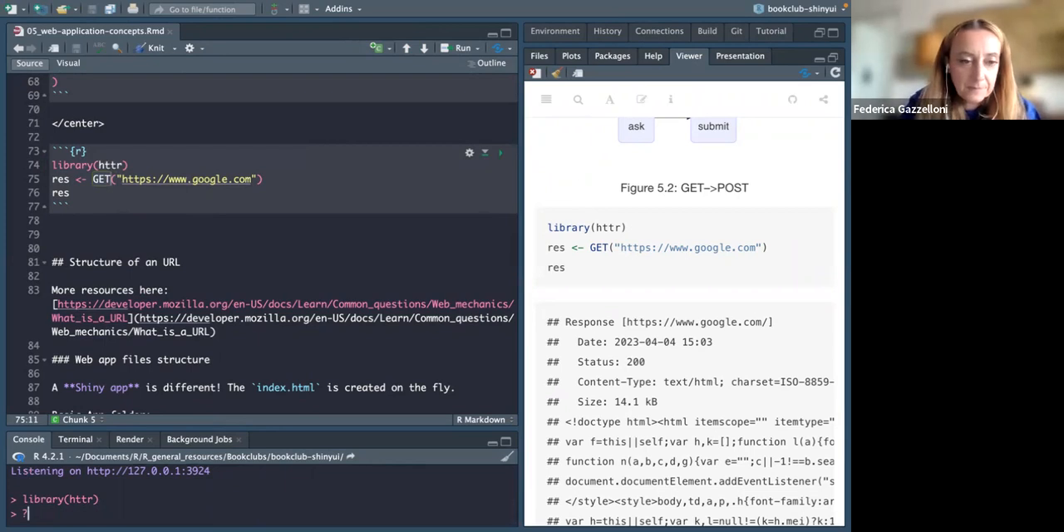
type("GET")
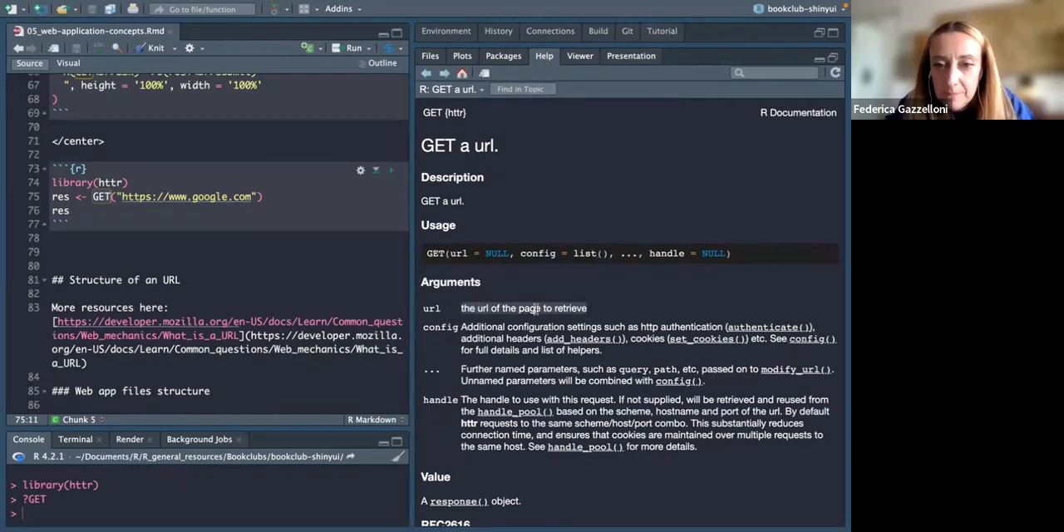
mouse_move(592, 308)
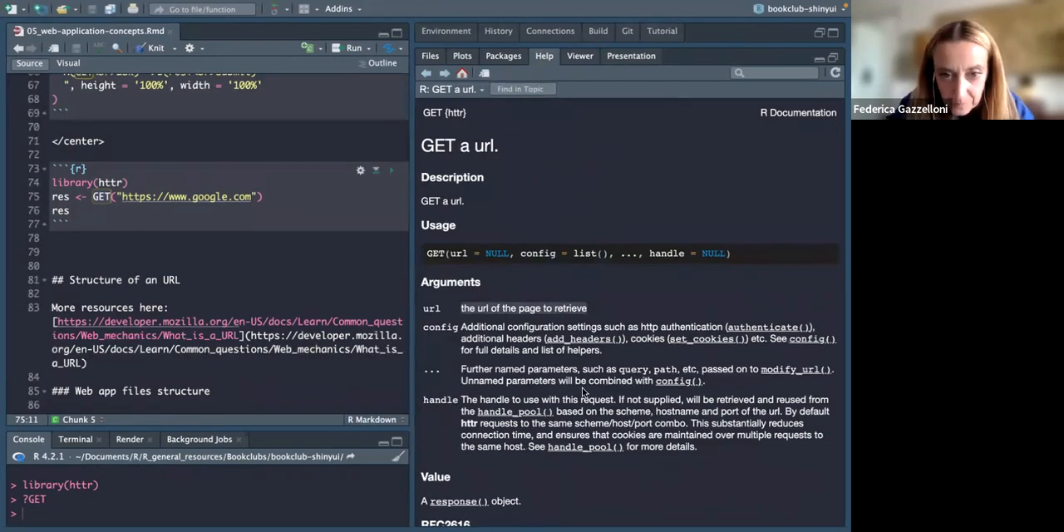
scroll("down", 3)
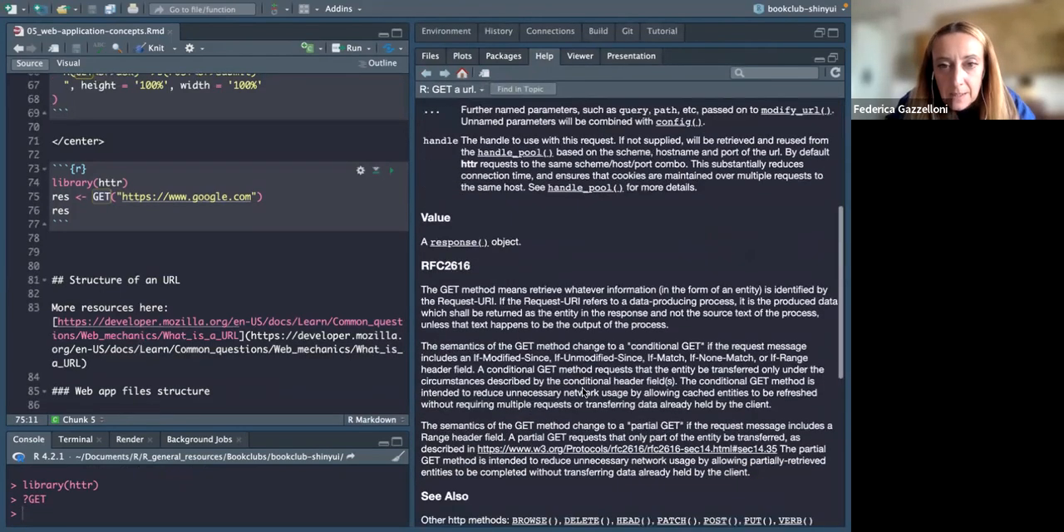
scroll("down", 3)
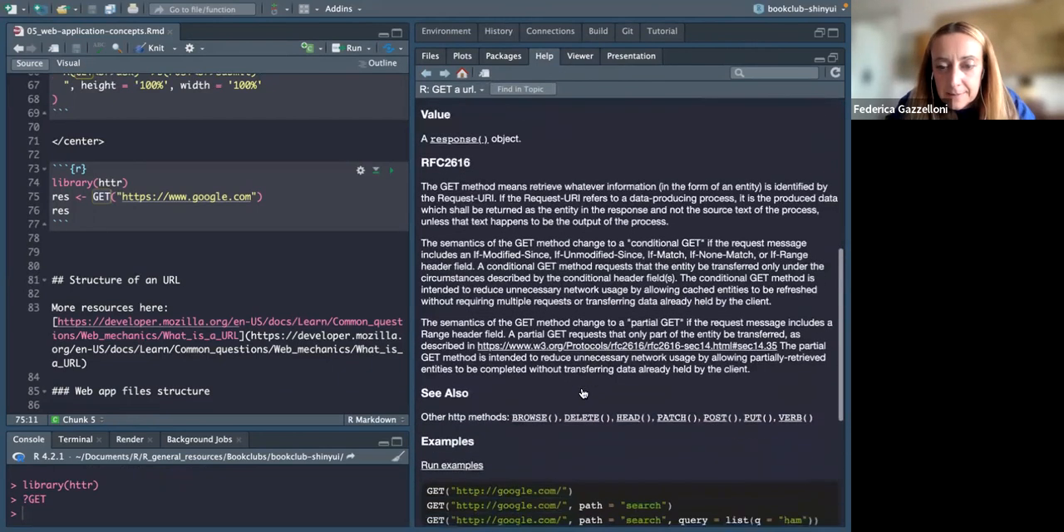
scroll("down", 3)
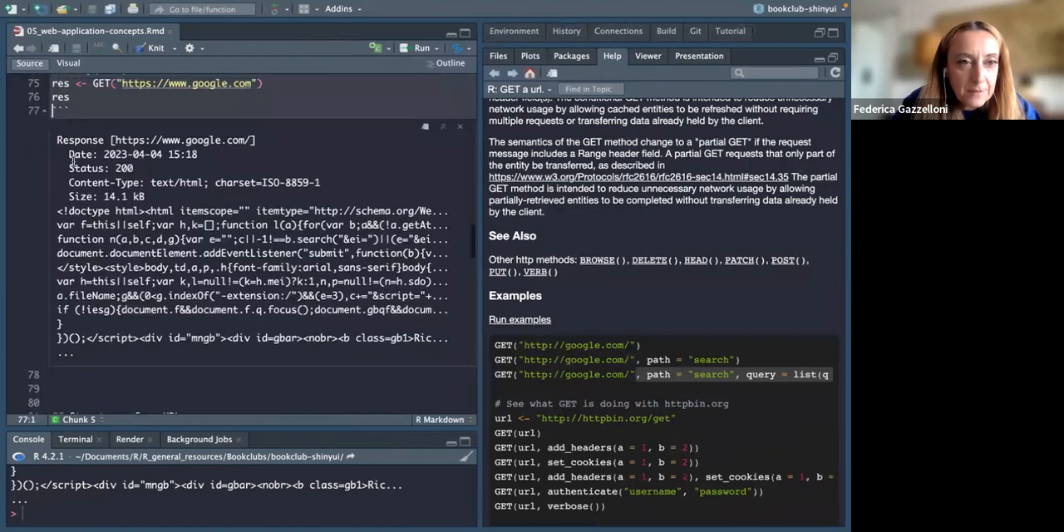
double_click(100, 168)
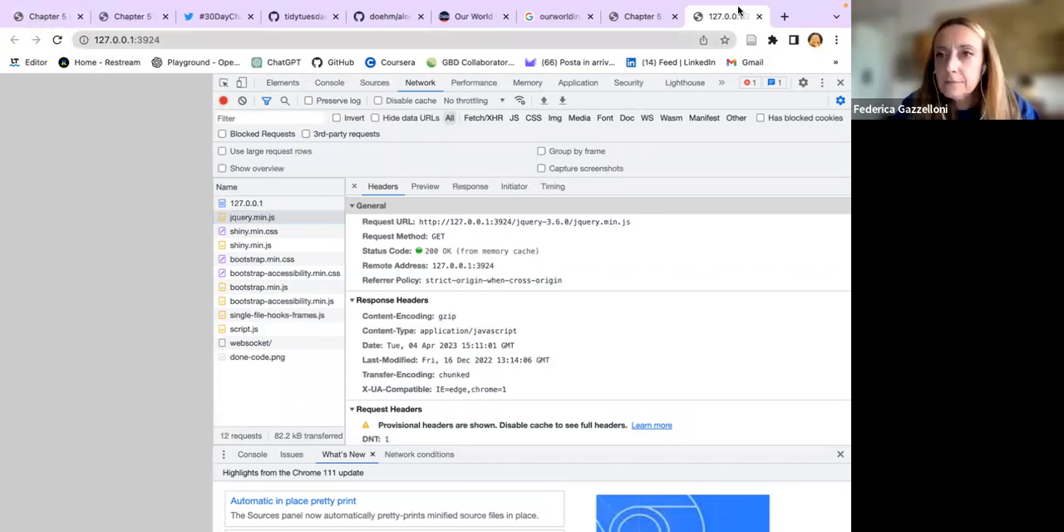
mouse_move(535, 7)
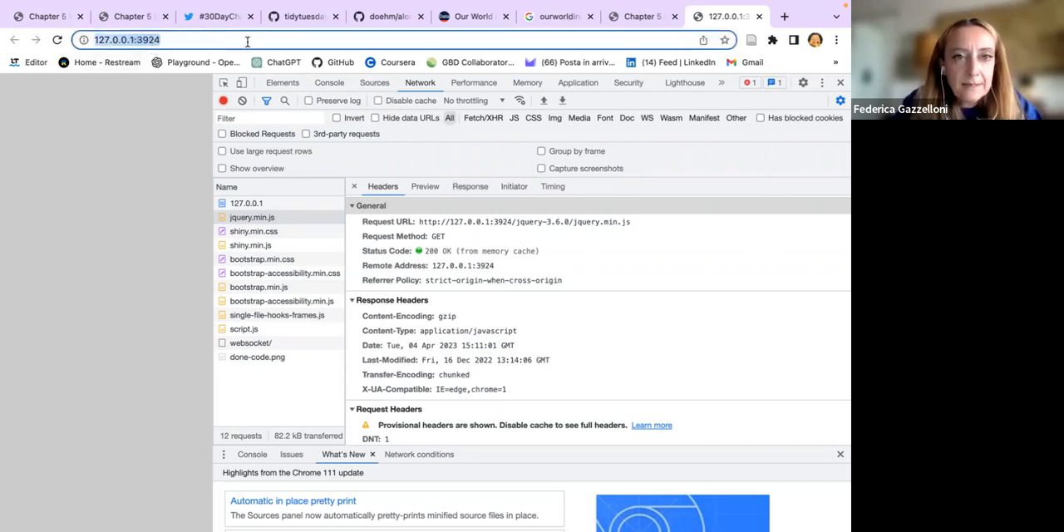
Step: Replace the local Shiny app with chat.openai.com/chat and close the developer tools
left_click(283, 61)
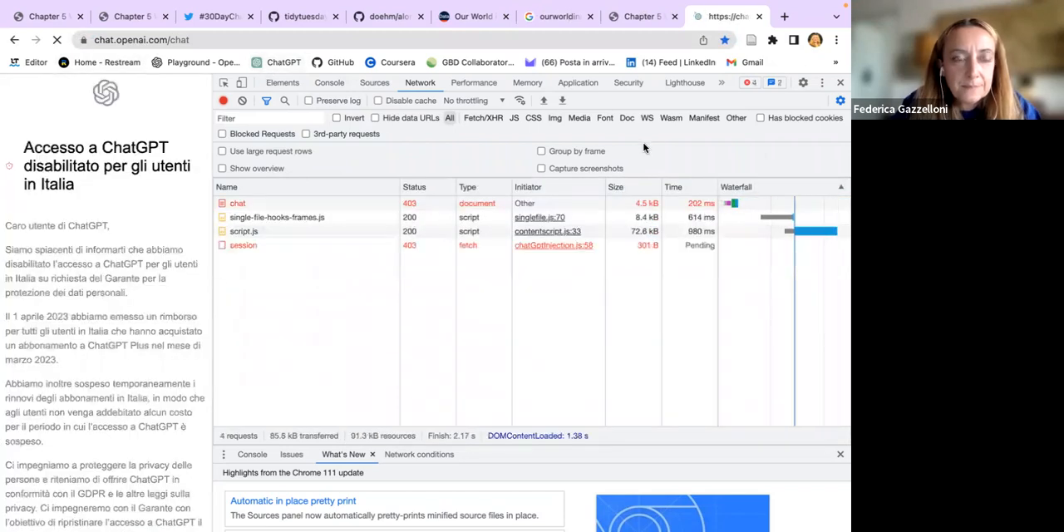
left_click(840, 82)
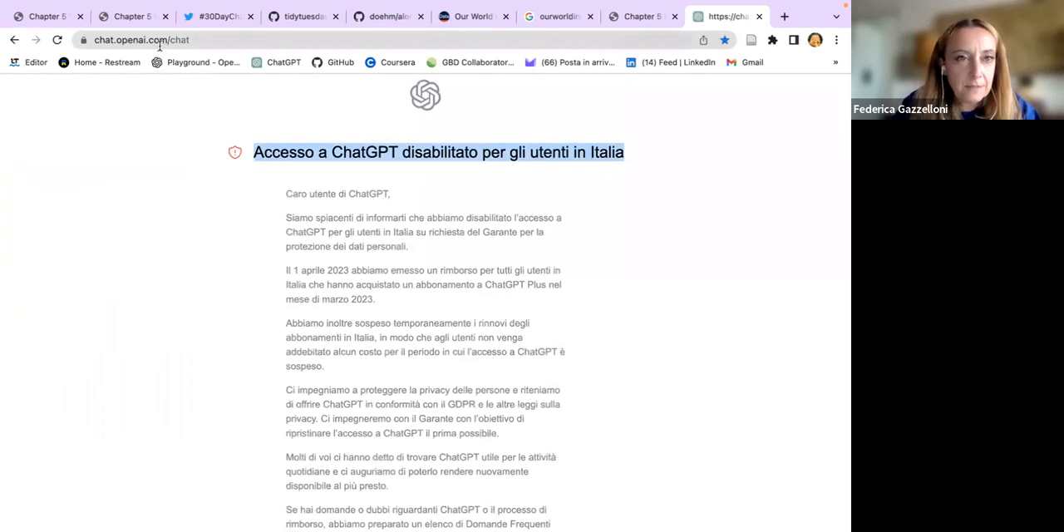
left_click(142, 39)
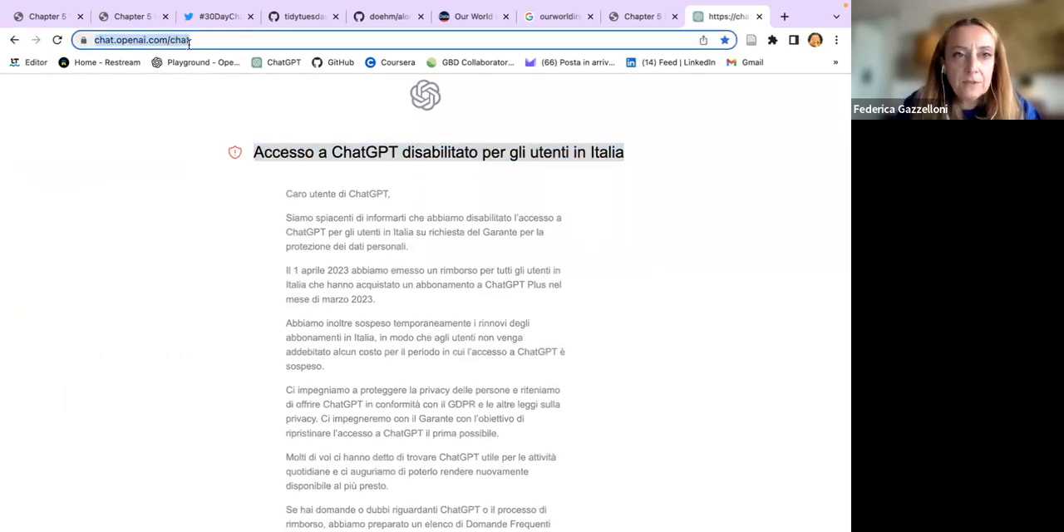
mouse_move(503, 520)
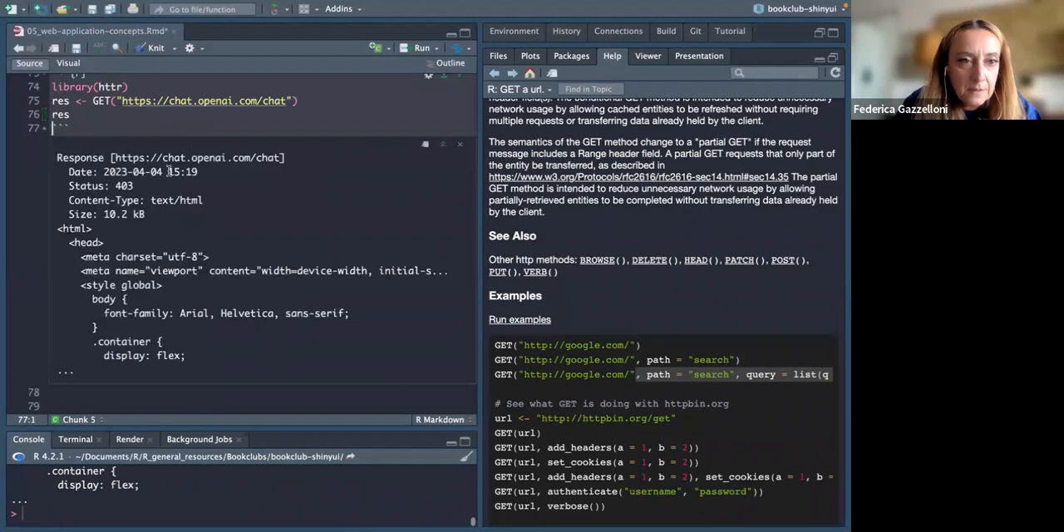
Step: Highlight the chat page's 403 status, then openai.com's new 200 response and request line
double_click(100, 186)
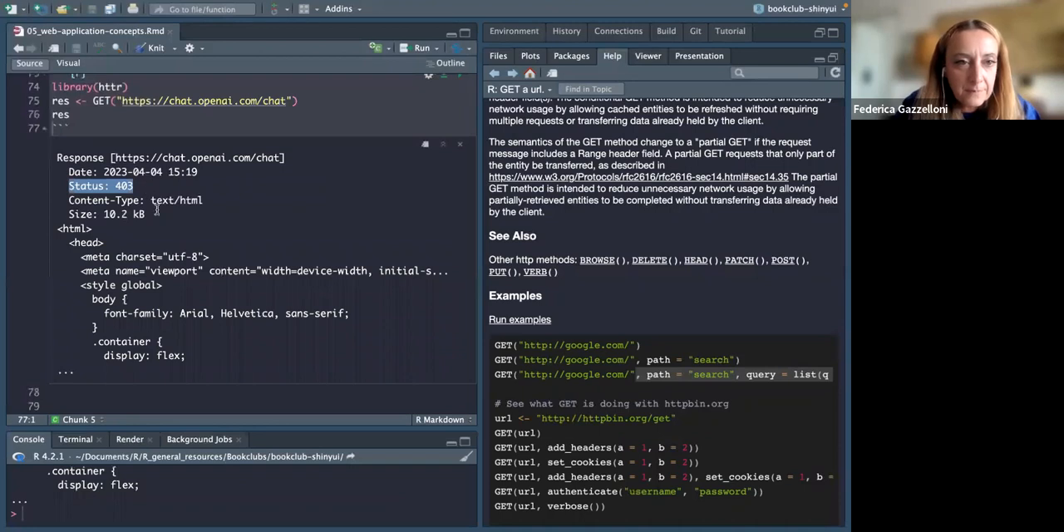
left_click_drag(71, 229, 185, 355)
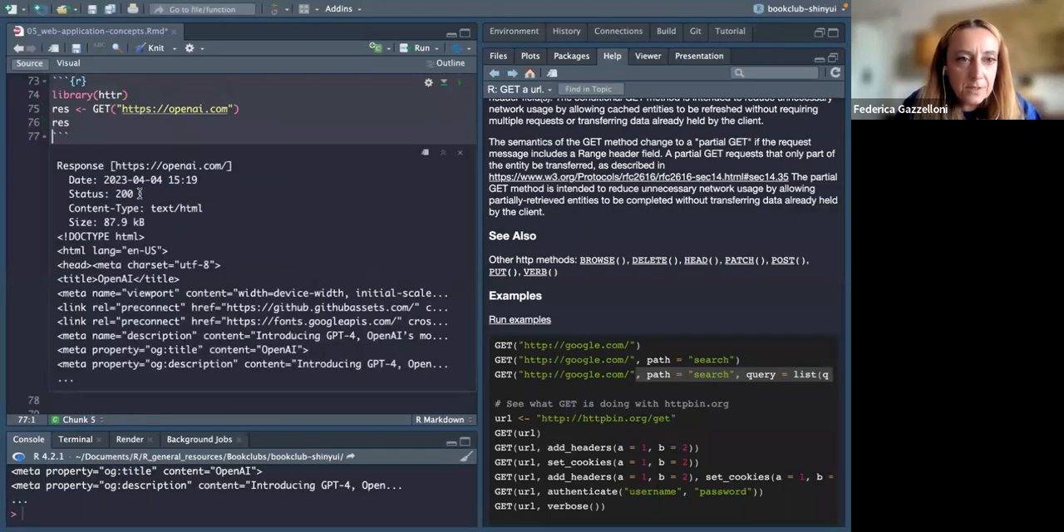
double_click(99, 193)
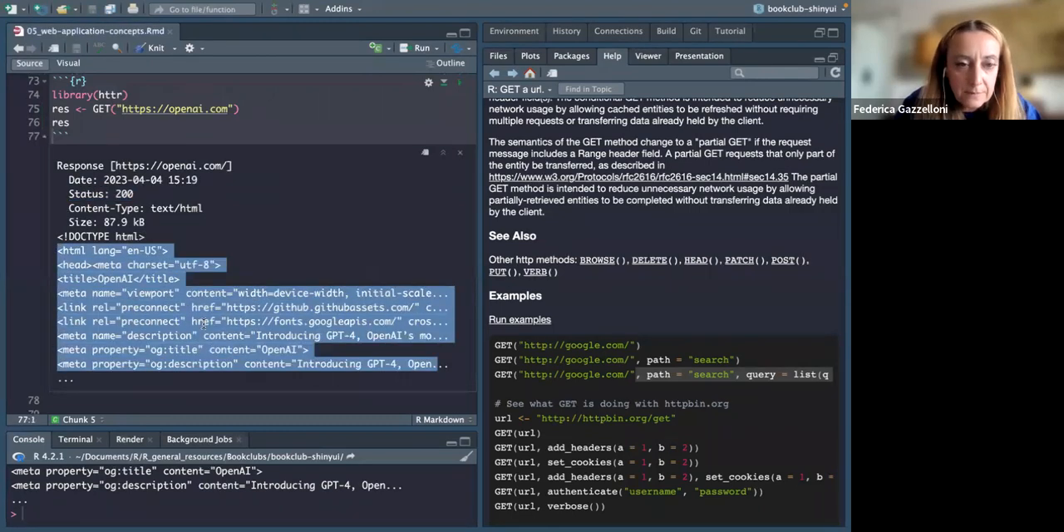
left_click(181, 109)
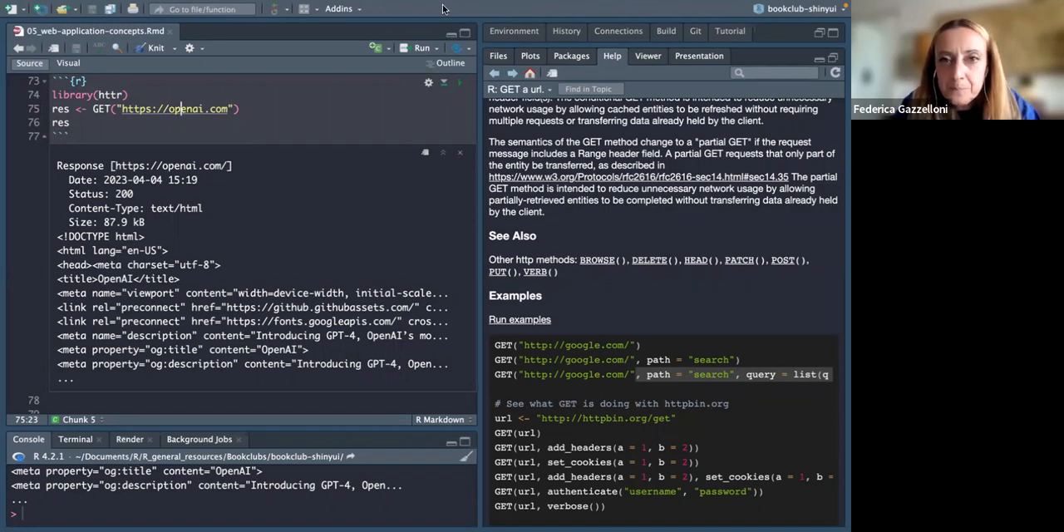
mouse_move(394, 213)
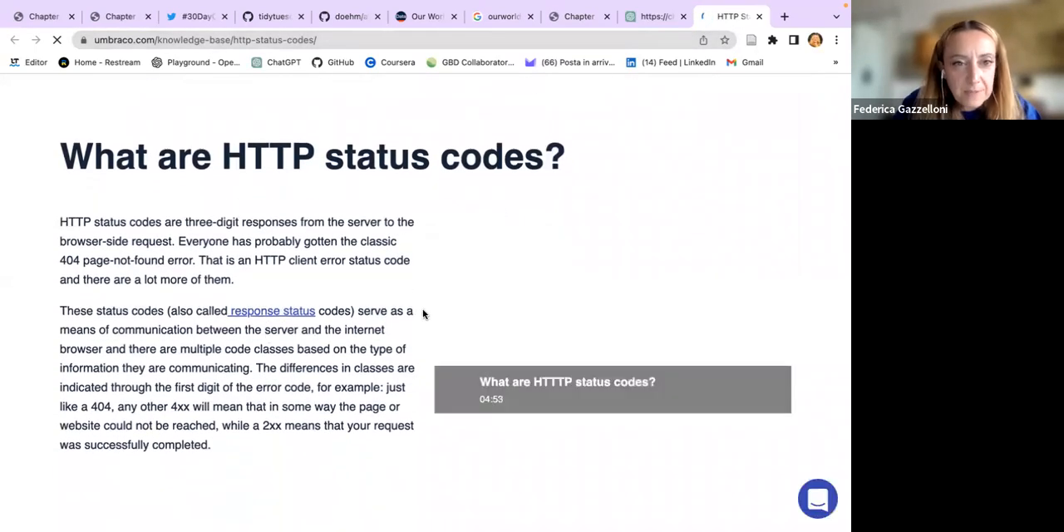
Step: Scroll through the Umbraco HTTP status codes article intro and table of contents
scroll("up", 3)
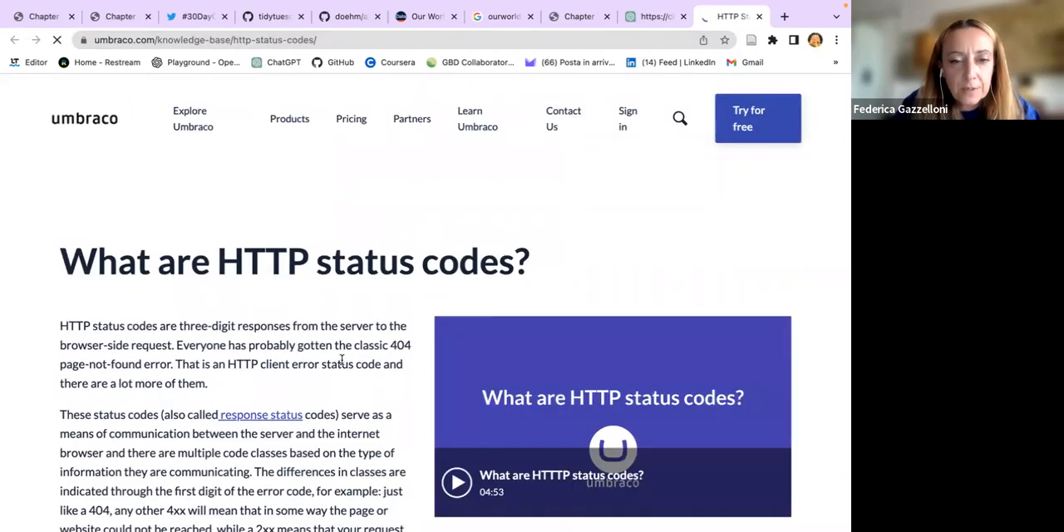
scroll("down", 3)
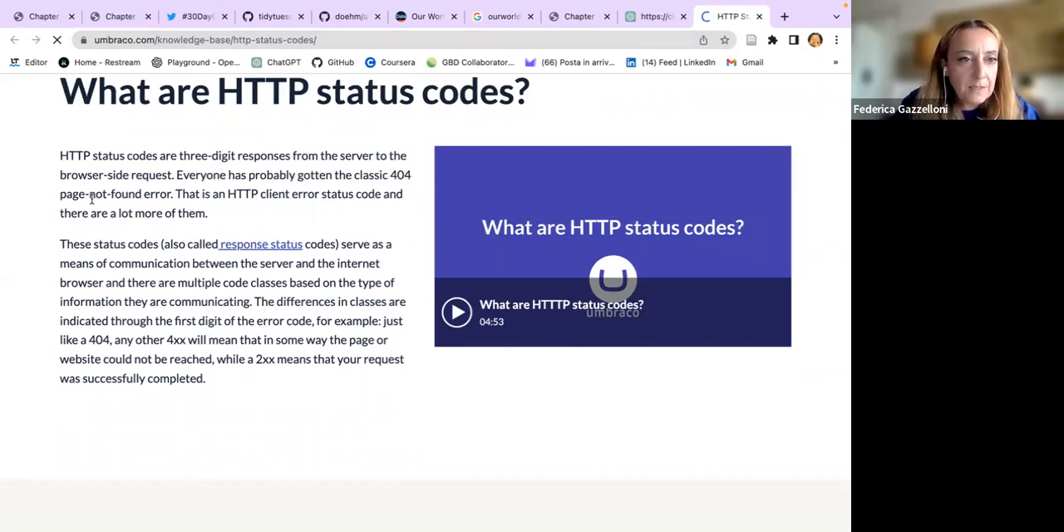
scroll("down", 3)
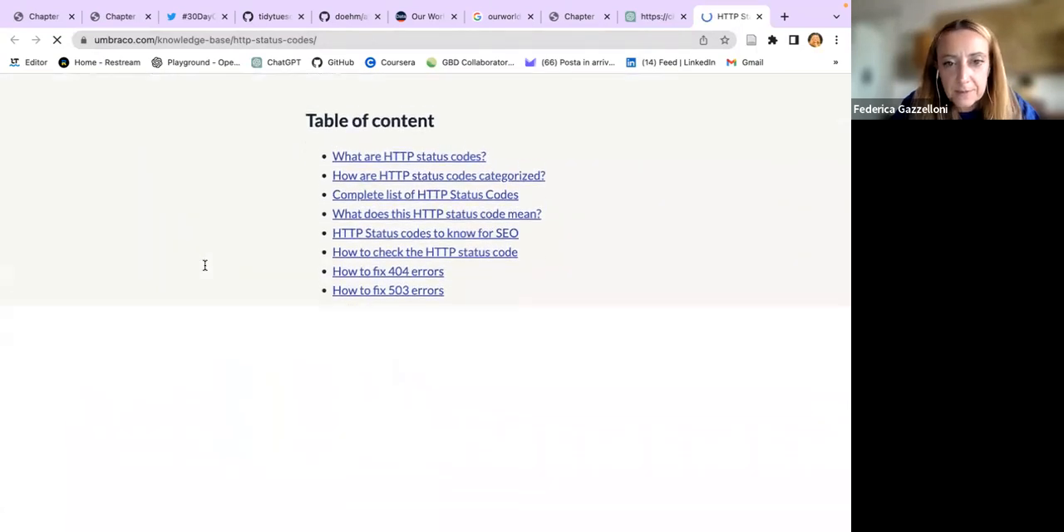
scroll("down", 3)
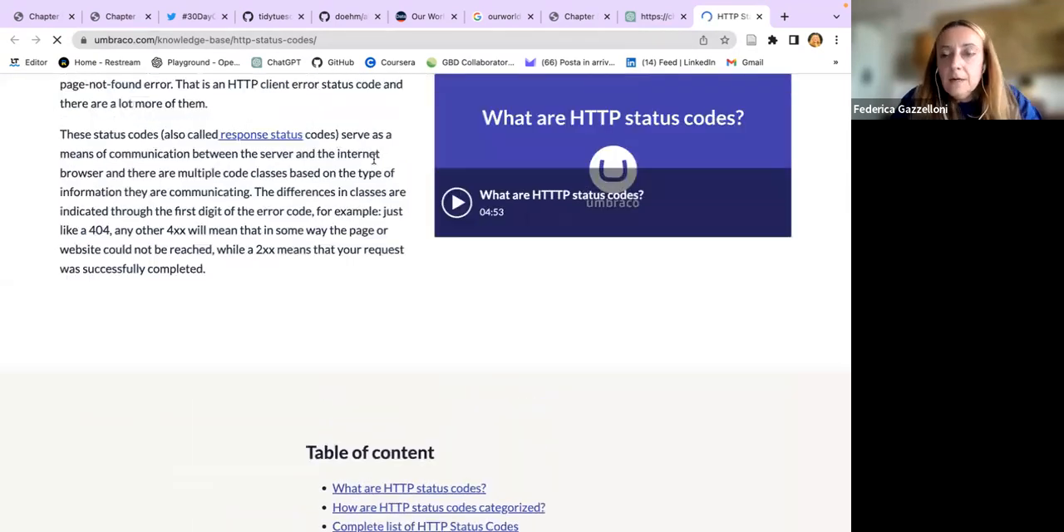
scroll("up", 3)
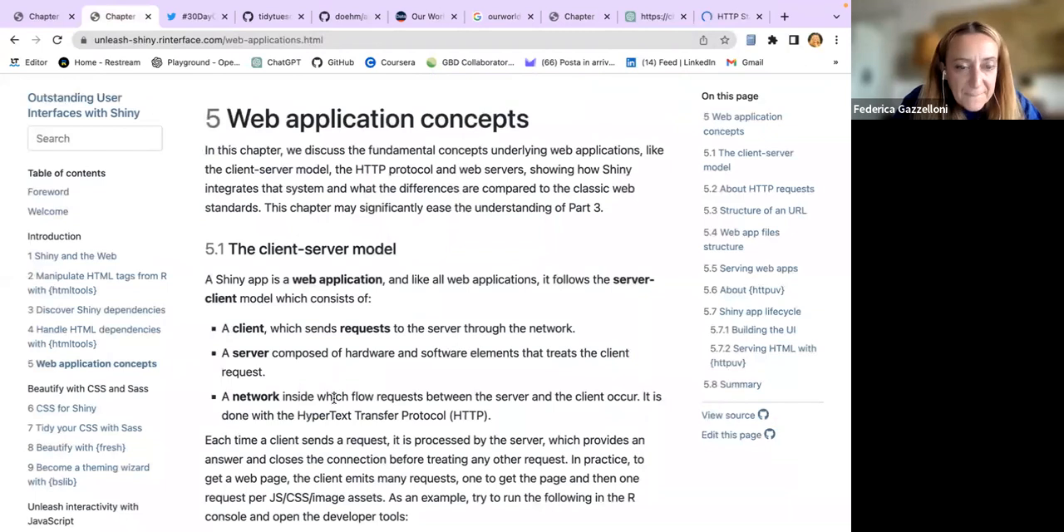
Step: Open the 5.2 About HTTP requests slide from the bookclub sidebar
scroll("down", 3)
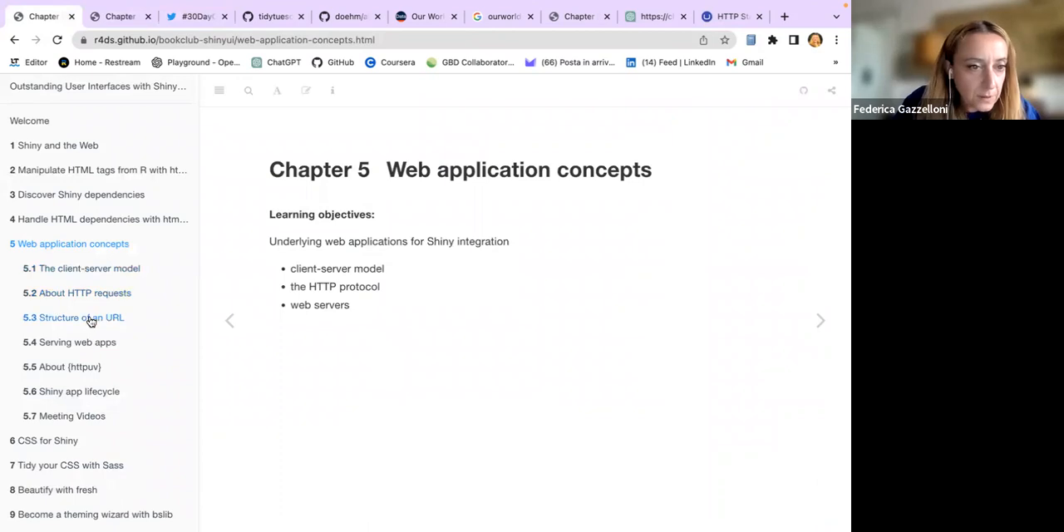
left_click(79, 317)
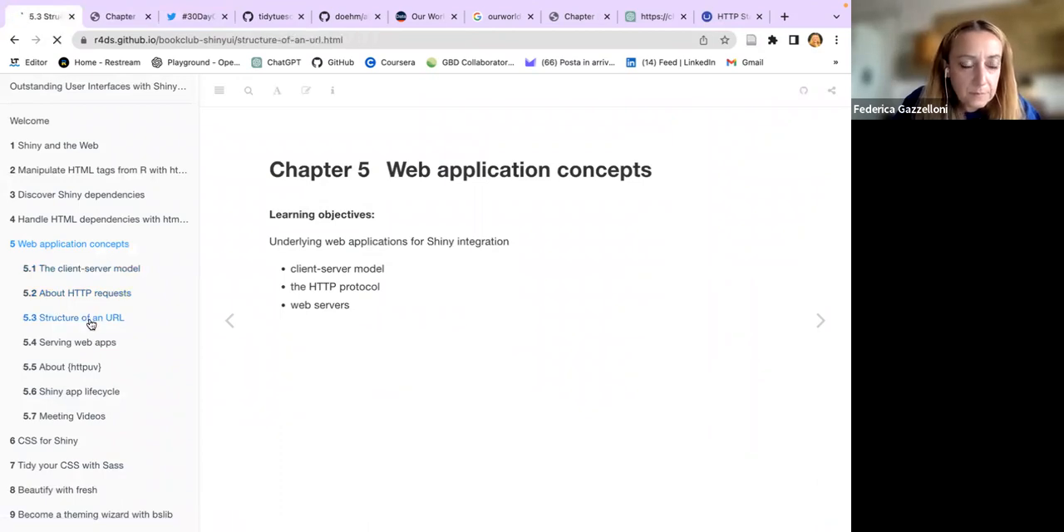
left_click(80, 317)
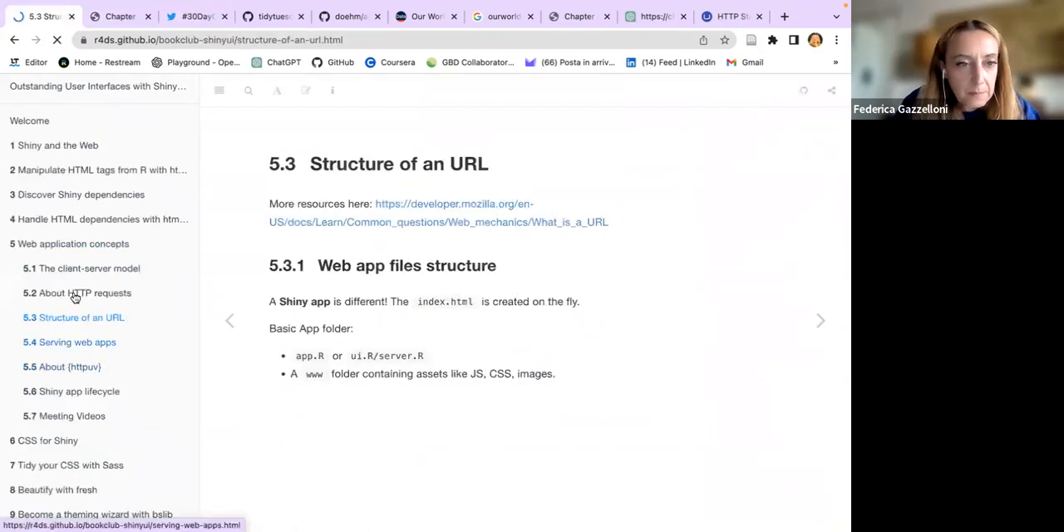
left_click(84, 292)
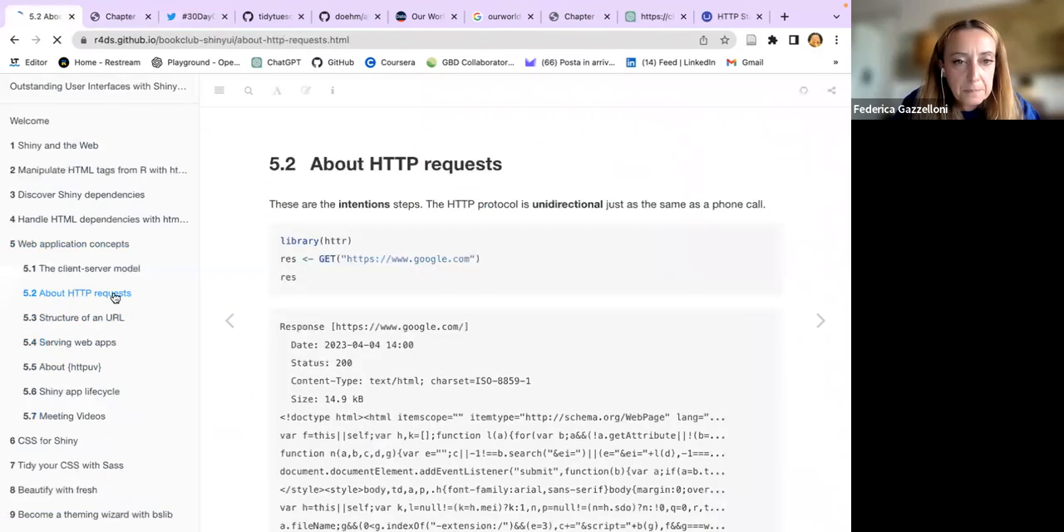
scroll("down", 3)
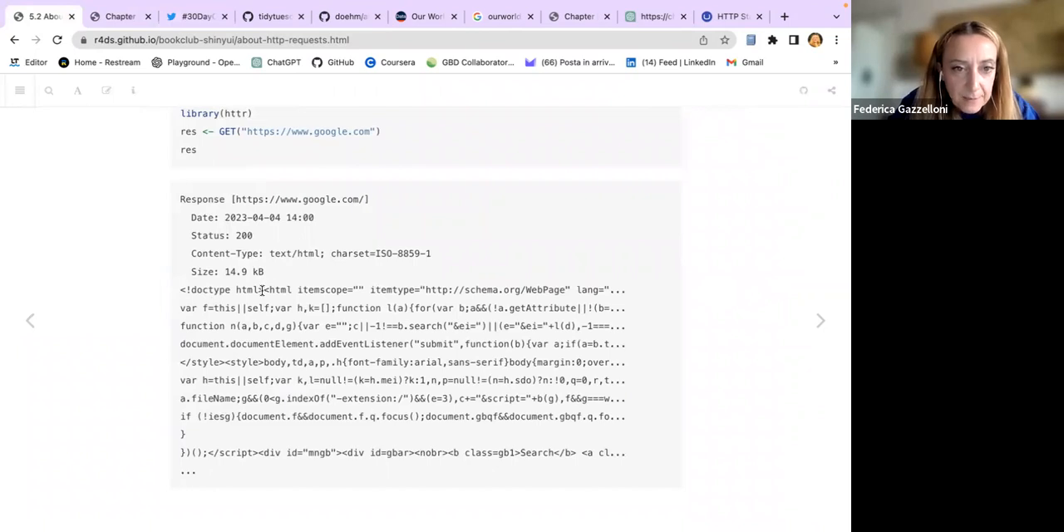
Step: Highlight the response's doctype html and Status: 200 lines, then advance to 5.3
double_click(206, 289)
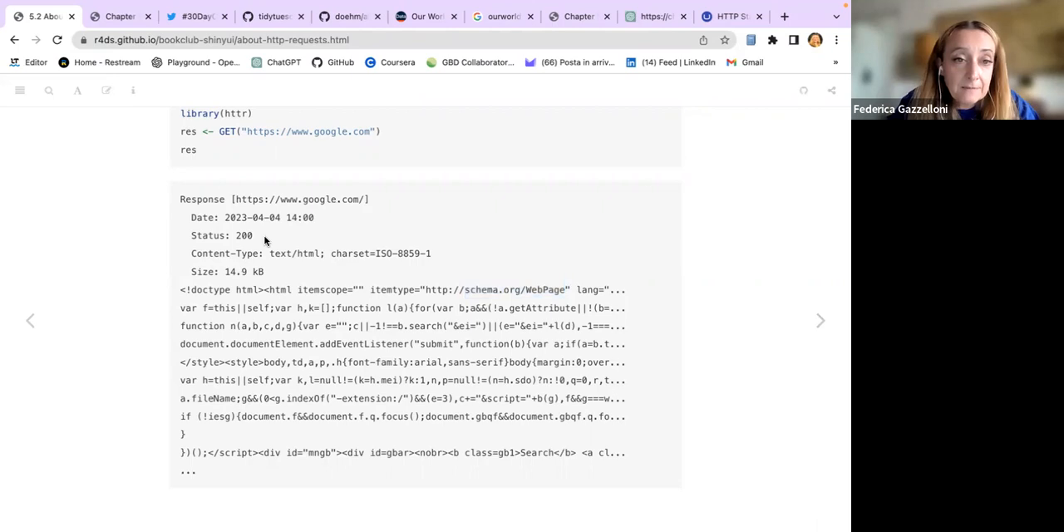
double_click(221, 235)
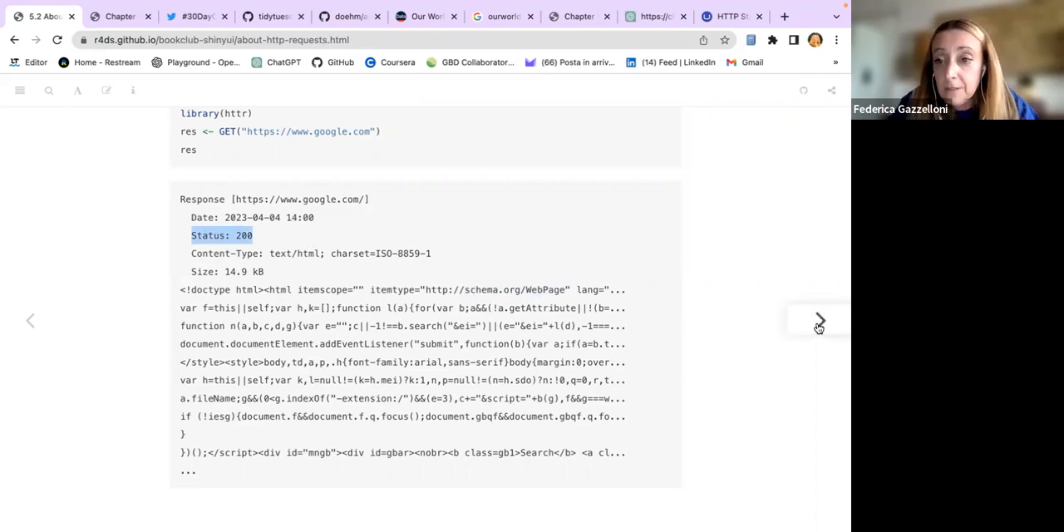
left_click(819, 321)
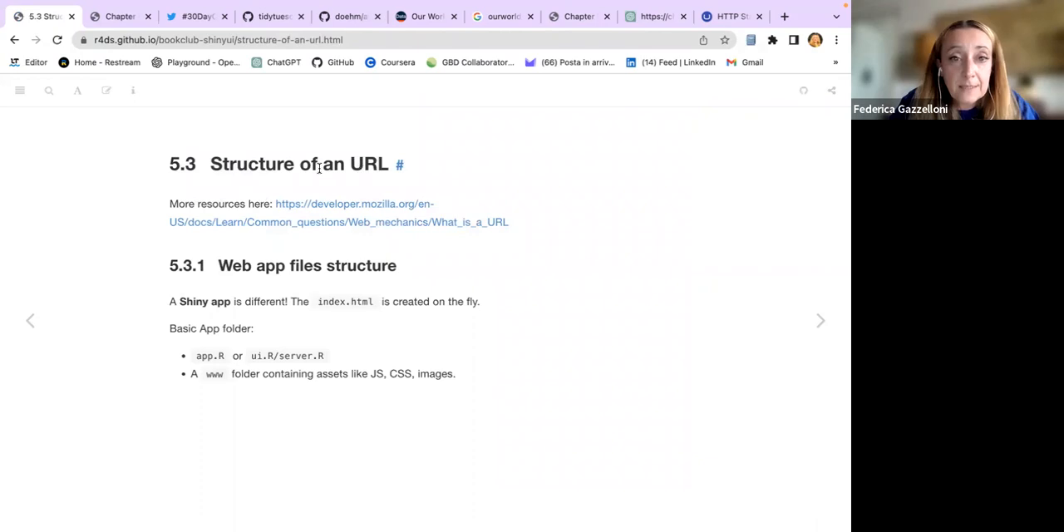
mouse_move(140, 228)
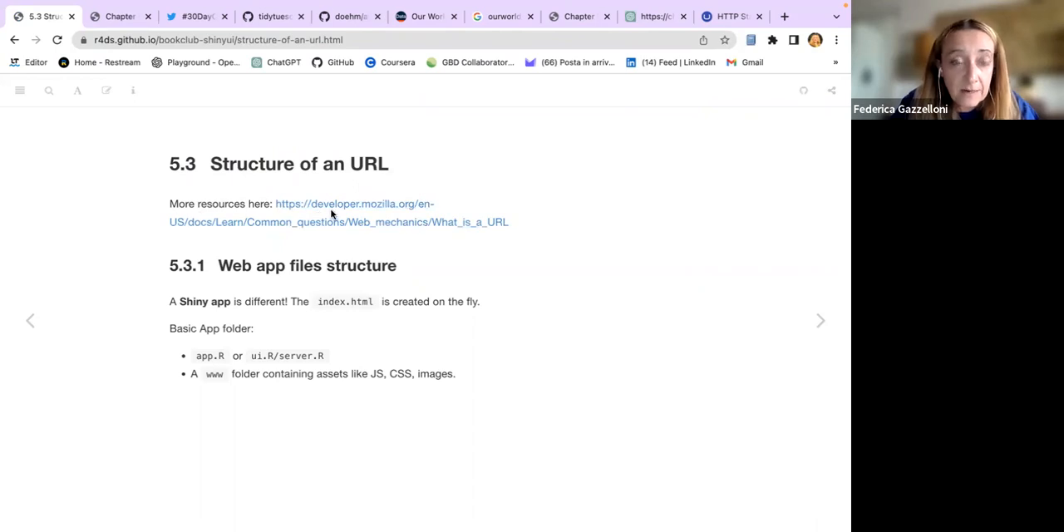
mouse_move(382, 213)
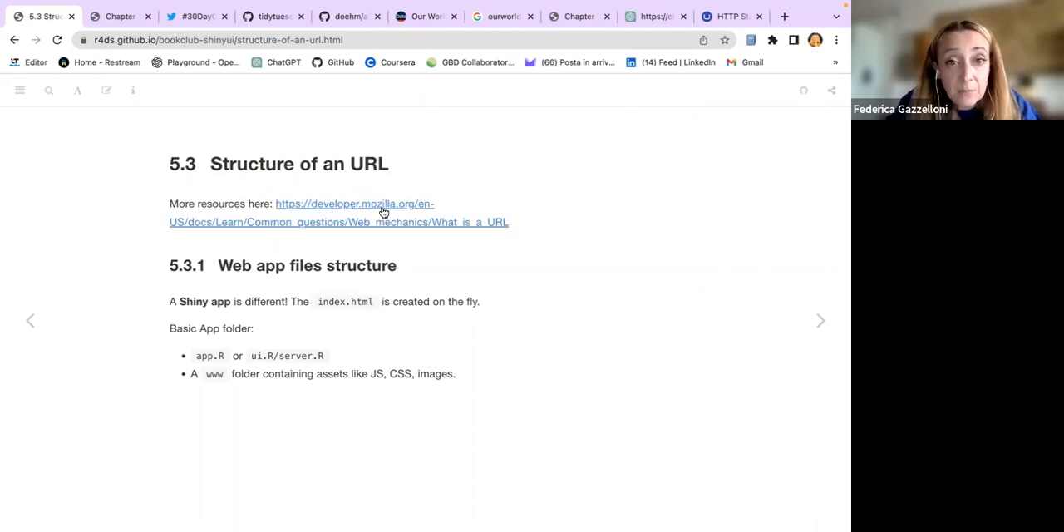
Step: Open MDN's What is a URL? article and read the Scheme, Authority and Path sections
left_click(374, 213)
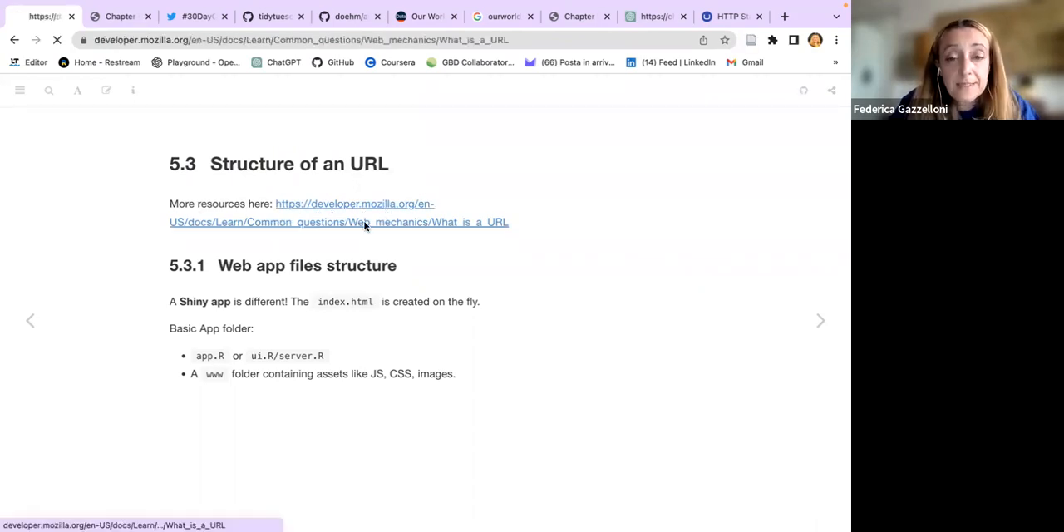
left_click(363, 222)
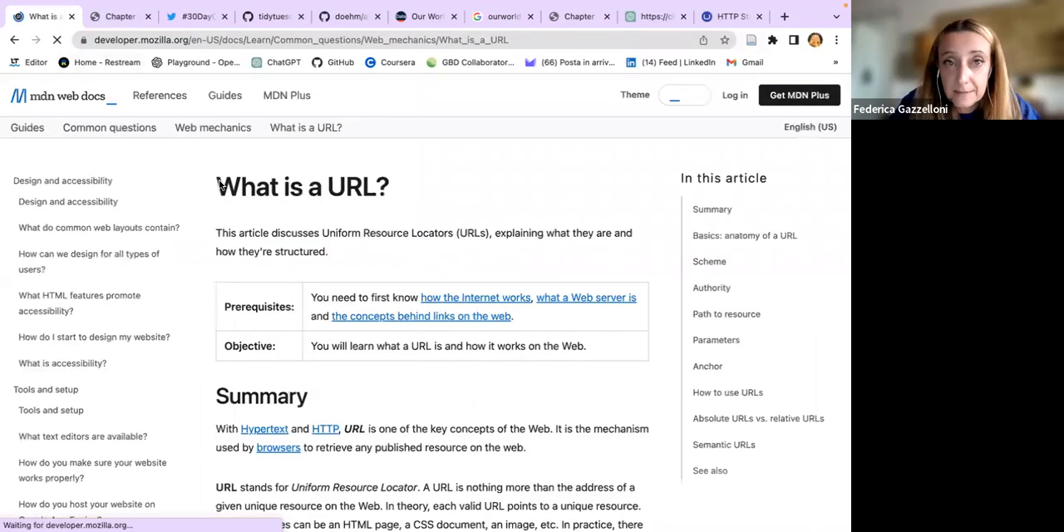
scroll("down", 3)
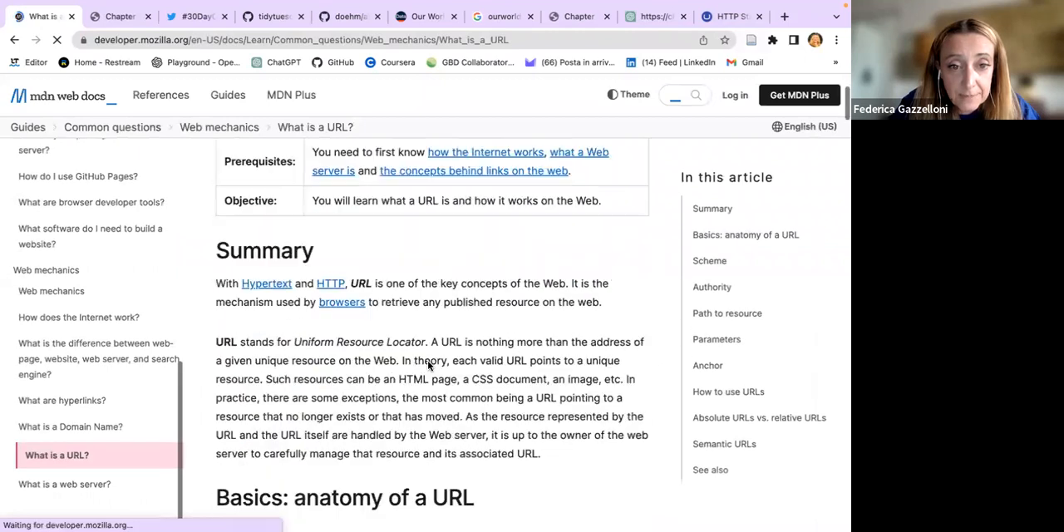
scroll("down", 3)
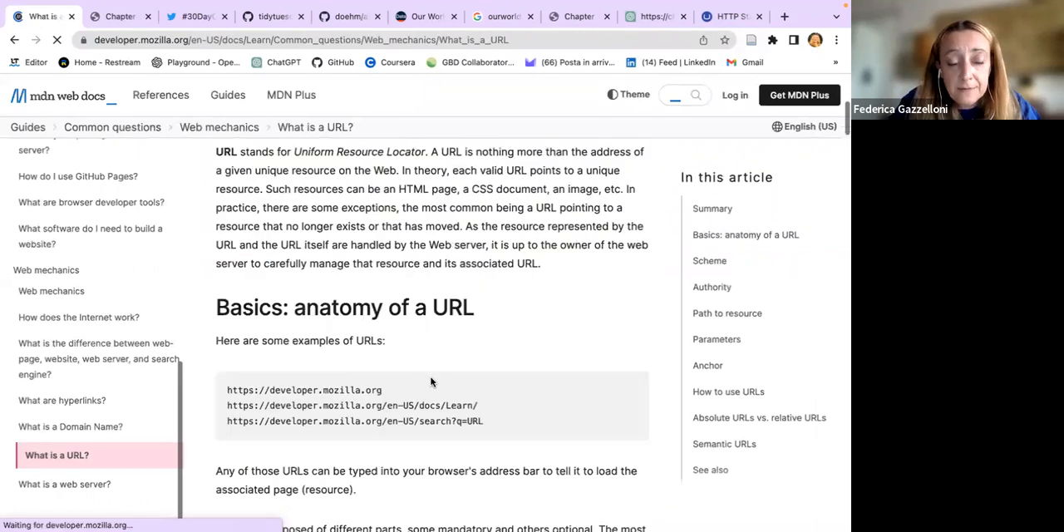
scroll("down", 3)
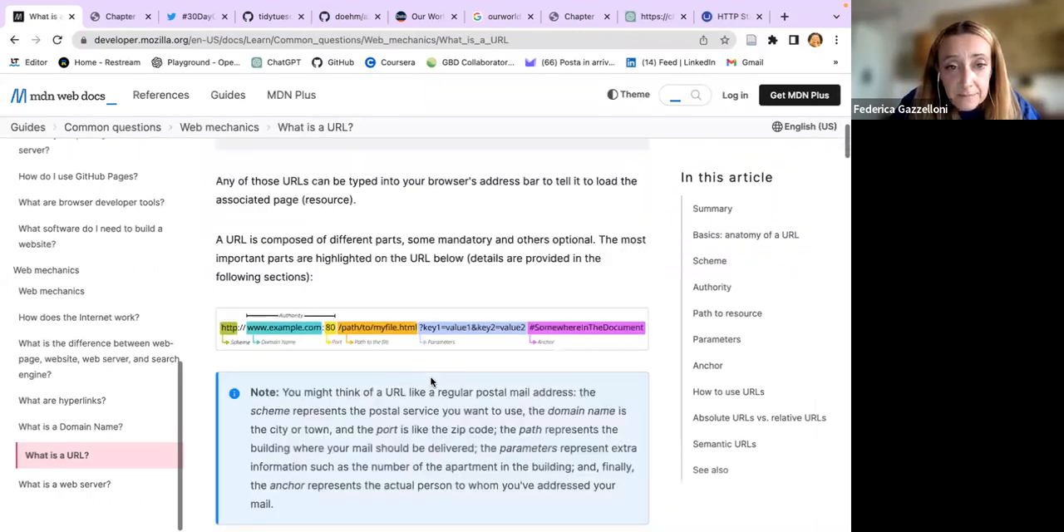
scroll("down", 3)
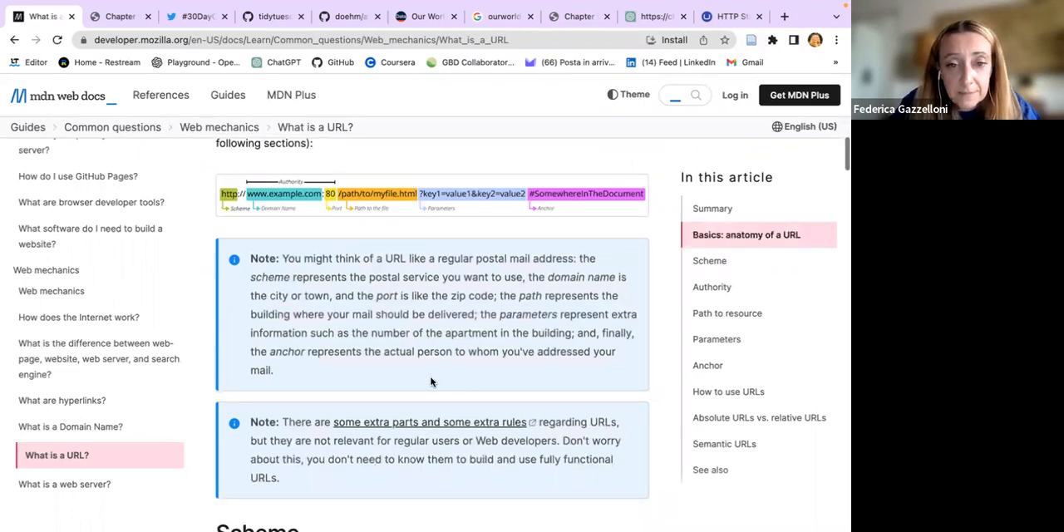
scroll("down", 3)
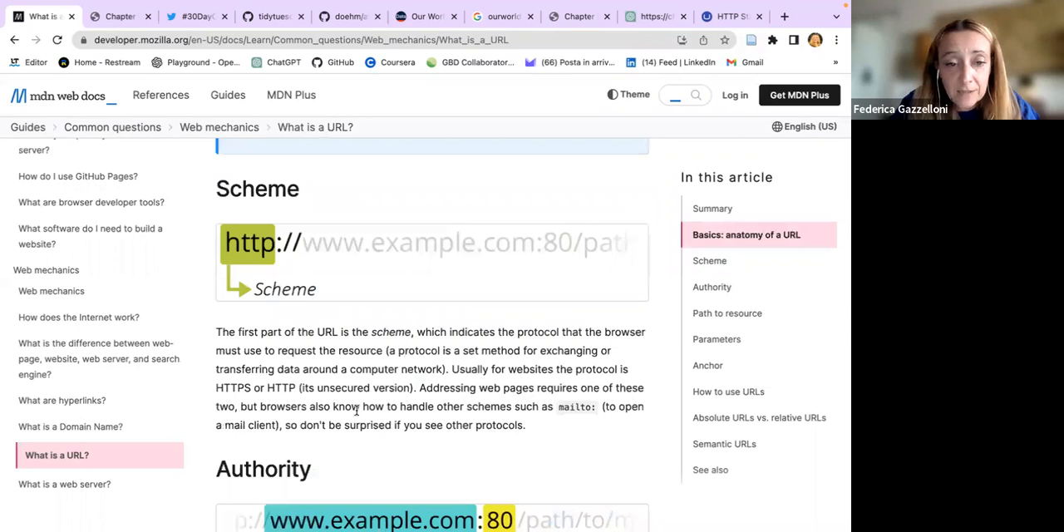
scroll("down", 3)
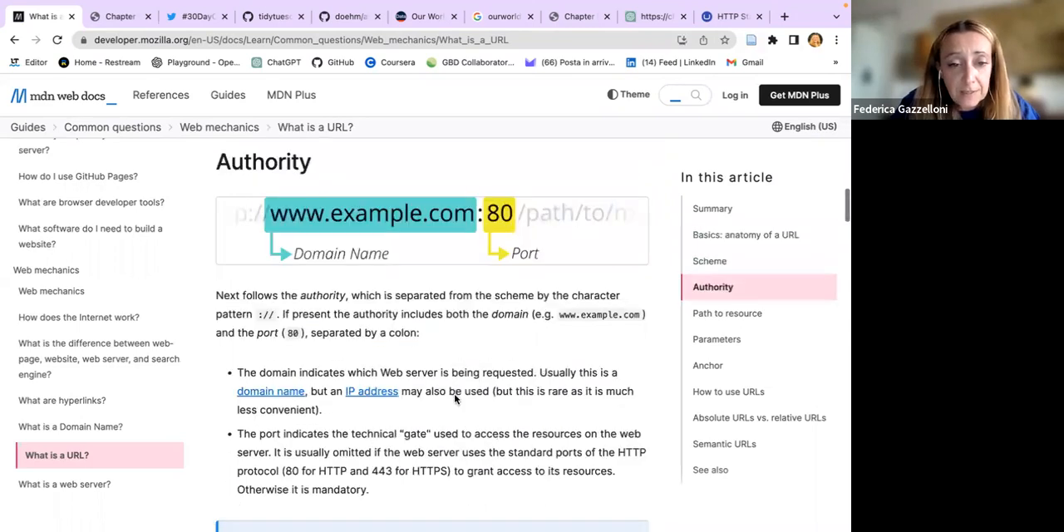
scroll("down", 3)
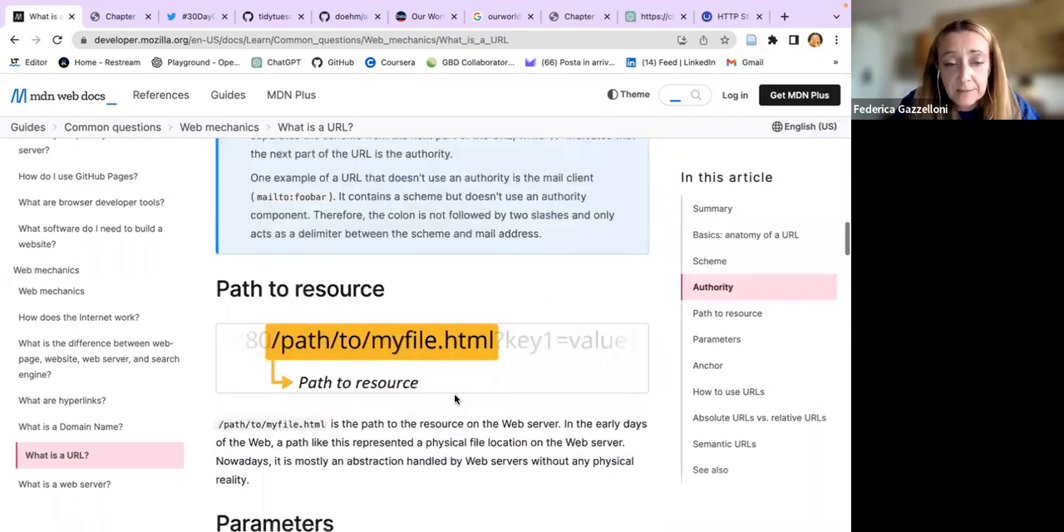
scroll("down", 3)
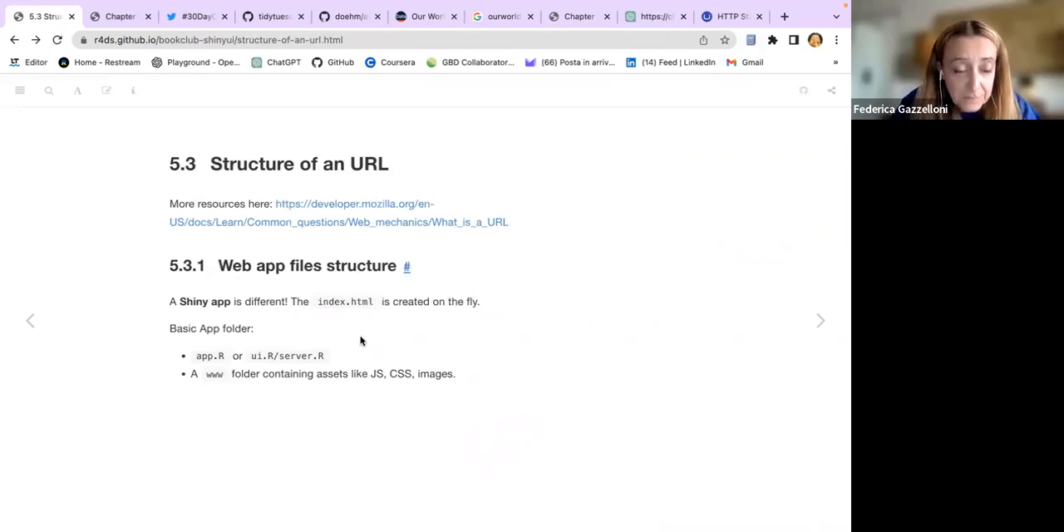
mouse_move(150, 304)
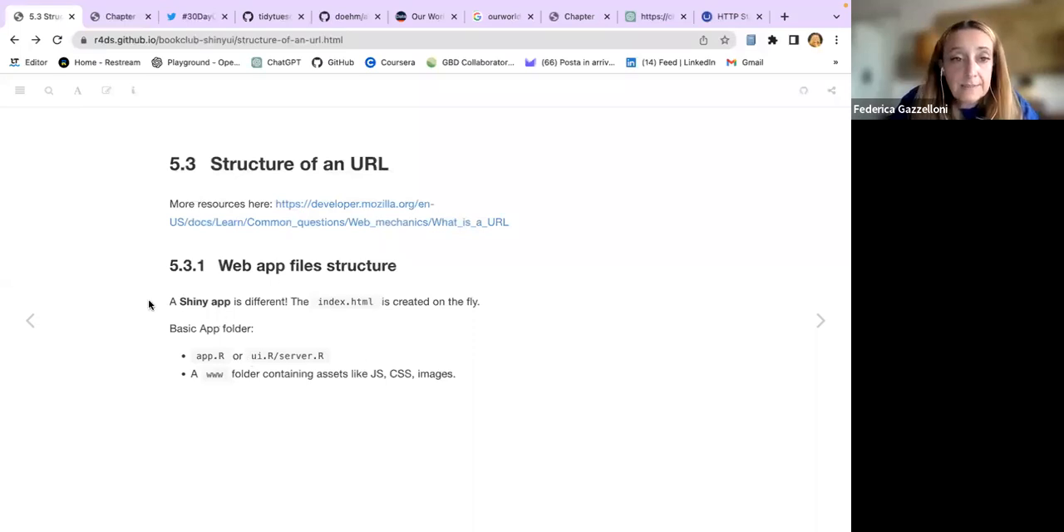
Step: Highlight the 'created on the fly' phrase and app.R folder entry, then open section 5.4
left_click_drag(169, 301, 309, 301)
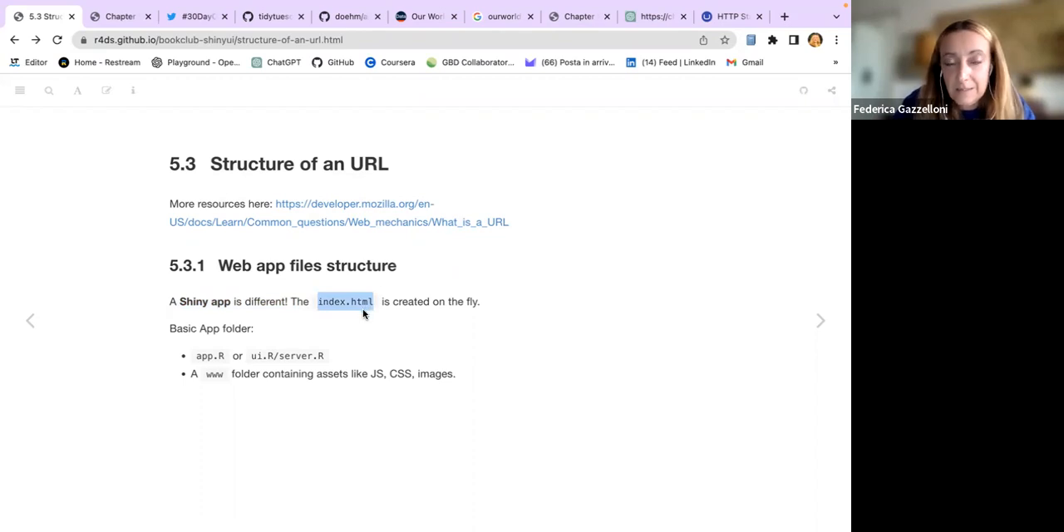
mouse_move(355, 324)
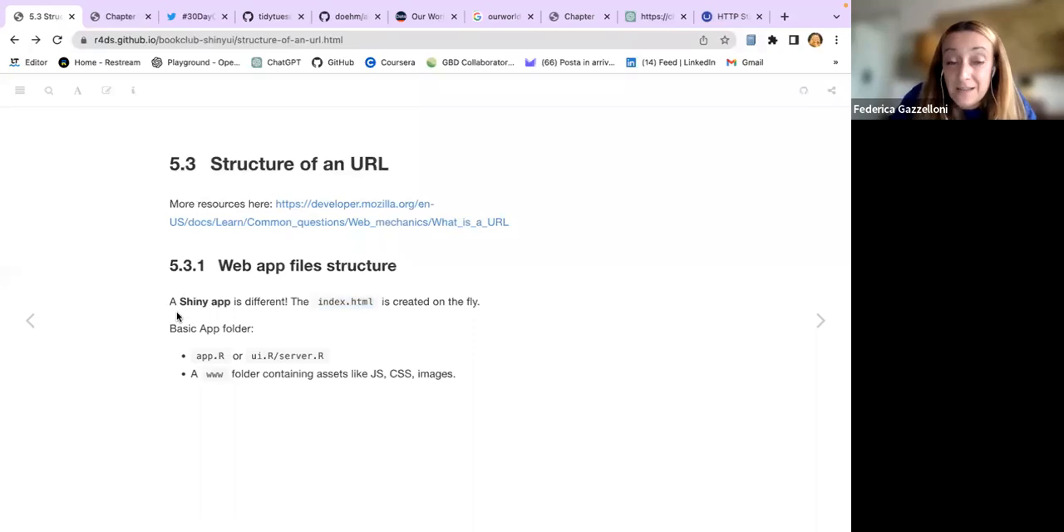
mouse_move(362, 312)
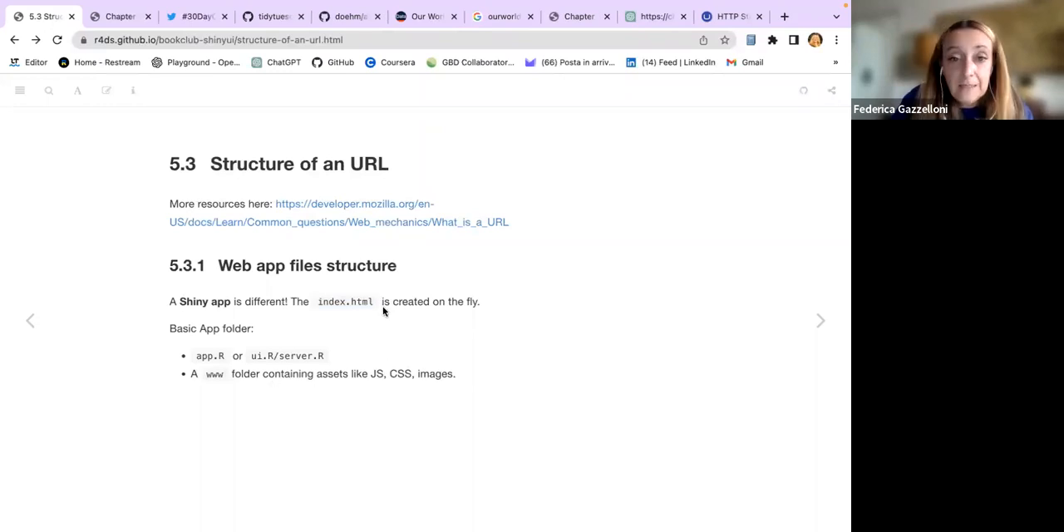
left_click_drag(383, 301, 479, 301)
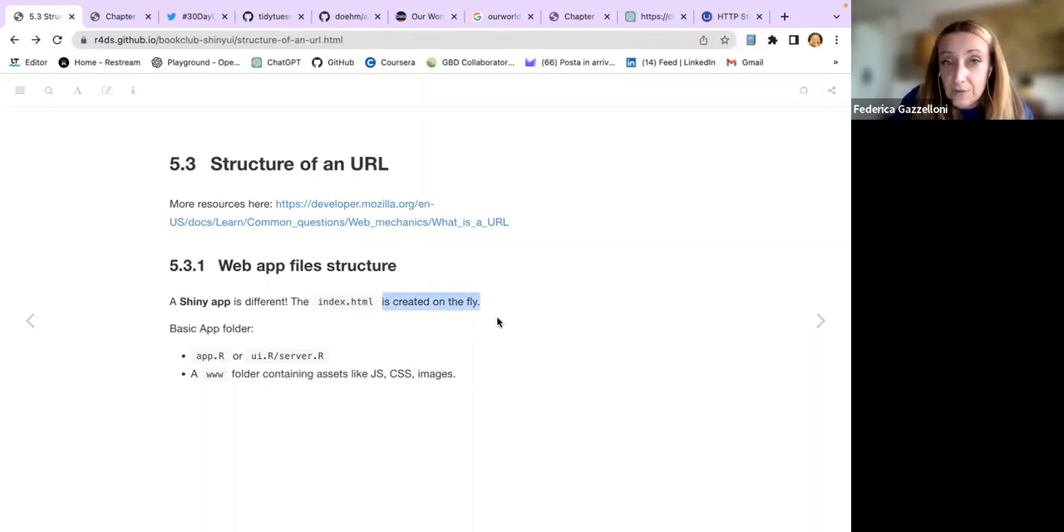
mouse_move(166, 329)
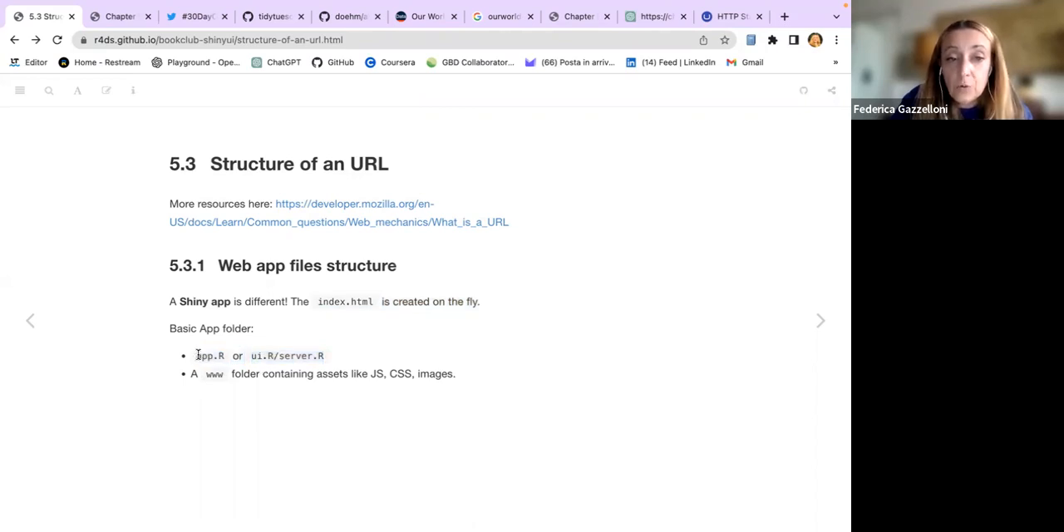
double_click(210, 356)
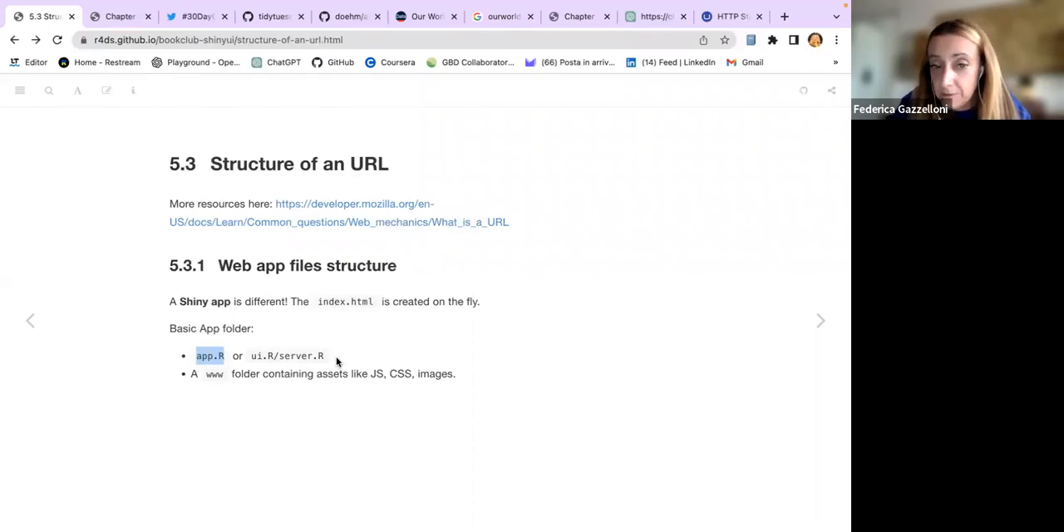
mouse_move(241, 347)
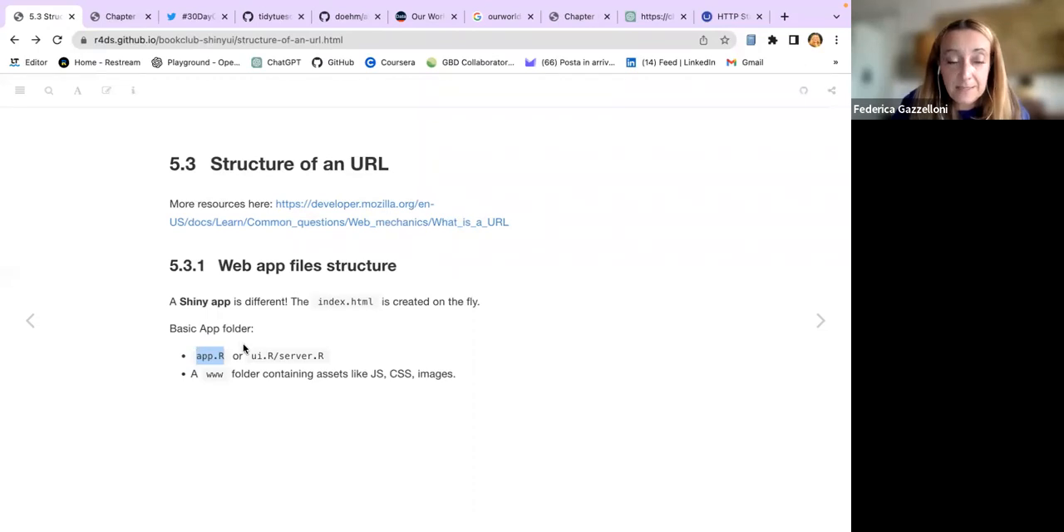
mouse_move(232, 391)
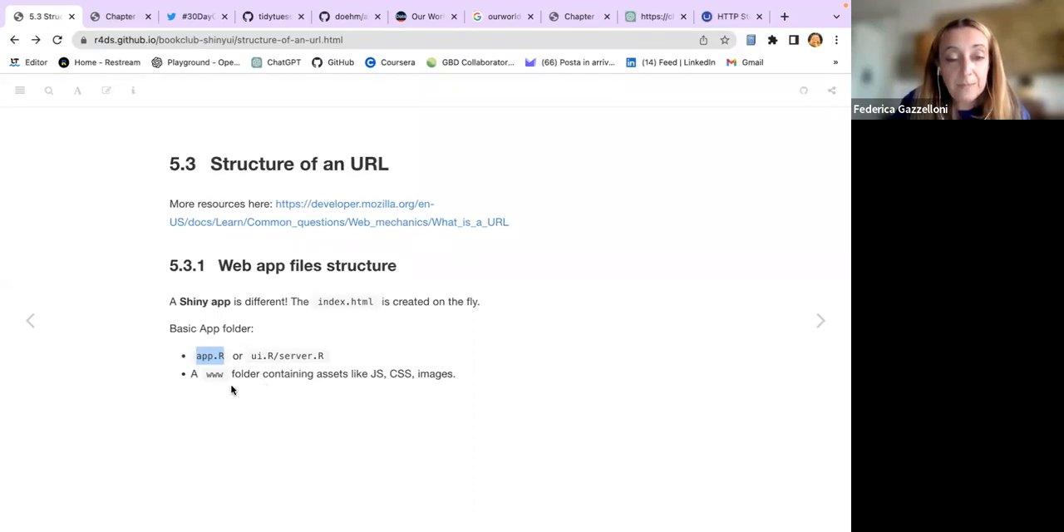
mouse_move(201, 380)
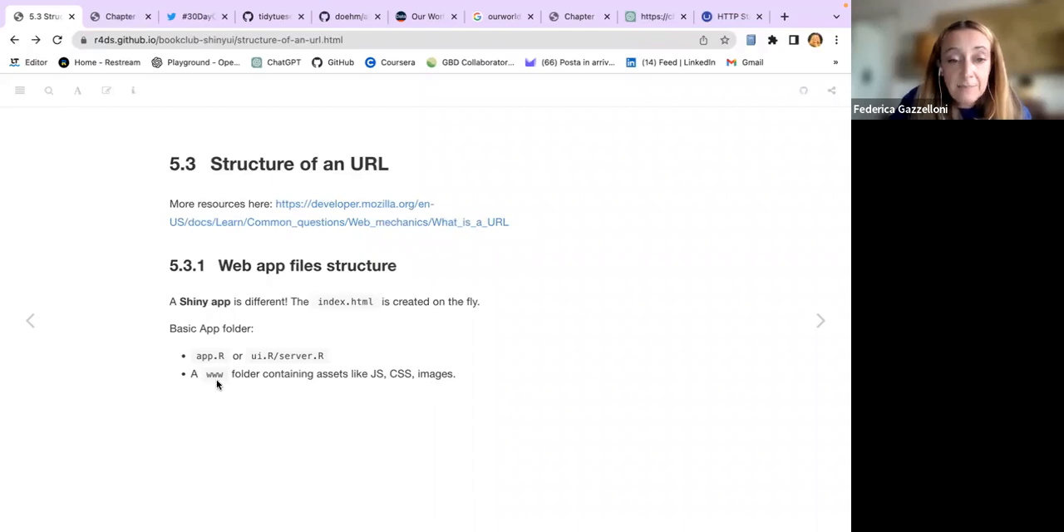
mouse_move(211, 393)
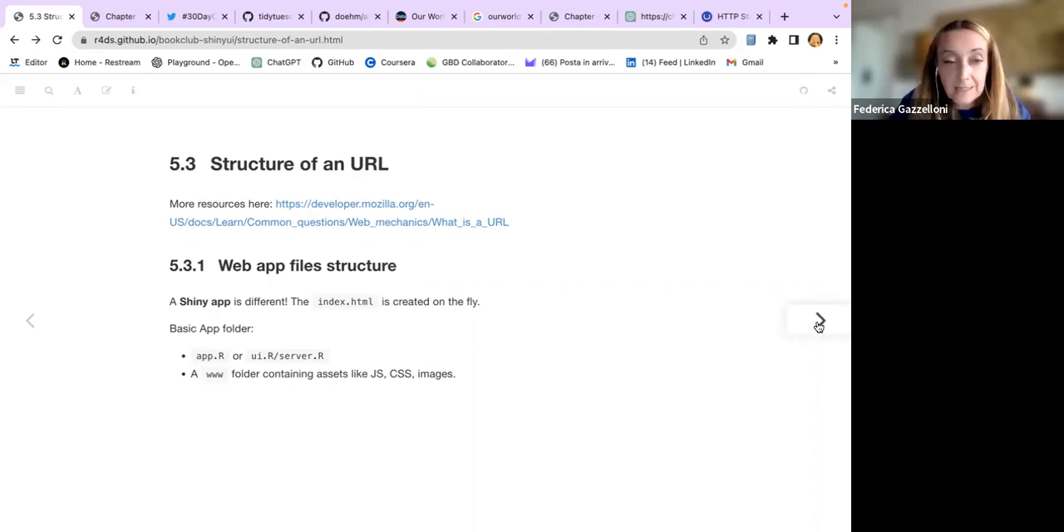
left_click(819, 321)
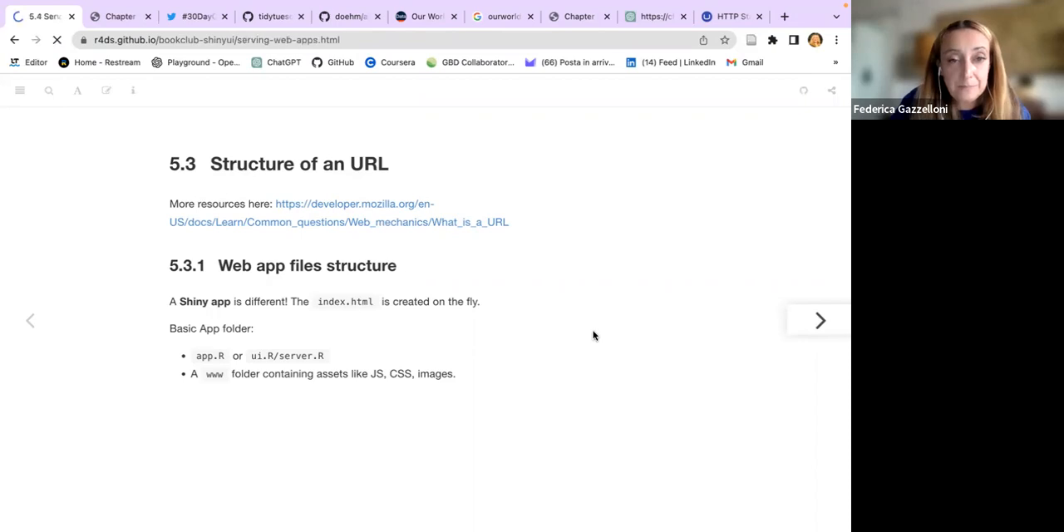
Step: Review section 5.4's hosting options, highlighting Quarto, then open 5.5 About {httpuv}
left_click(819, 320)
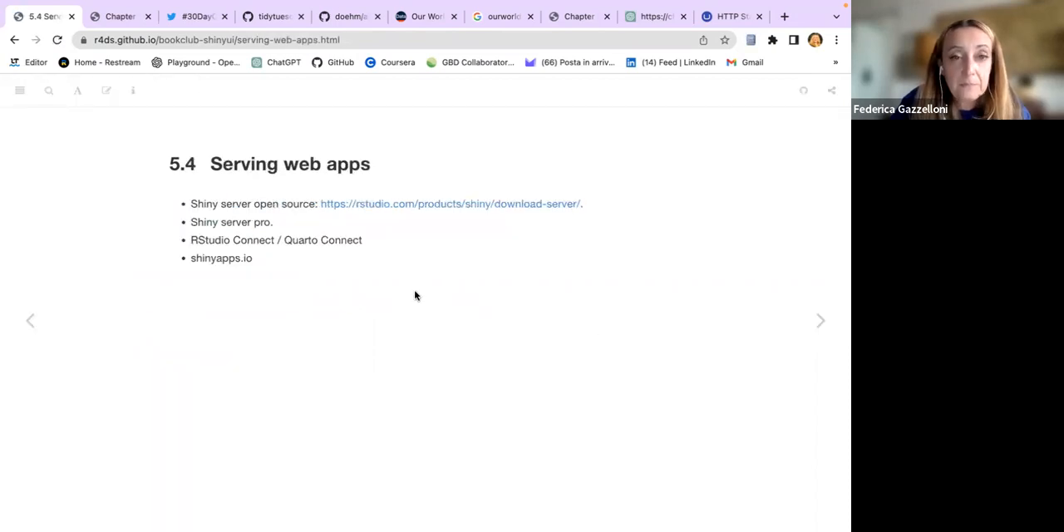
mouse_move(380, 186)
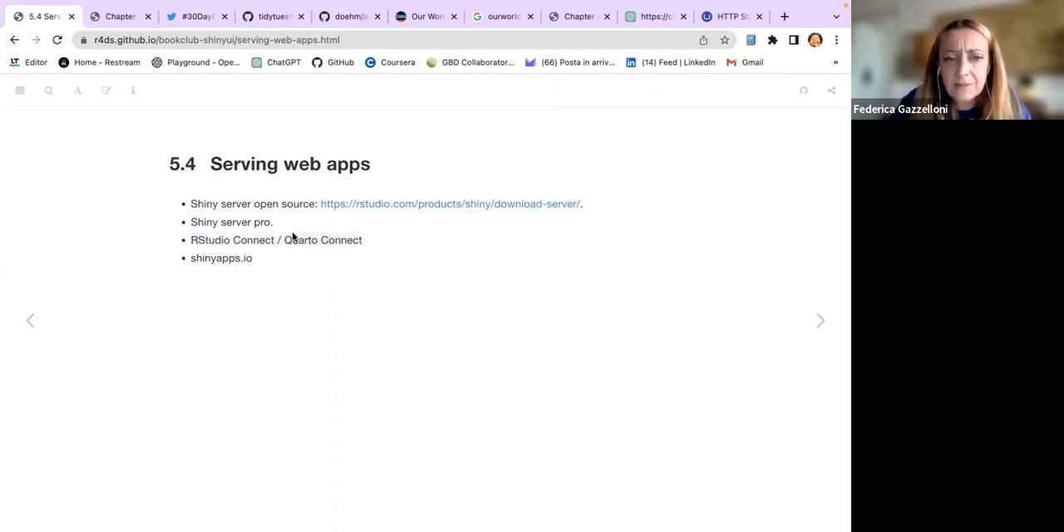
double_click(300, 241)
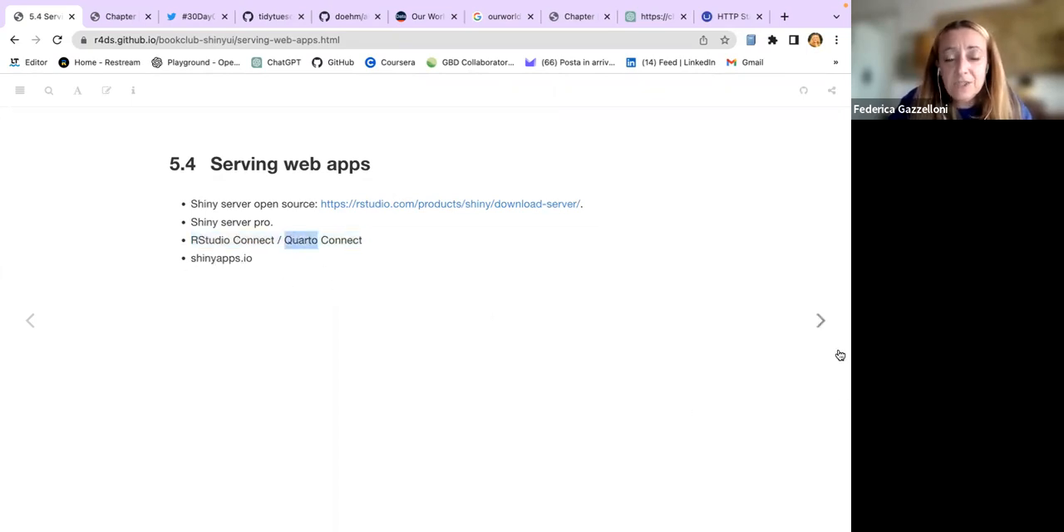
left_click(821, 321)
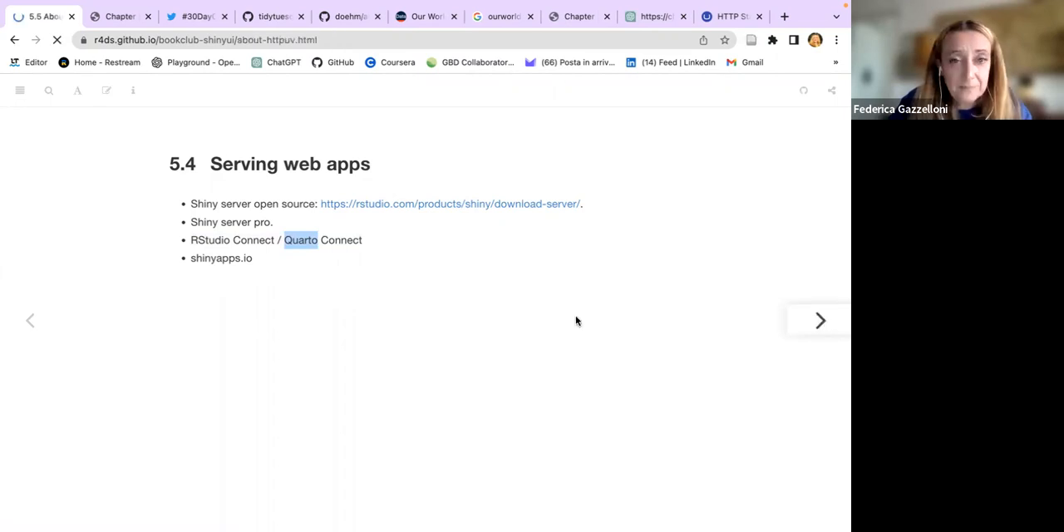
left_click(819, 321)
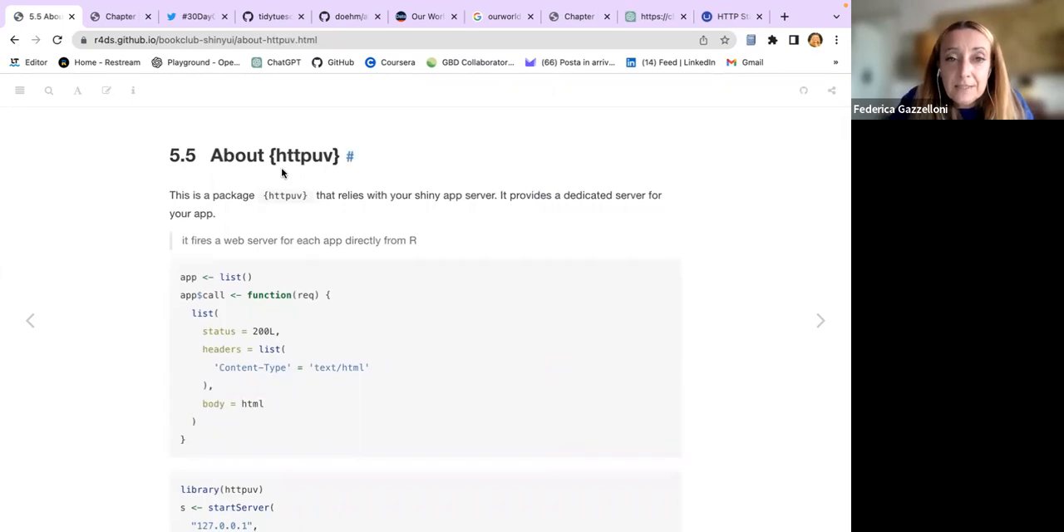
double_click(305, 156)
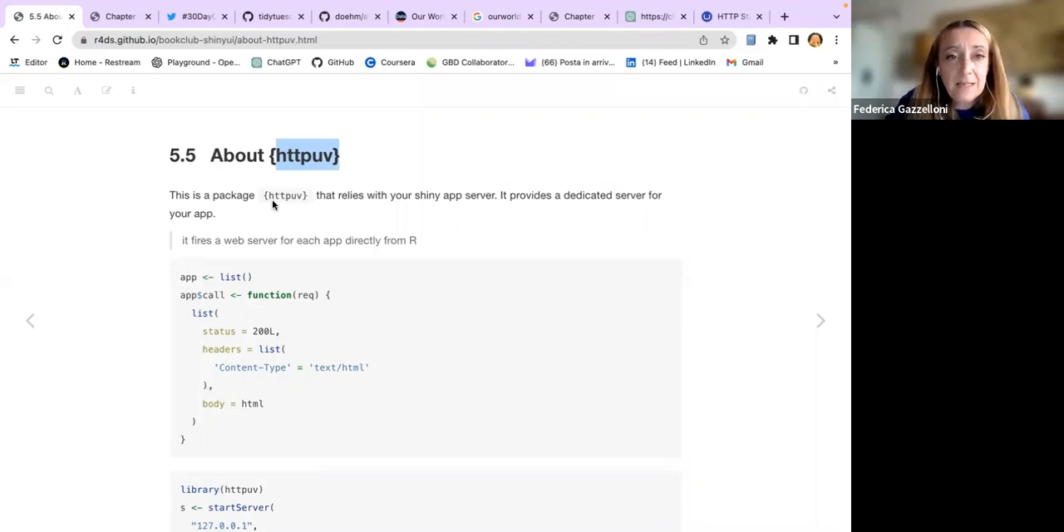
mouse_move(315, 210)
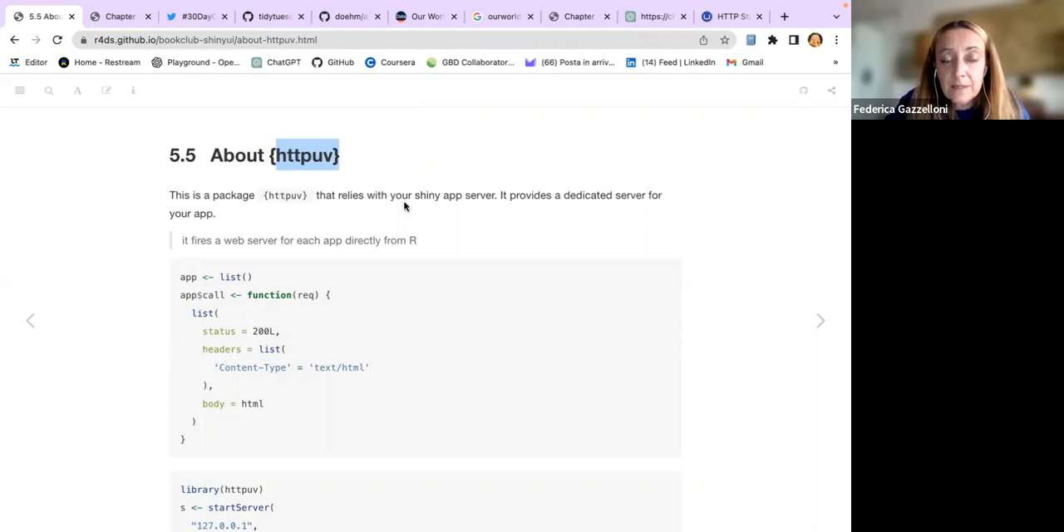
mouse_move(491, 212)
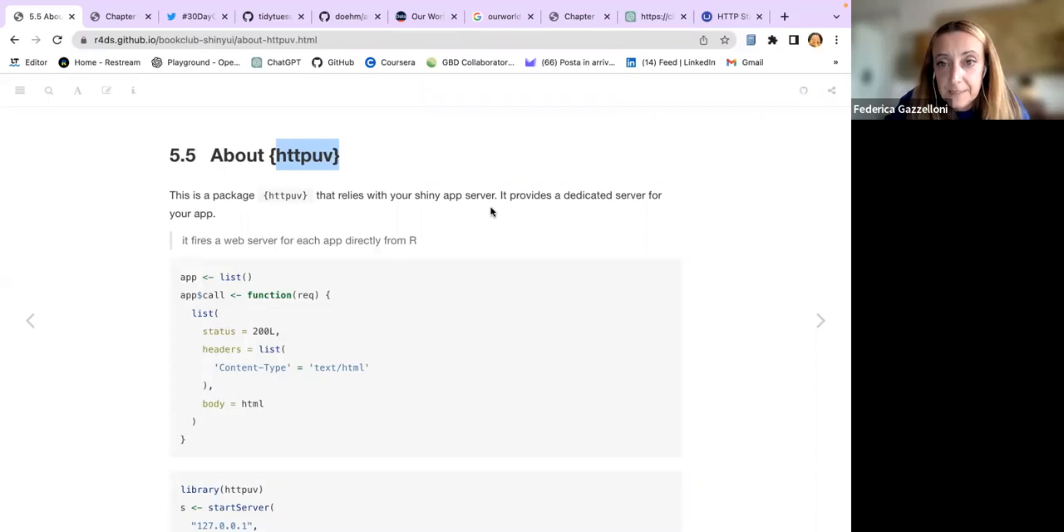
mouse_move(442, 259)
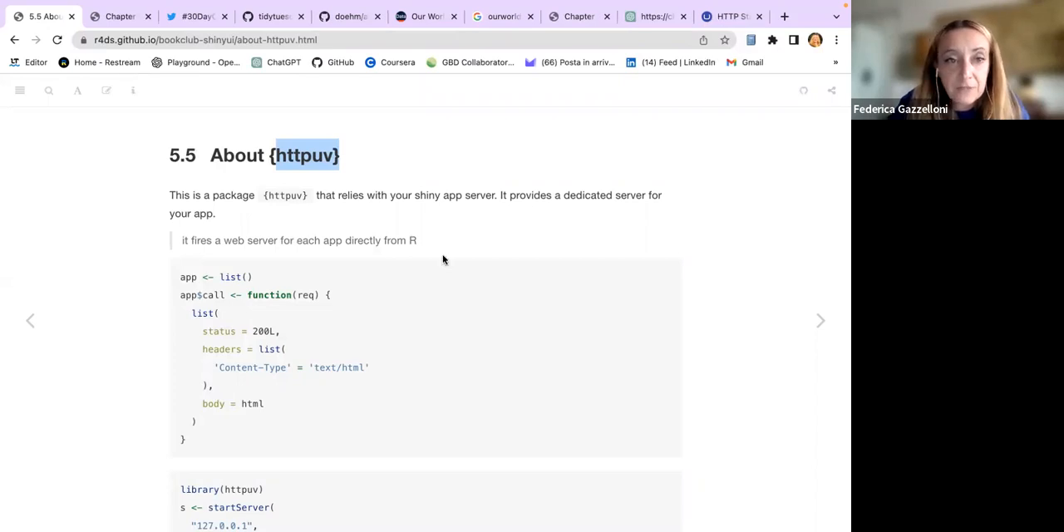
mouse_move(164, 255)
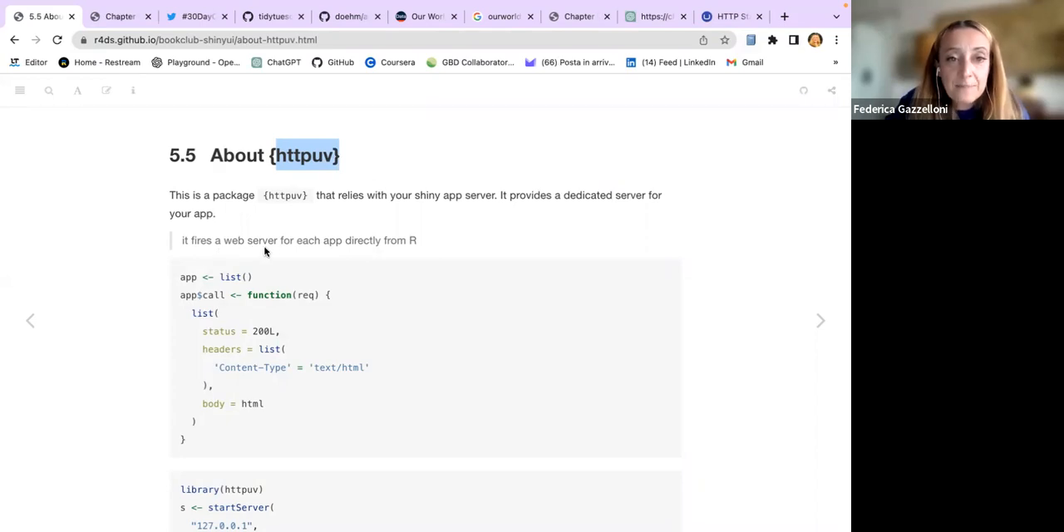
mouse_move(399, 251)
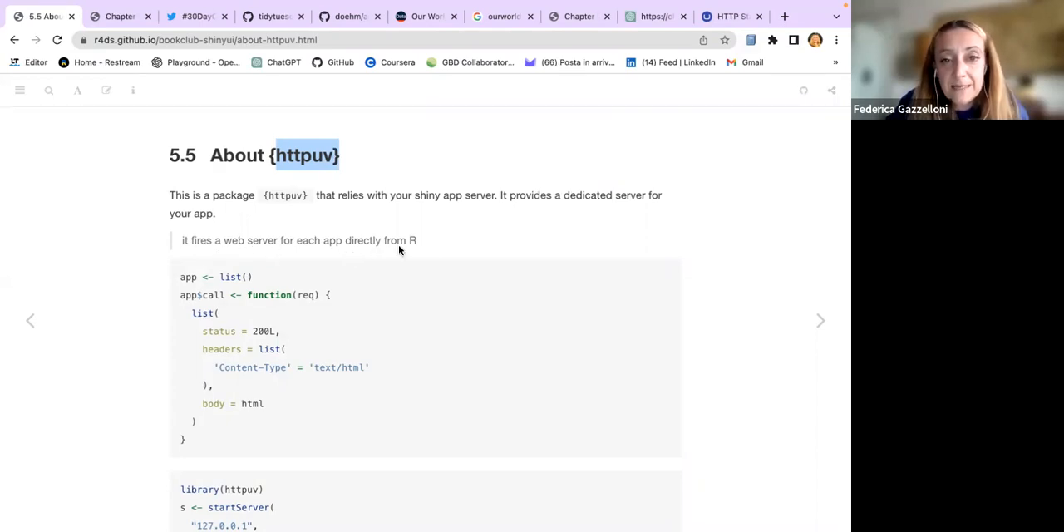
mouse_move(423, 252)
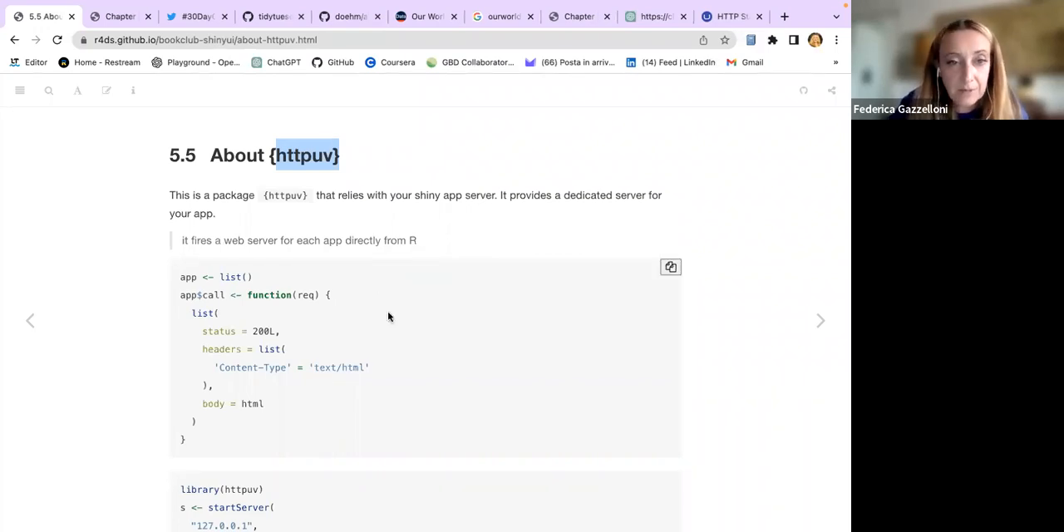
Step: Scroll to the httpuv code examples, highlight a line, then open 5.6 Shiny app lifecycle
scroll("down", 3)
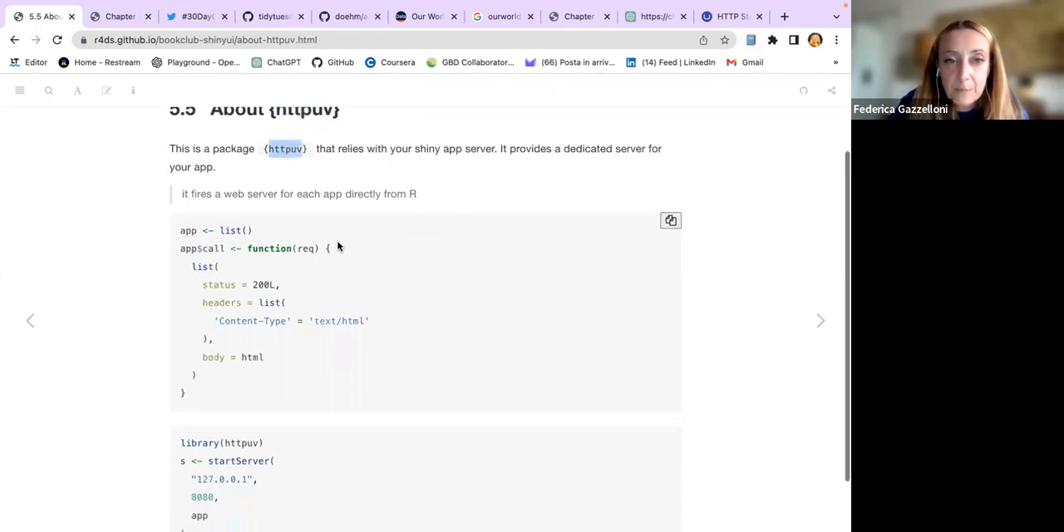
scroll("down", 3)
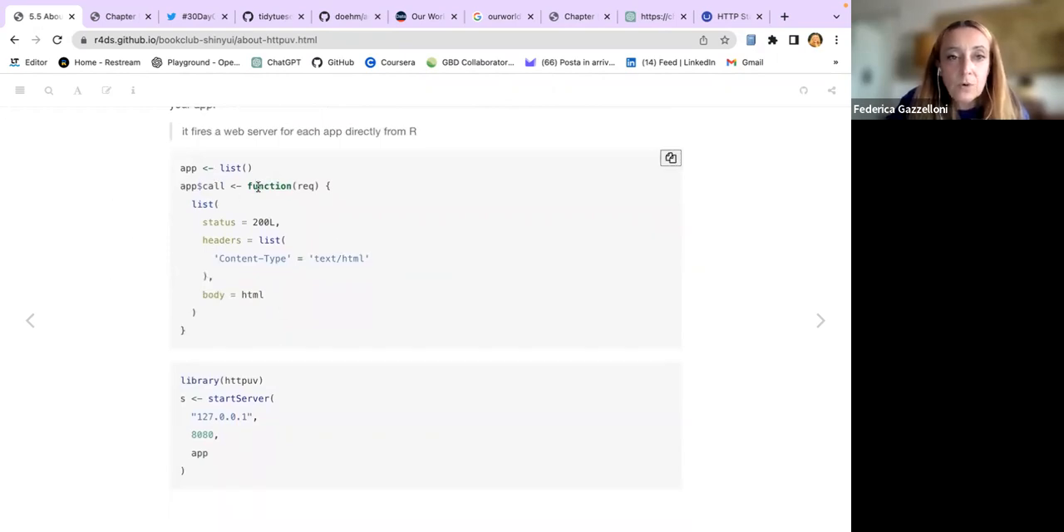
double_click(202, 186)
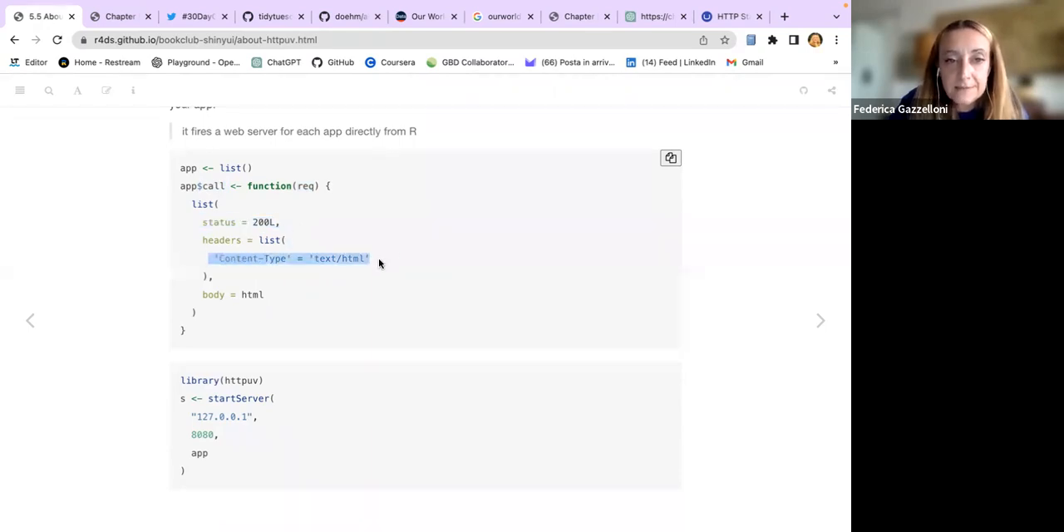
mouse_move(358, 271)
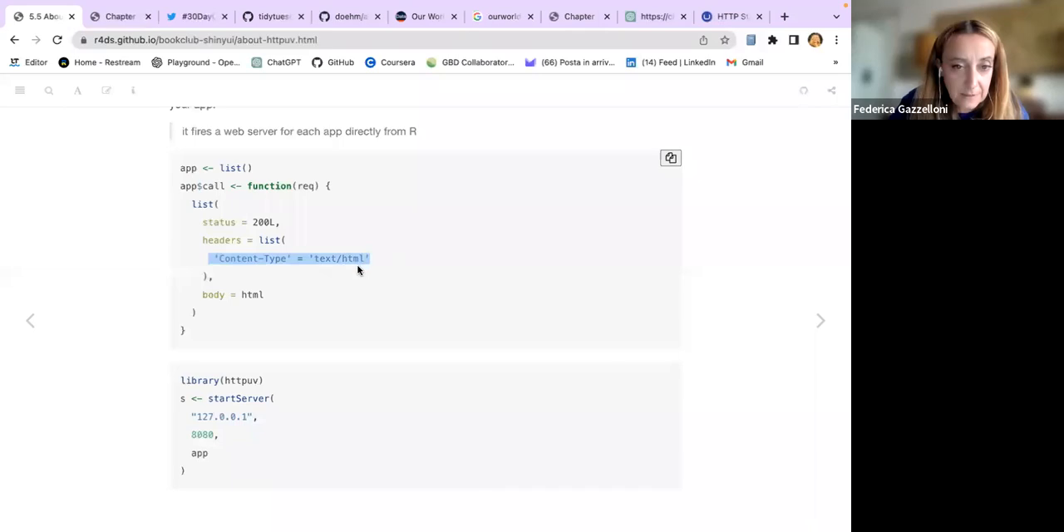
mouse_move(207, 305)
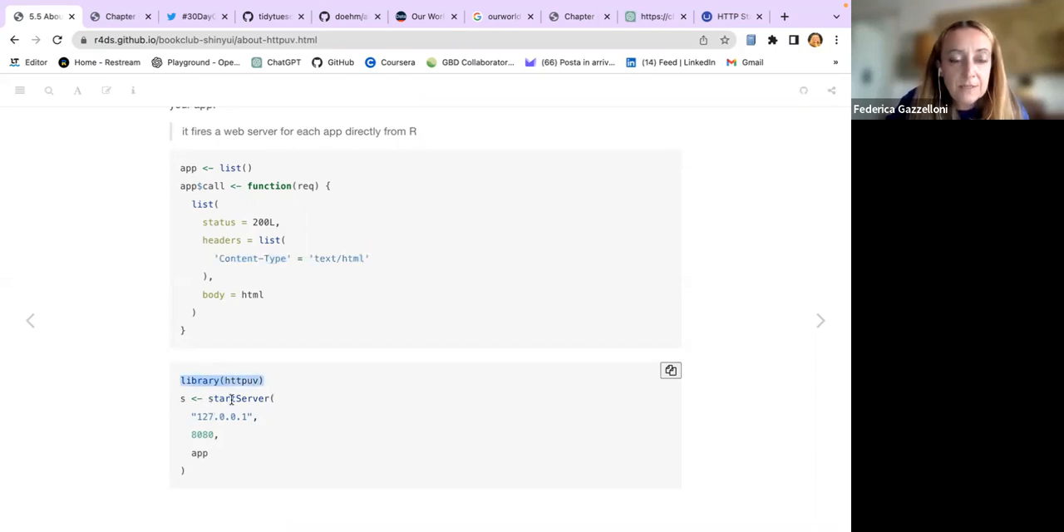
mouse_move(167, 453)
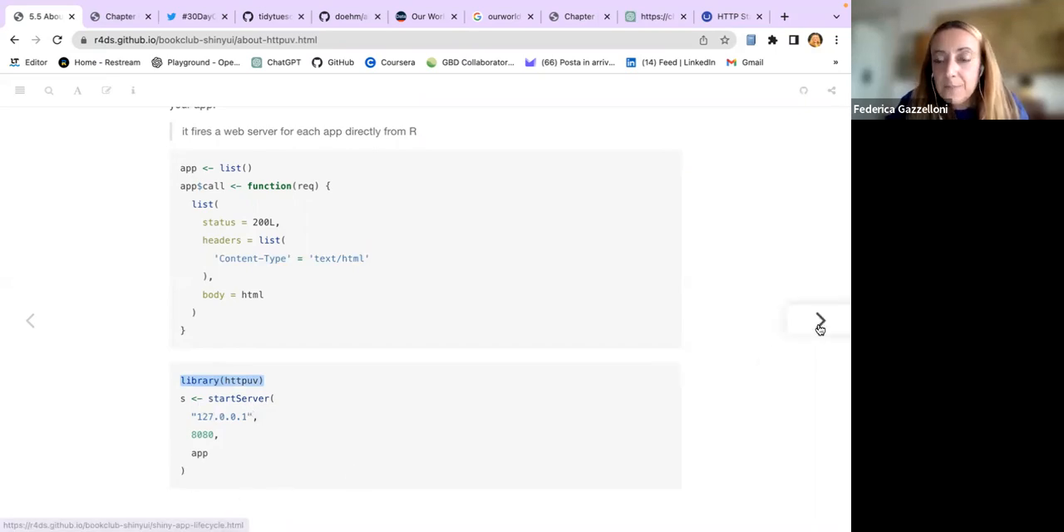
left_click(820, 321)
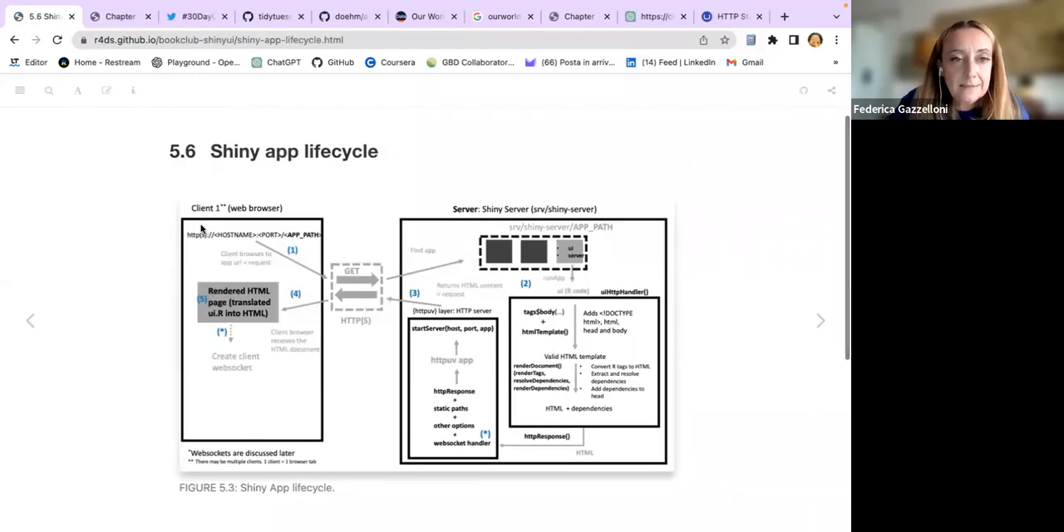
mouse_move(506, 323)
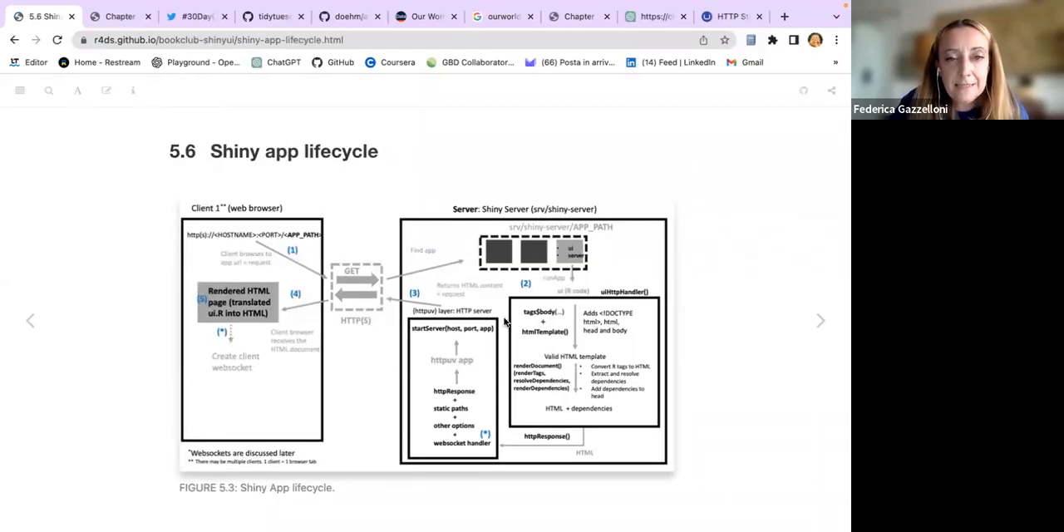
mouse_move(339, 370)
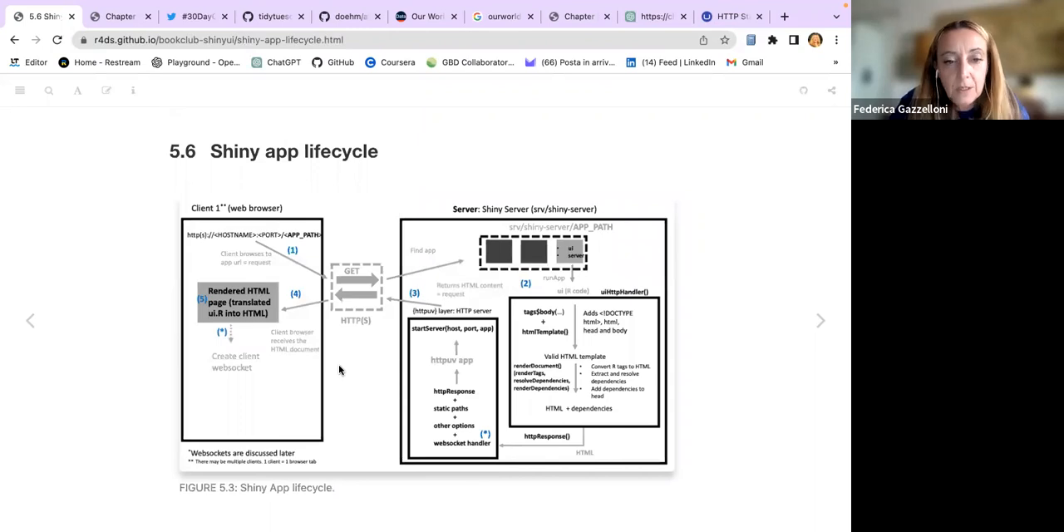
scroll("down", 3)
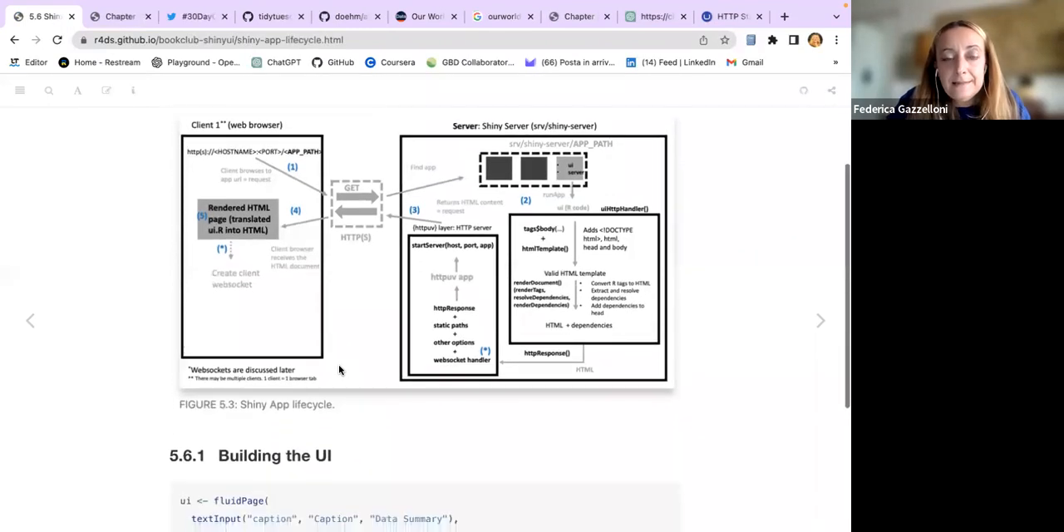
scroll("up", 3)
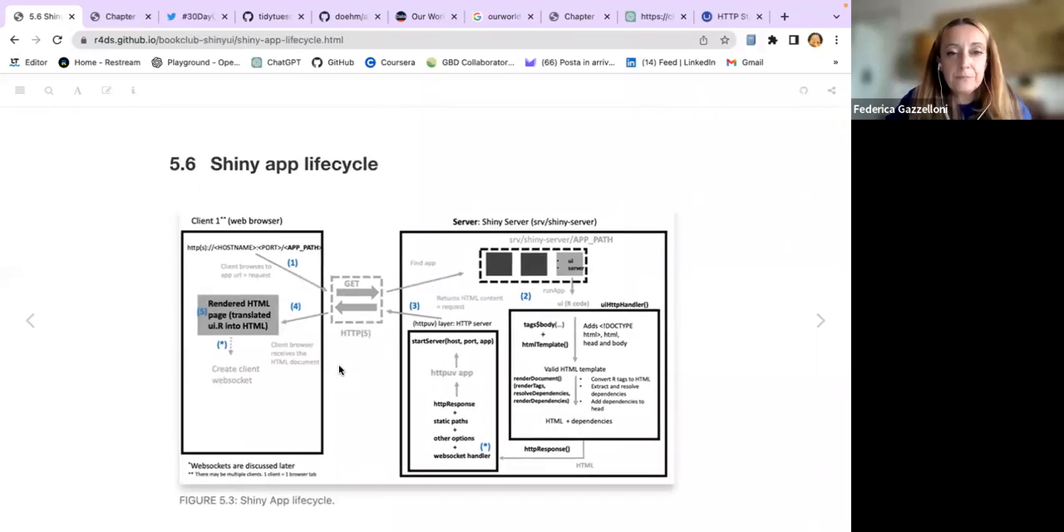
mouse_move(291, 270)
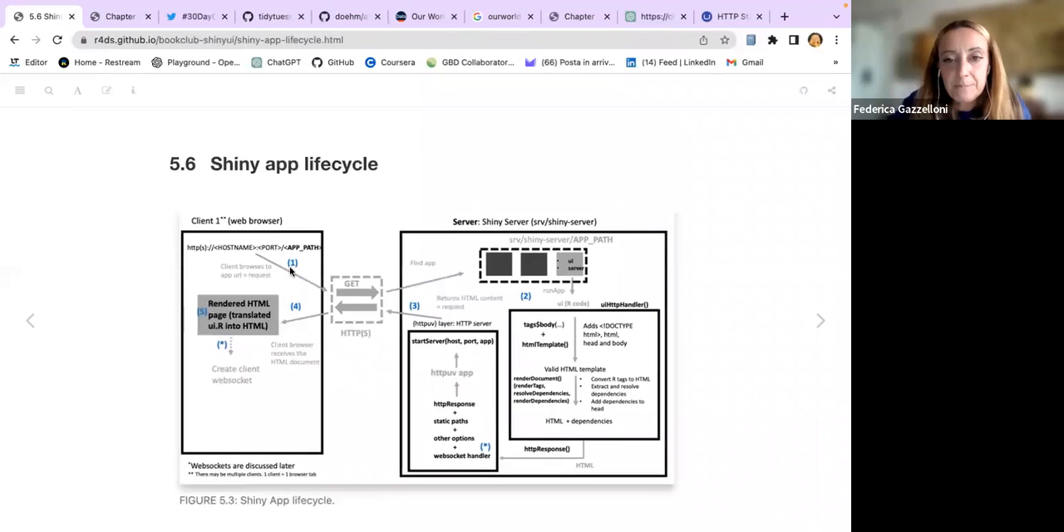
mouse_move(209, 254)
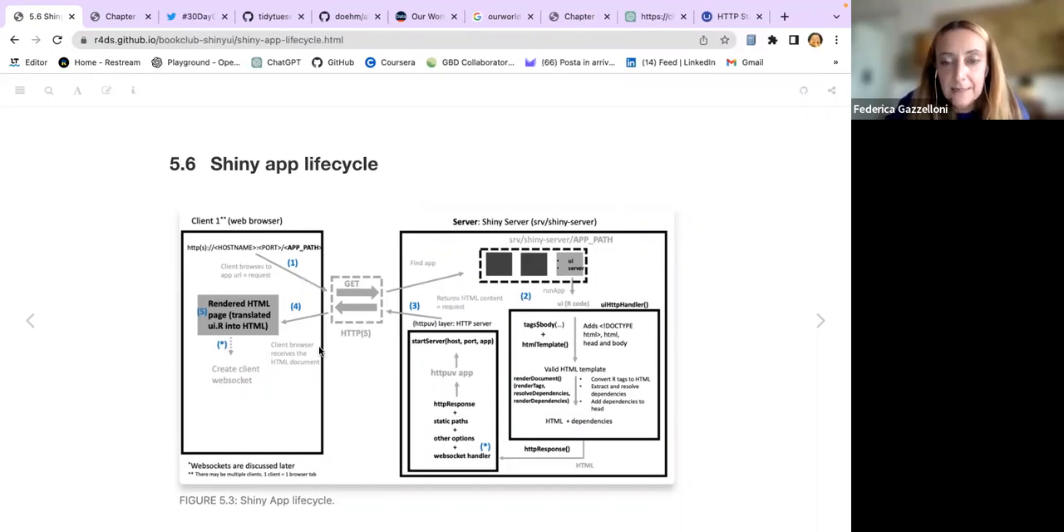
mouse_move(539, 296)
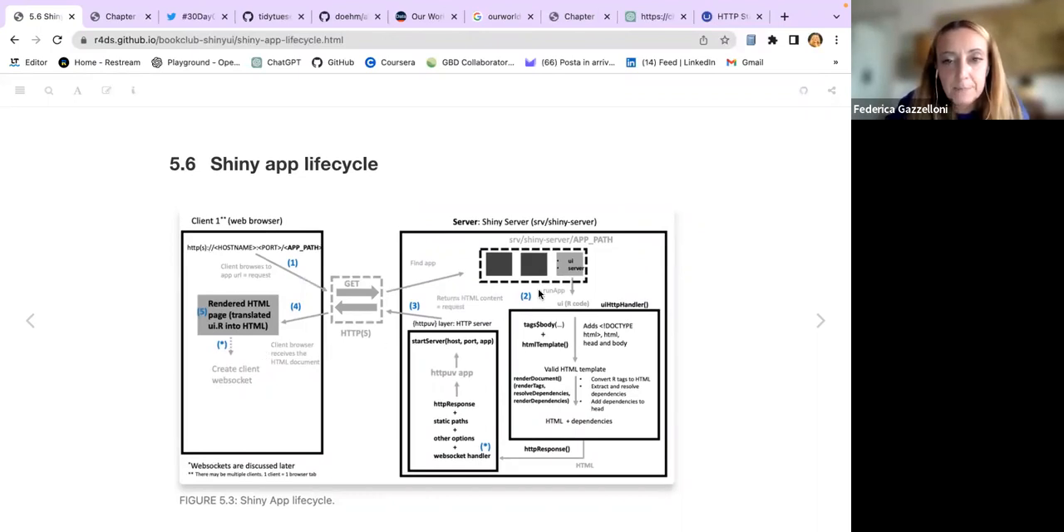
mouse_move(360, 323)
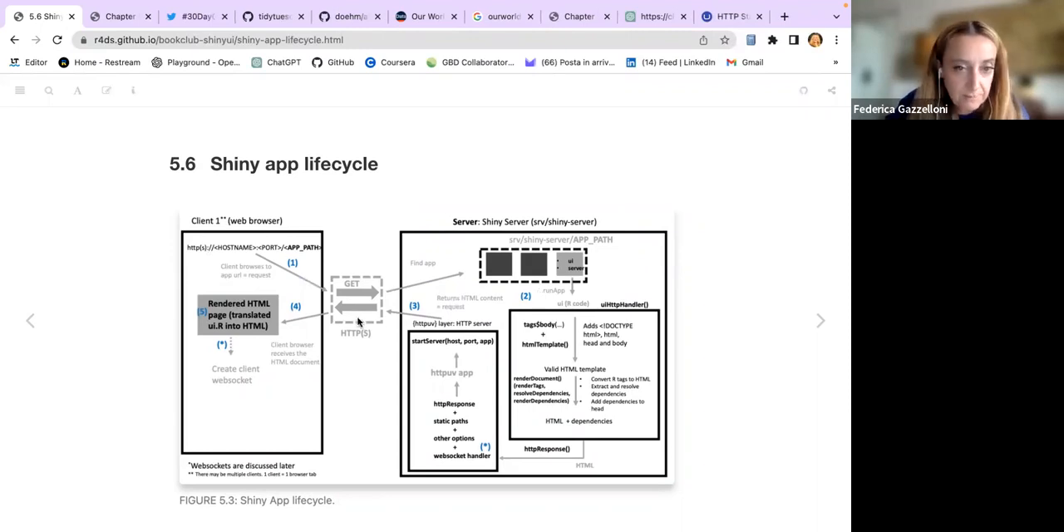
scroll("down", 3)
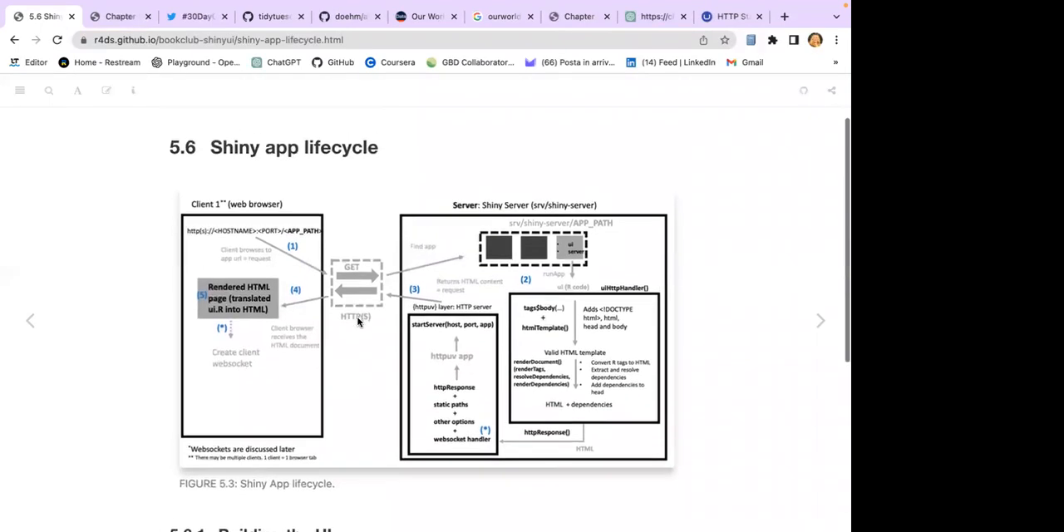
scroll("down", 3)
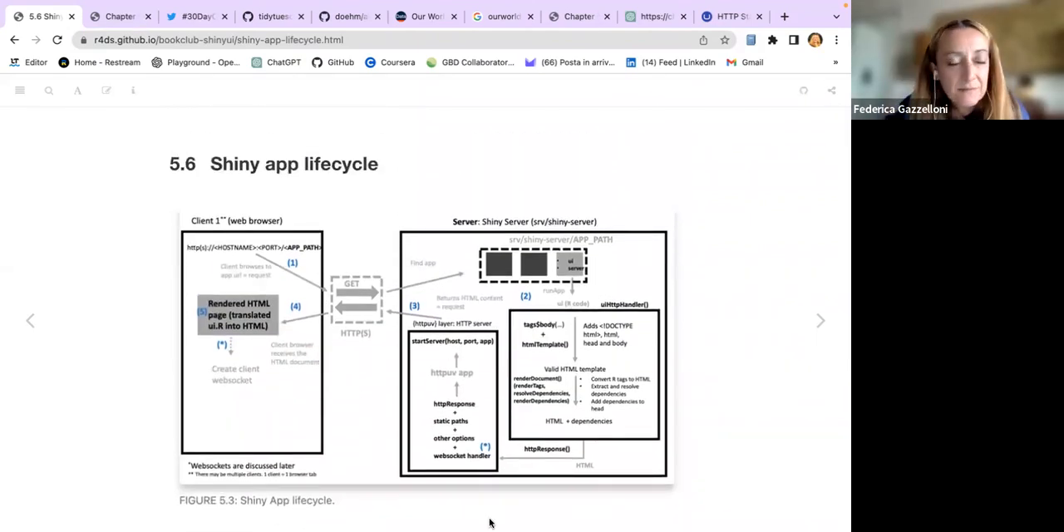
mouse_move(426, 499)
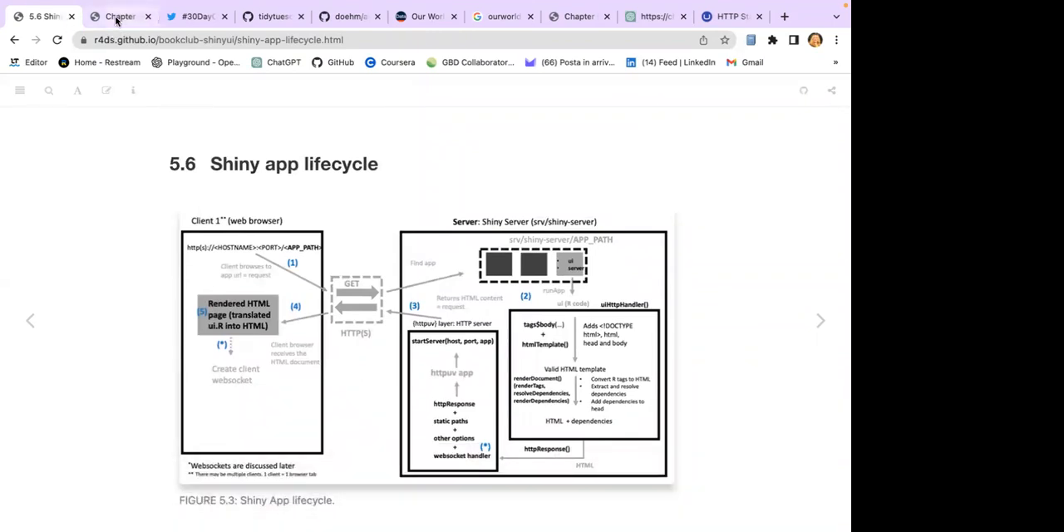
Step: Switch to the Unleash Shiny chapter tab and scroll through 5.7.1's renderDocument code
left_click(120, 16)
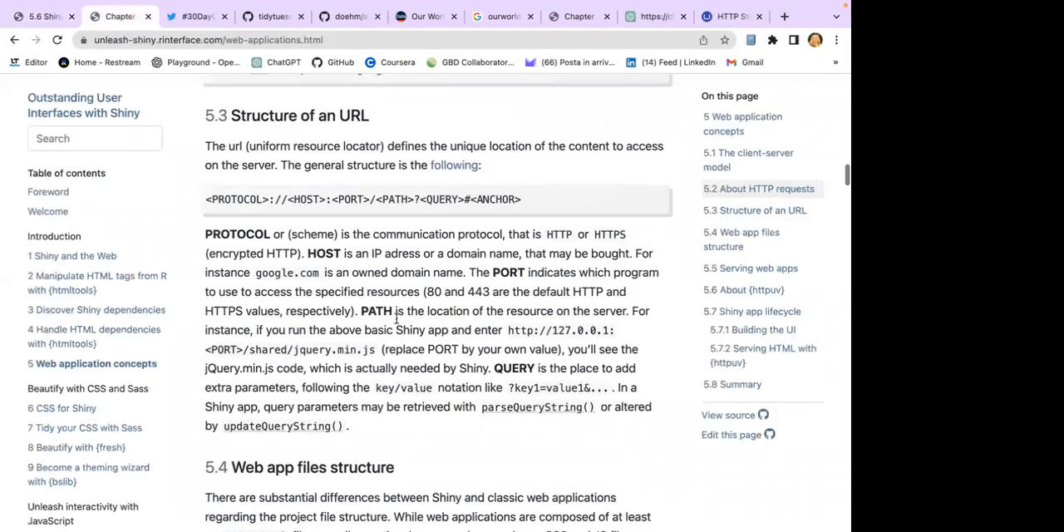
scroll("down", 3)
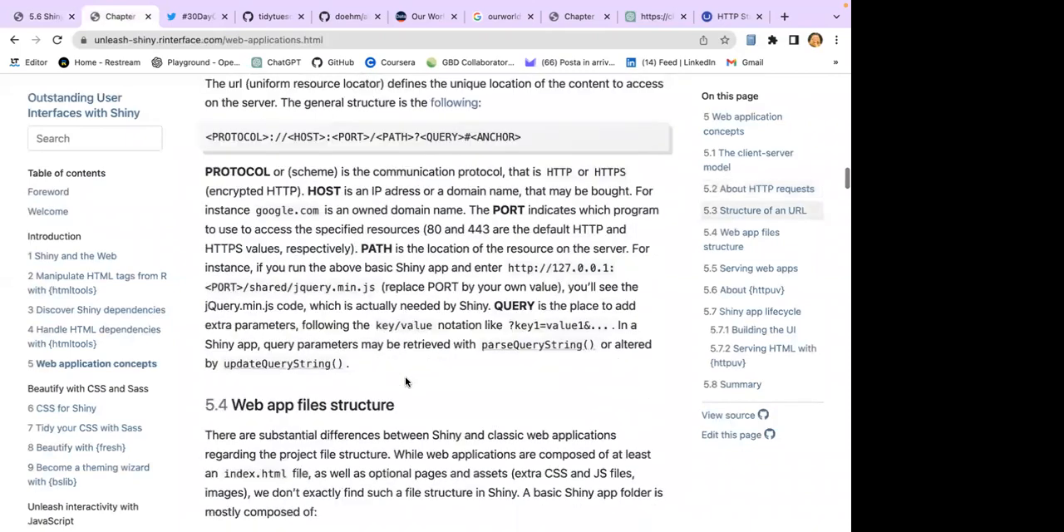
scroll("down", 3)
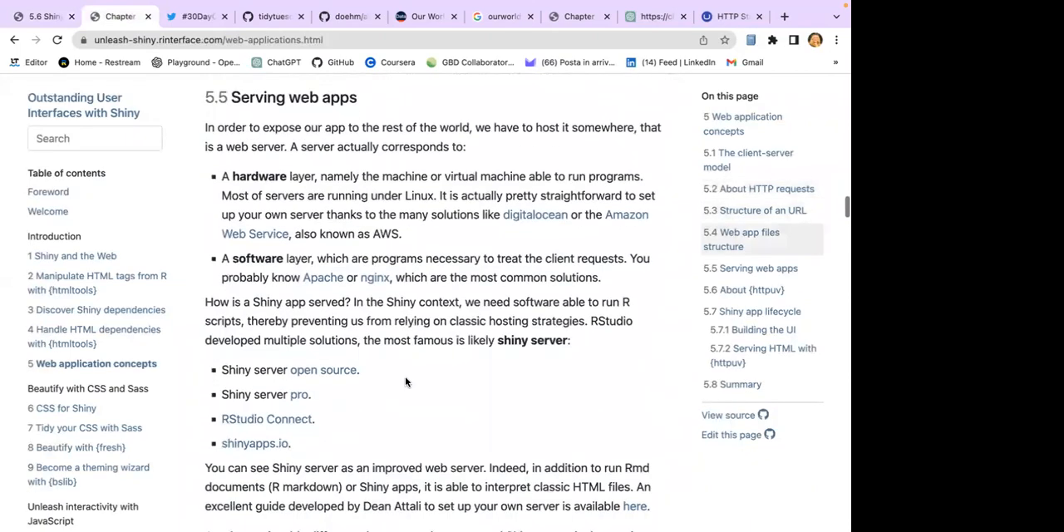
scroll("down", 3)
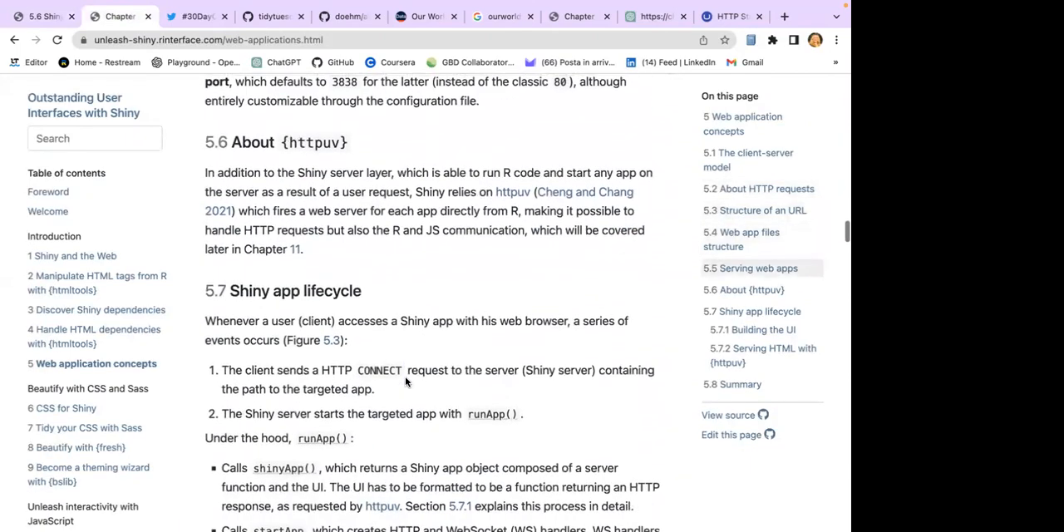
scroll("down", 3)
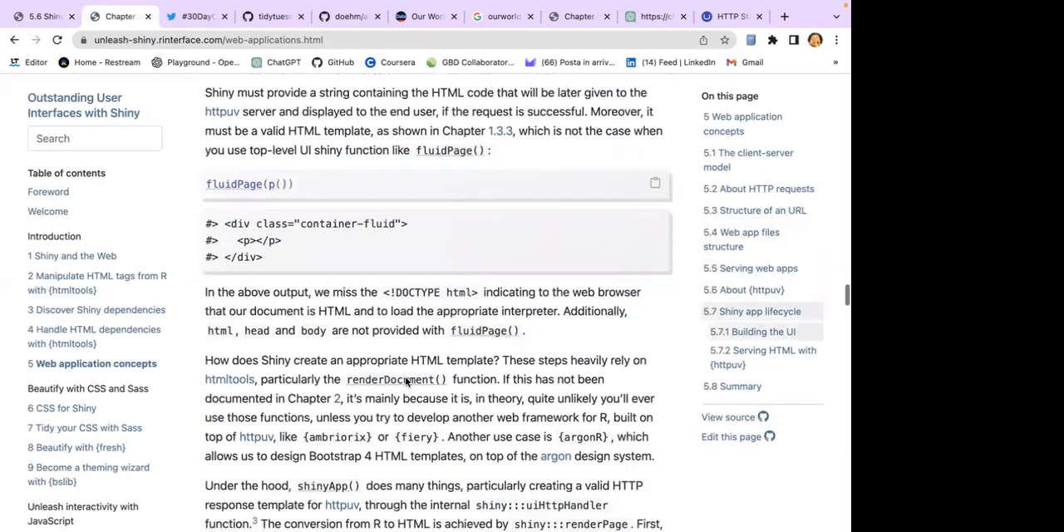
scroll("down", 3)
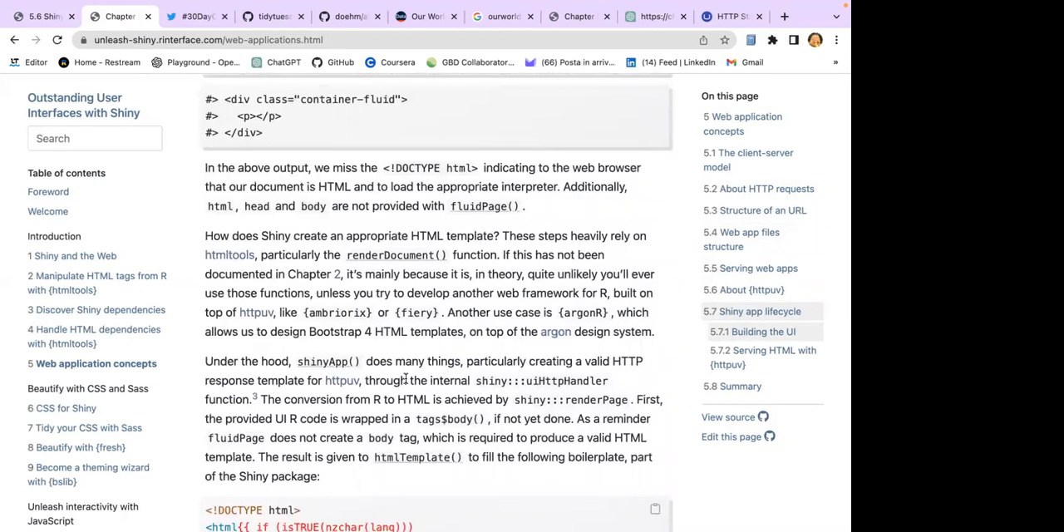
Step: Scroll down to section 5.7.2 Serving HTML with {httpuv} and highlight its text
scroll("down", 3)
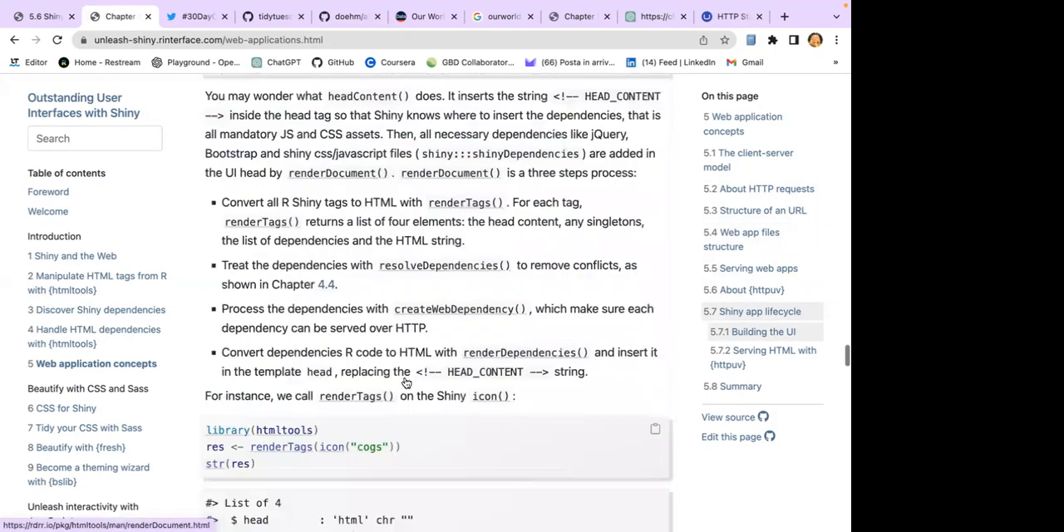
scroll("down", 3)
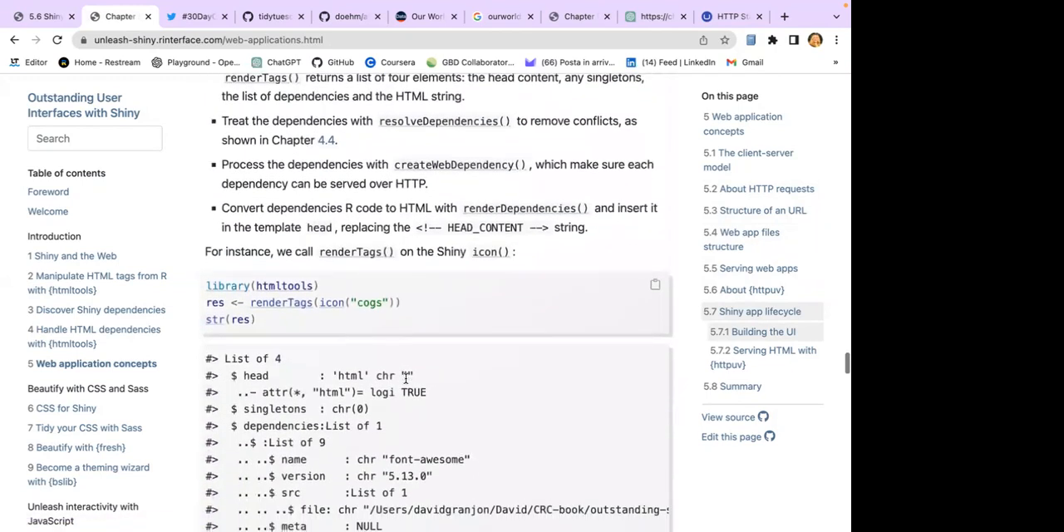
scroll("down", 3)
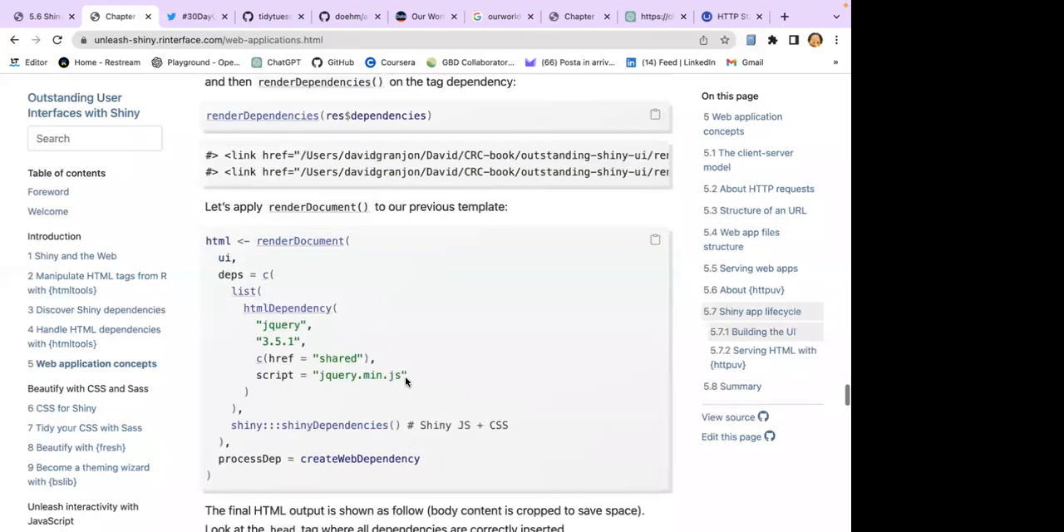
scroll("down", 3)
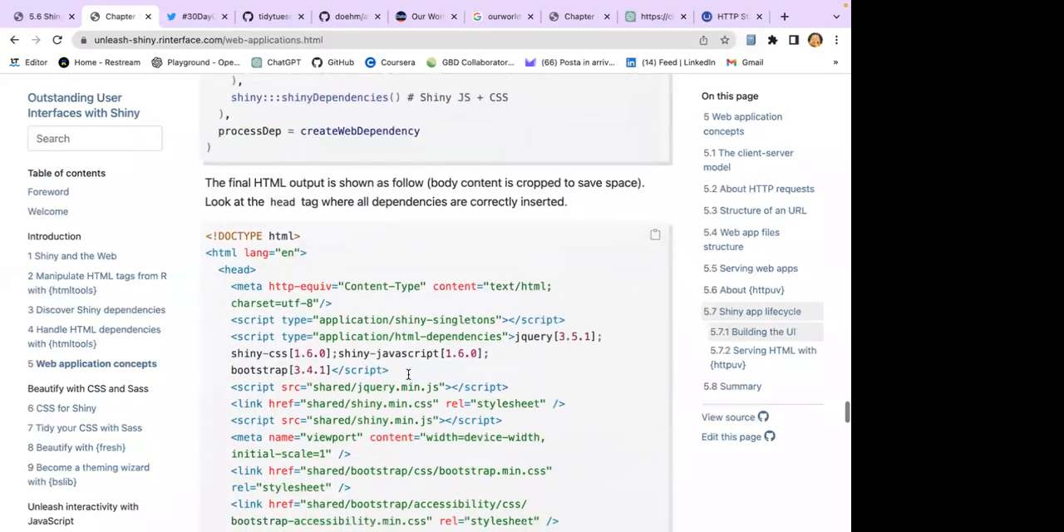
scroll("down", 3)
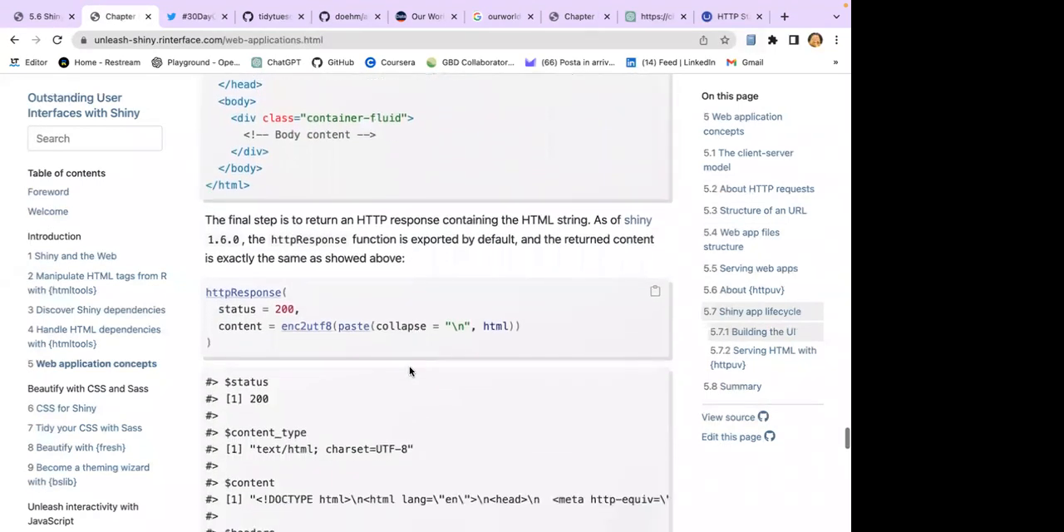
scroll("down", 3)
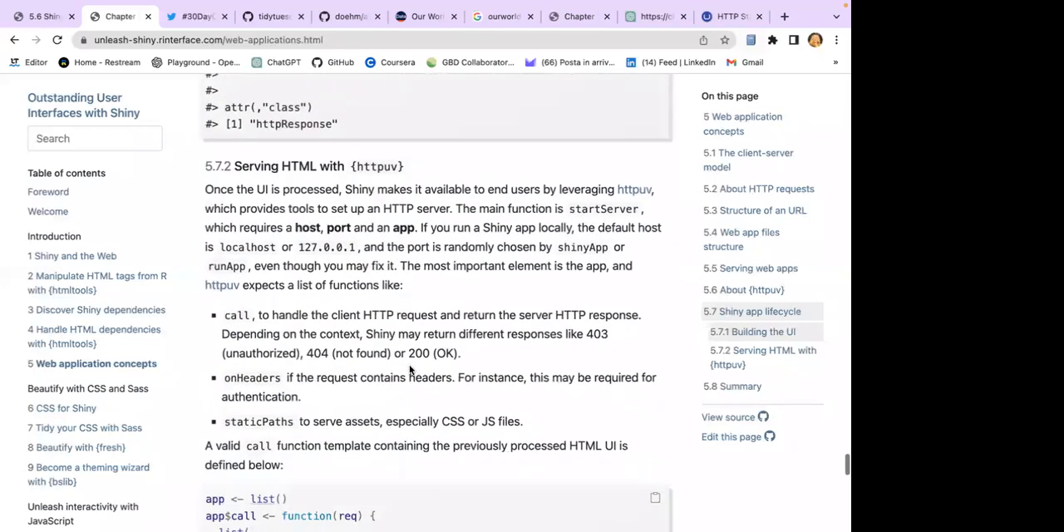
scroll("down", 3)
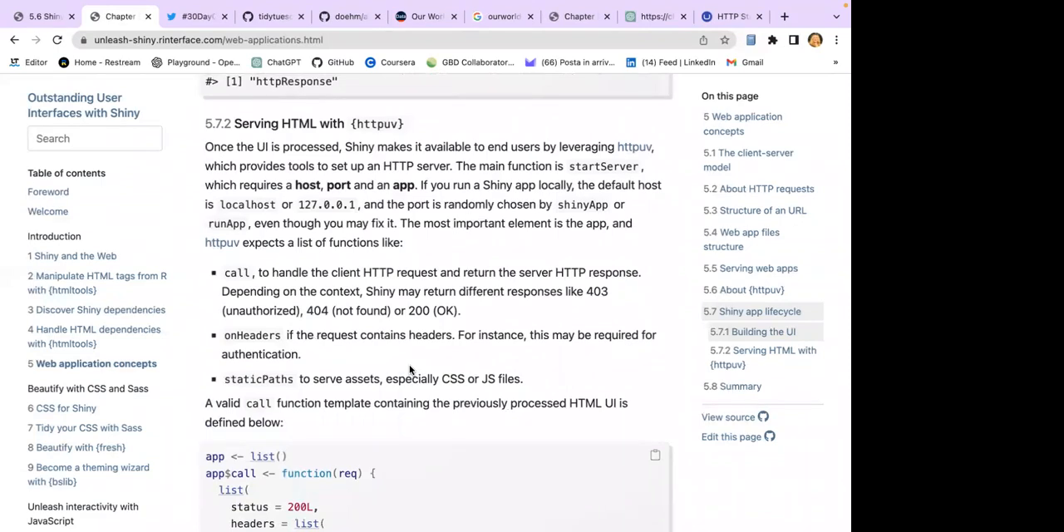
left_click_drag(257, 146, 353, 146)
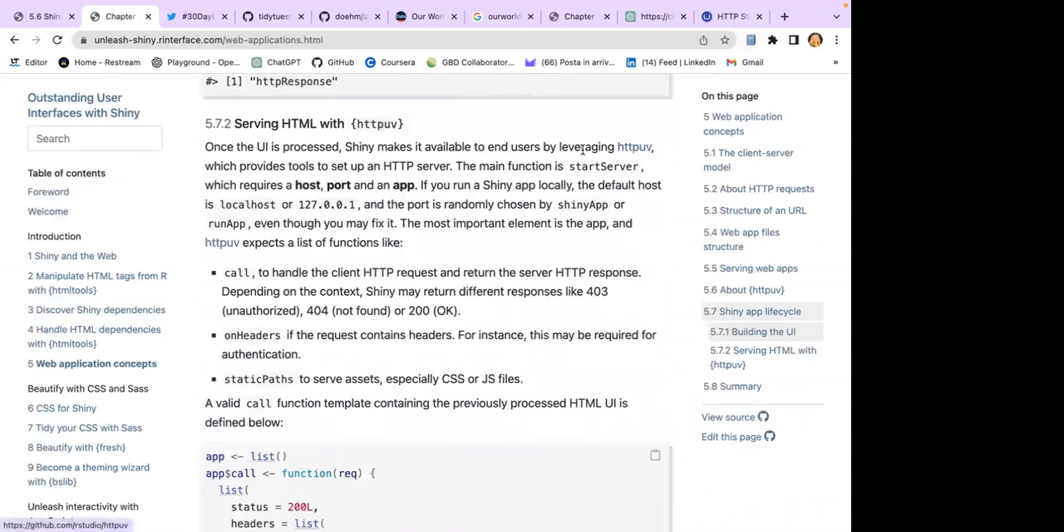
mouse_move(656, 150)
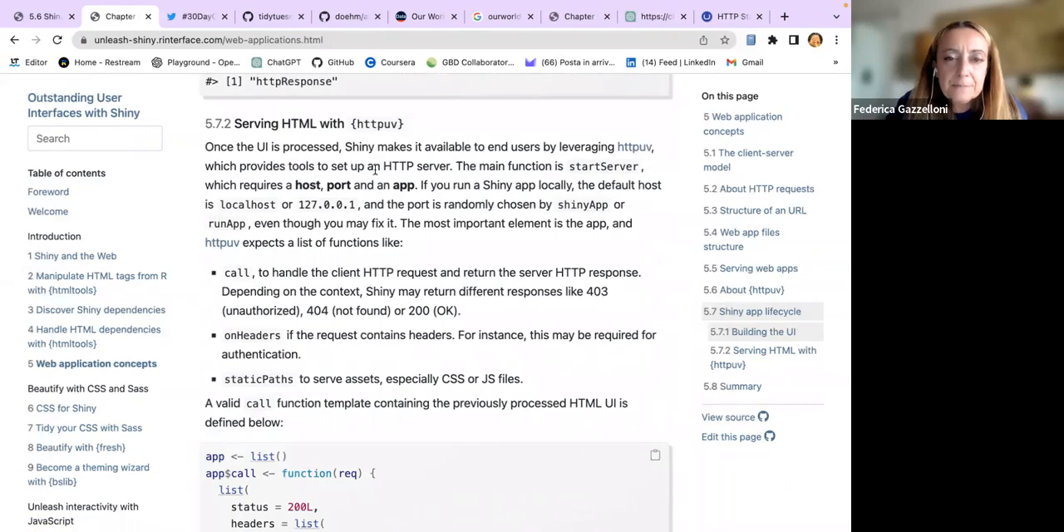
Step: Highlight 'host, port and an app' in section 5.7.2, then scroll to the app$call template
double_click(416, 166)
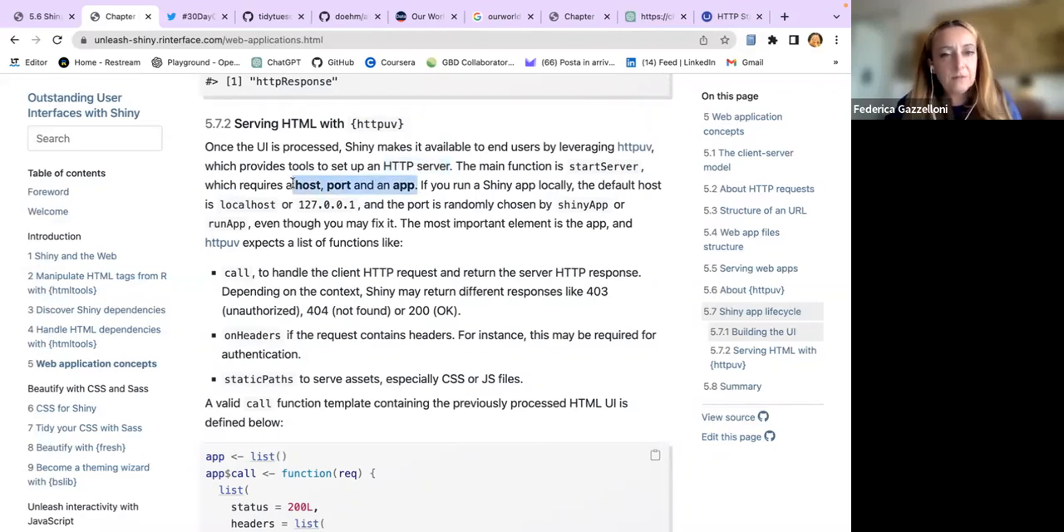
mouse_move(370, 246)
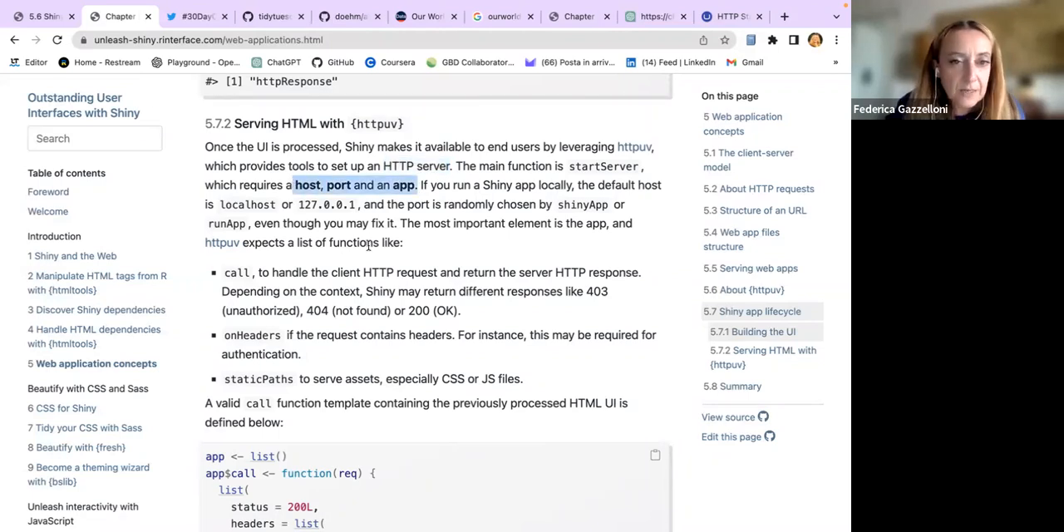
scroll("down", 3)
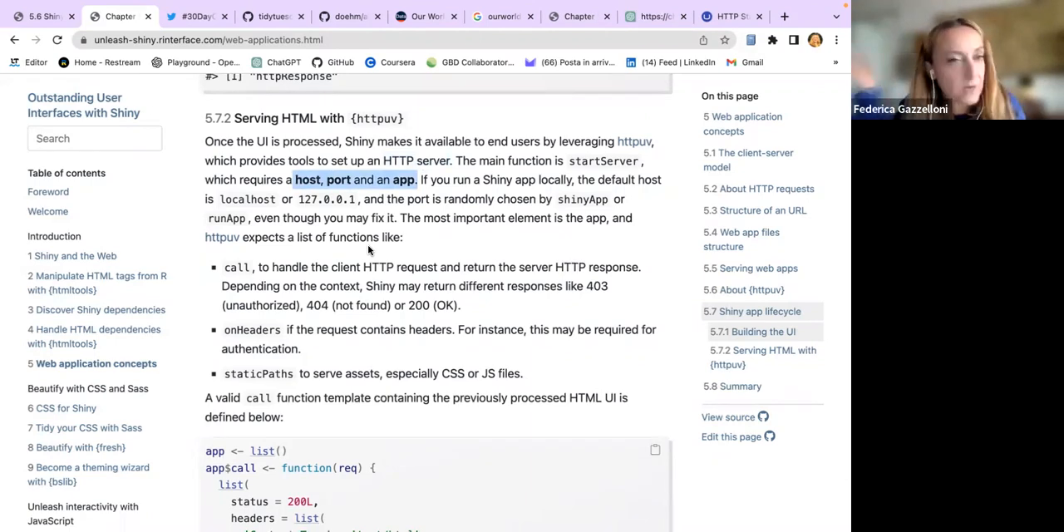
mouse_move(385, 267)
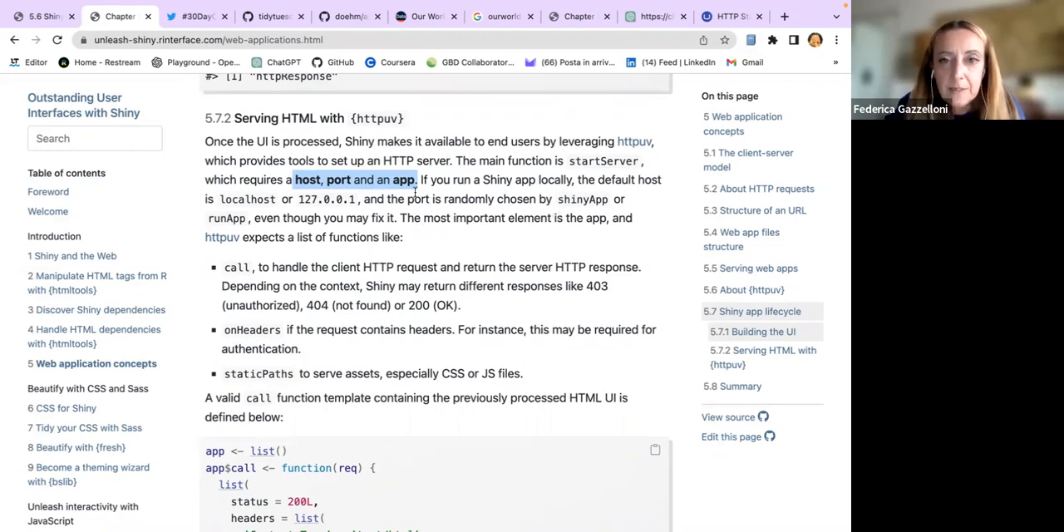
scroll("down", 3)
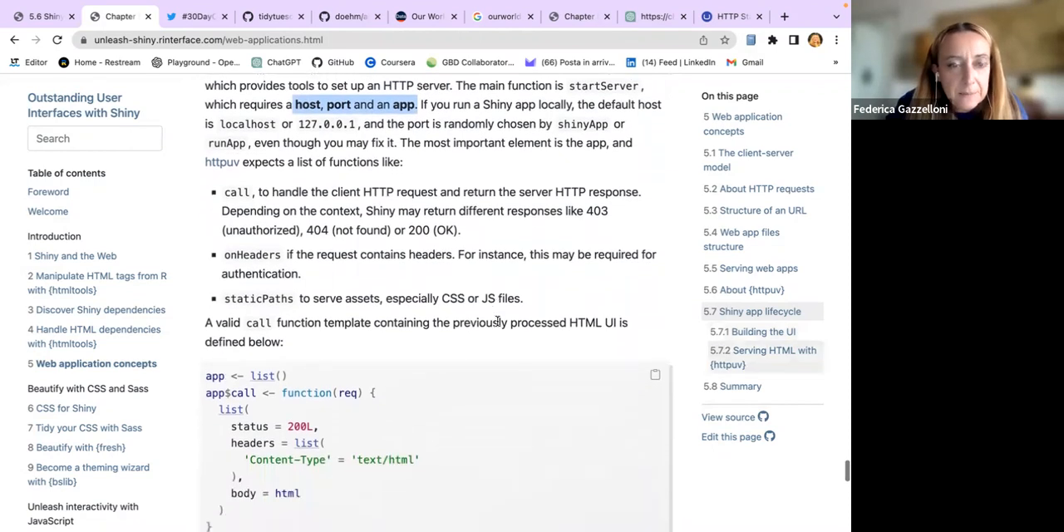
scroll("down", 3)
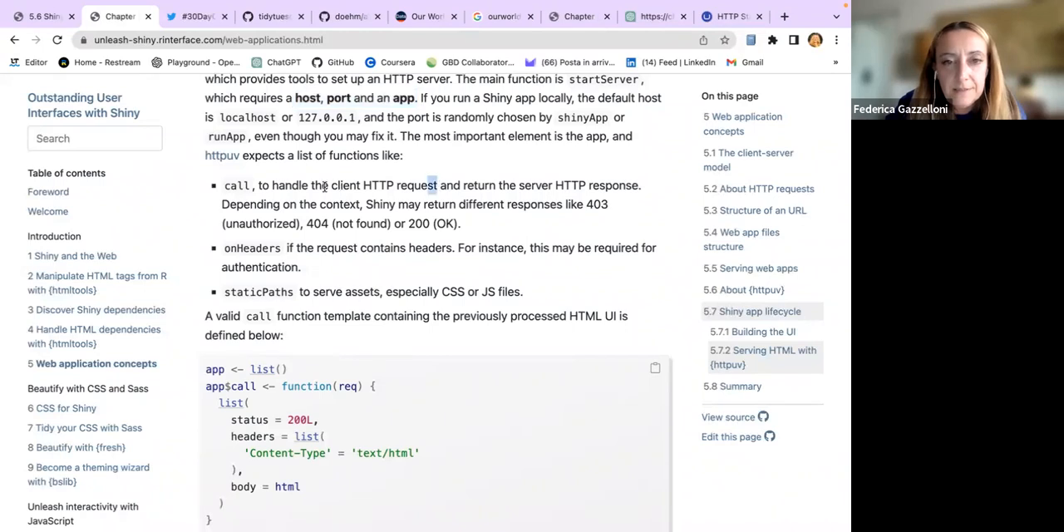
left_click_drag(321, 185, 436, 185)
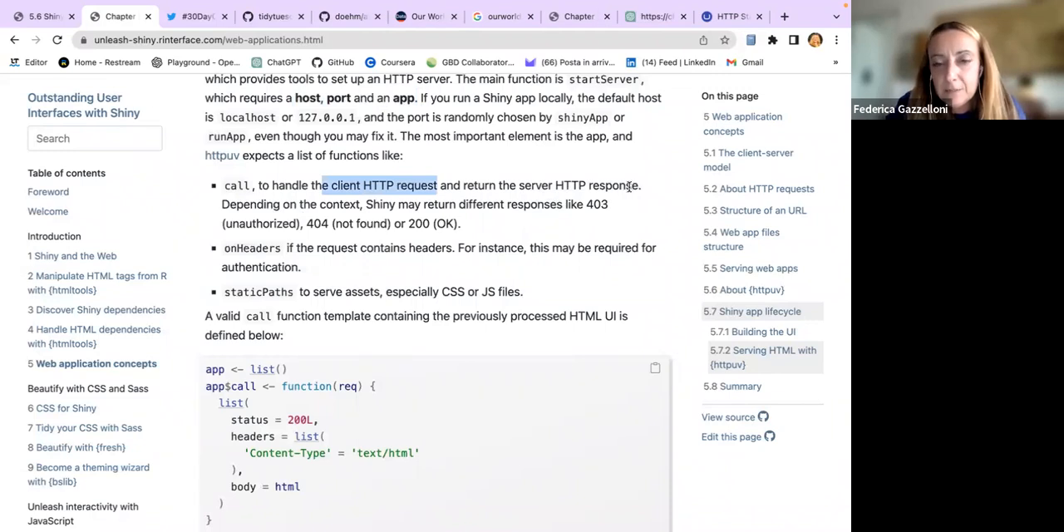
double_click(613, 186)
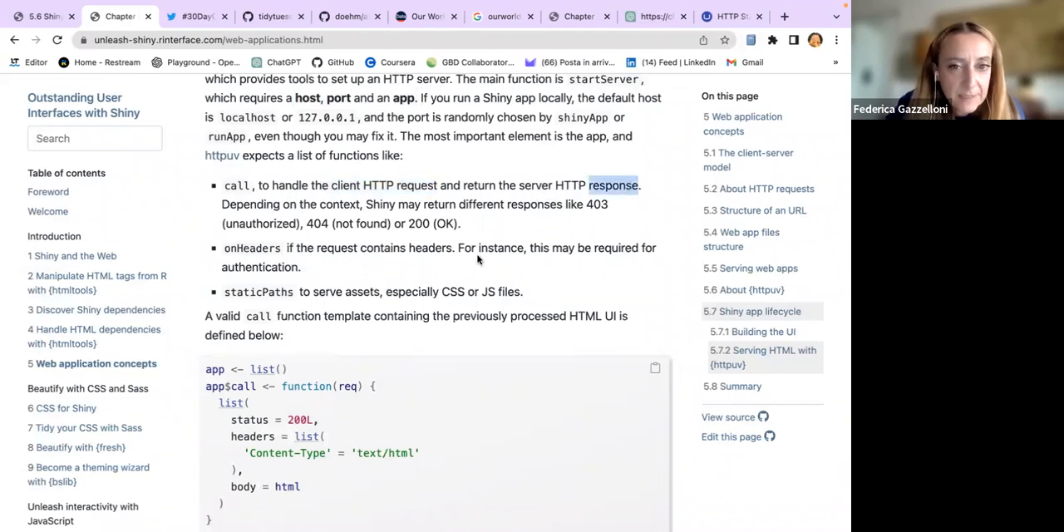
scroll("down", 3)
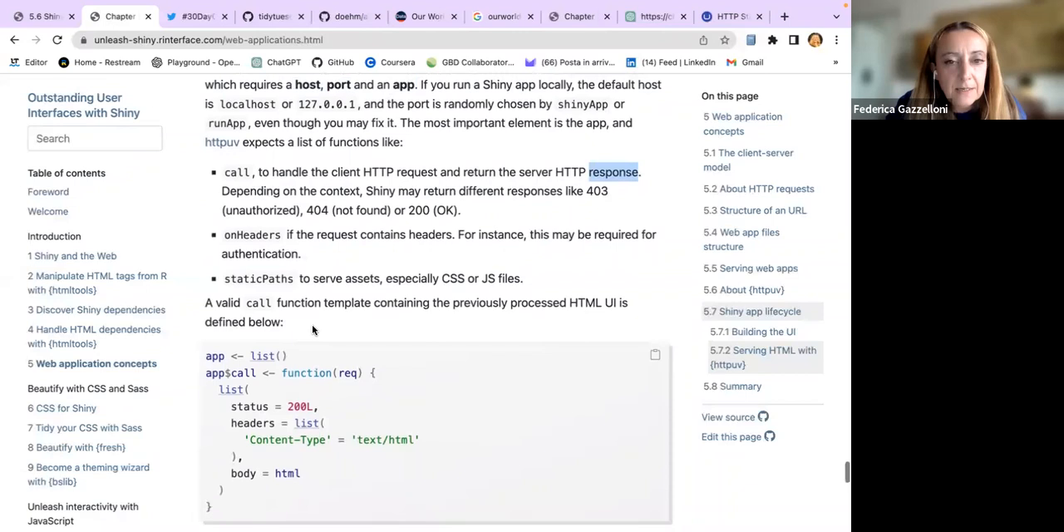
scroll("down", 3)
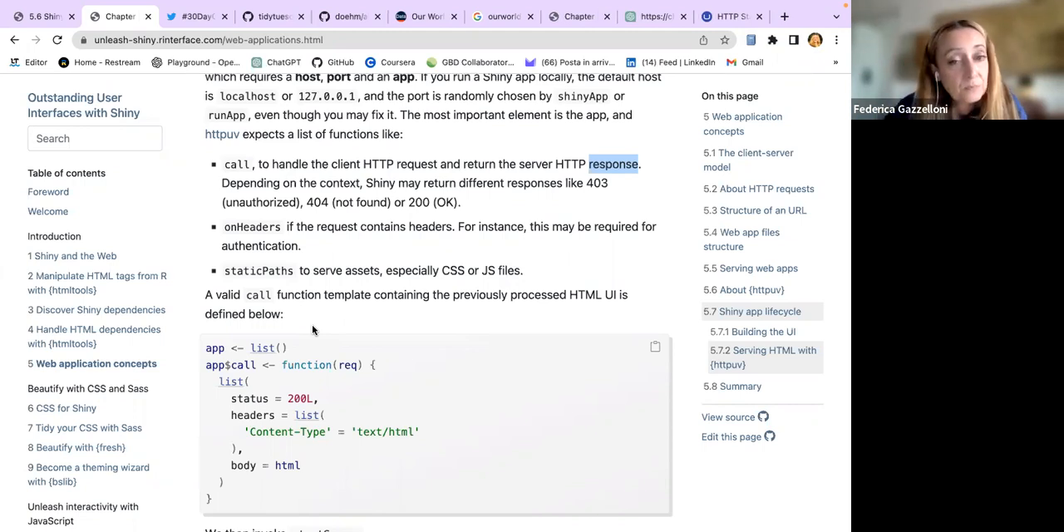
scroll("down", 3)
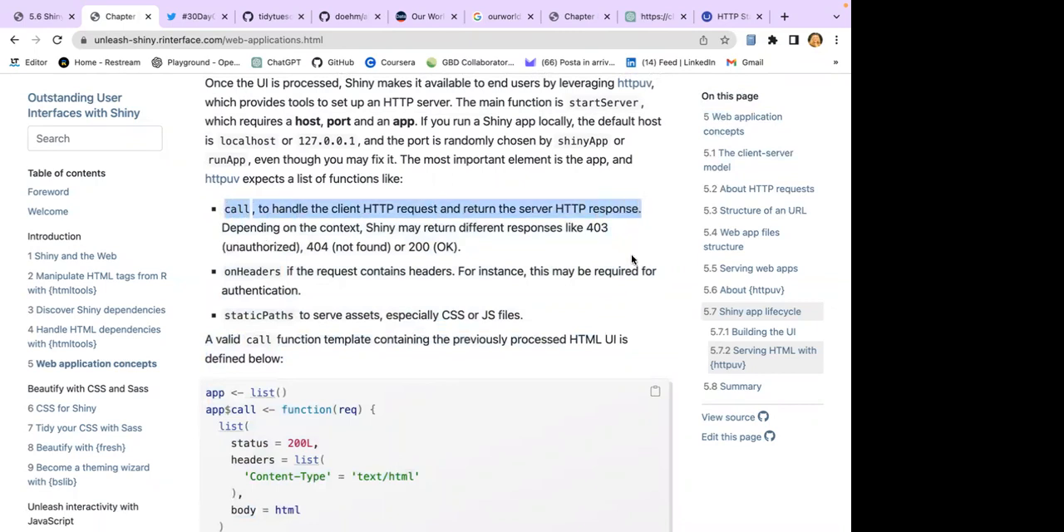
Step: Scroll past the startServer and staticPaths examples to the httr GET request returning 200
scroll("down", 3)
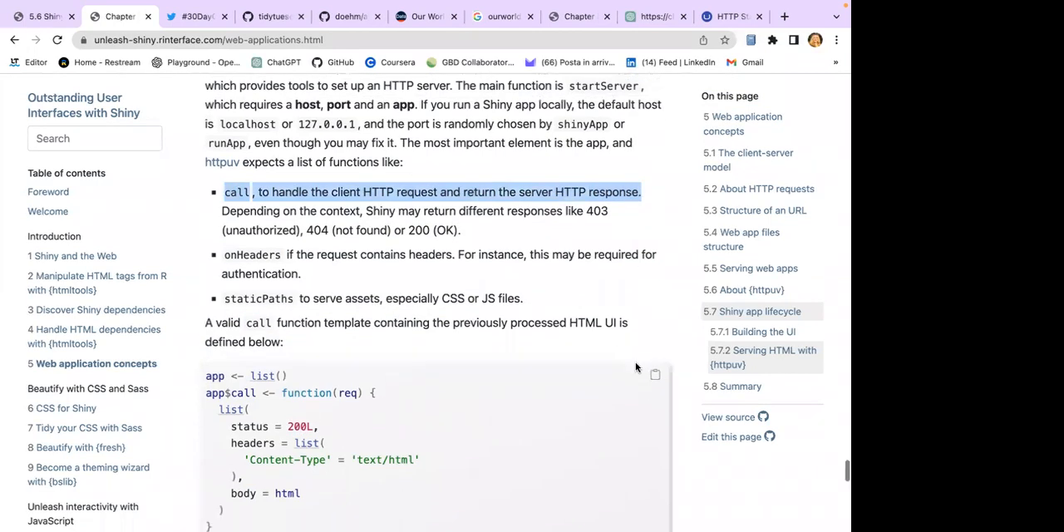
scroll("down", 3)
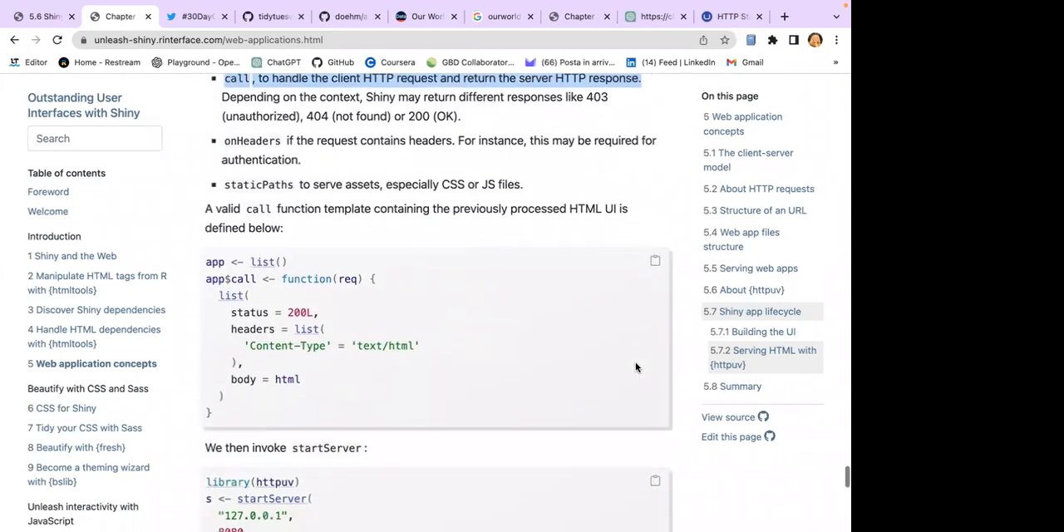
scroll("down", 3)
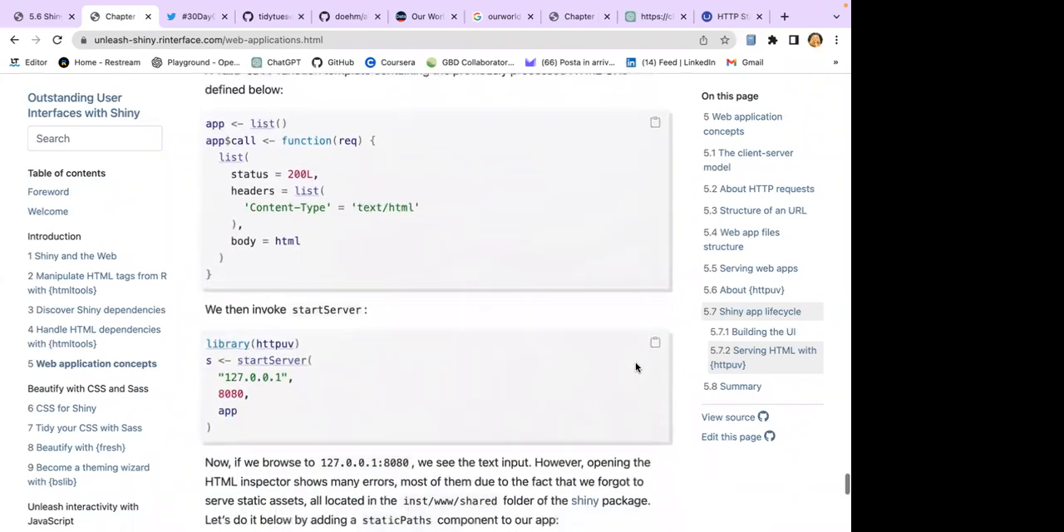
scroll("down", 3)
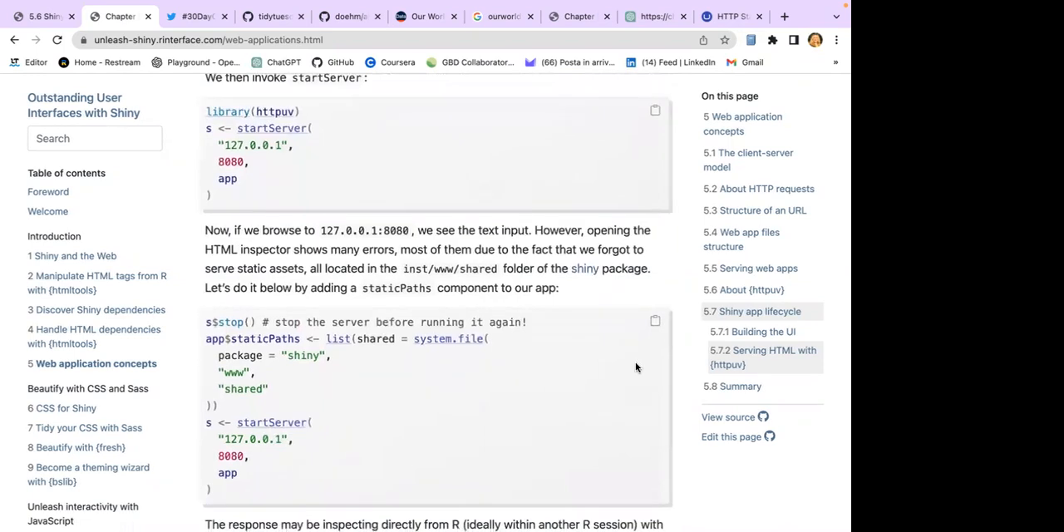
mouse_move(388, 245)
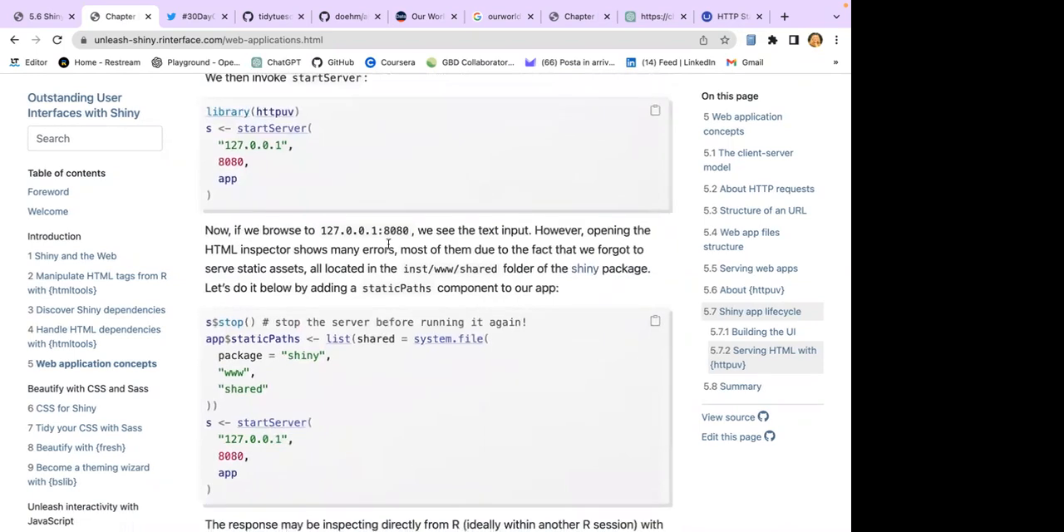
mouse_move(560, 241)
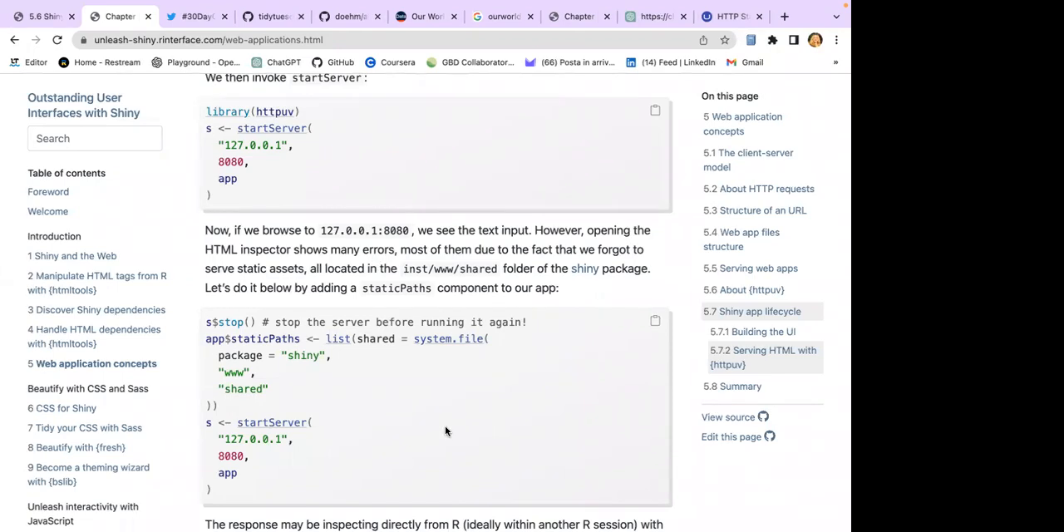
scroll("down", 3)
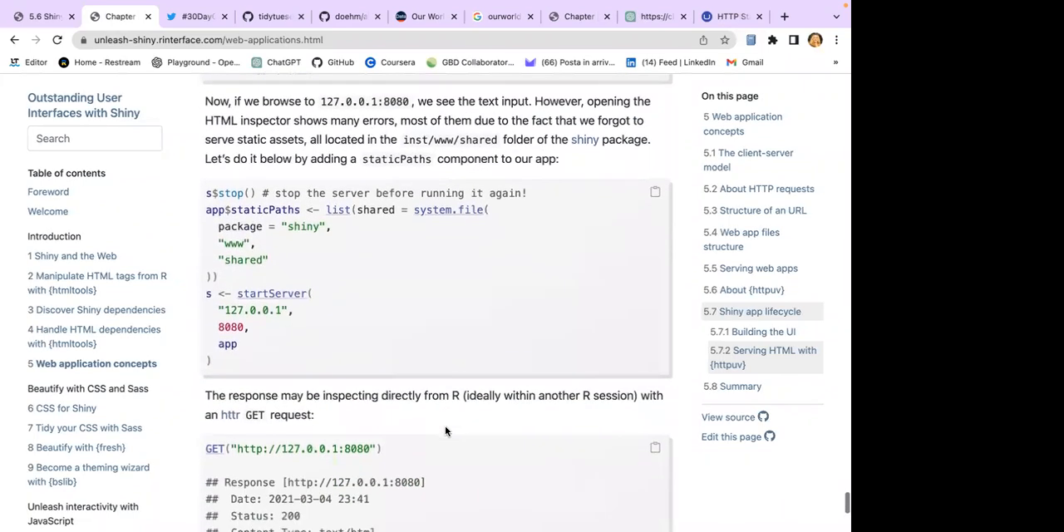
scroll("down", 3)
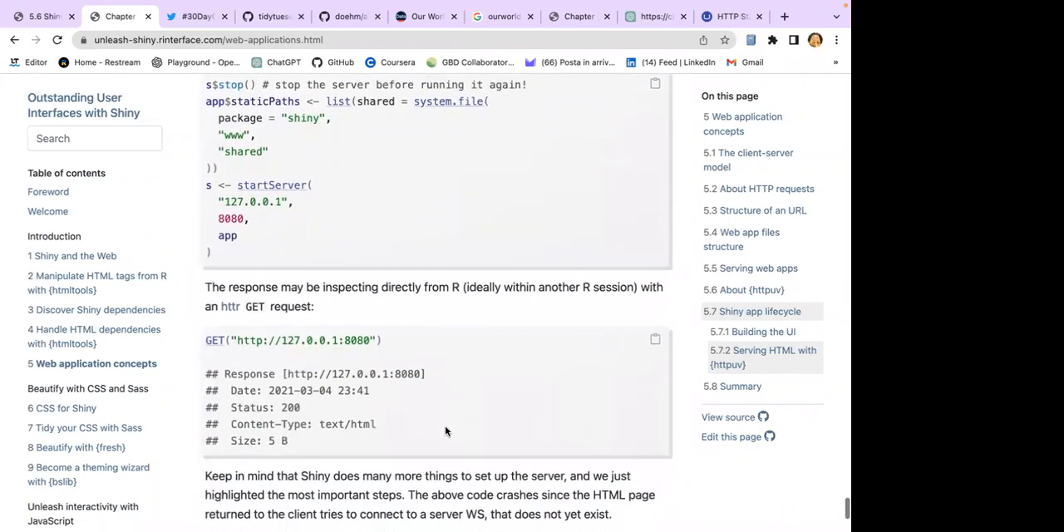
Step: Scroll back up to revisit the app$call function template code
scroll("down", 3)
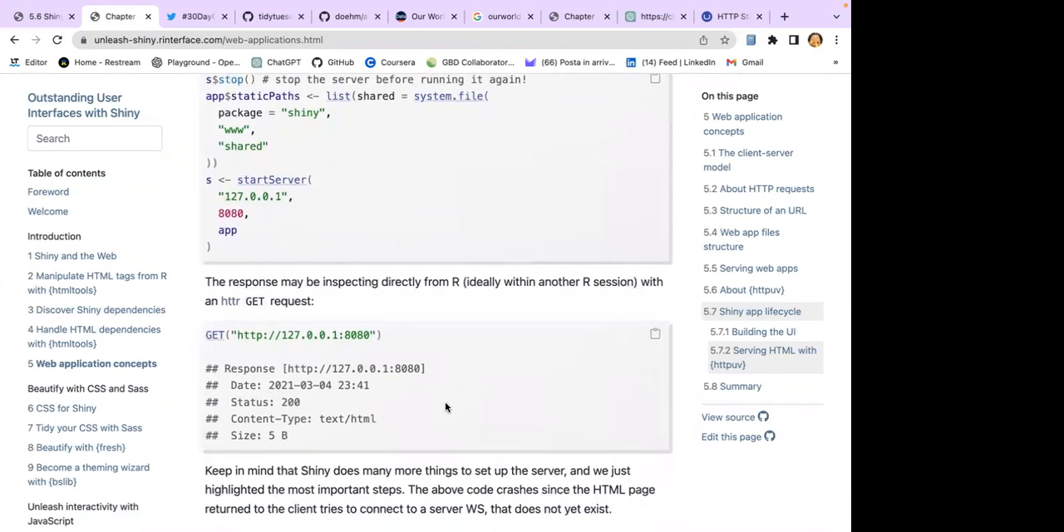
scroll("down", 3)
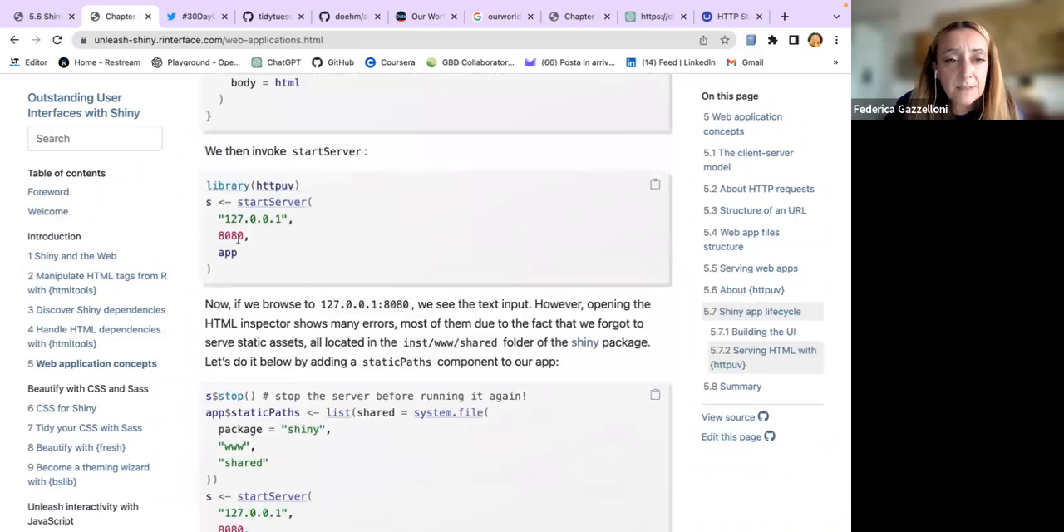
mouse_move(312, 383)
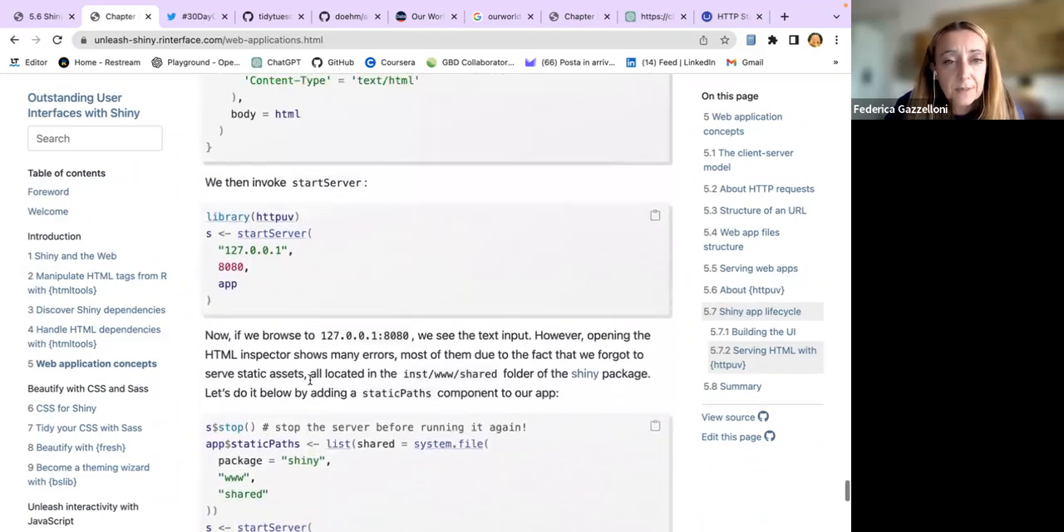
scroll("up", 3)
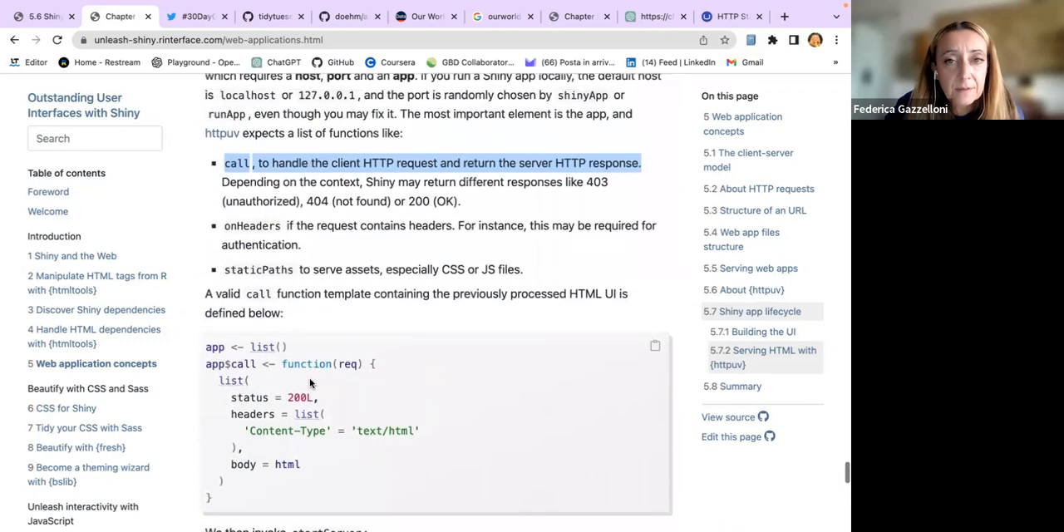
scroll("down", 3)
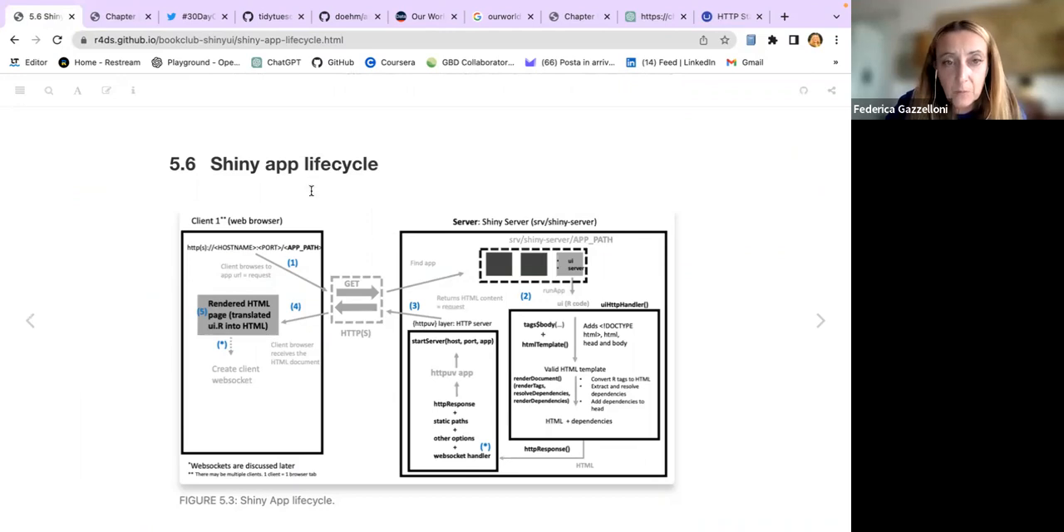
scroll("down", 3)
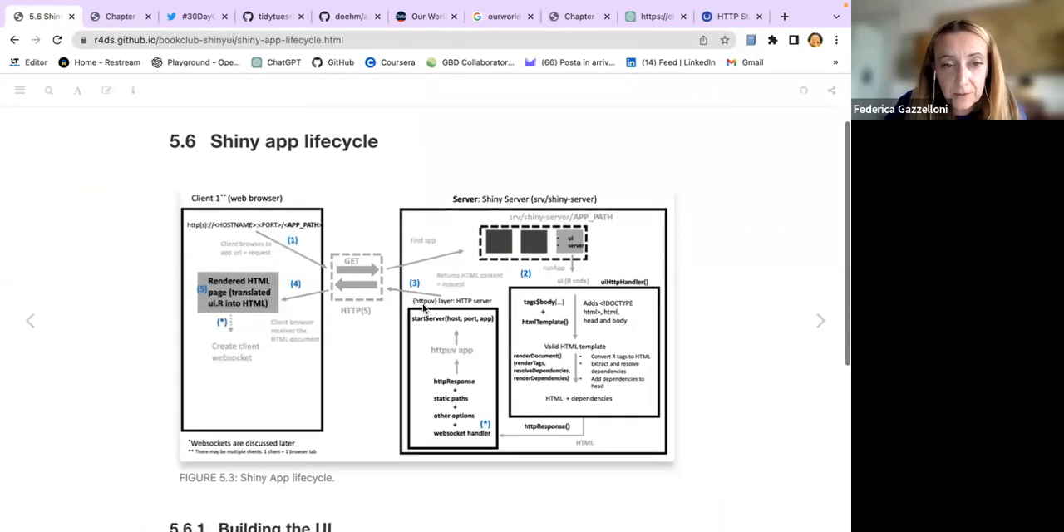
scroll("down", 3)
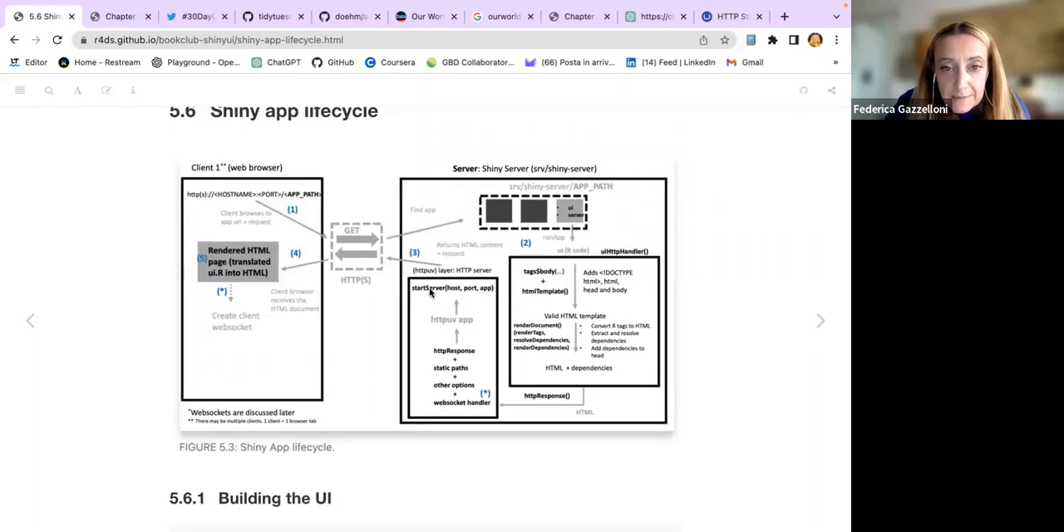
mouse_move(434, 334)
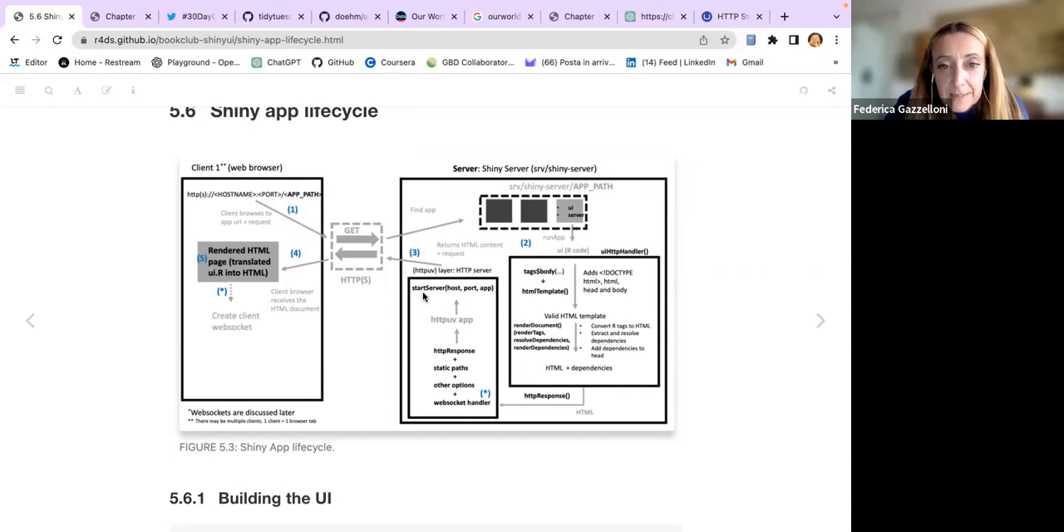
mouse_move(464, 407)
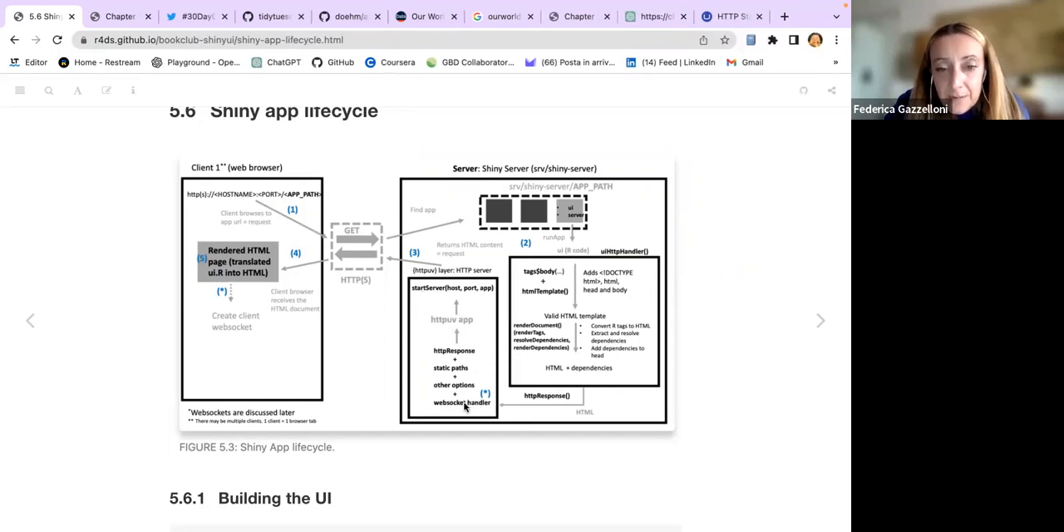
mouse_move(432, 297)
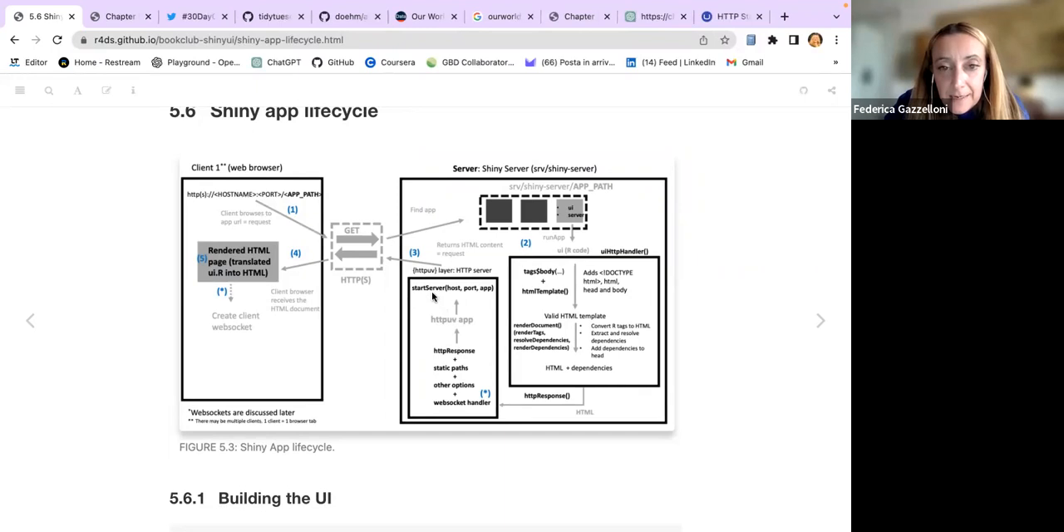
mouse_move(441, 296)
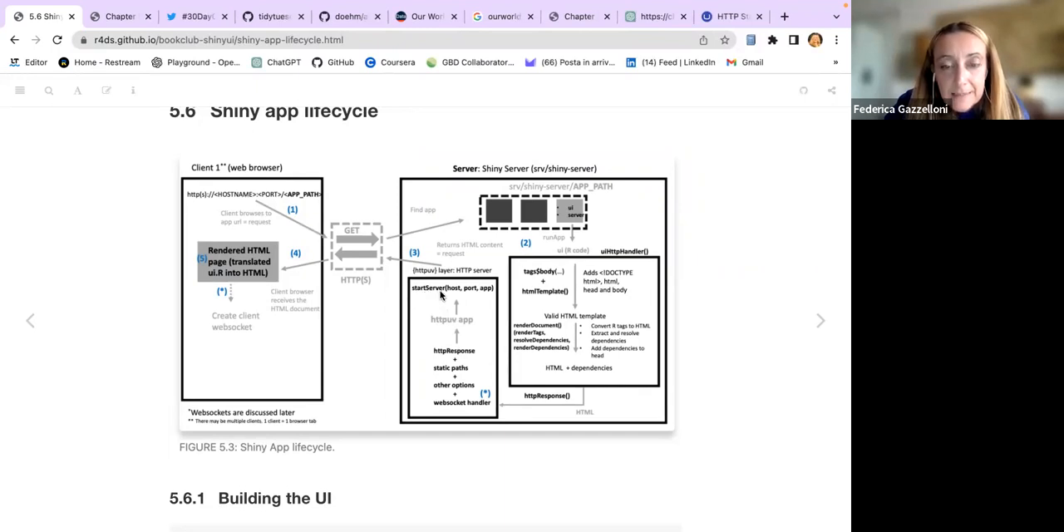
mouse_move(424, 294)
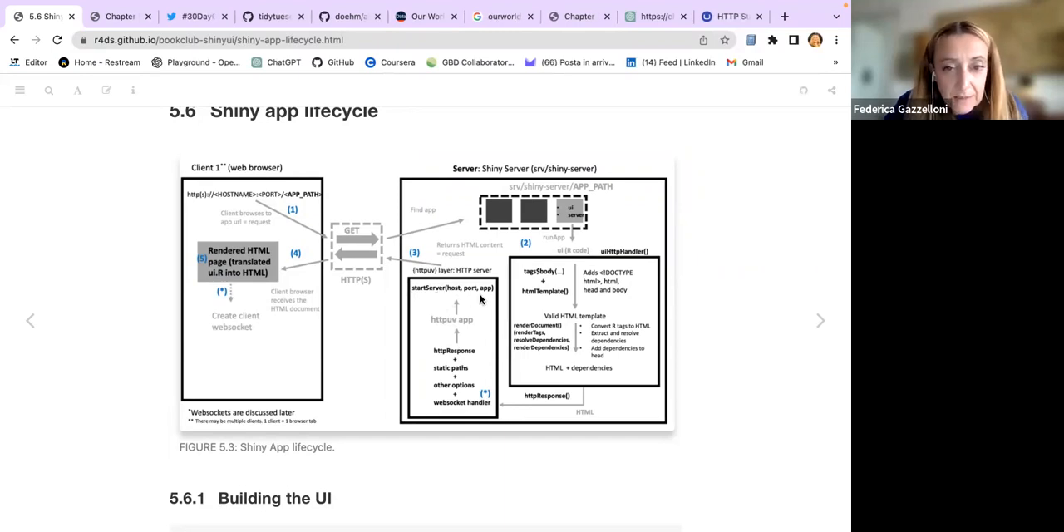
mouse_move(477, 292)
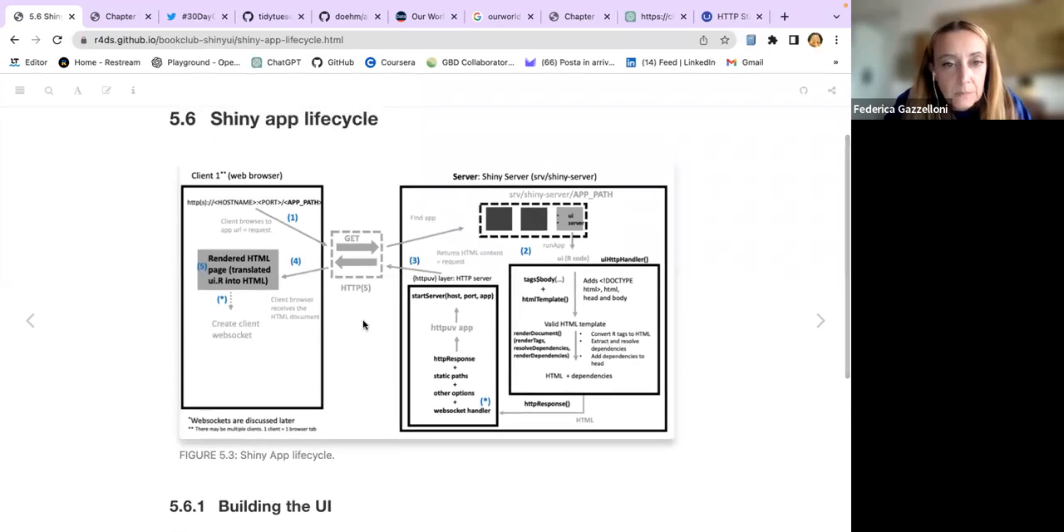
mouse_move(217, 187)
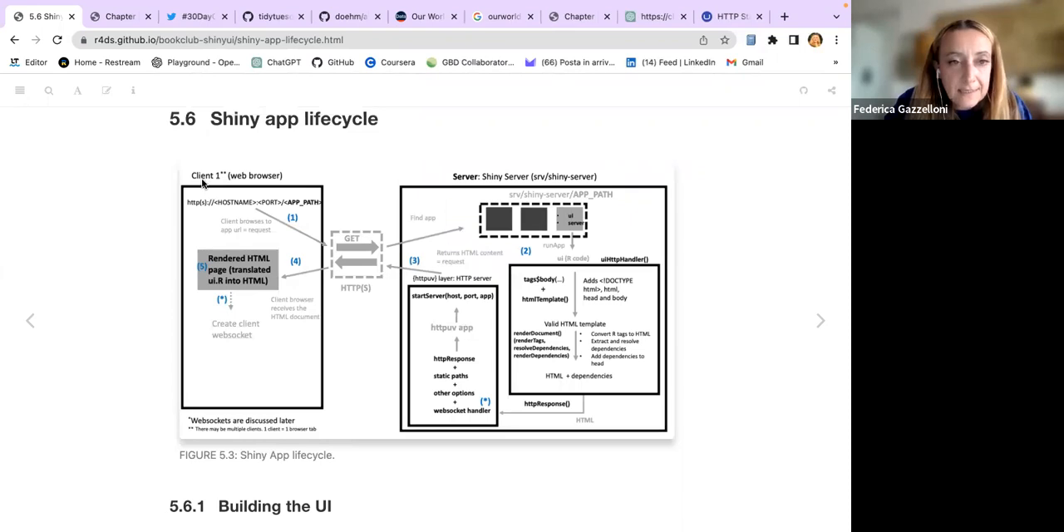
mouse_move(312, 191)
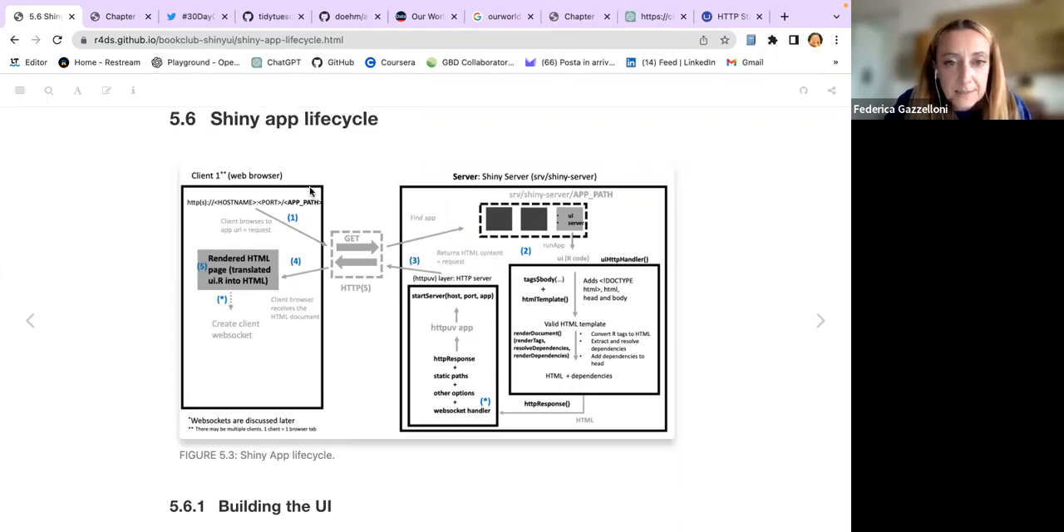
mouse_move(260, 182)
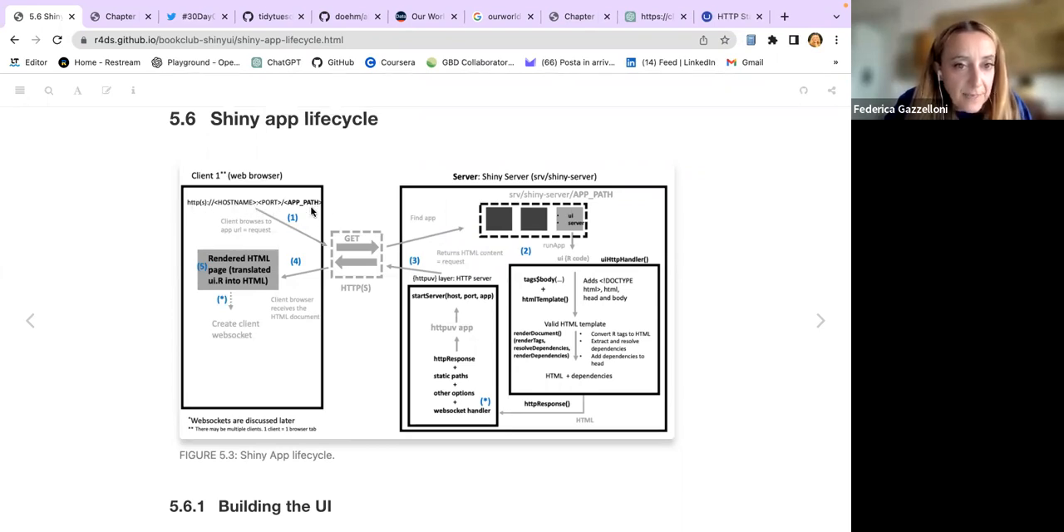
mouse_move(325, 247)
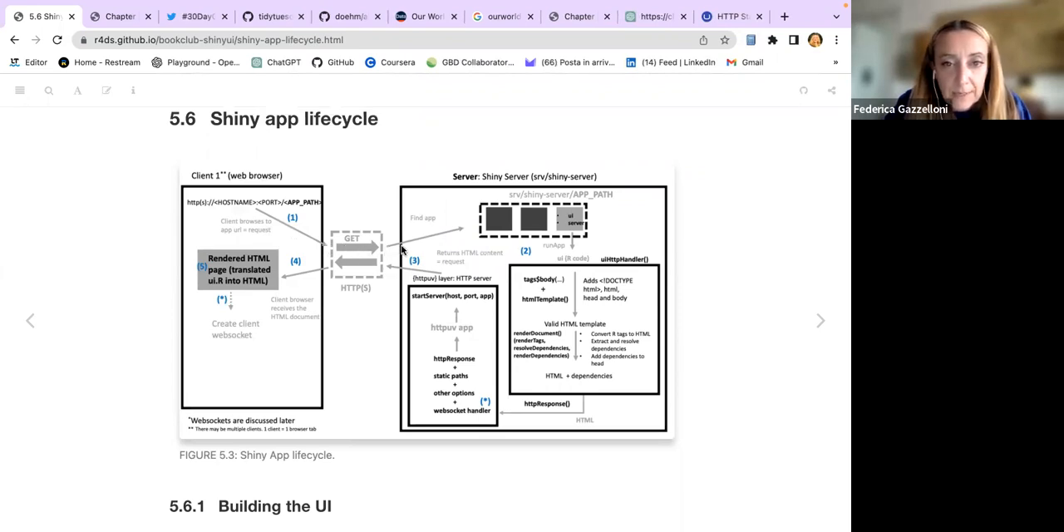
mouse_move(593, 218)
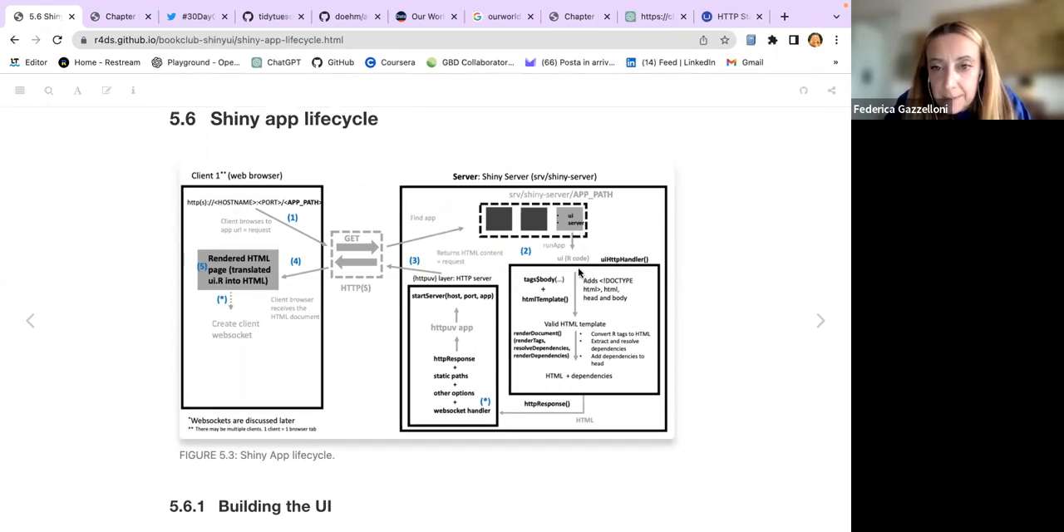
mouse_move(560, 257)
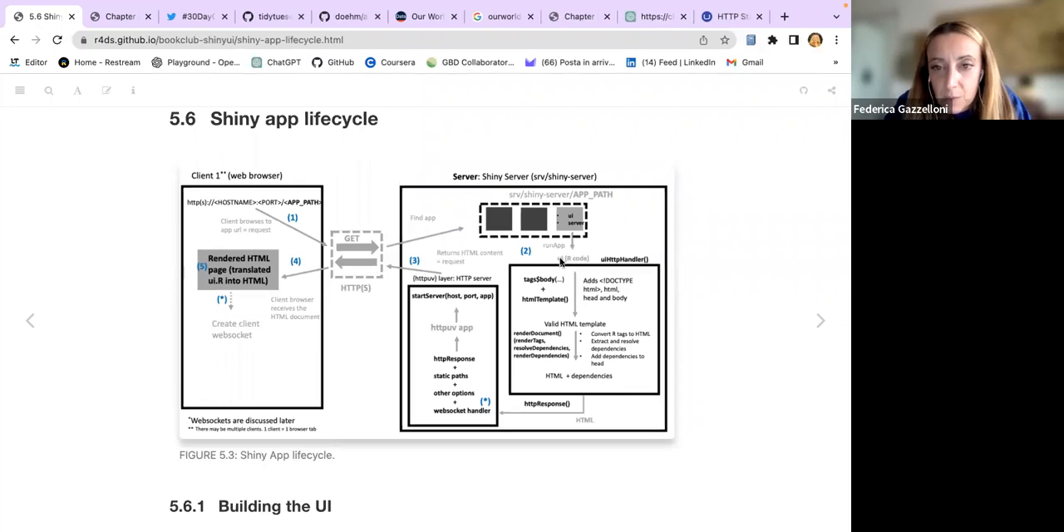
mouse_move(594, 345)
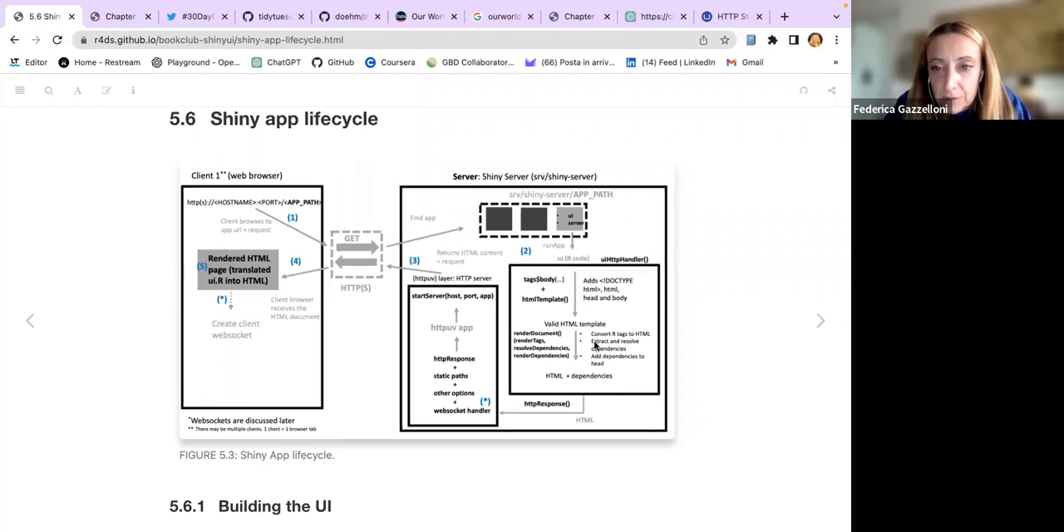
mouse_move(519, 311)
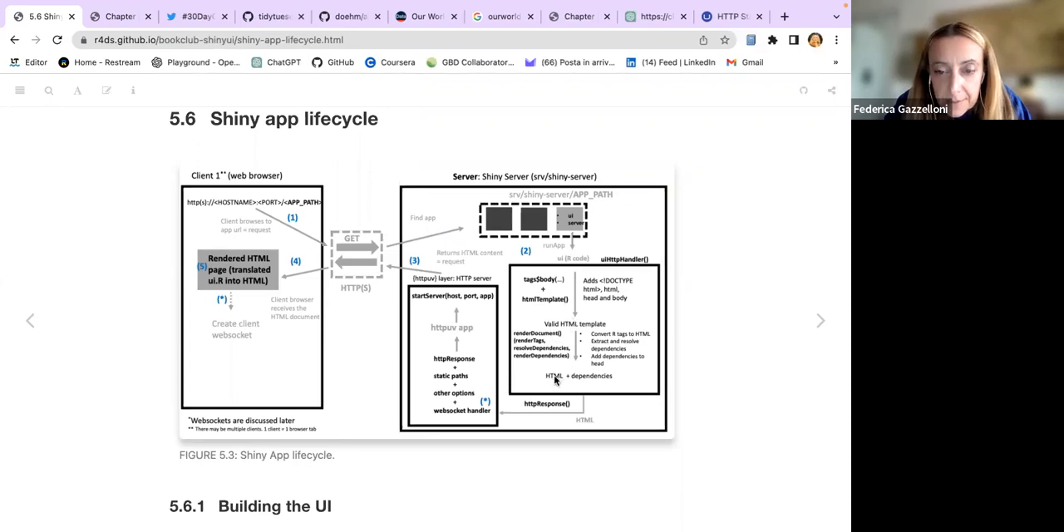
mouse_move(526, 416)
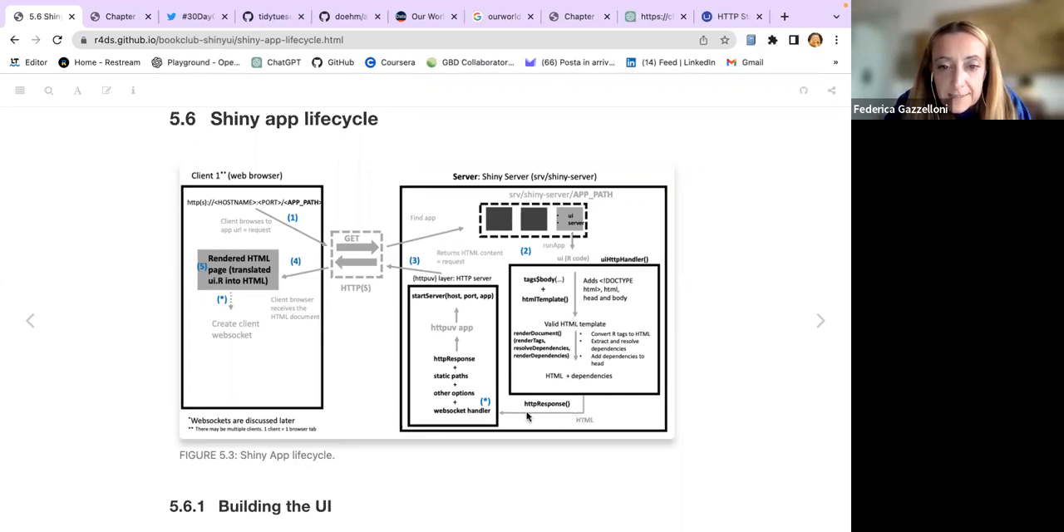
mouse_move(458, 423)
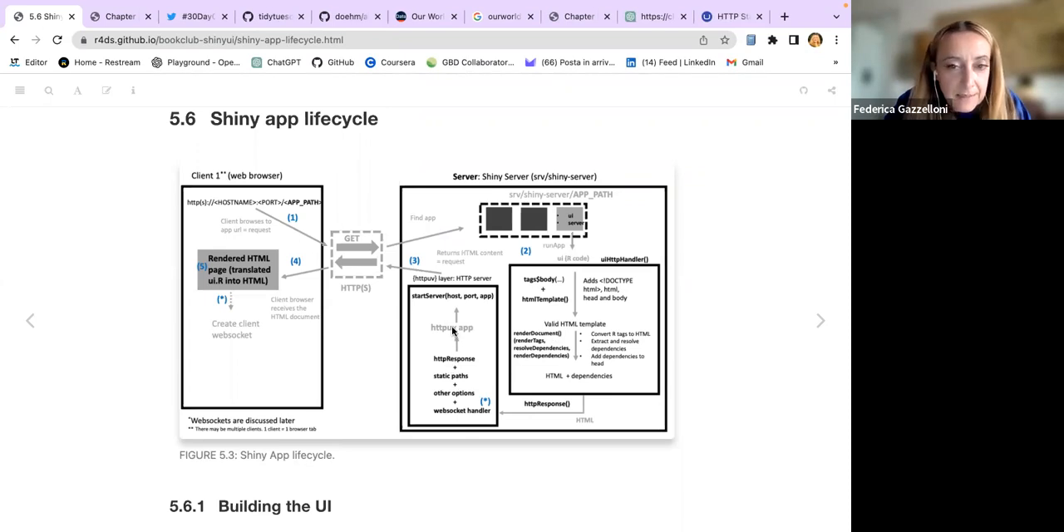
mouse_move(455, 303)
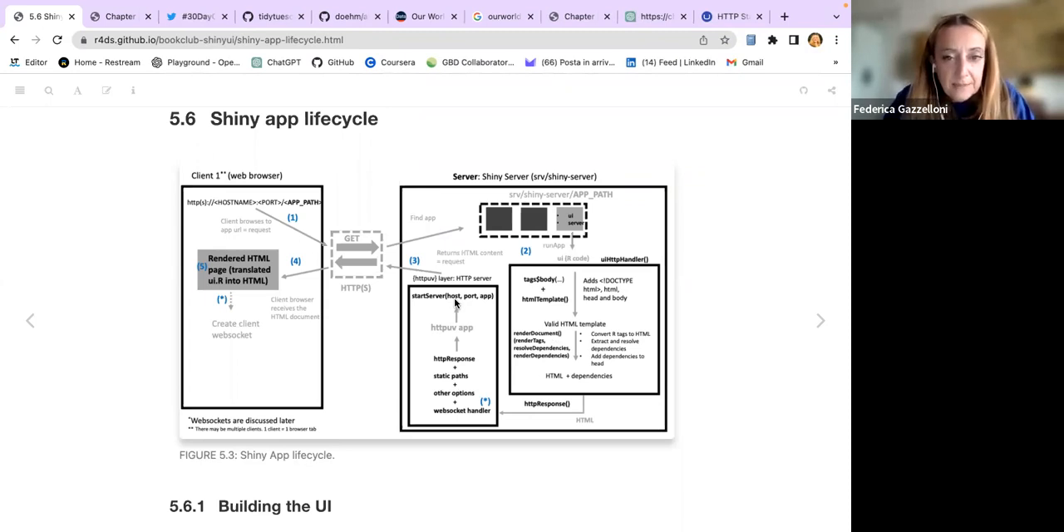
mouse_move(456, 289)
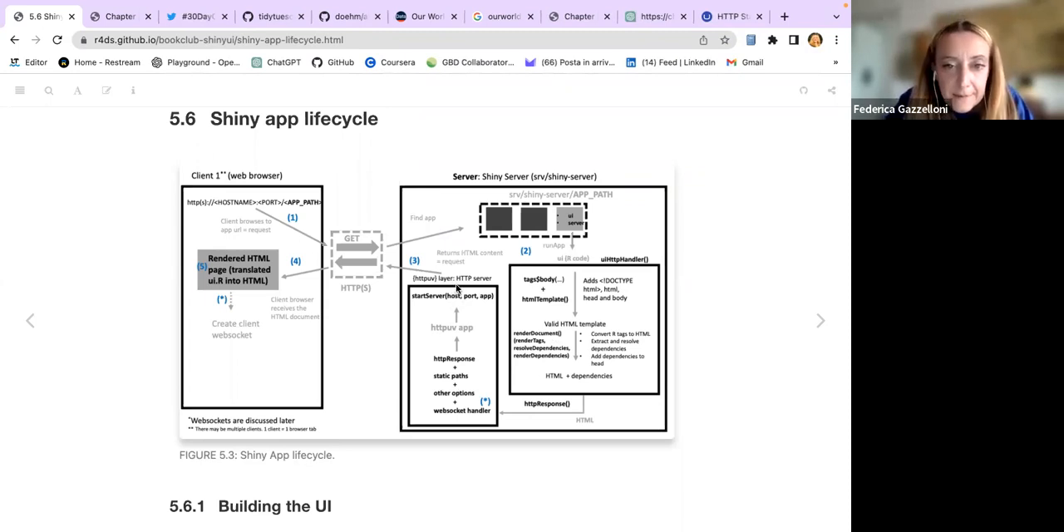
mouse_move(358, 271)
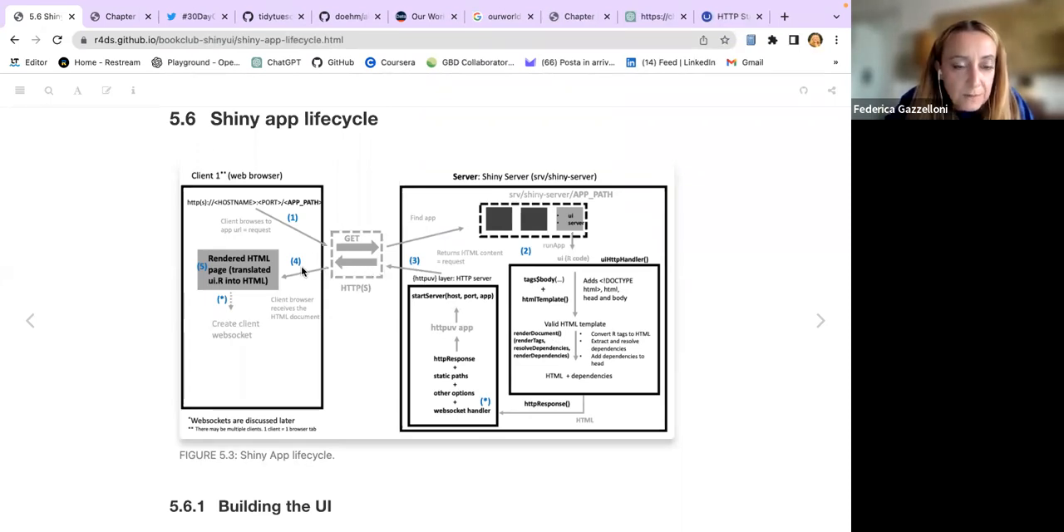
mouse_move(257, 287)
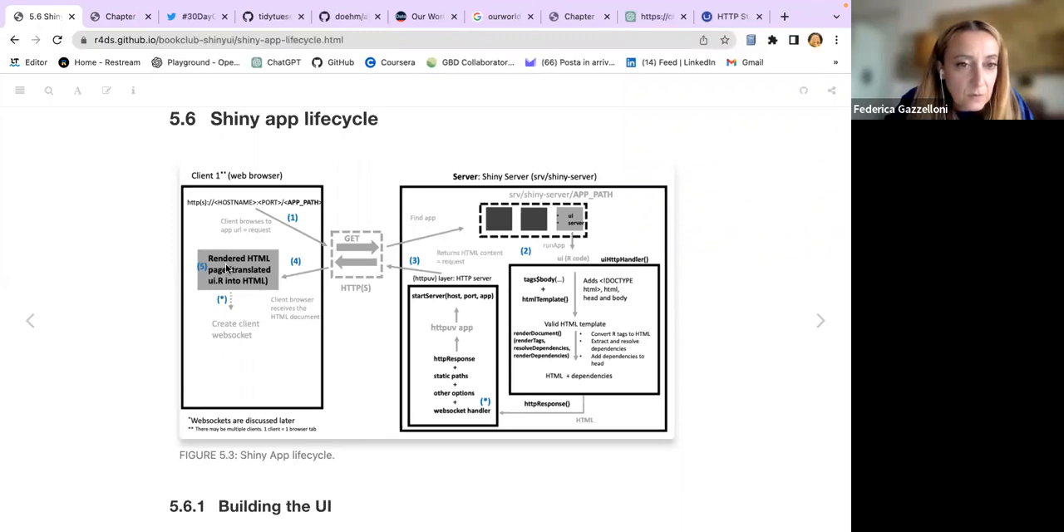
mouse_move(279, 325)
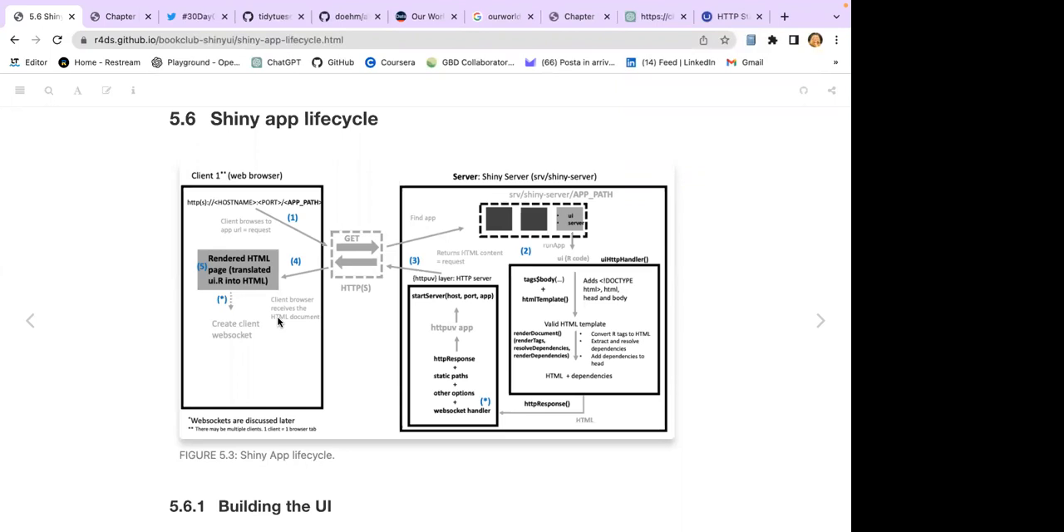
mouse_move(346, 419)
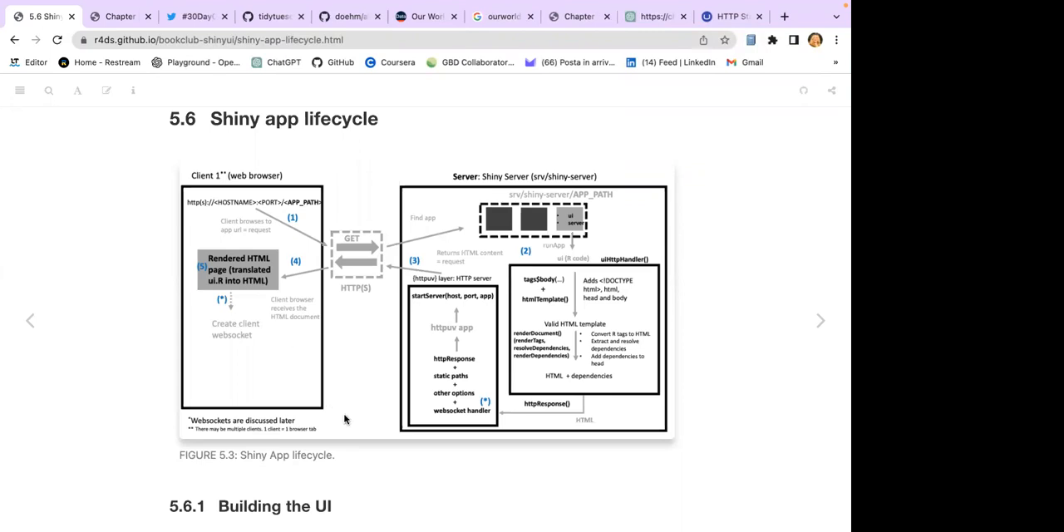
mouse_move(348, 405)
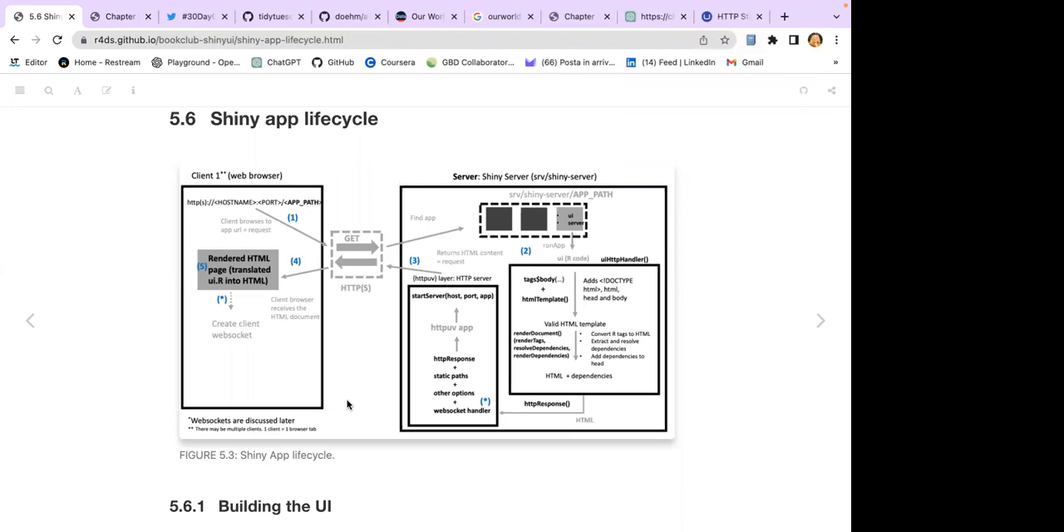
mouse_move(206, 161)
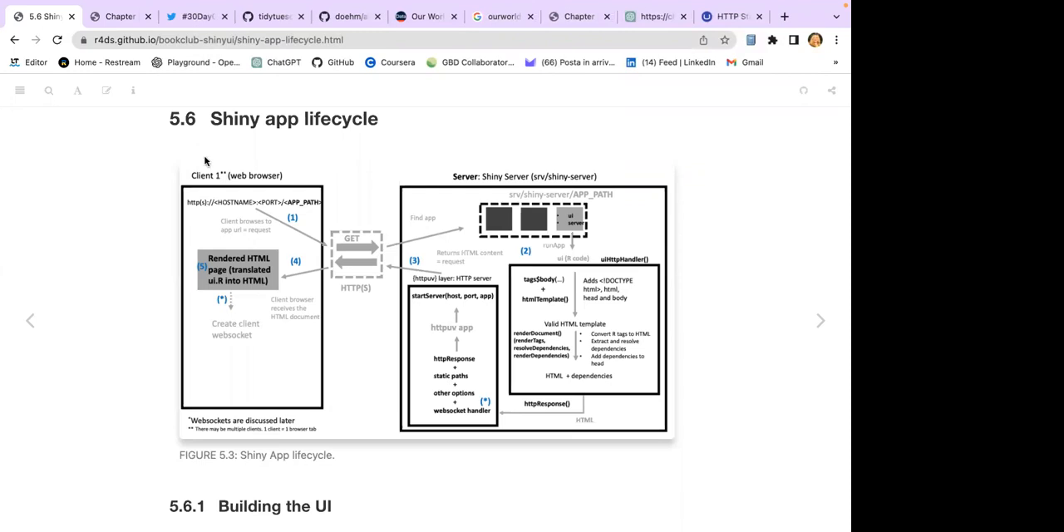
mouse_move(568, 389)
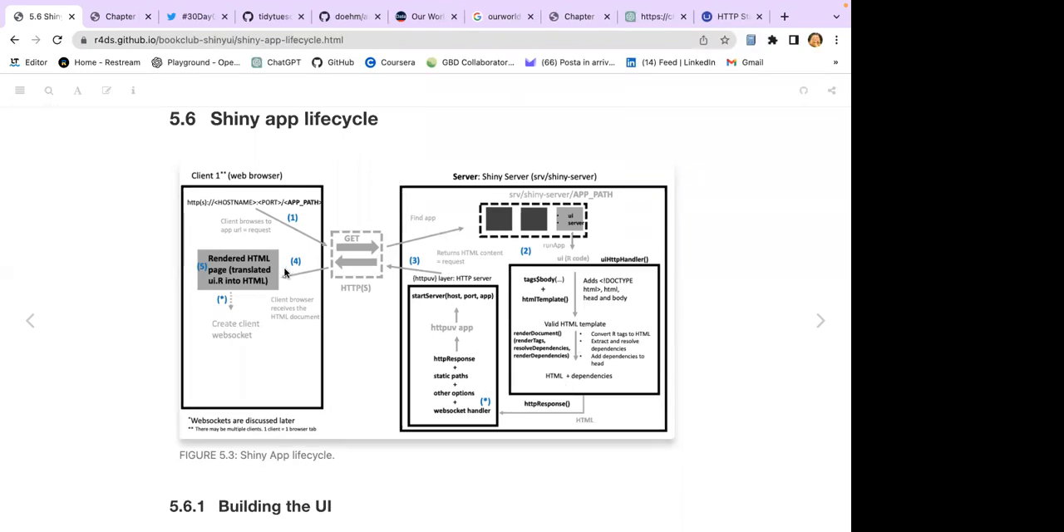
mouse_move(314, 376)
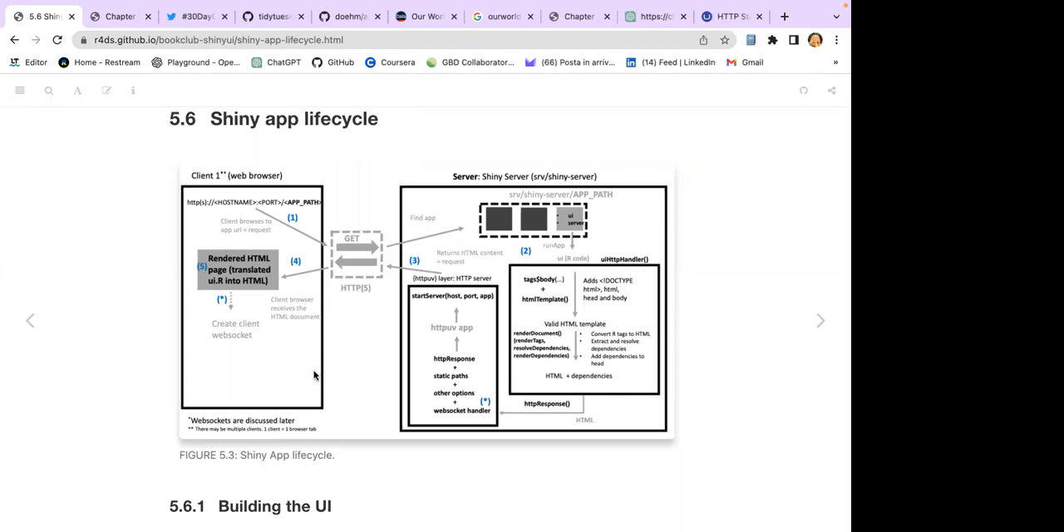
mouse_move(453, 290)
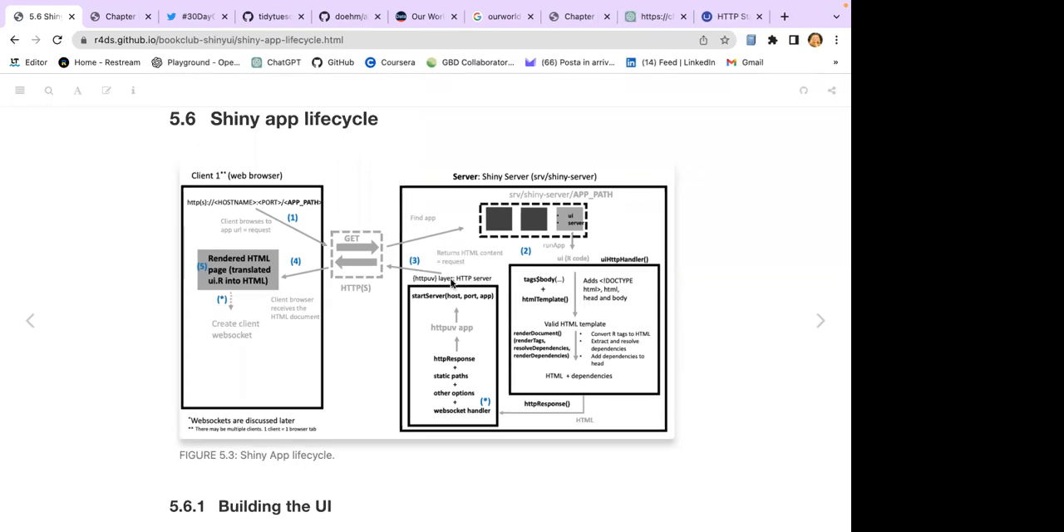
mouse_move(409, 362)
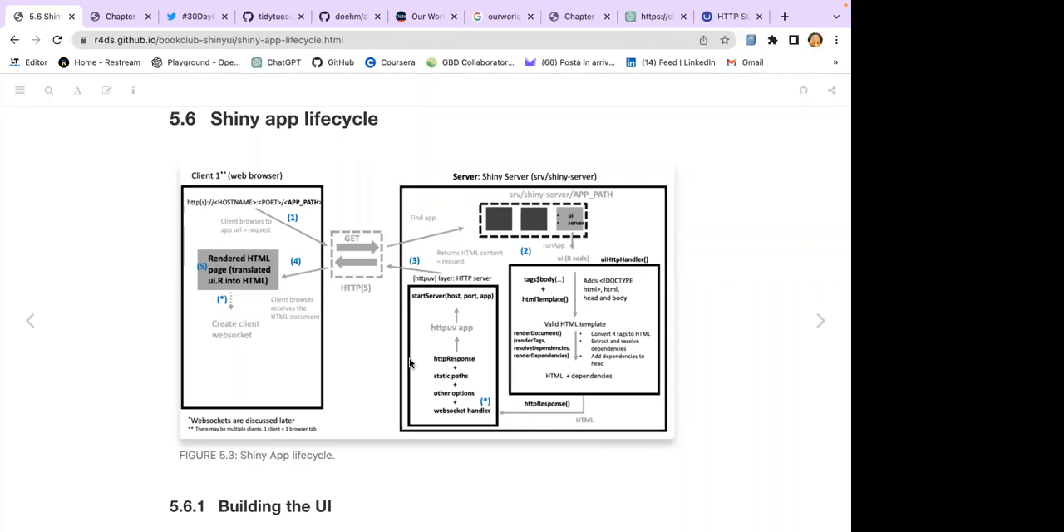
mouse_move(416, 401)
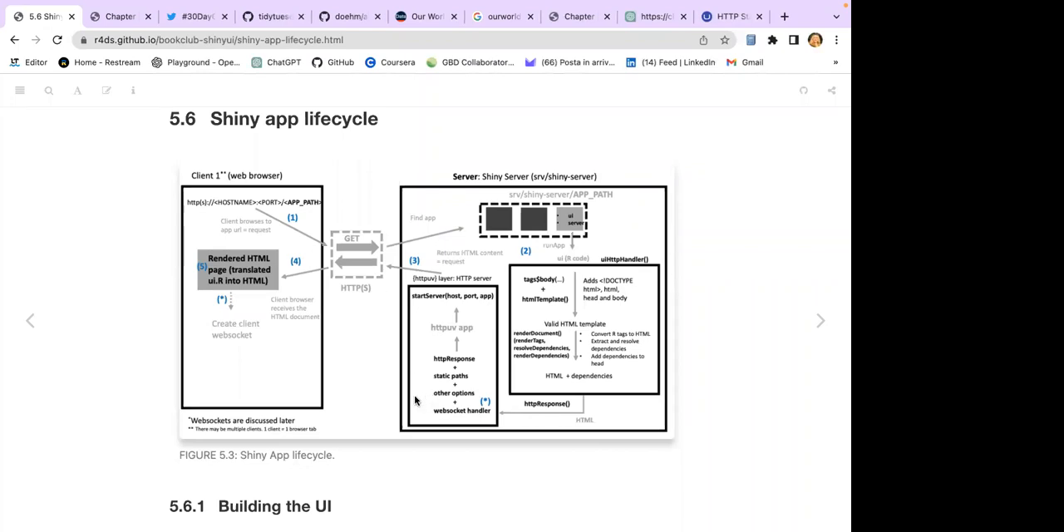
mouse_move(419, 371)
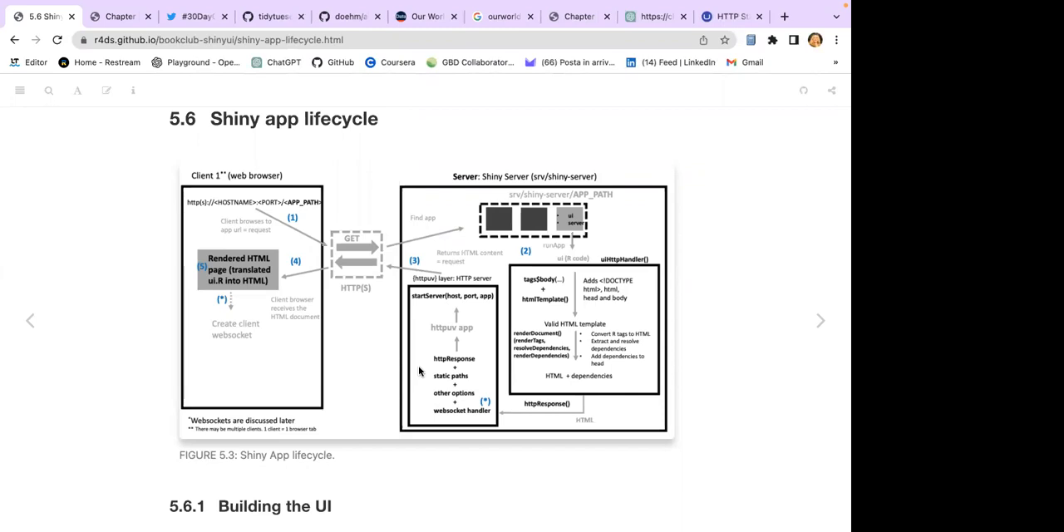
mouse_move(212, 434)
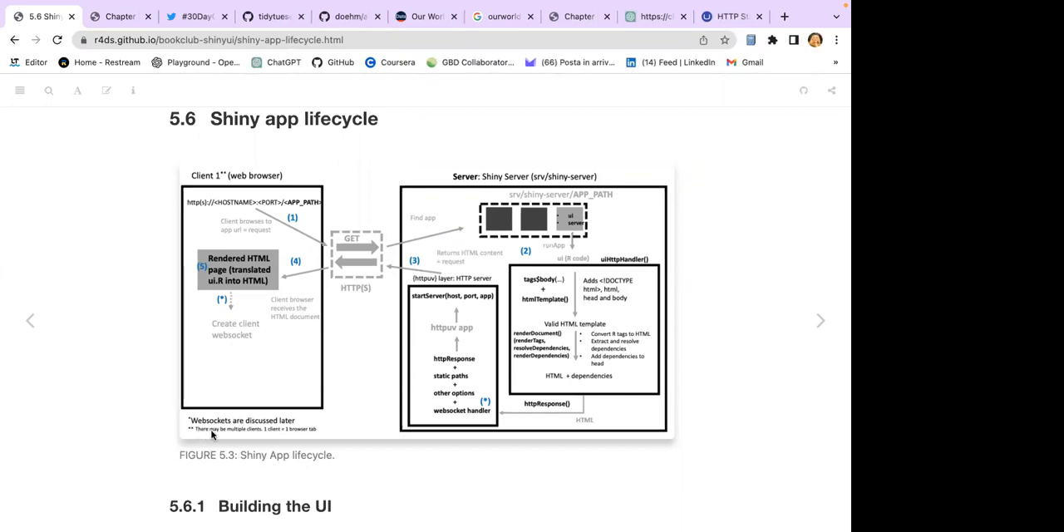
mouse_move(250, 429)
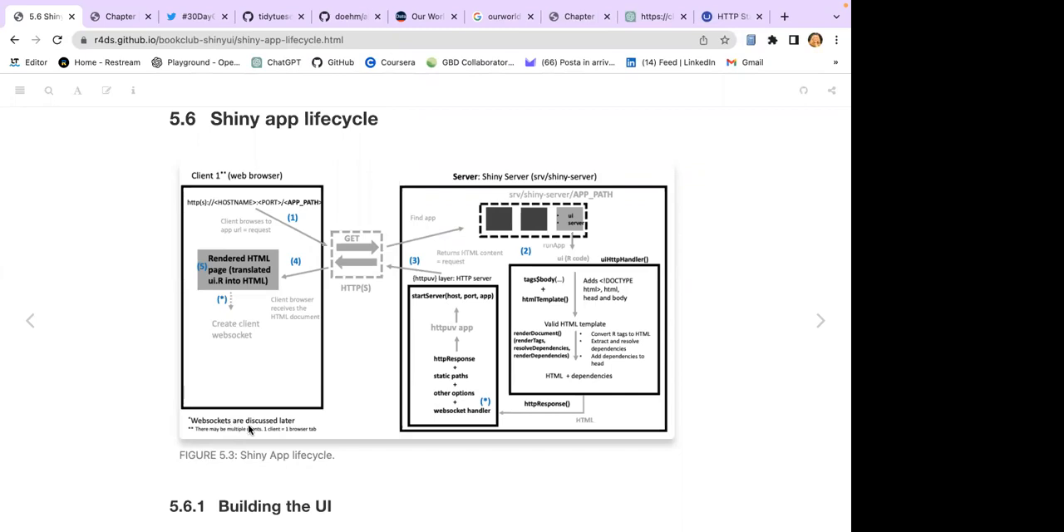
mouse_move(419, 401)
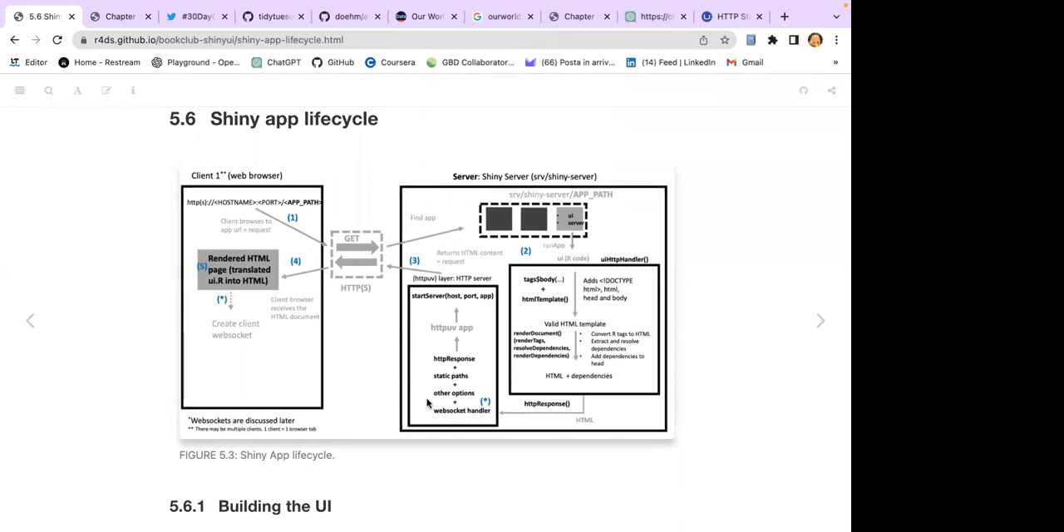
mouse_move(391, 395)
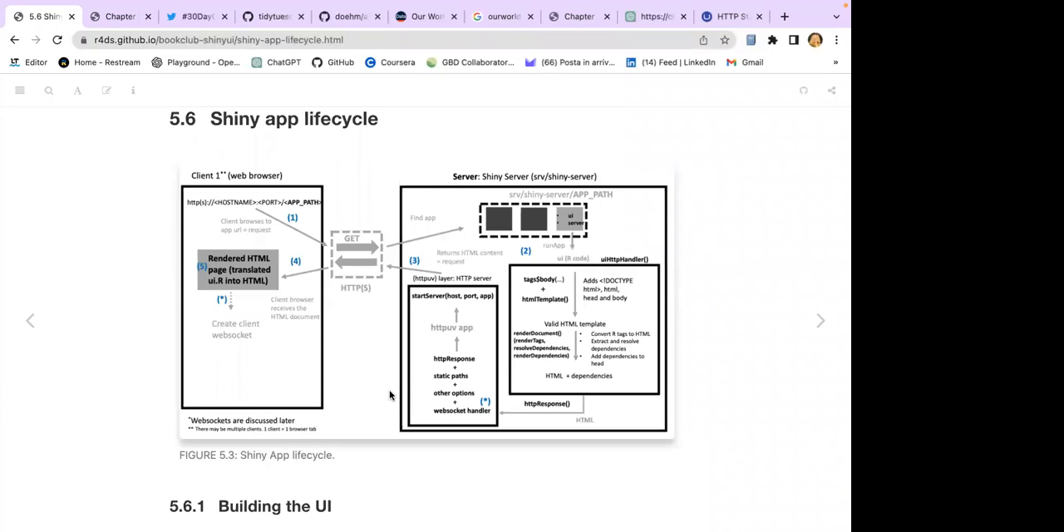
Step: Scroll below Figure 5.3 to reveal the Building the UI code starting with ui <- fluidPage
scroll("down", 3)
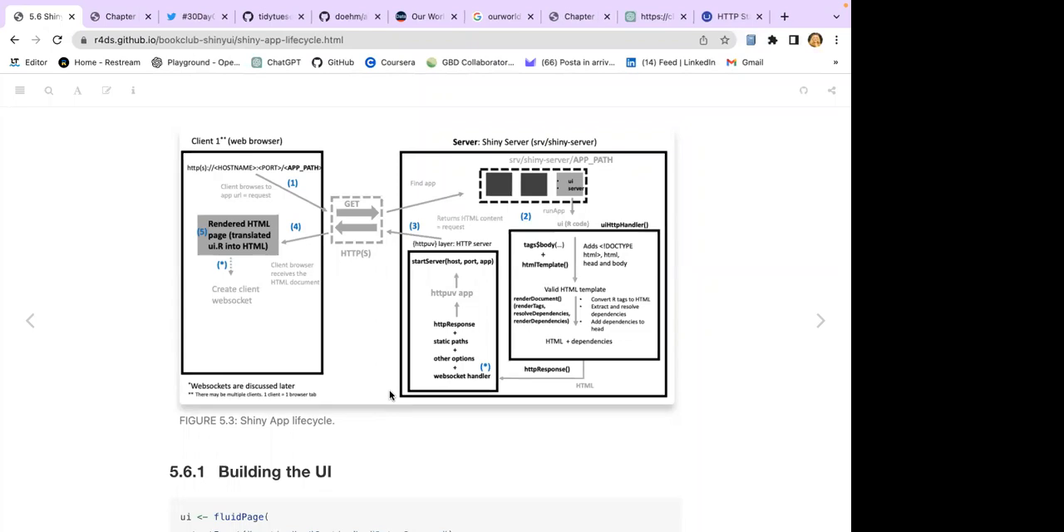
scroll("down", 3)
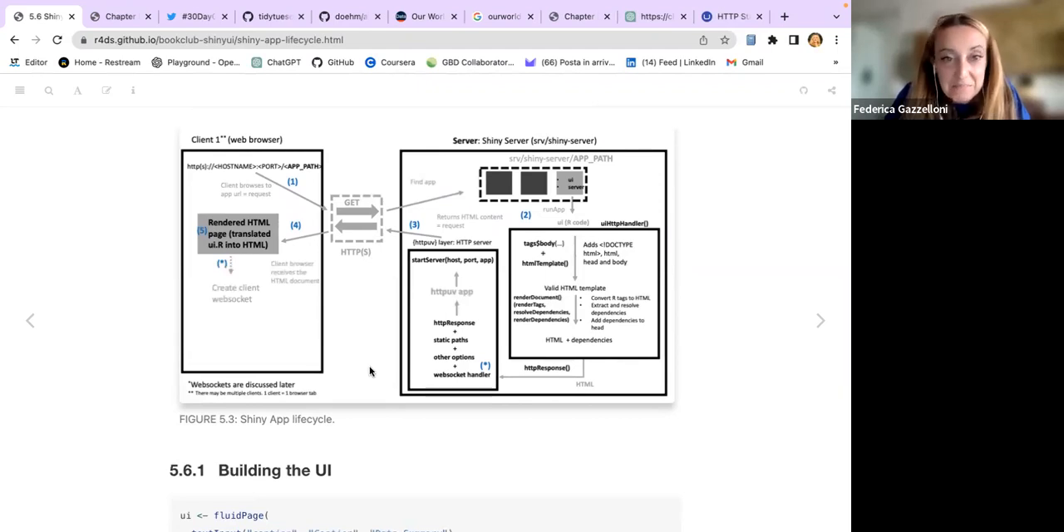
scroll("down", 3)
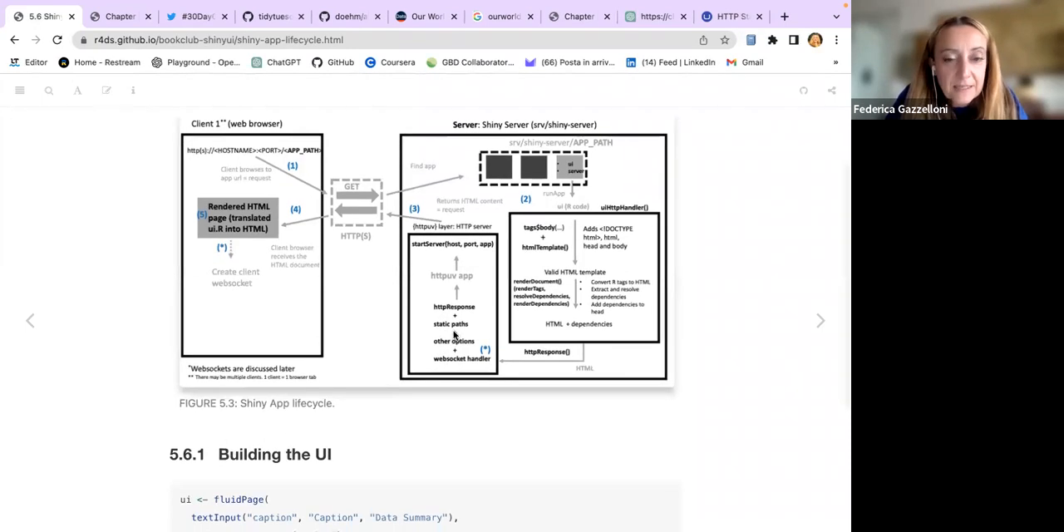
mouse_move(455, 312)
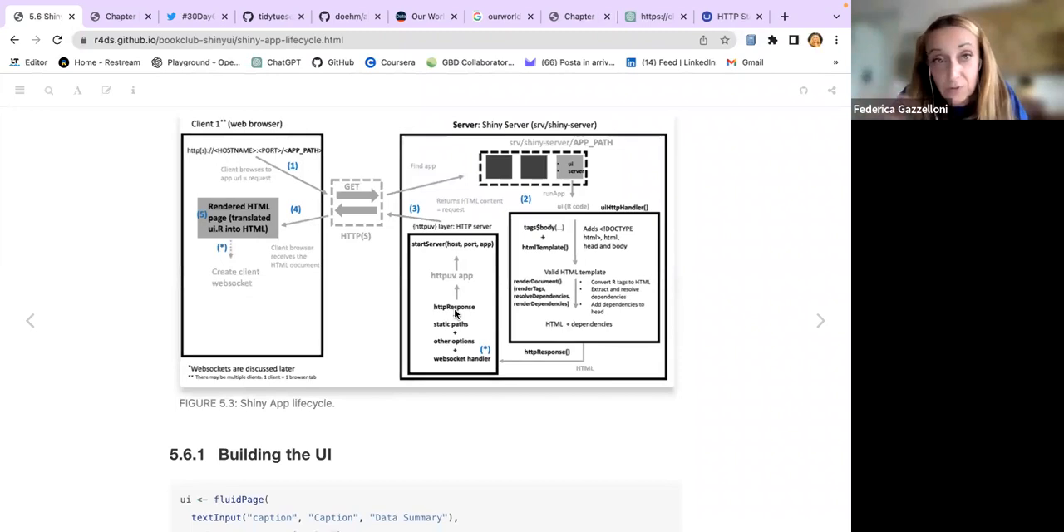
mouse_move(463, 299)
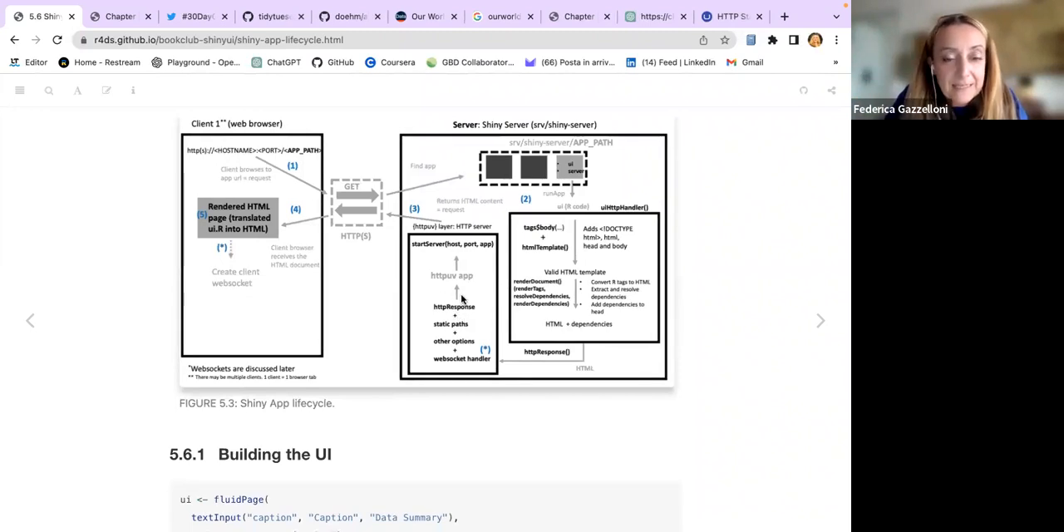
mouse_move(436, 257)
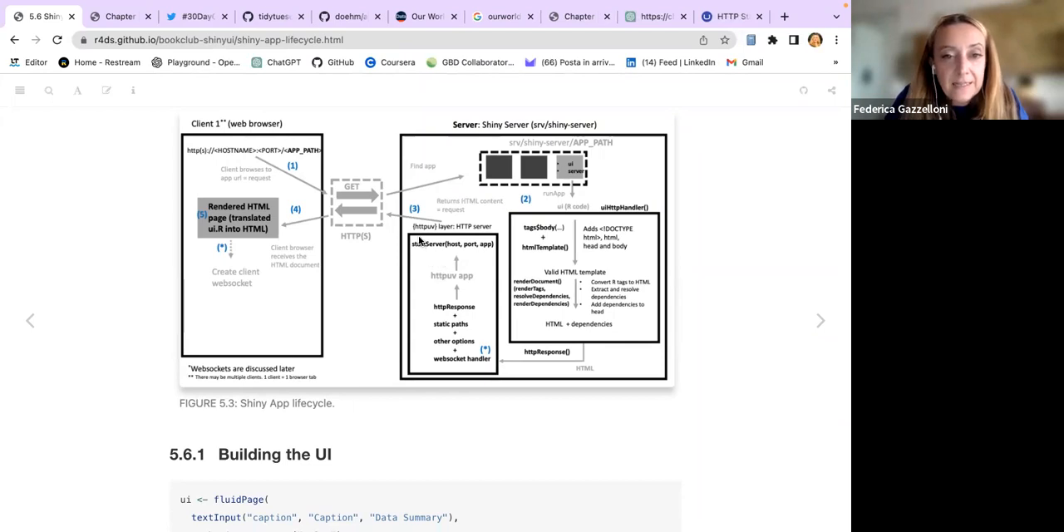
mouse_move(432, 254)
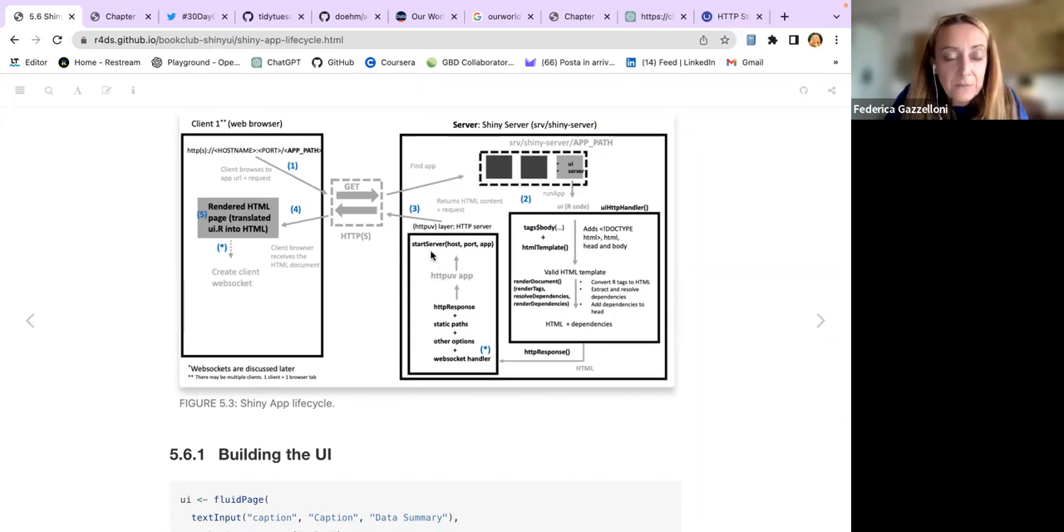
mouse_move(413, 255)
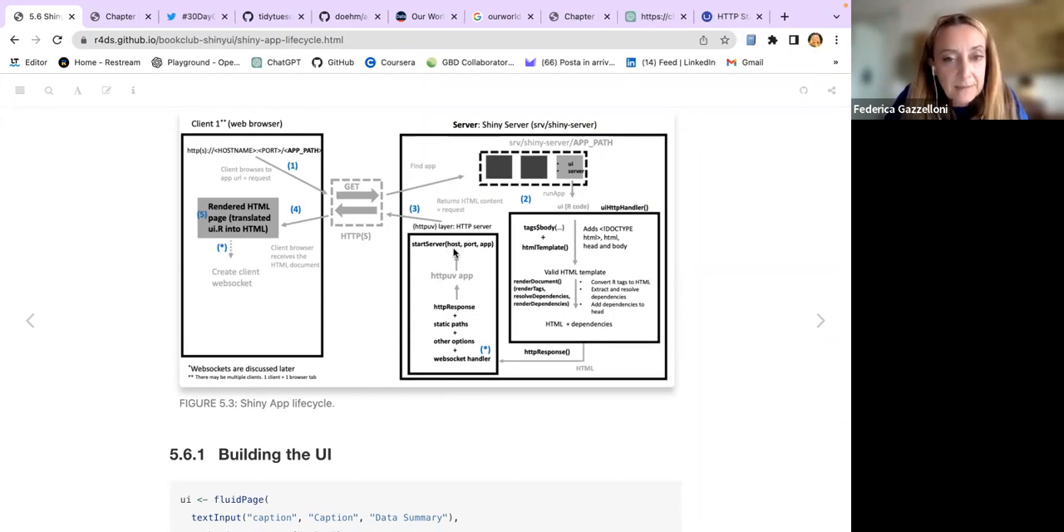
mouse_move(426, 384)
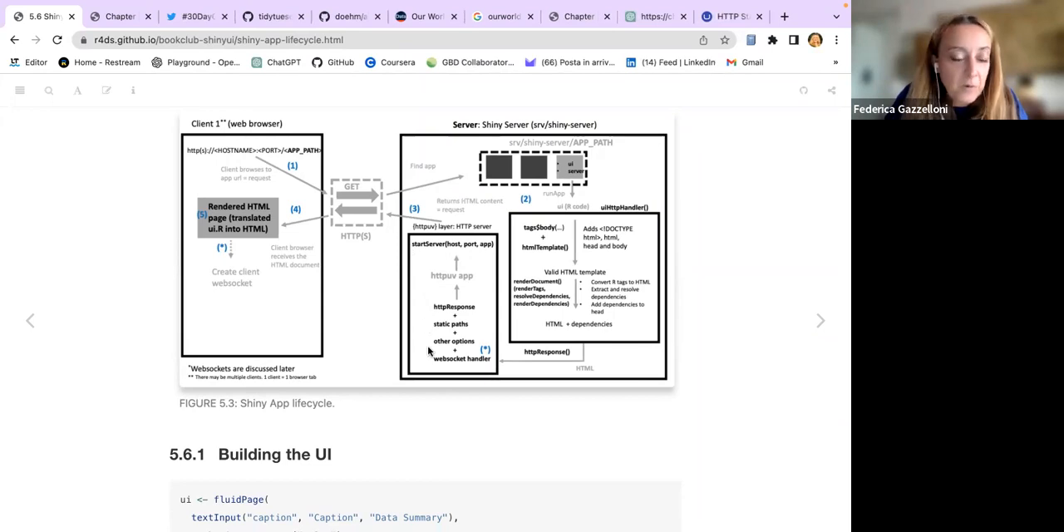
mouse_move(310, 349)
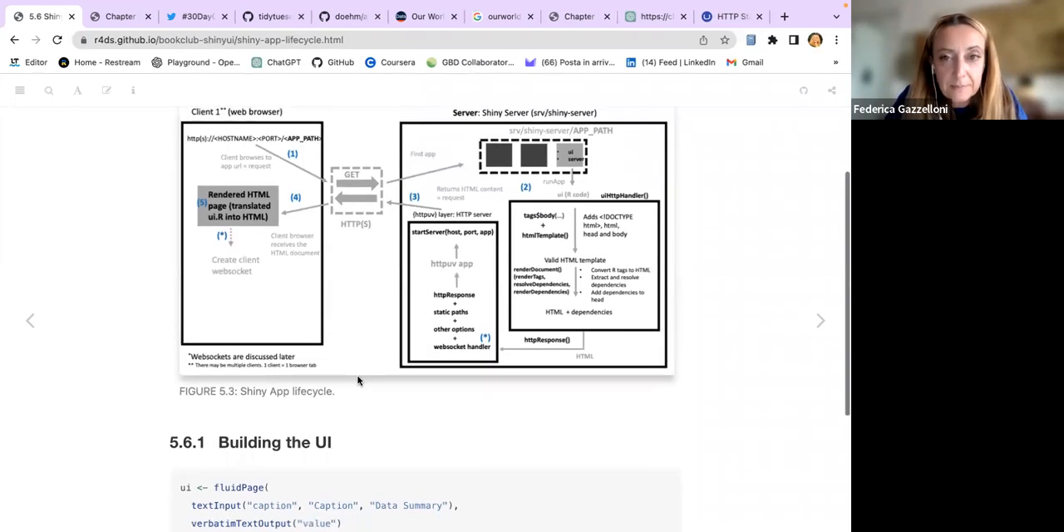
Step: Switch from the bookclub slides to the Unleash Shiny web-applications tab
scroll("down", 3)
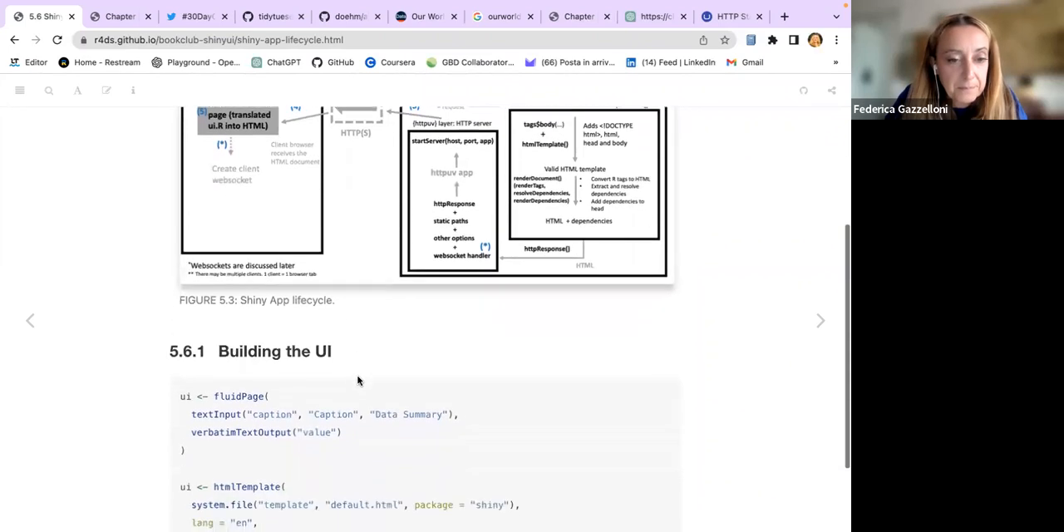
scroll("down", 3)
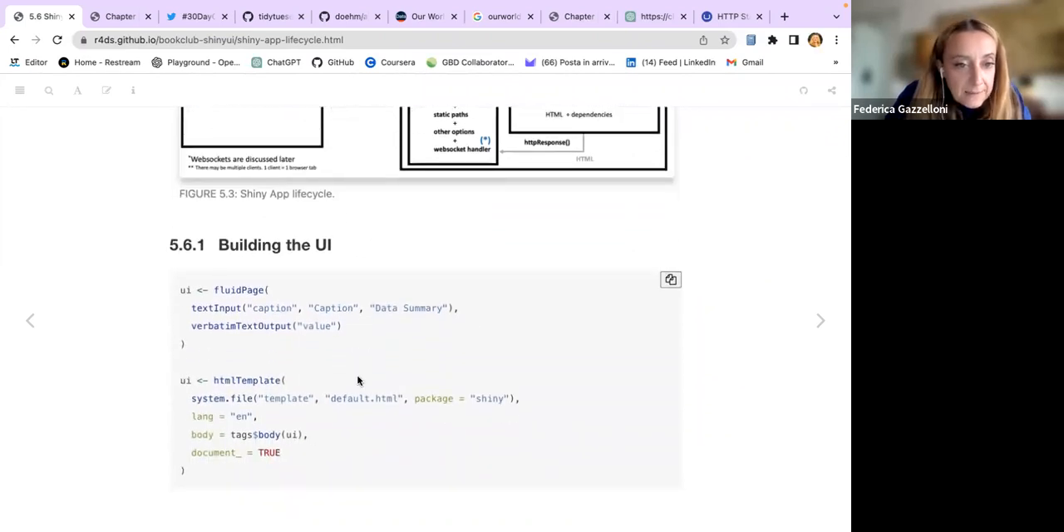
mouse_move(318, 348)
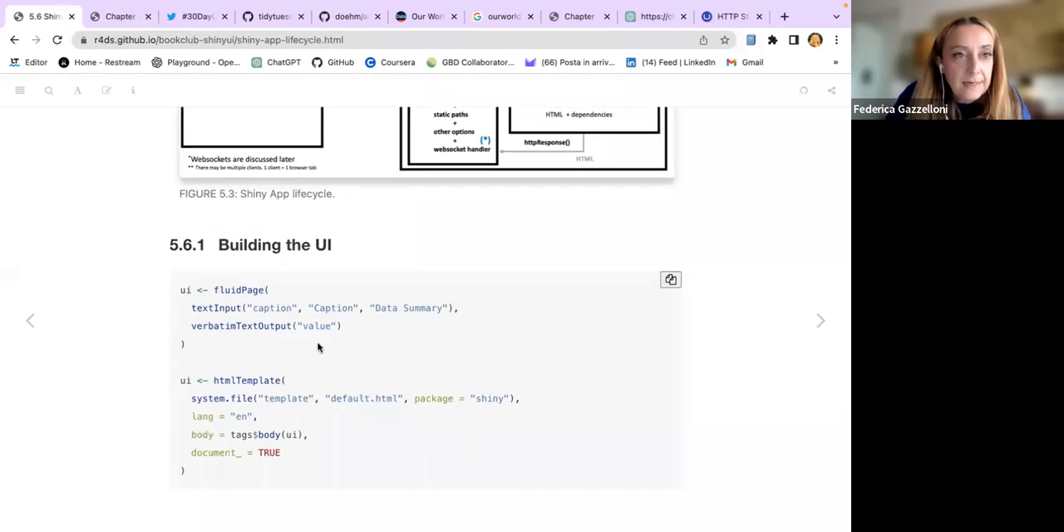
left_click(120, 16)
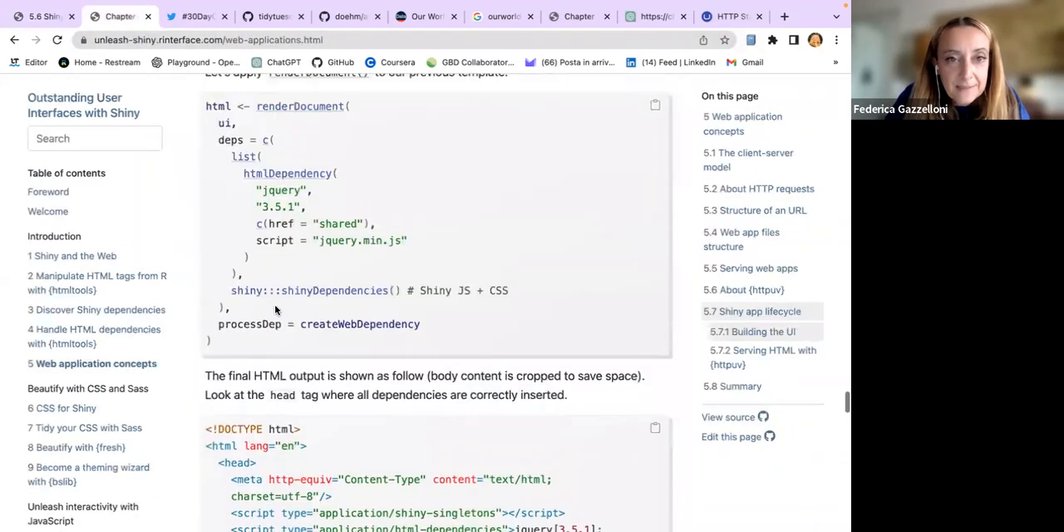
Step: Scroll down the Unleash Shiny page to section 5.7.1 Building the UI
scroll("down", 3)
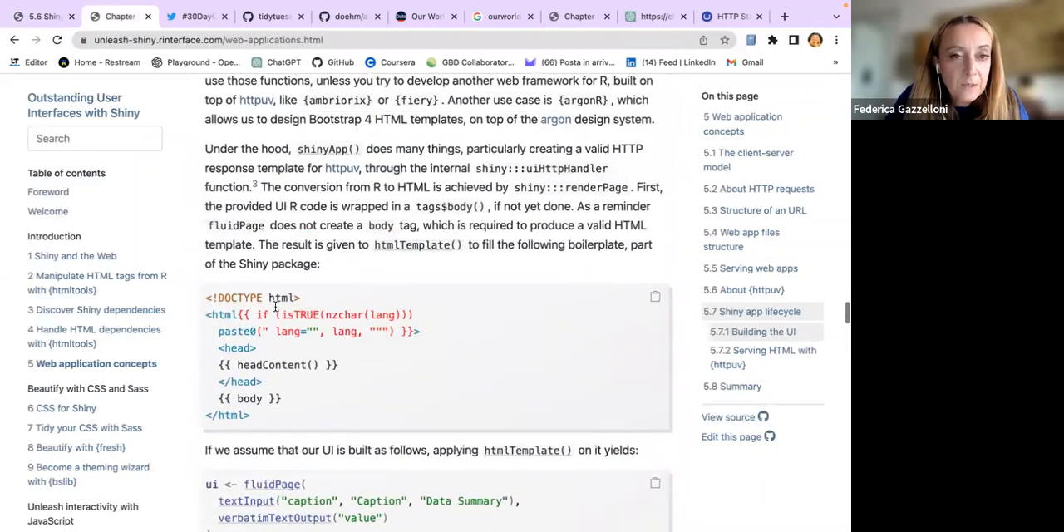
scroll("down", 3)
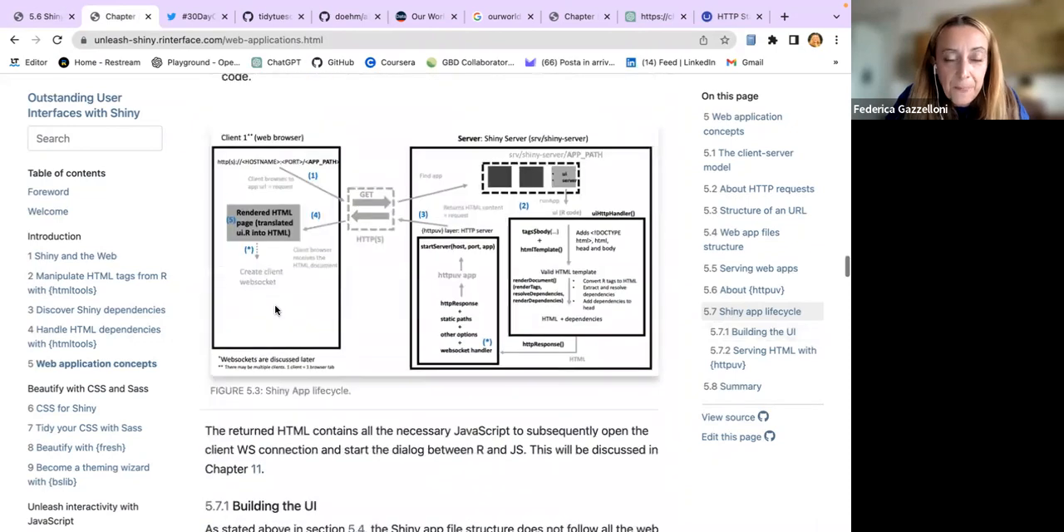
scroll("up", 3)
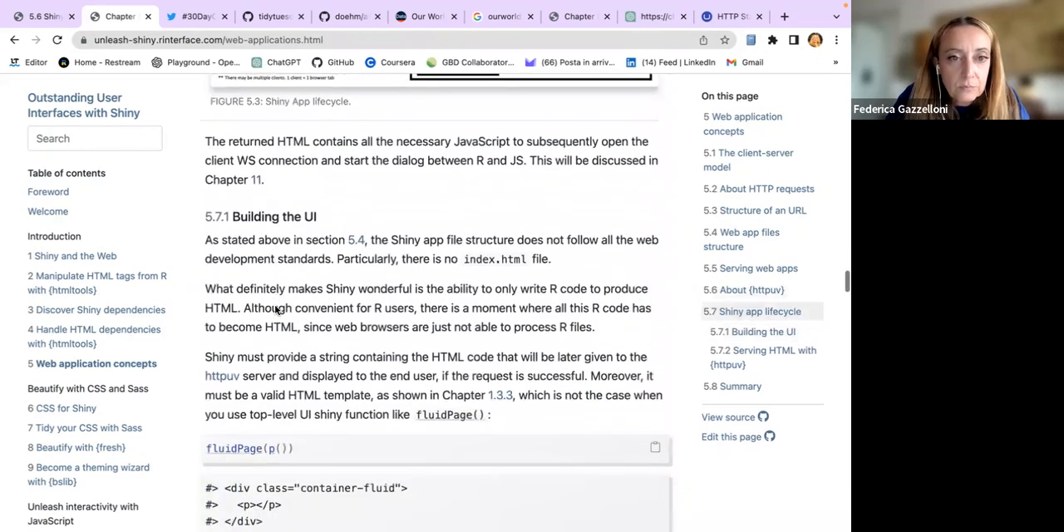
scroll("down", 3)
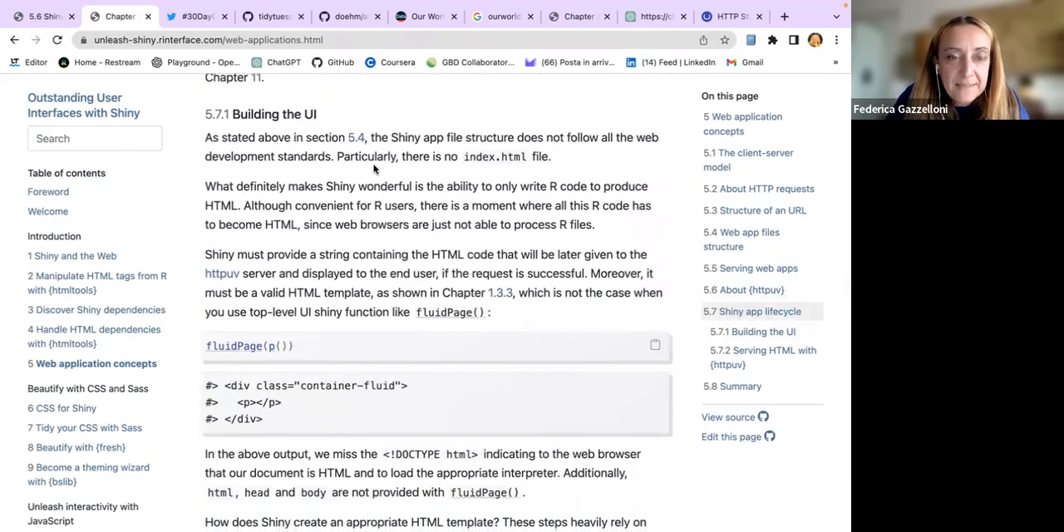
scroll("down", 3)
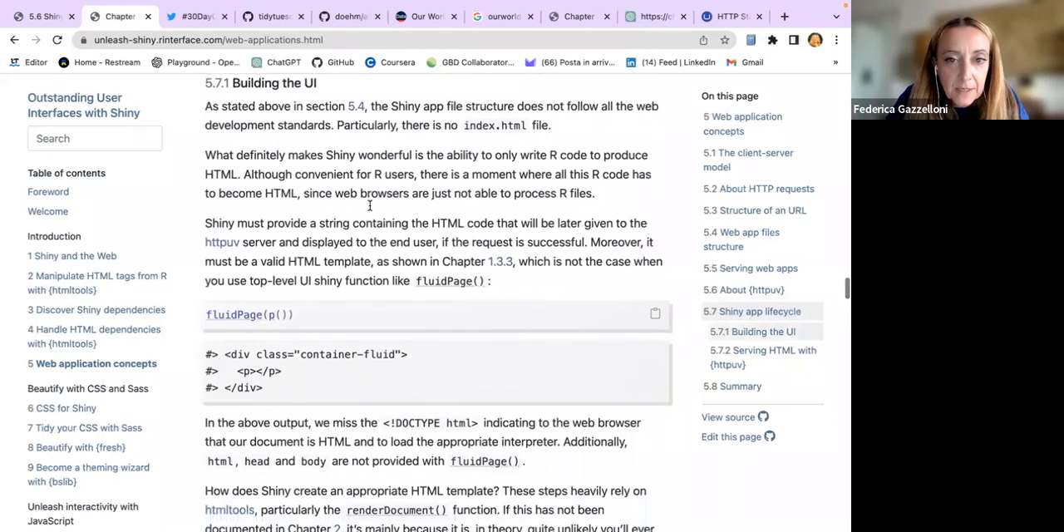
scroll("down", 3)
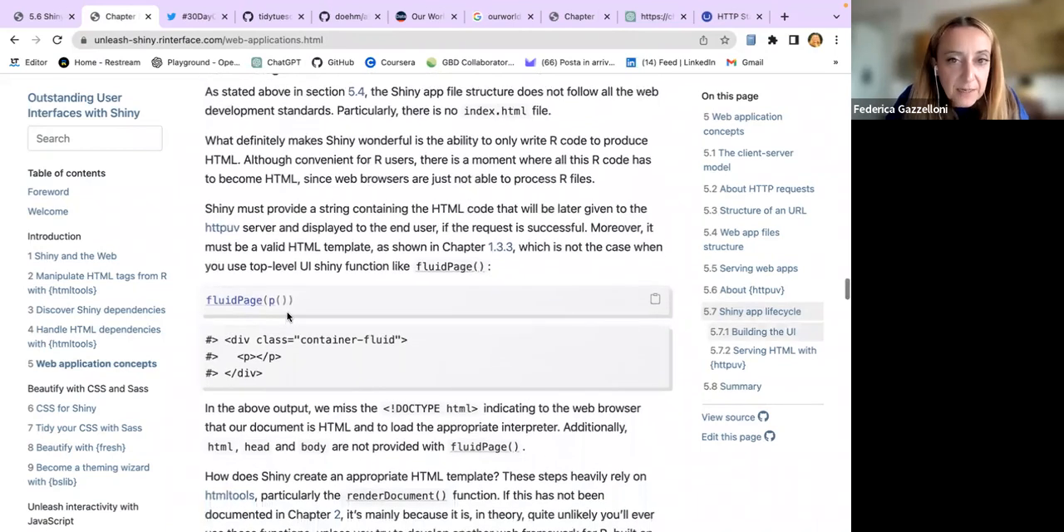
scroll("down", 3)
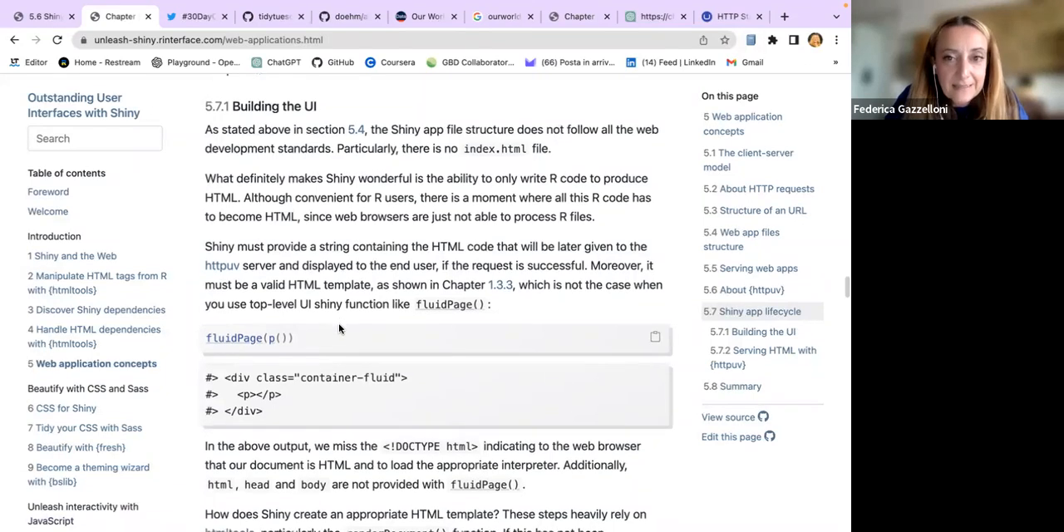
scroll("down", 3)
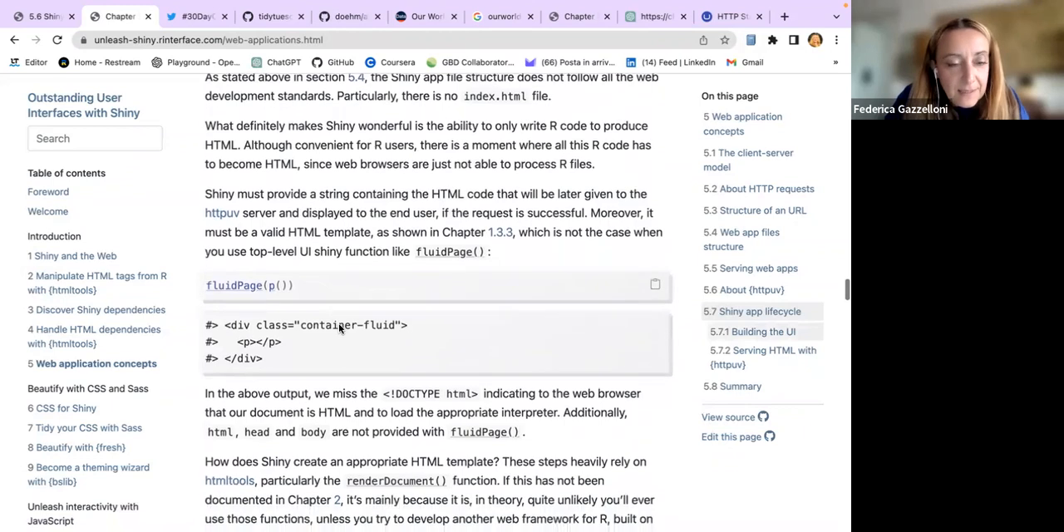
scroll("down", 3)
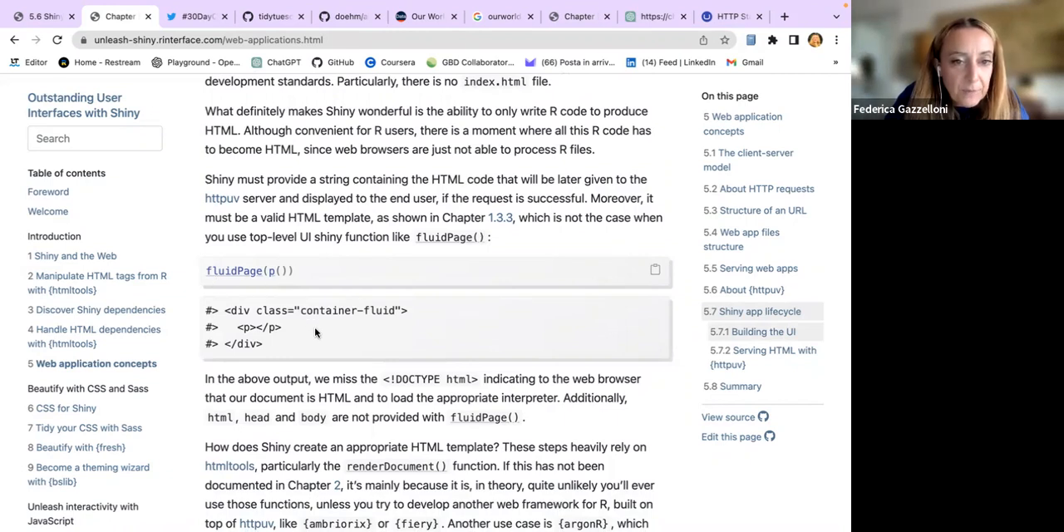
scroll("down", 3)
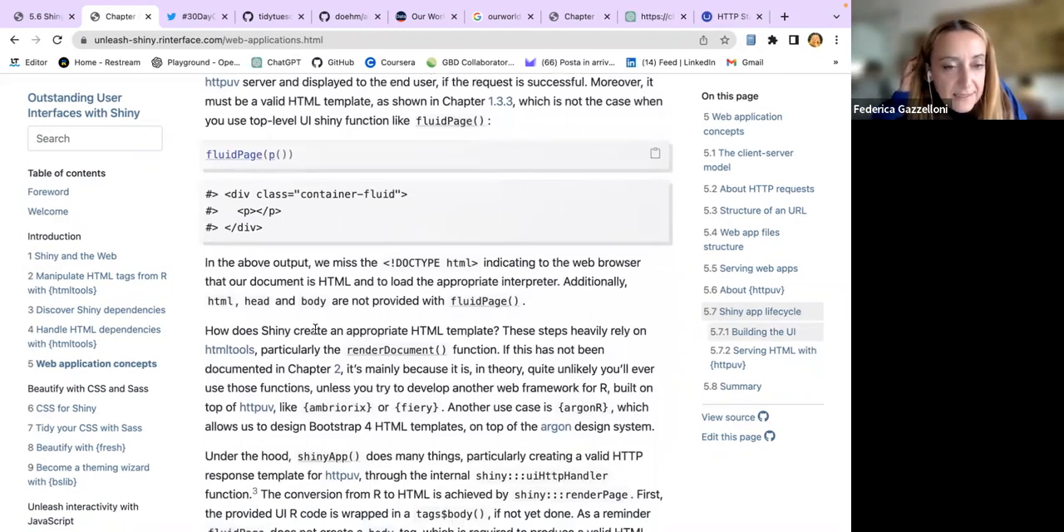
mouse_move(371, 468)
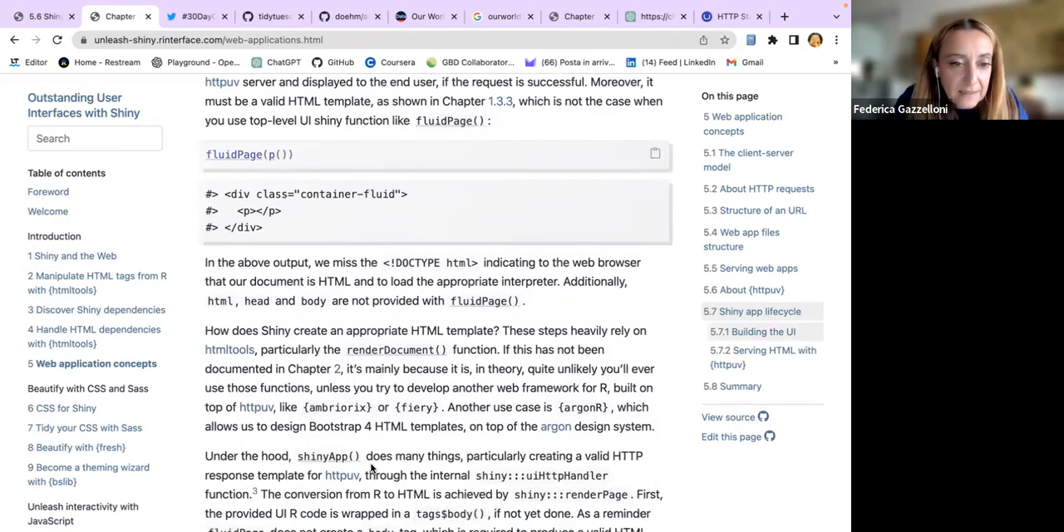
scroll("down", 3)
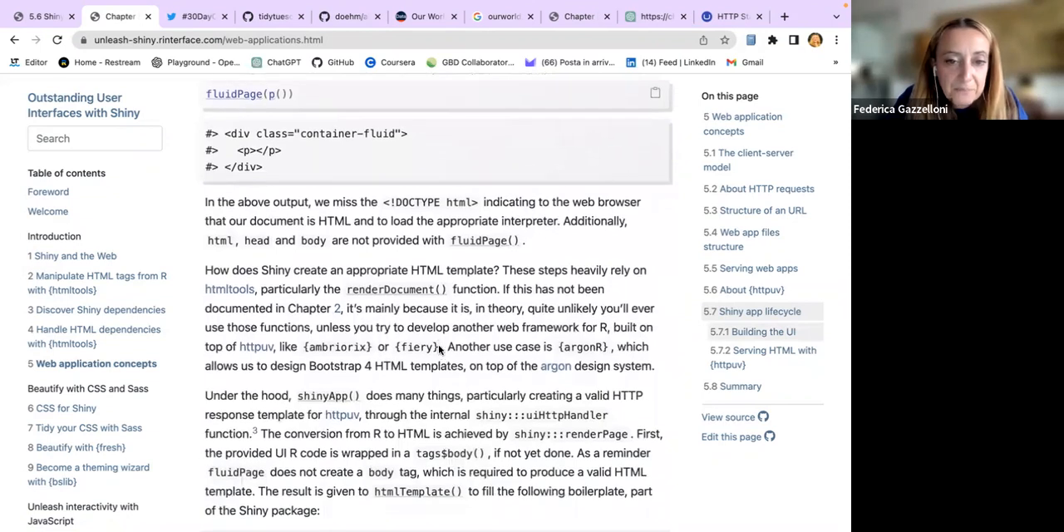
Step: Highlight the httpuv, ambriorix and fiery mention, then read on to the htmlTemplate boilerplate
left_click_drag(205, 347, 442, 347)
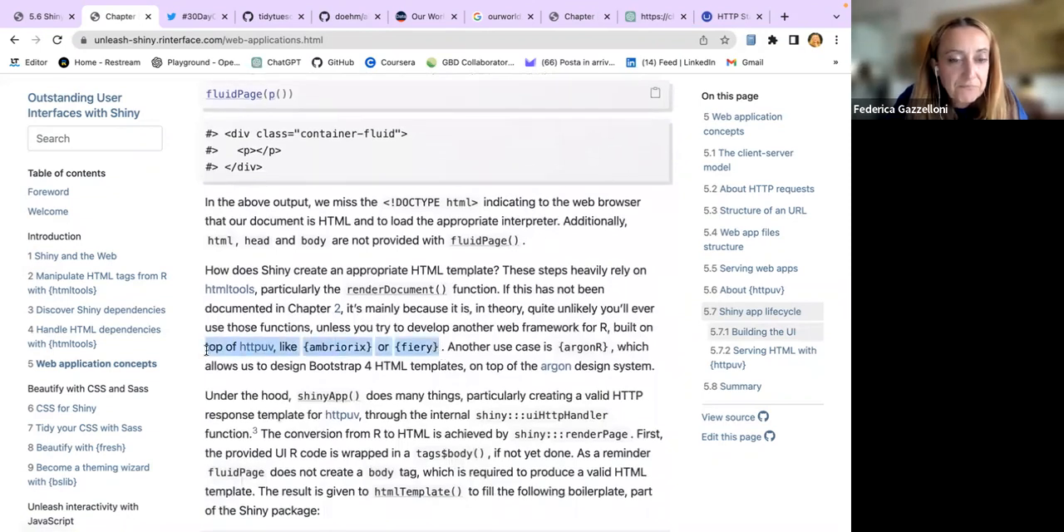
scroll("down", 3)
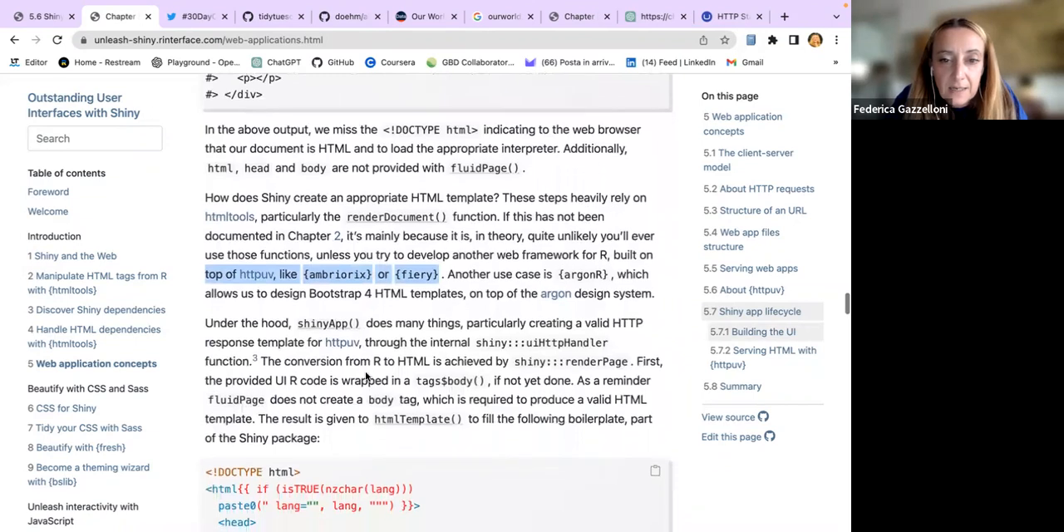
scroll("down", 3)
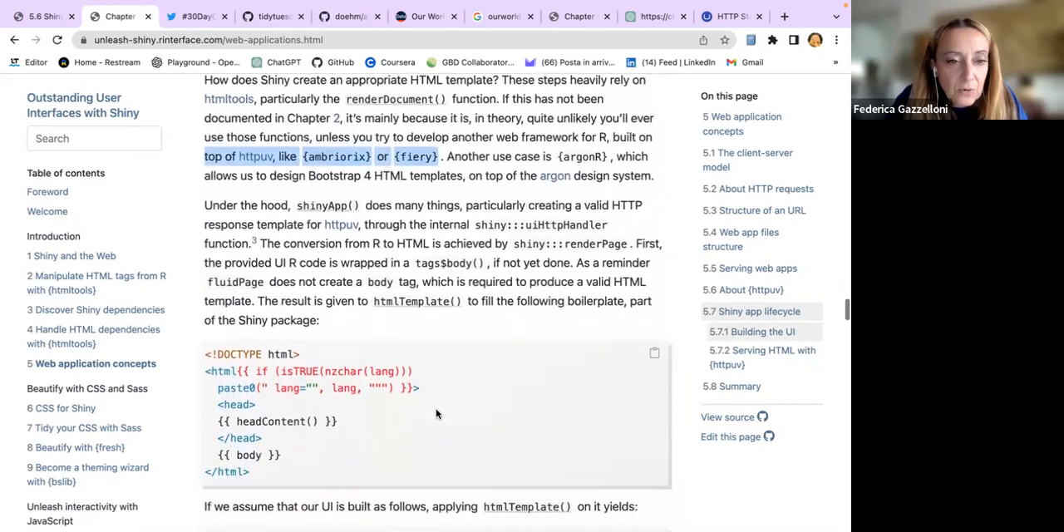
scroll("down", 3)
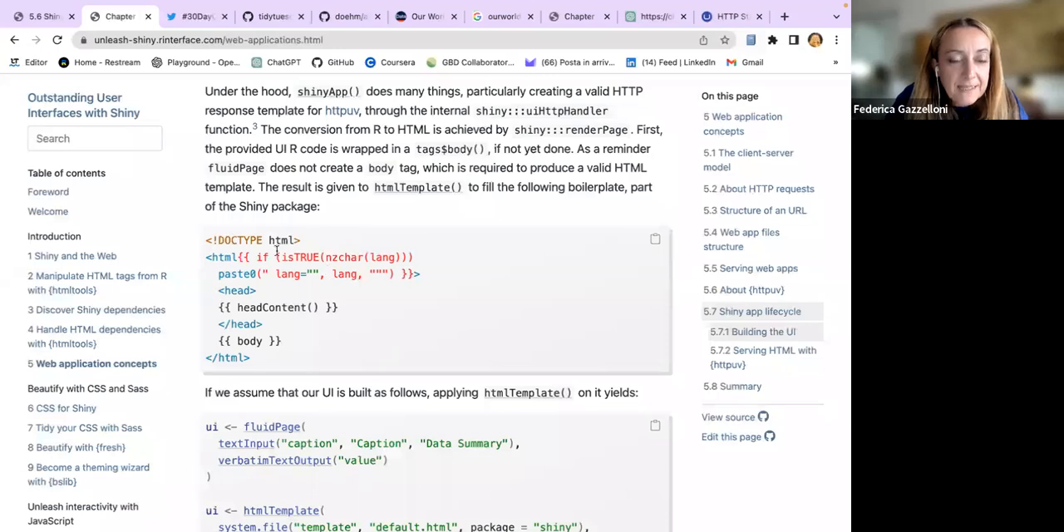
mouse_move(401, 368)
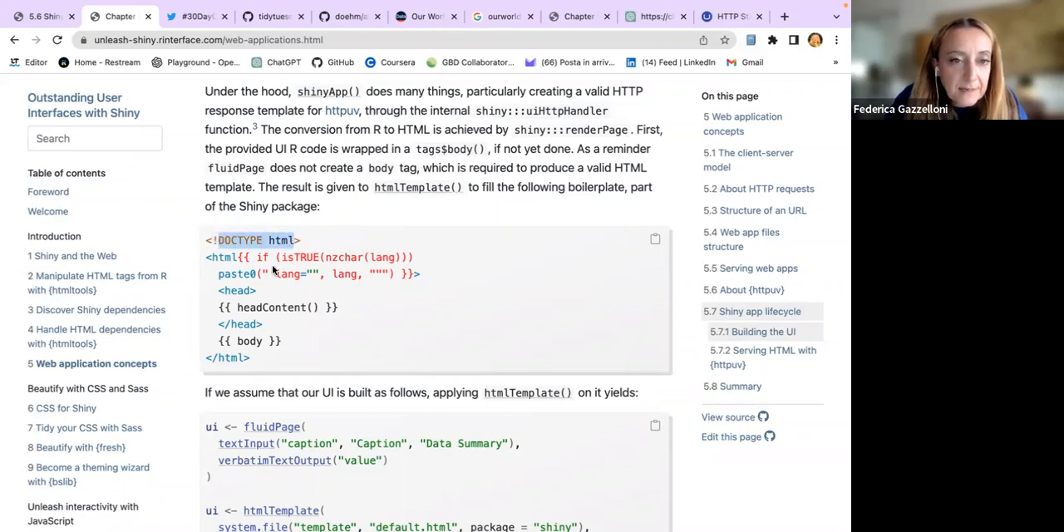
mouse_move(289, 341)
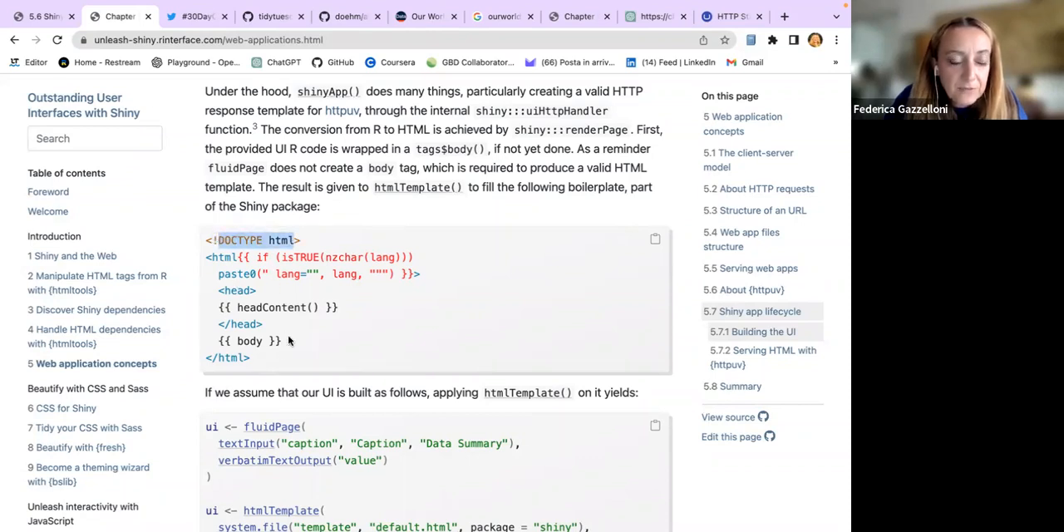
mouse_move(328, 368)
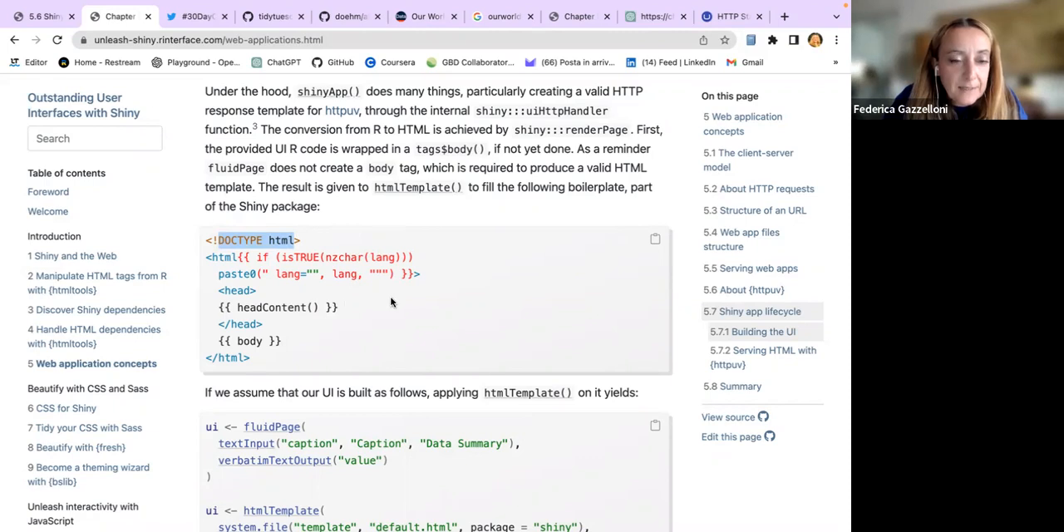
mouse_move(381, 373)
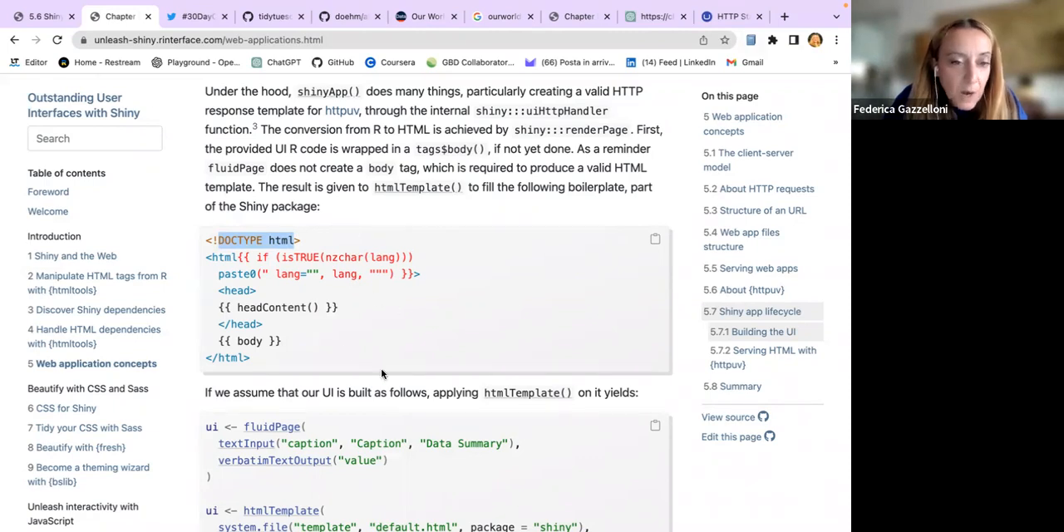
Step: Scroll to the htmlTemplate call wrapping the fluidPage UI and its resulting HTML output
scroll("down", 3)
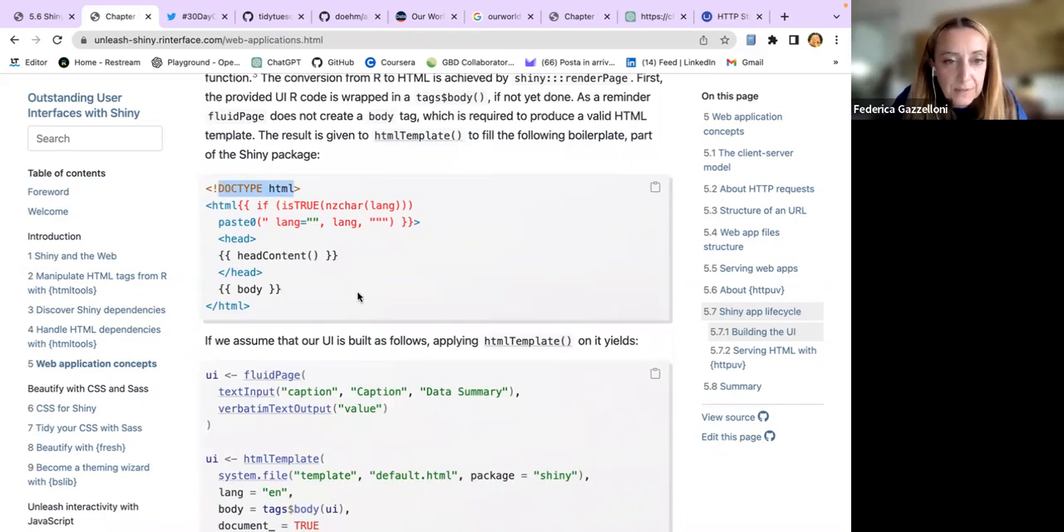
scroll("down", 3)
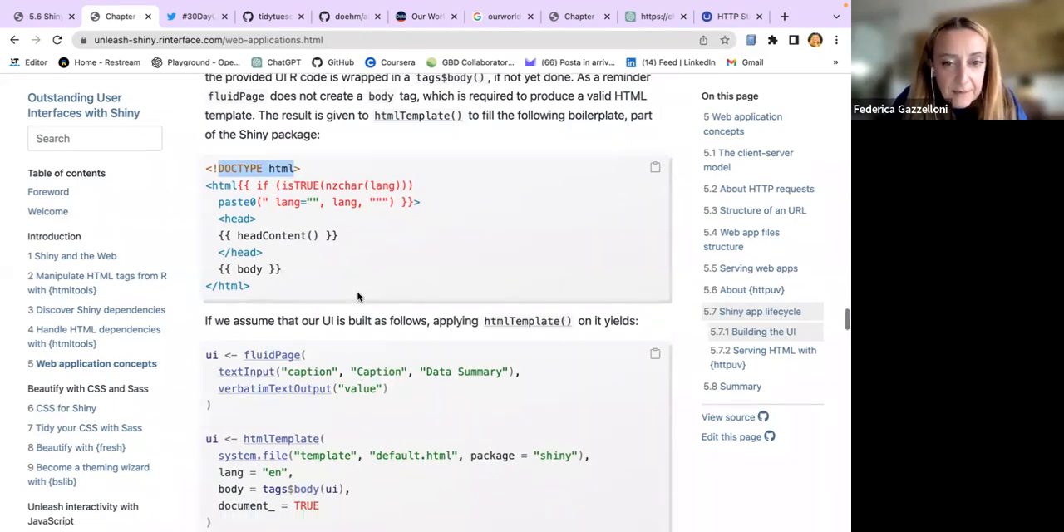
scroll("down", 3)
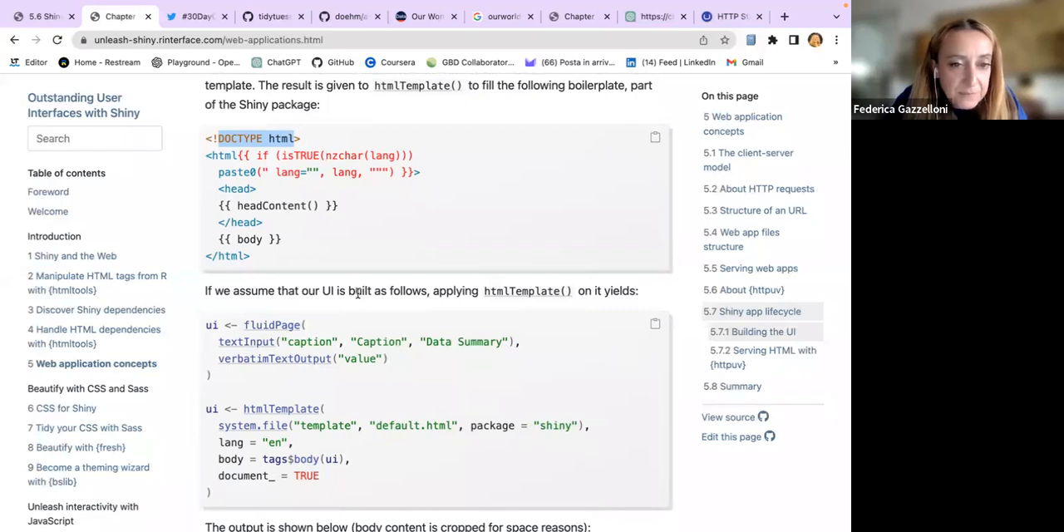
scroll("down", 3)
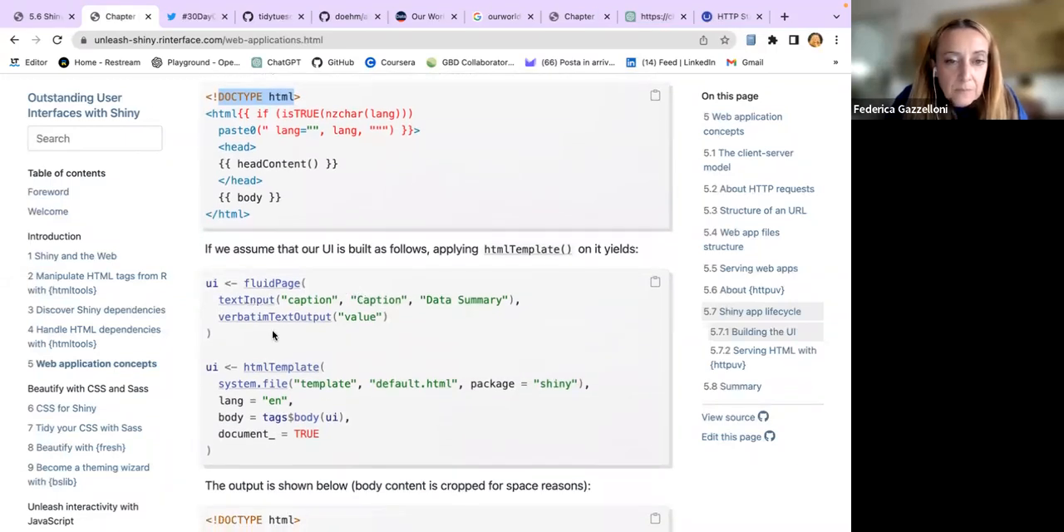
scroll("down", 3)
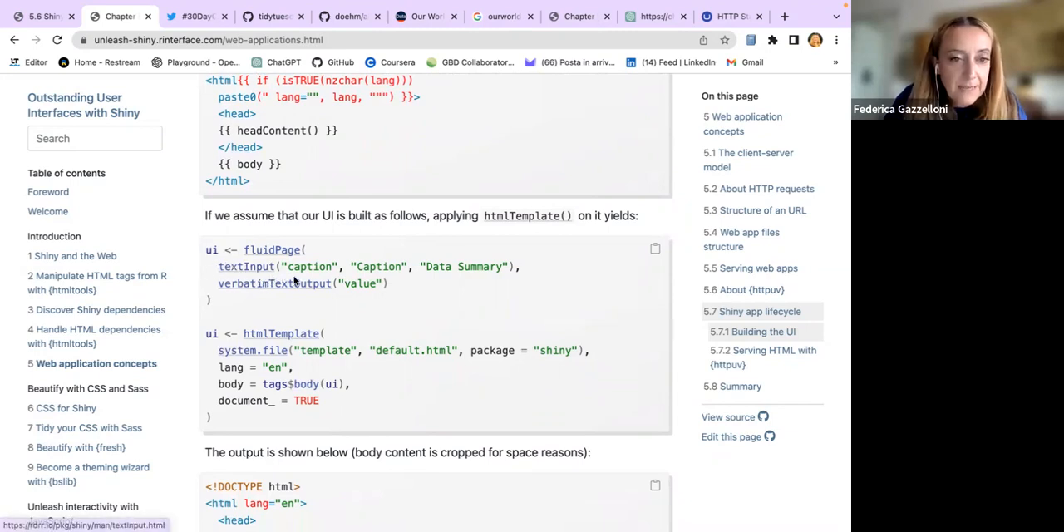
scroll("down", 3)
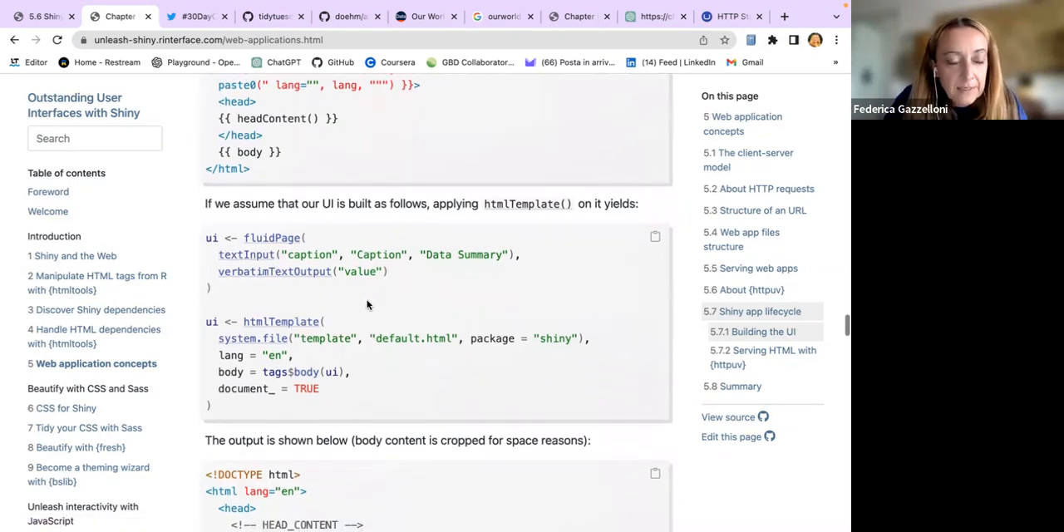
scroll("down", 3)
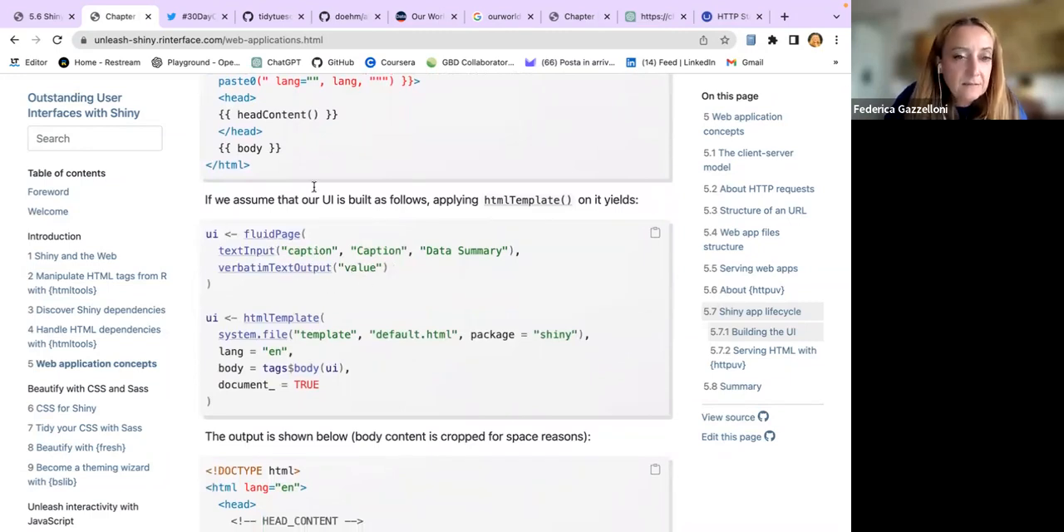
scroll("down", 3)
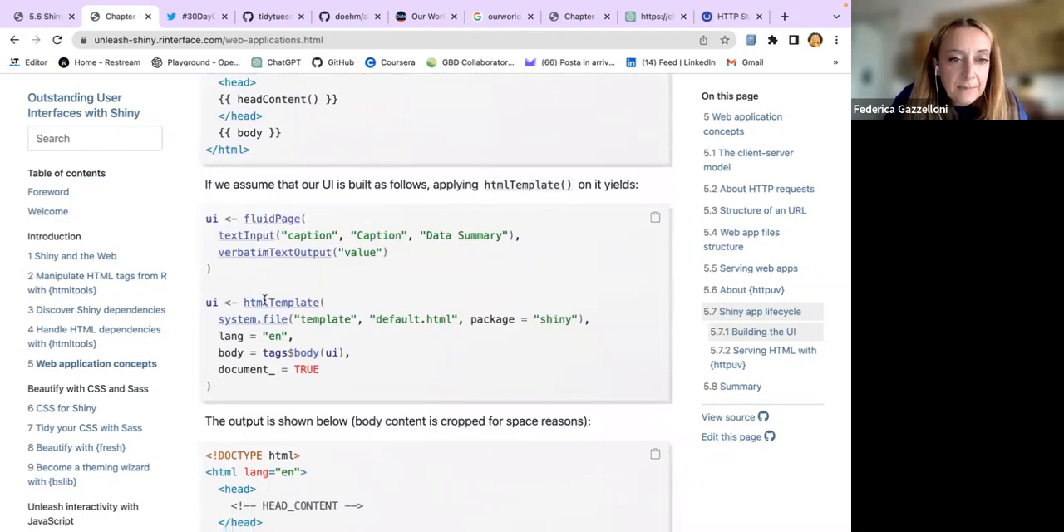
mouse_move(280, 302)
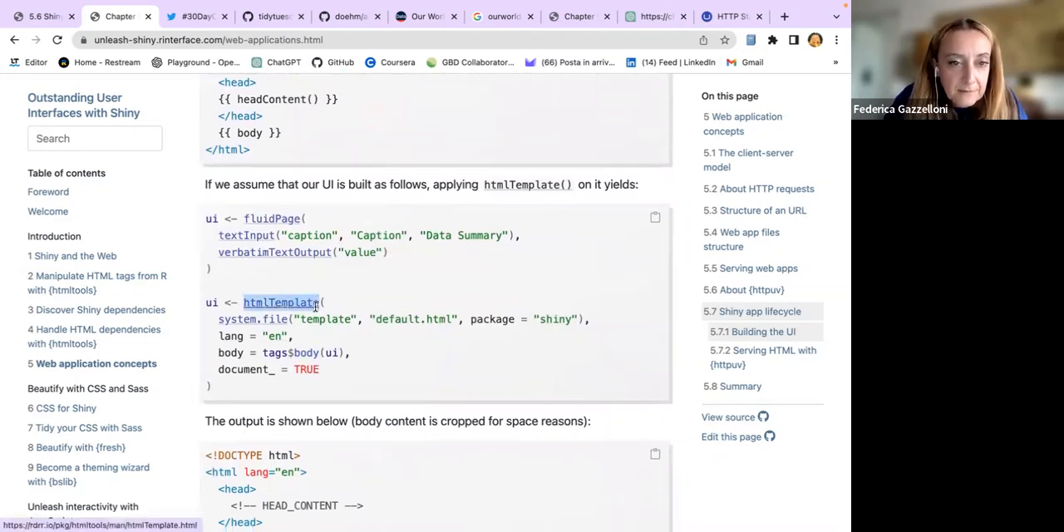
mouse_move(292, 335)
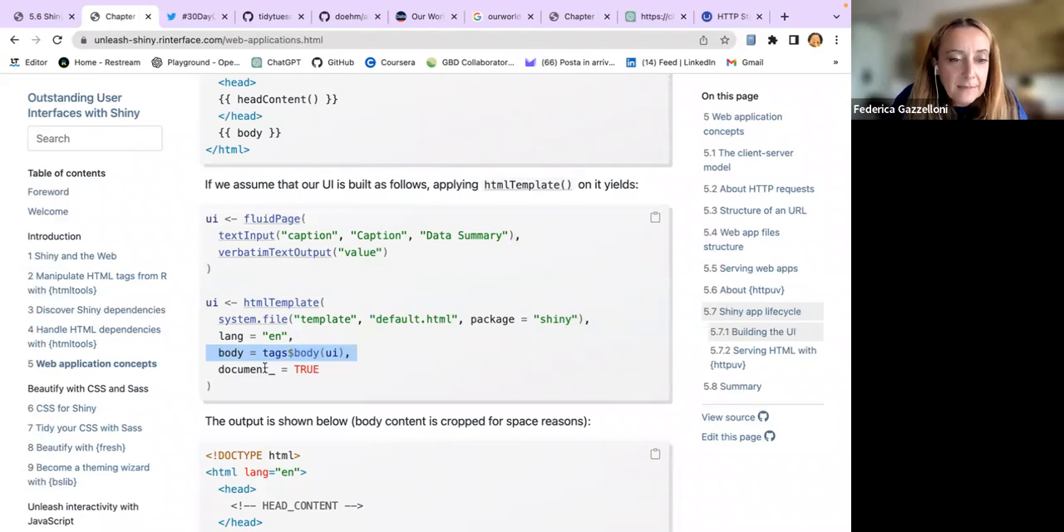
scroll("down", 3)
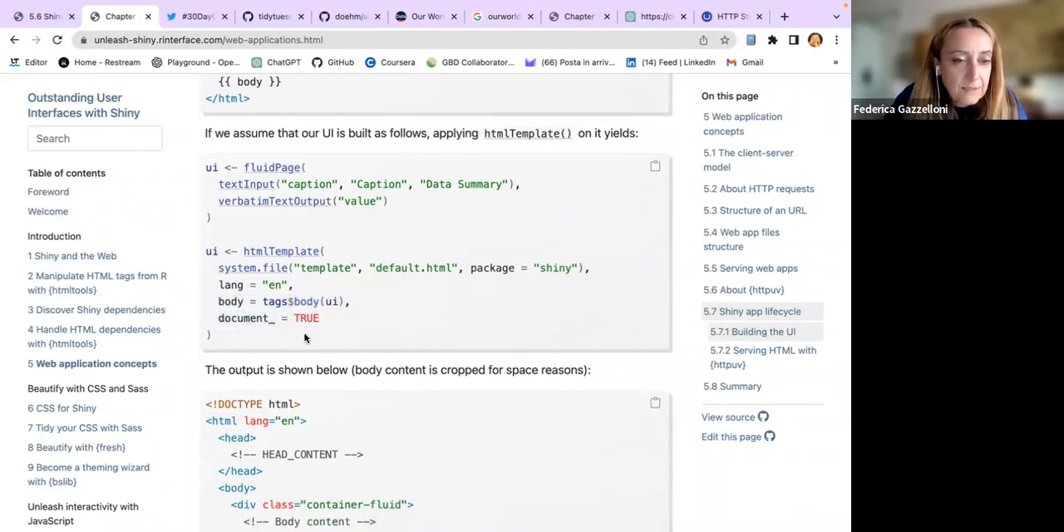
scroll("down", 3)
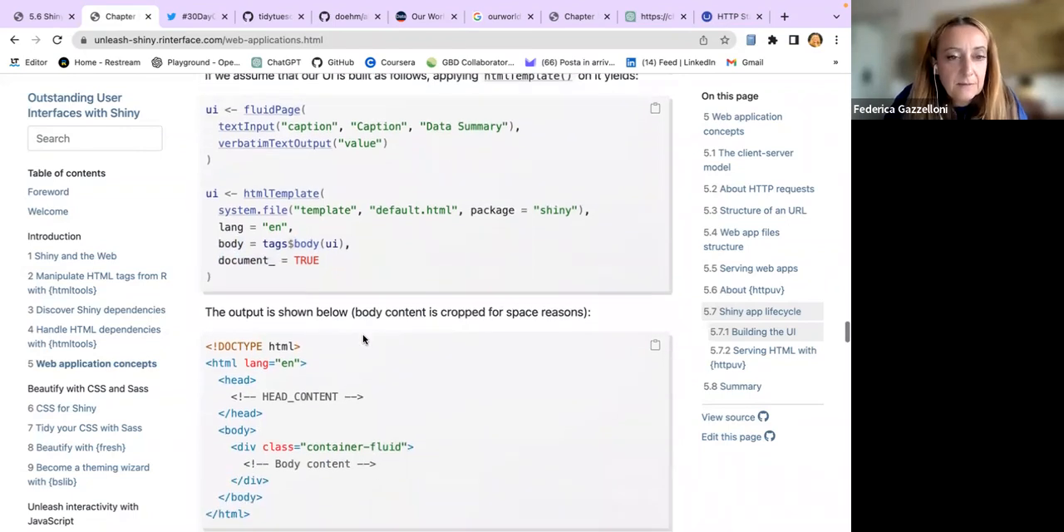
scroll("down", 3)
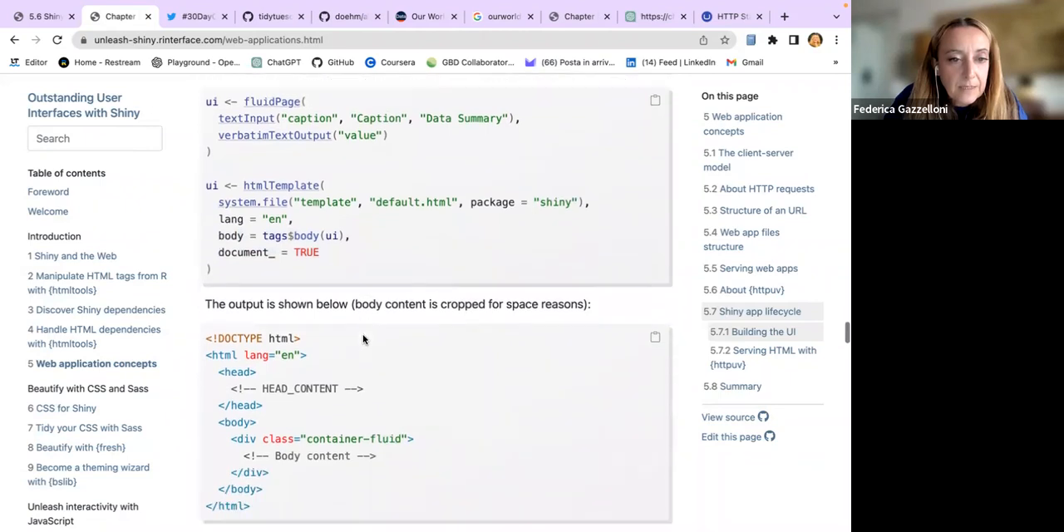
scroll("down", 3)
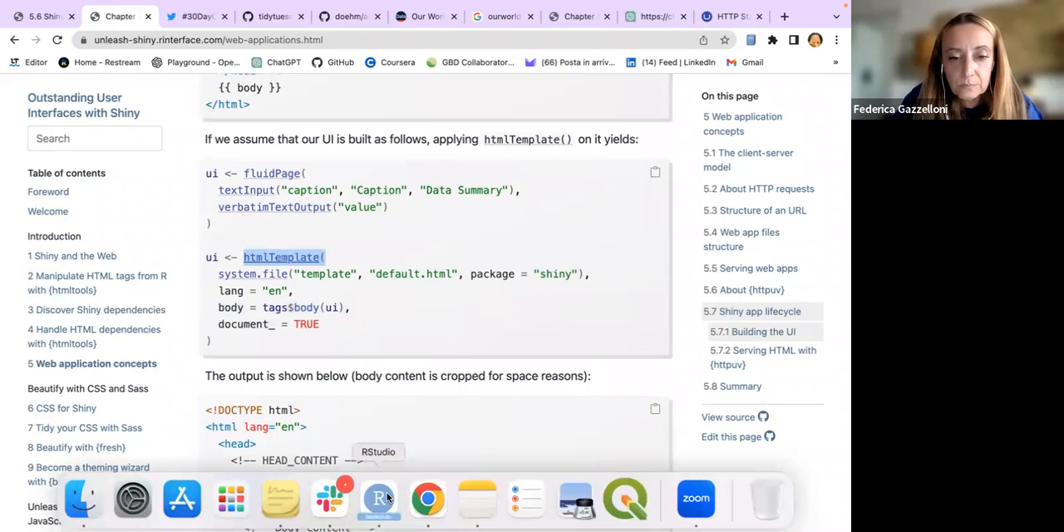
Step: Switch to RStudio and run ?htmlTemplate() in the console to list its help topics
left_click(379, 499)
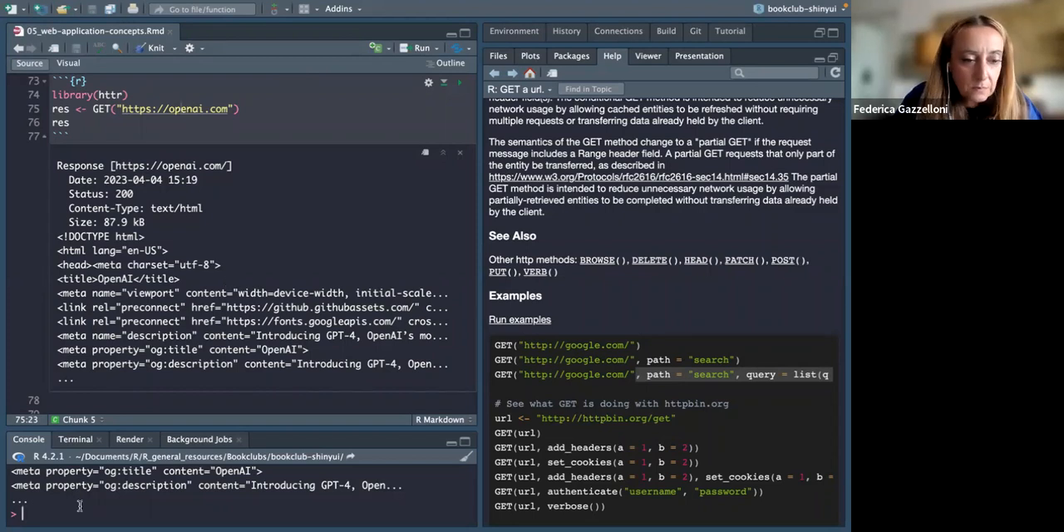
type("?htmlTemplate(")
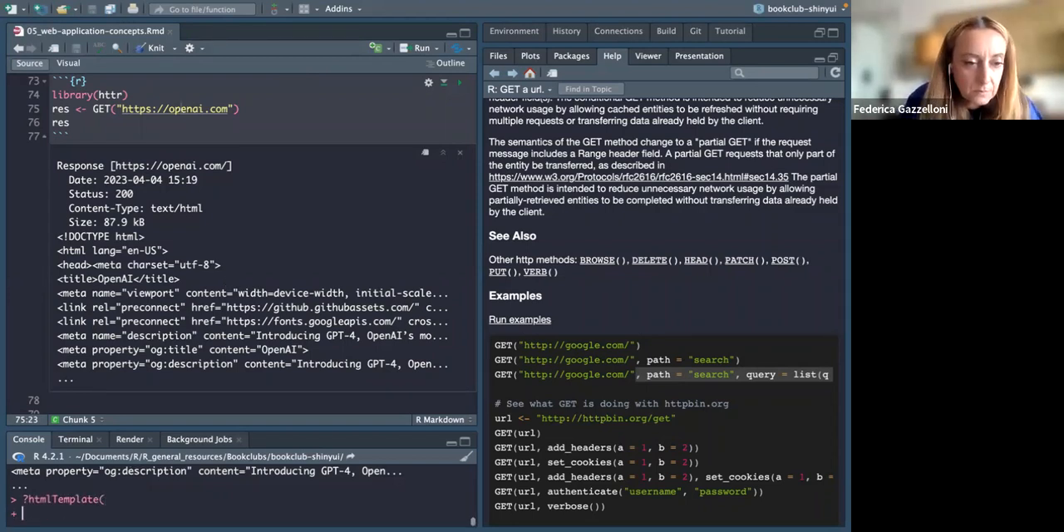
type(")")
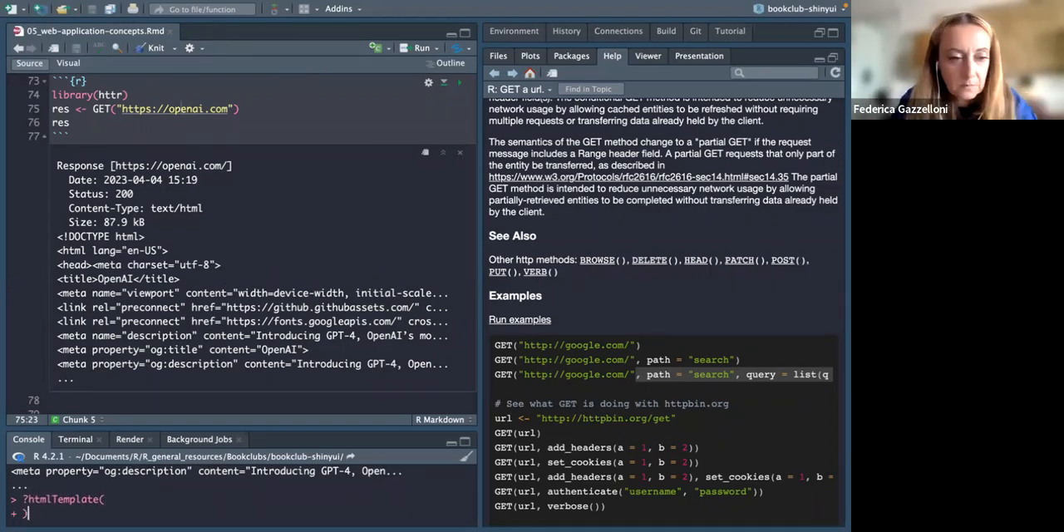
key("Return")
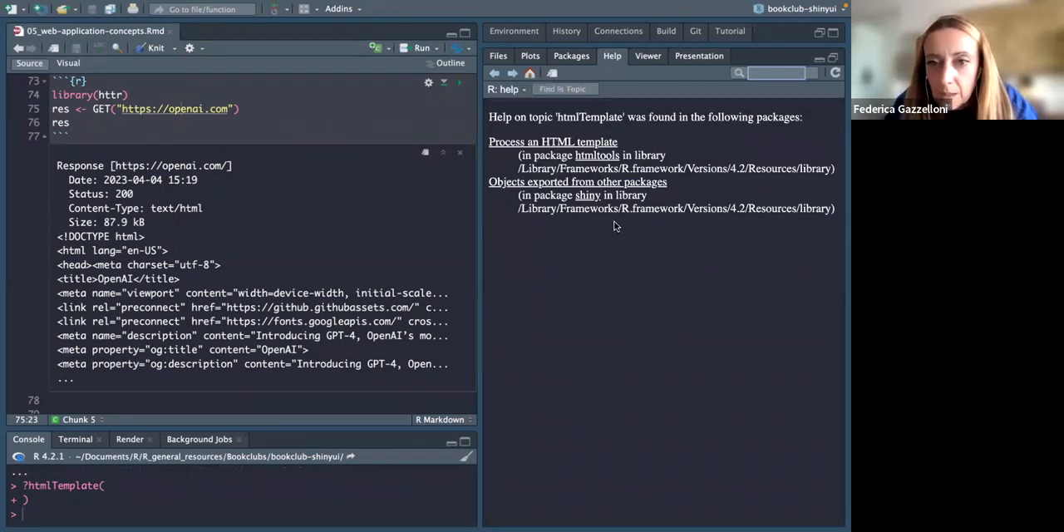
Step: Open htmltools' 'Process an HTML template' help page and dismiss the stray context menu
left_click(577, 182)
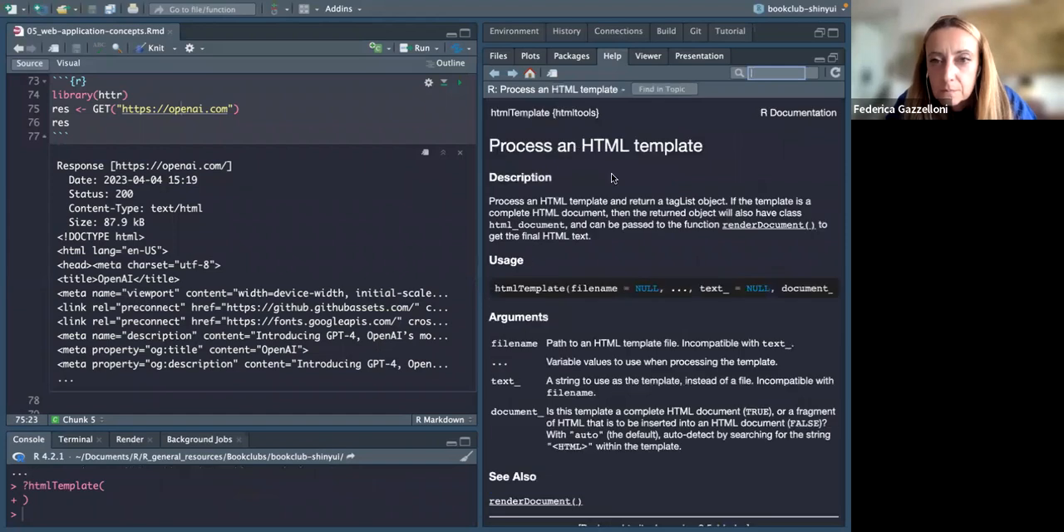
scroll("down", 3)
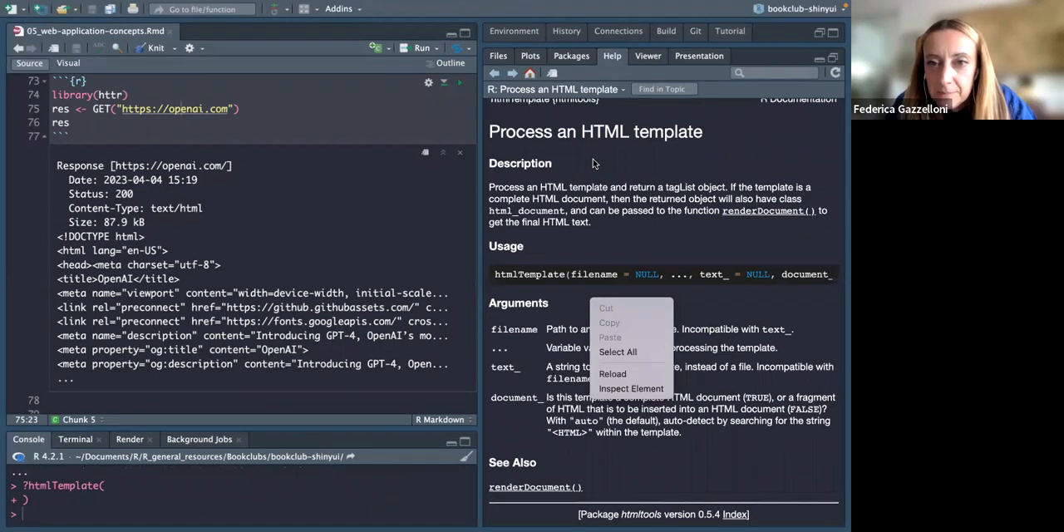
left_click(595, 162)
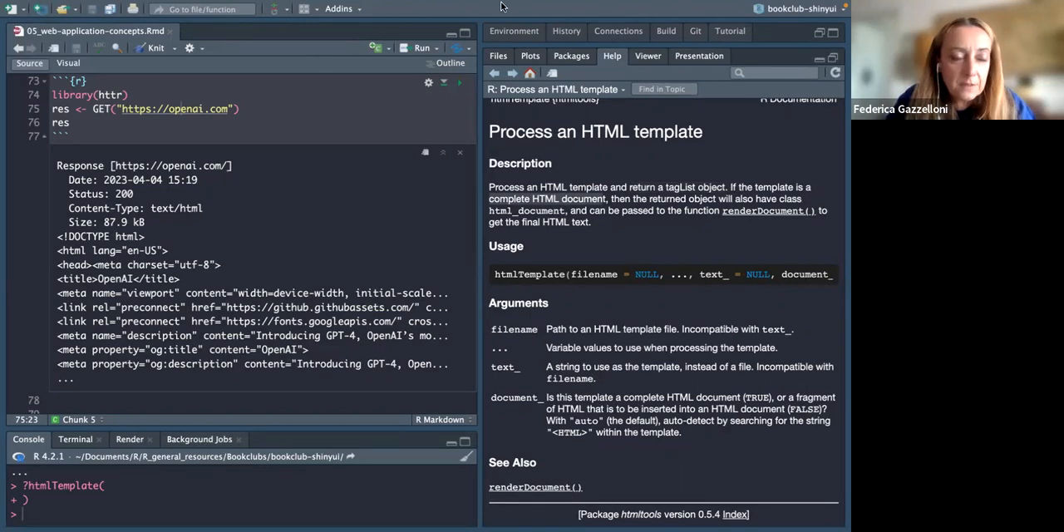
mouse_move(427, 498)
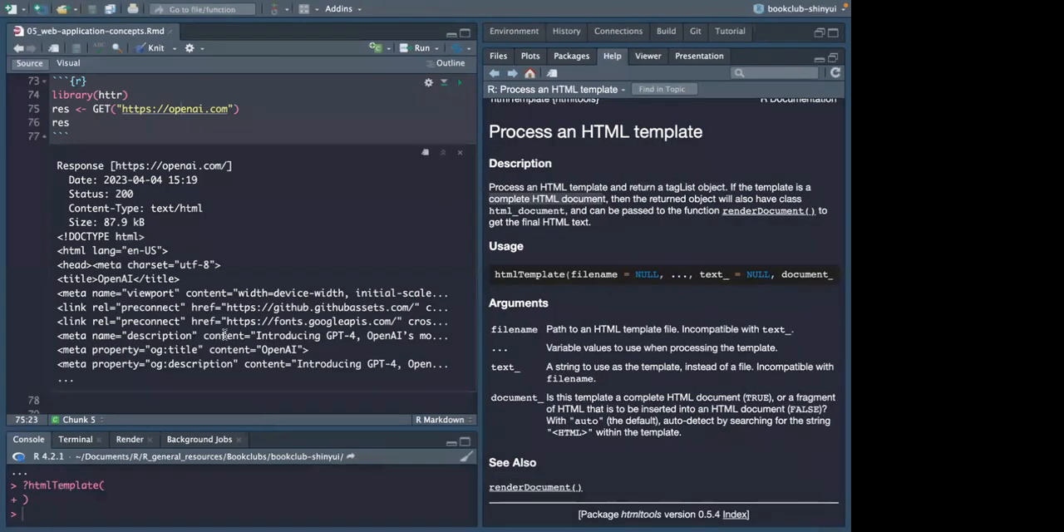
scroll("down", 3)
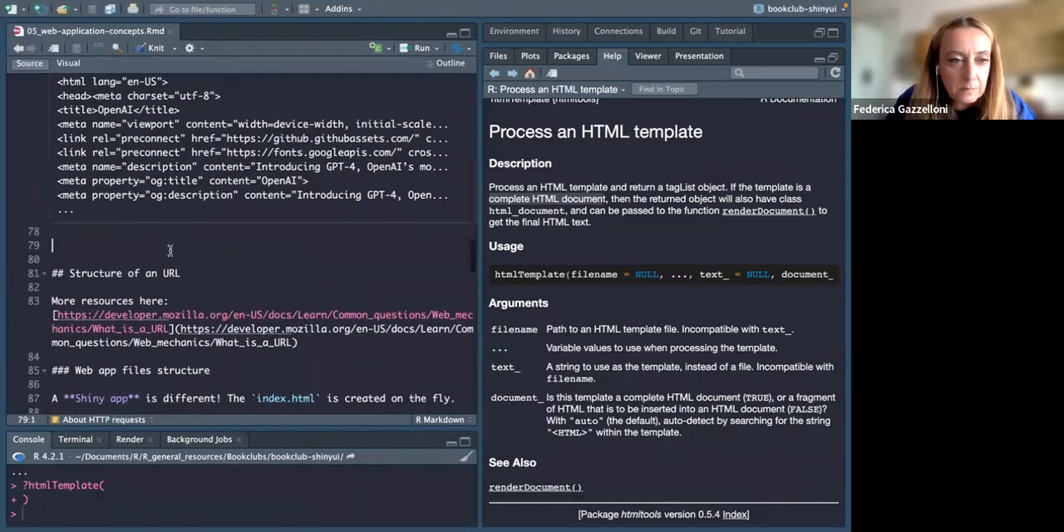
Step: Scroll the Rmd to the Building the UI chunk and place the caret in the fluidPage code
scroll("down", 3)
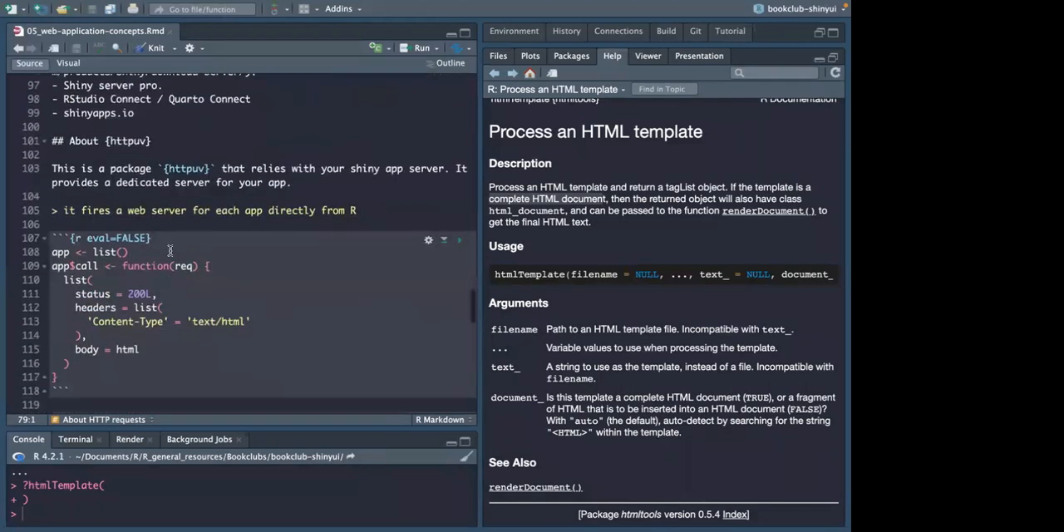
scroll("down", 3)
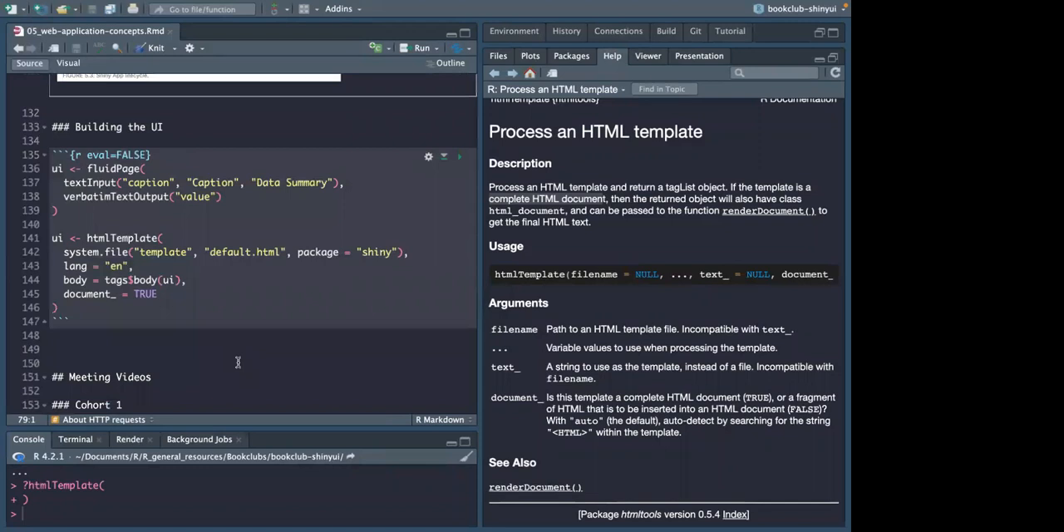
left_click(51, 349)
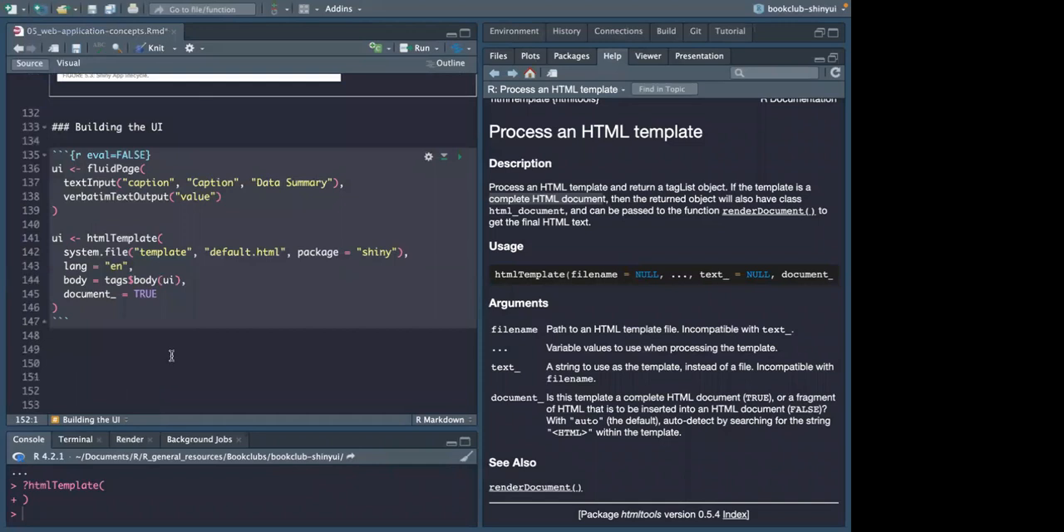
left_click(52, 390)
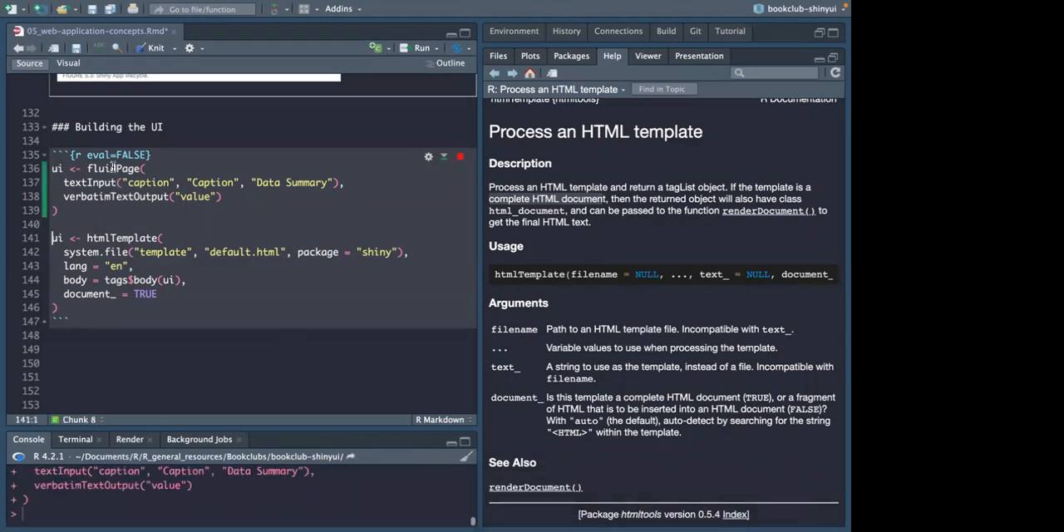
Step: Run ui and the htmlTemplate() block to preview the Data Summary input inline
left_click(56, 168)
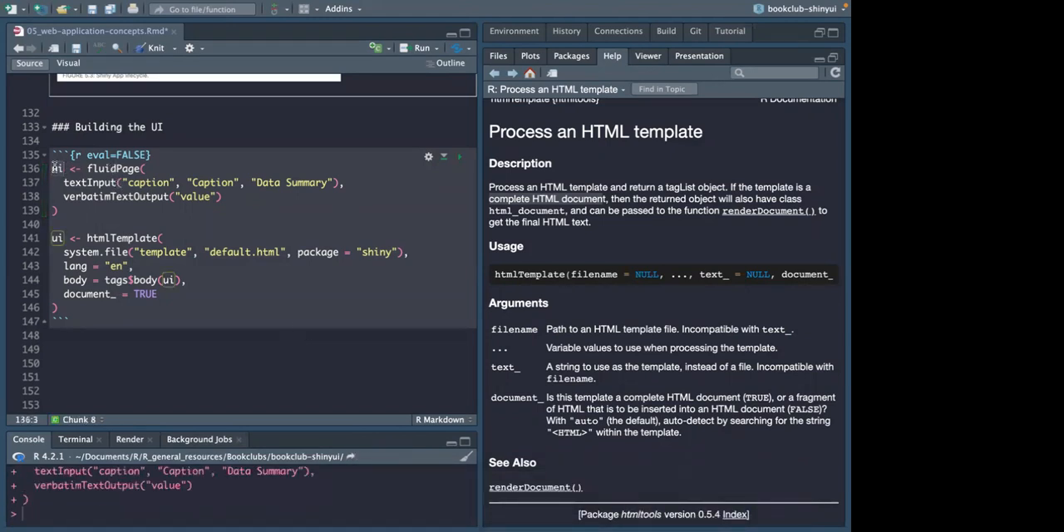
left_click(460, 129)
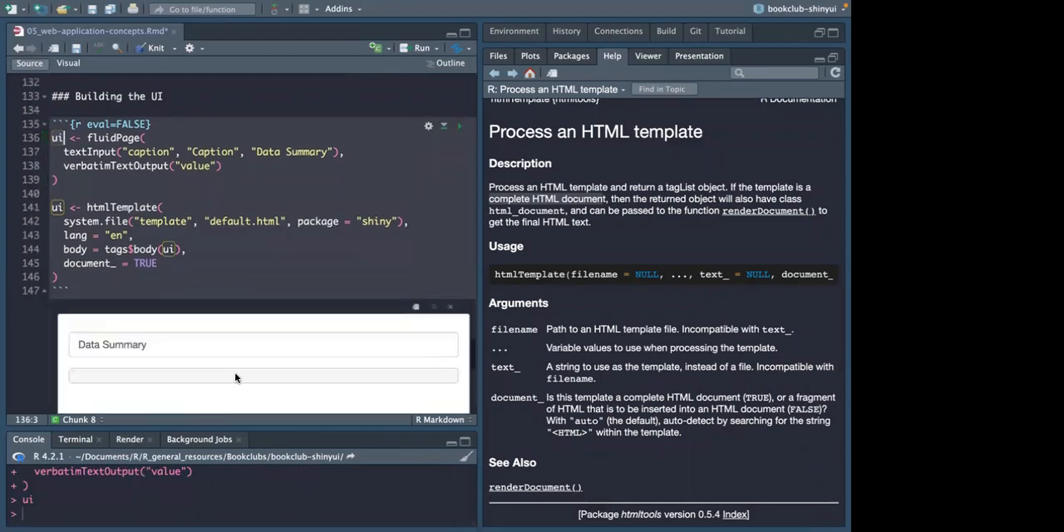
scroll("down", 3)
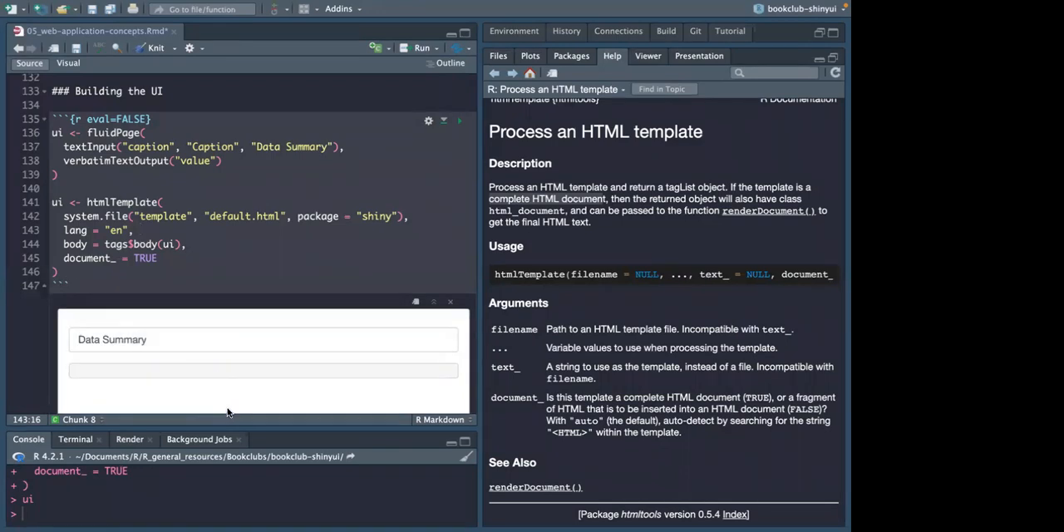
left_click(143, 230)
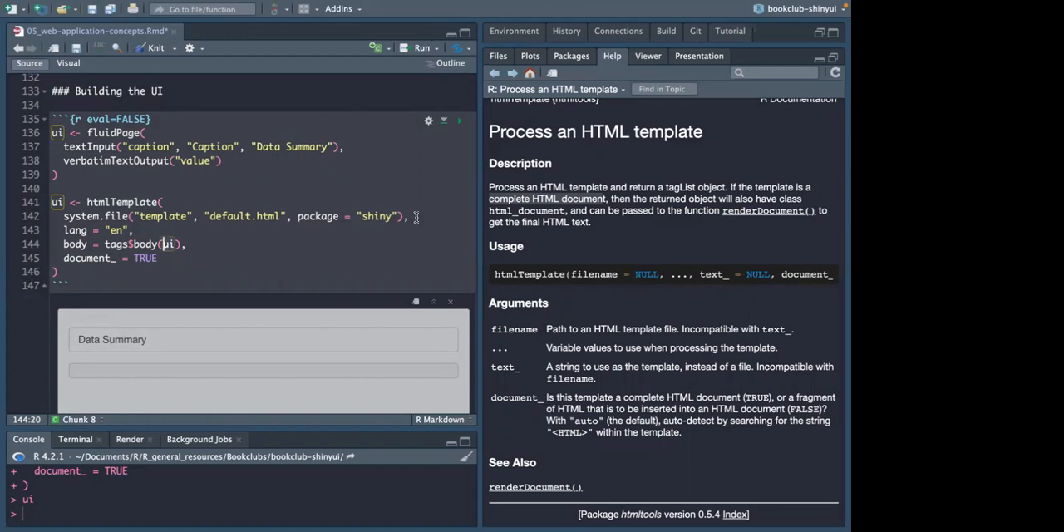
mouse_move(408, 233)
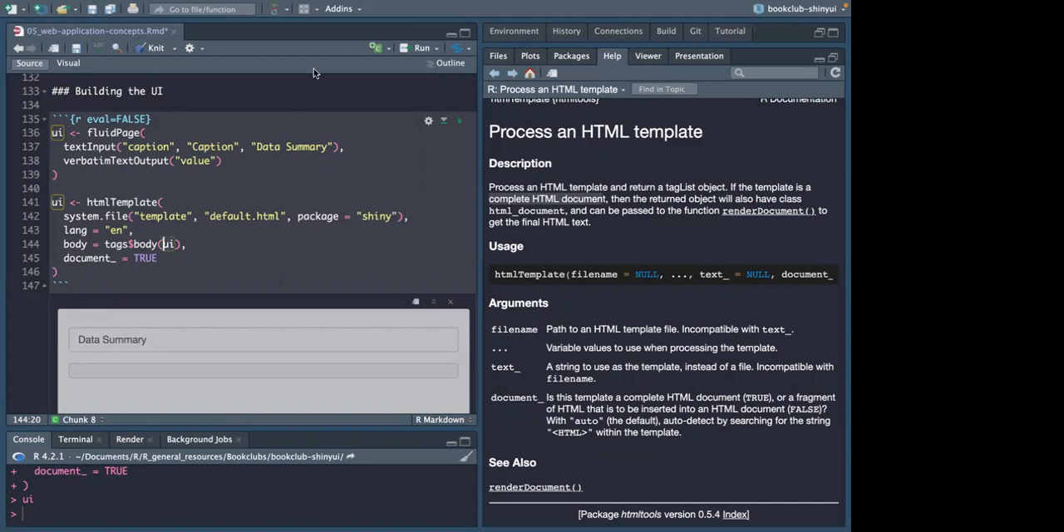
mouse_move(297, 252)
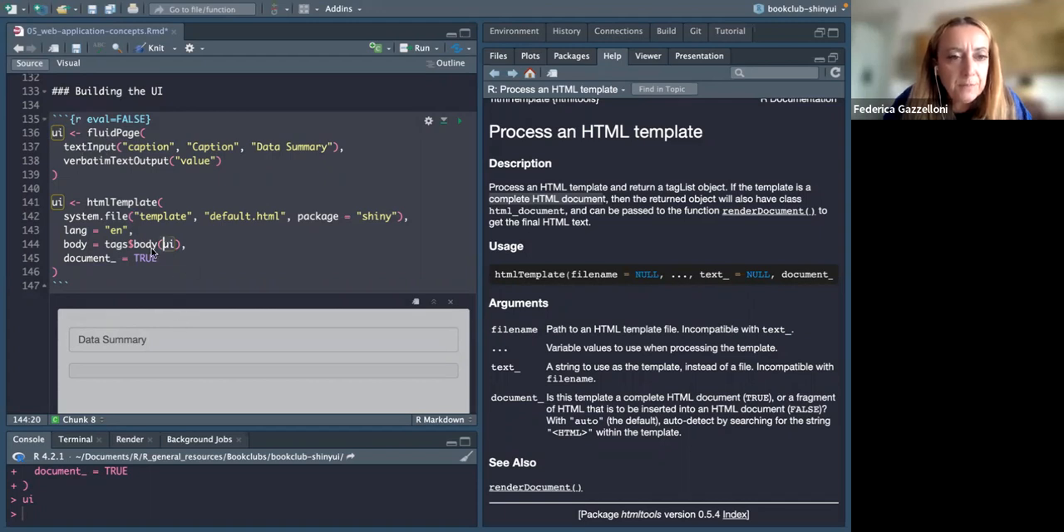
mouse_move(170, 257)
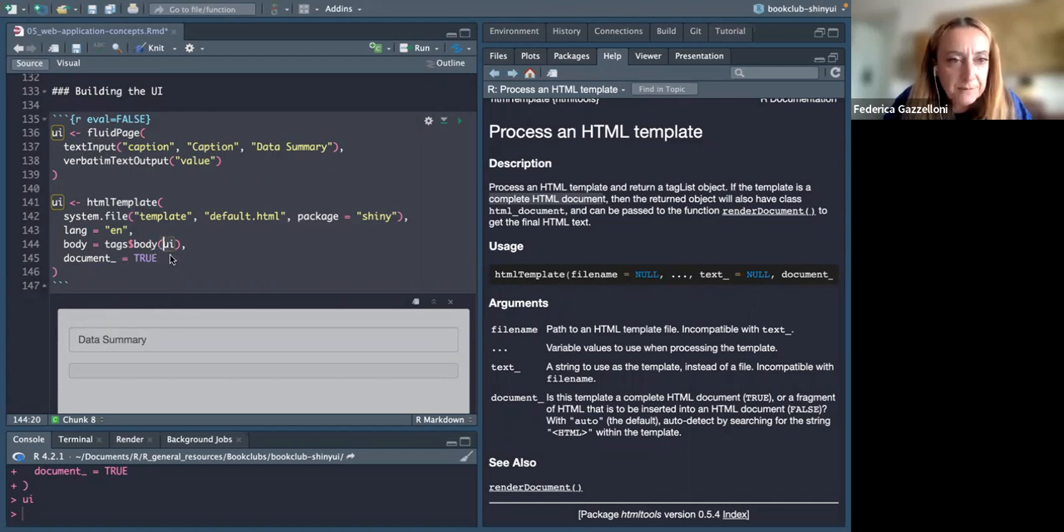
mouse_move(220, 270)
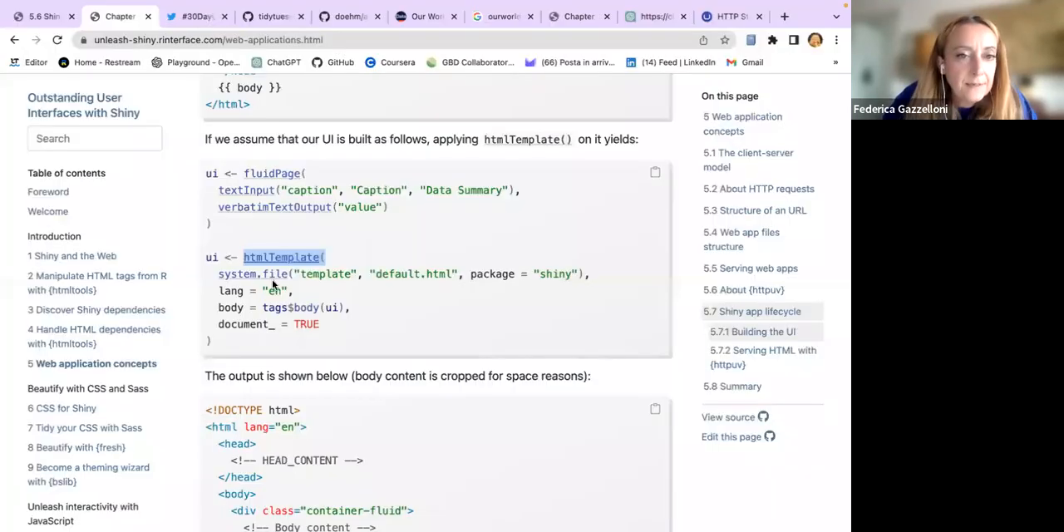
Step: Highlight the DOCTYPE declaration and container-fluid class in the HTML template output
scroll("down", 3)
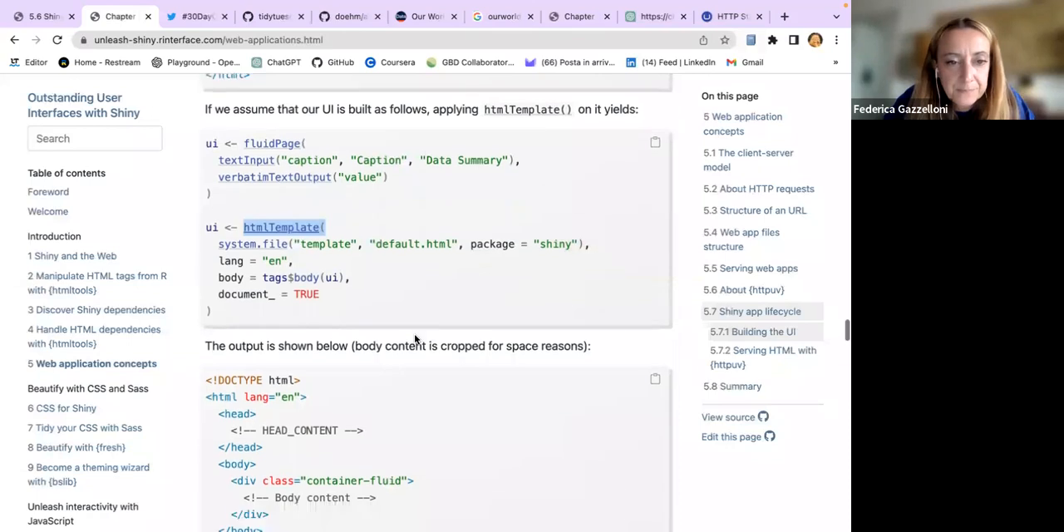
scroll("down", 3)
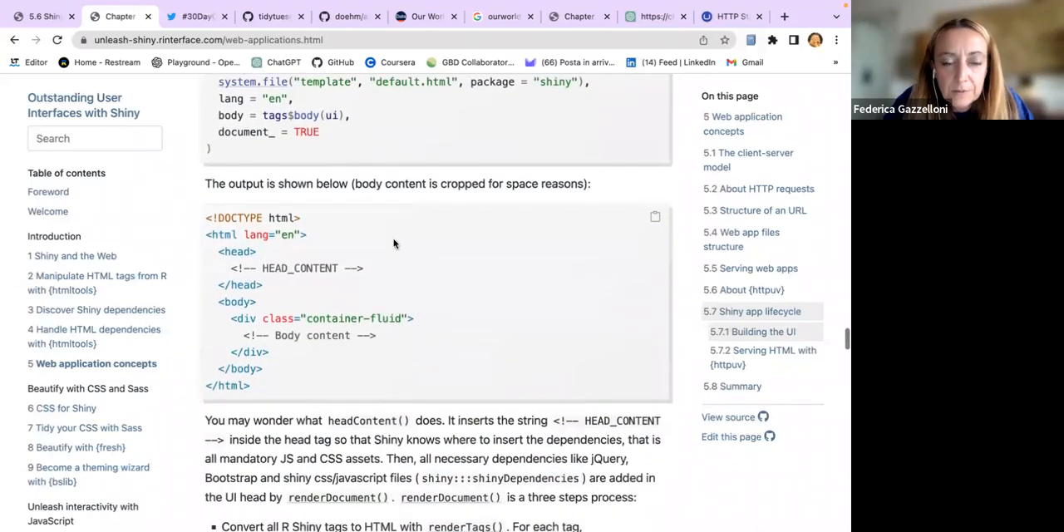
mouse_move(234, 200)
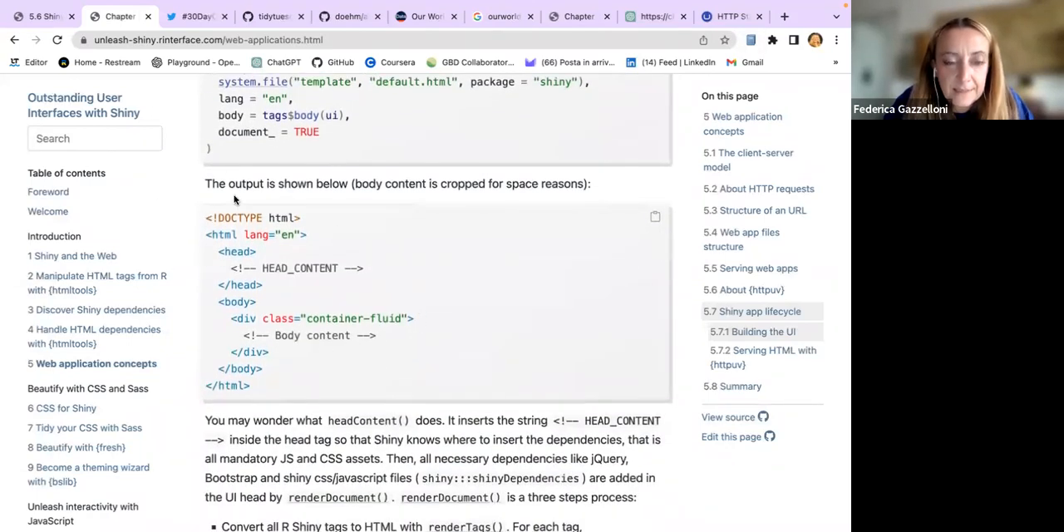
mouse_move(214, 262)
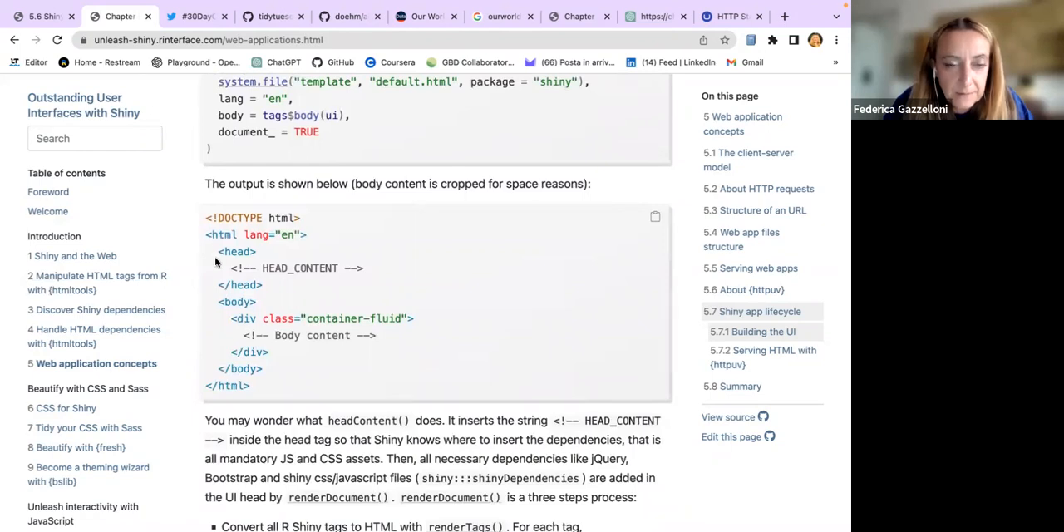
double_click(241, 217)
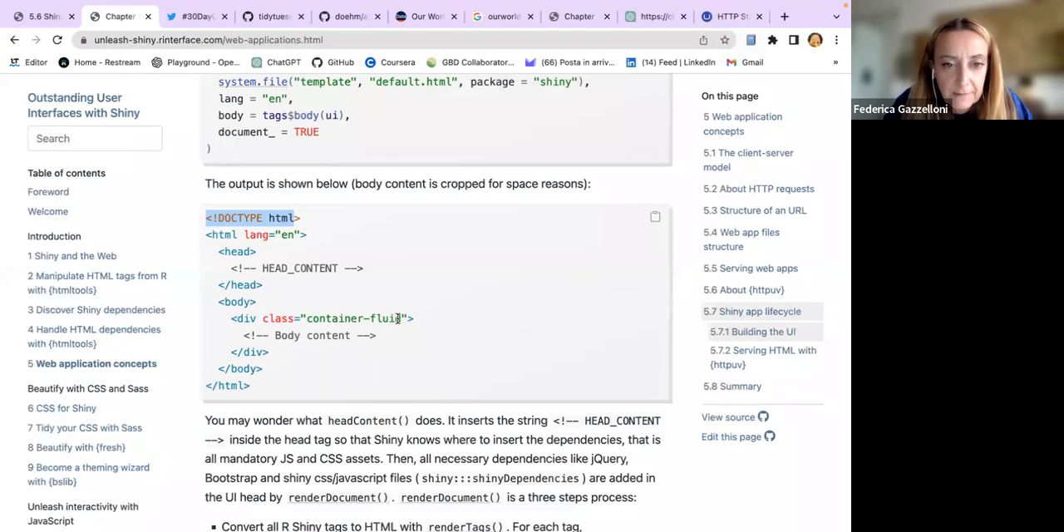
double_click(353, 319)
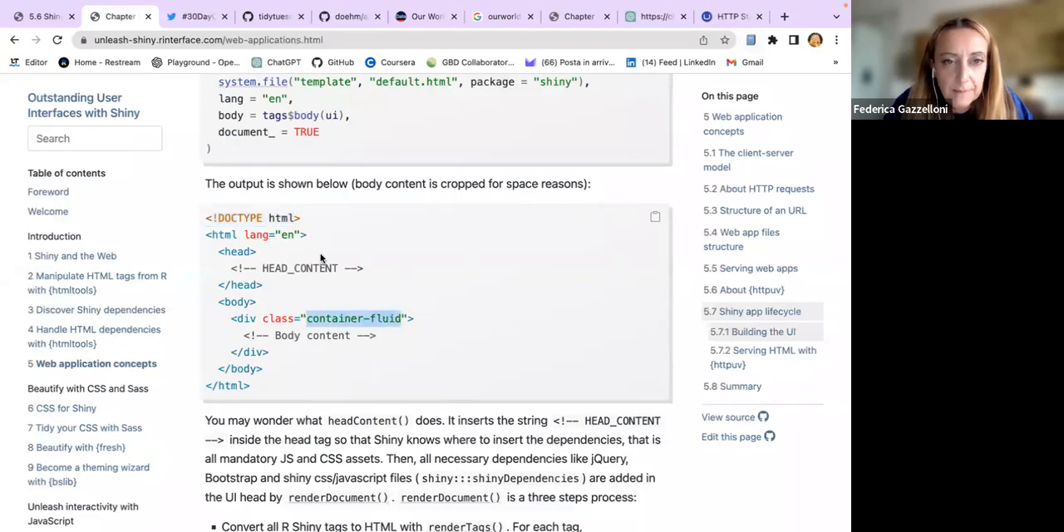
Step: Scroll down to the renderDocument() three-step bullet list
scroll("up", 3)
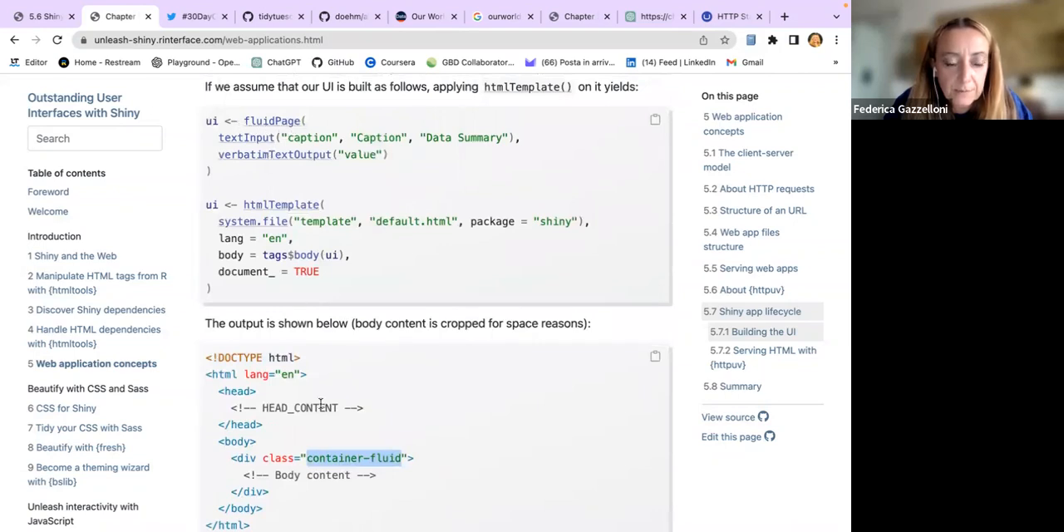
scroll("down", 3)
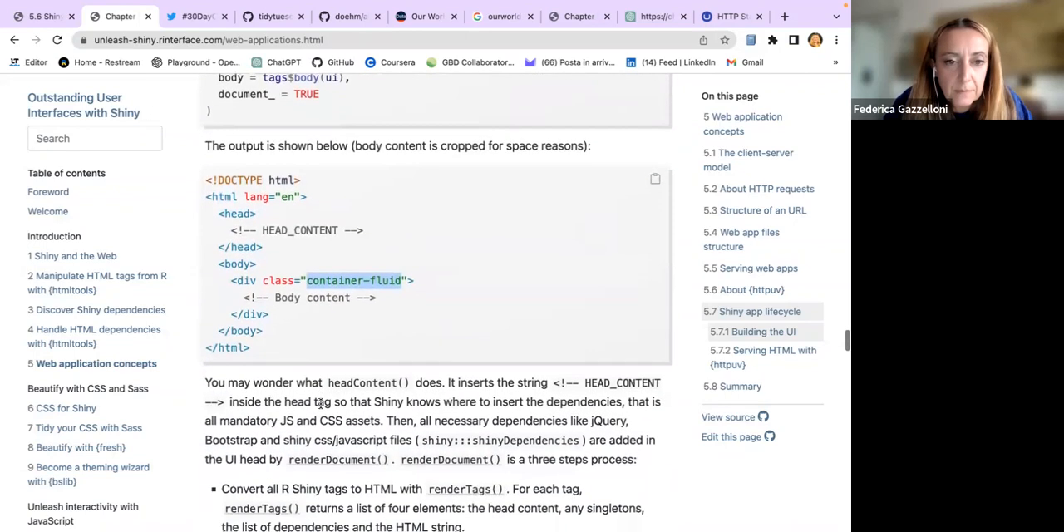
scroll("down", 3)
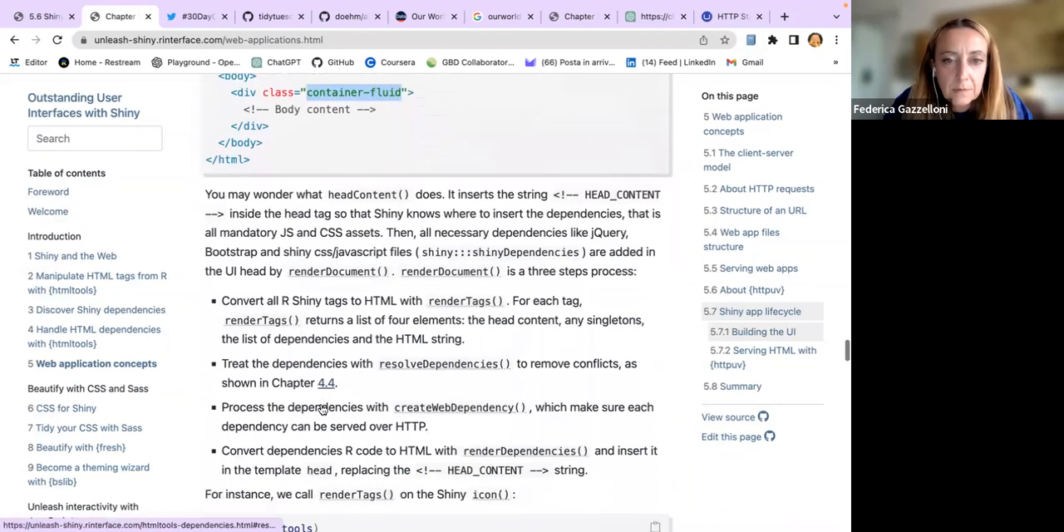
scroll("down", 3)
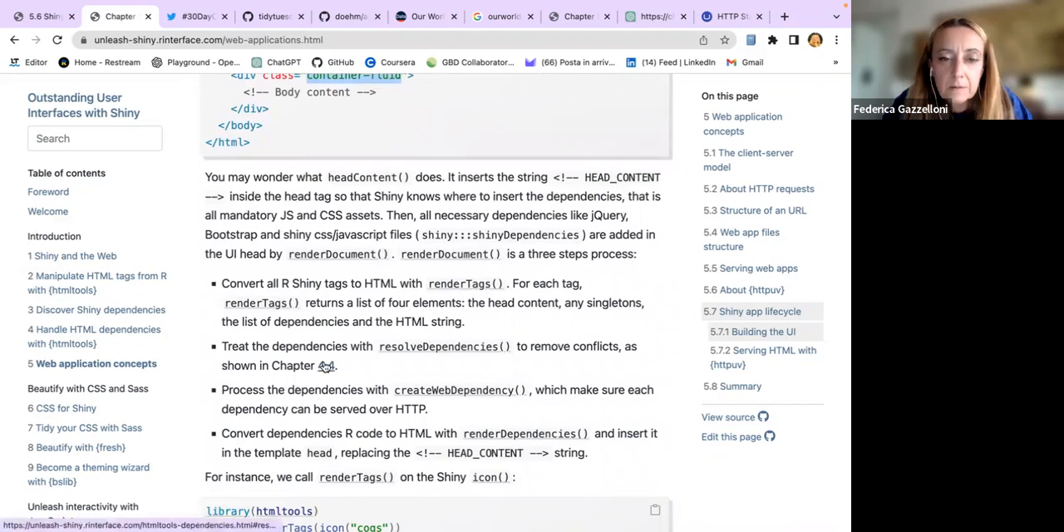
scroll("down", 3)
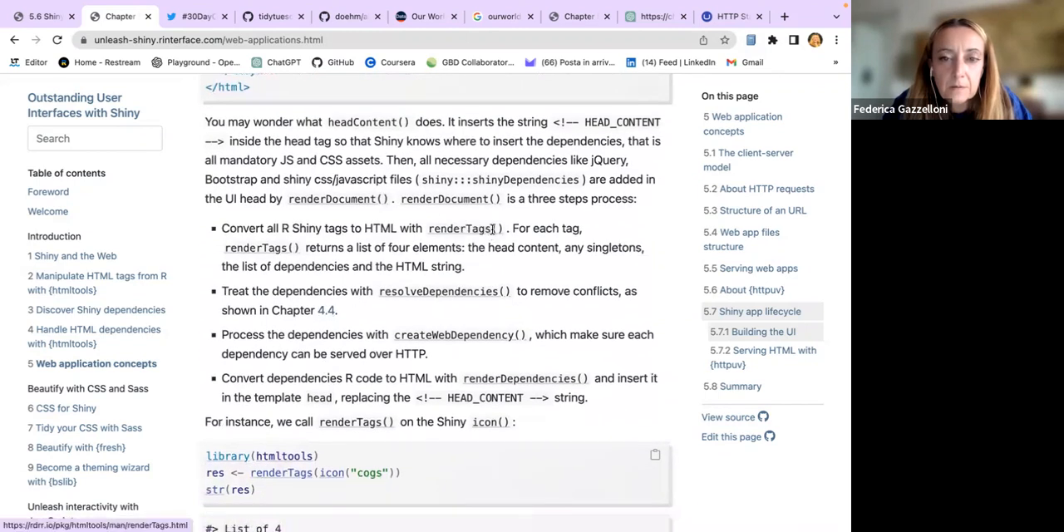
scroll("down", 3)
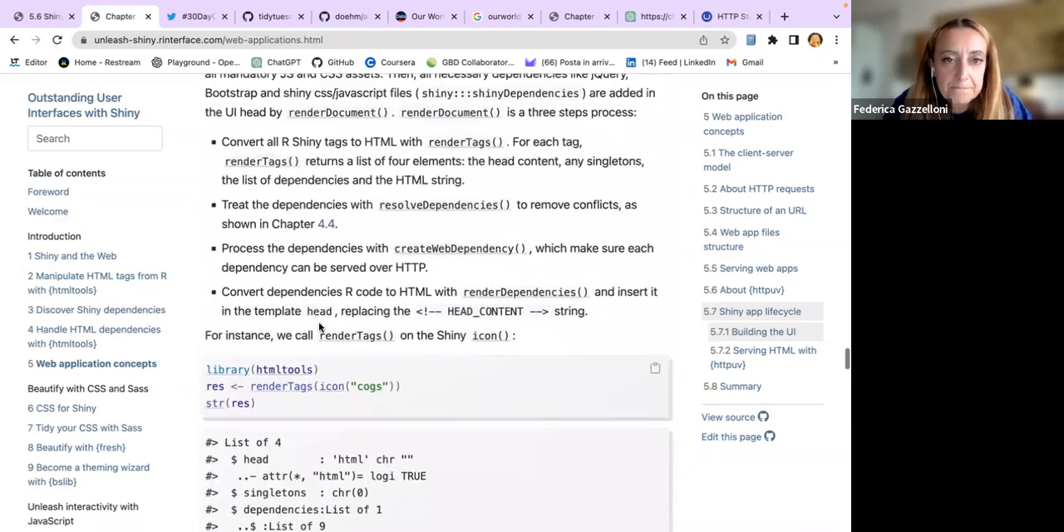
scroll("down", 3)
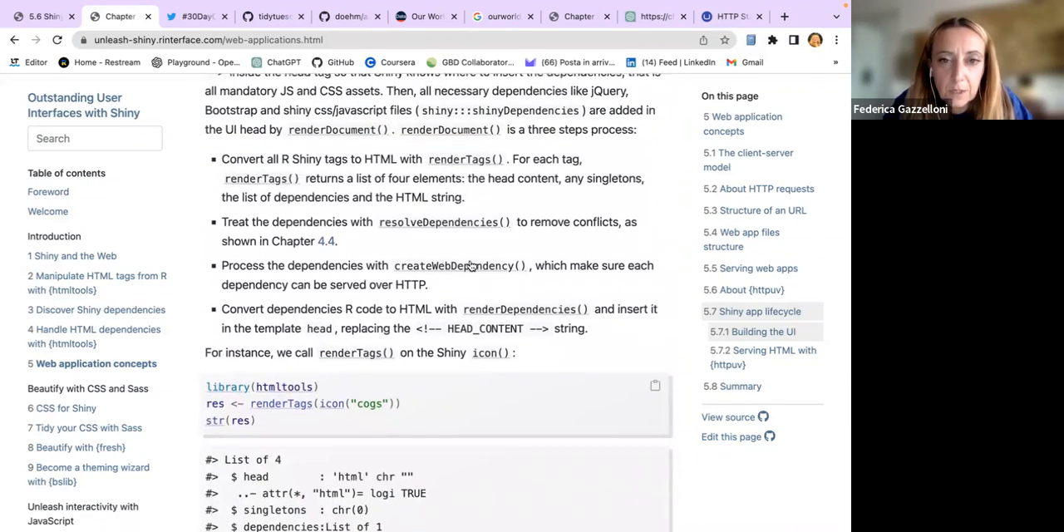
scroll("down", 3)
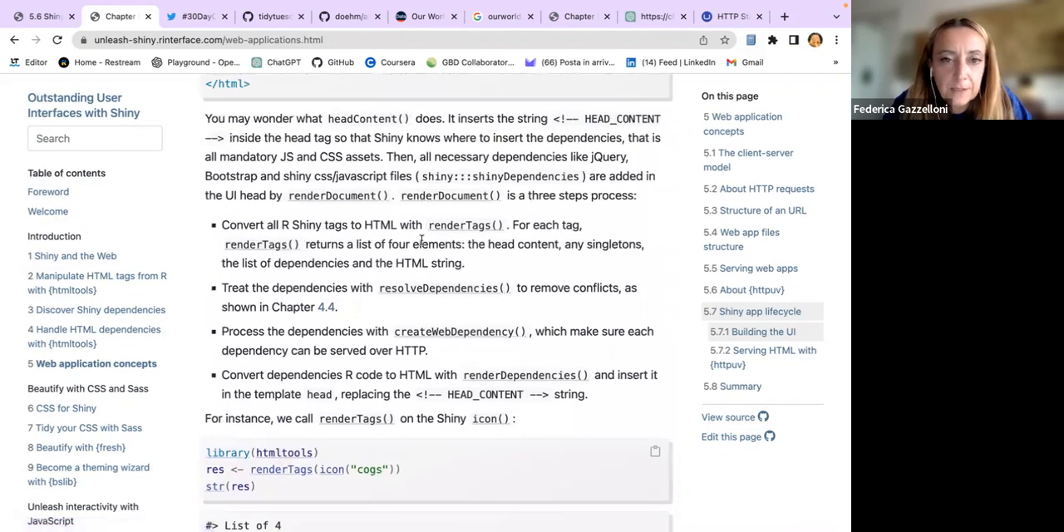
mouse_move(380, 306)
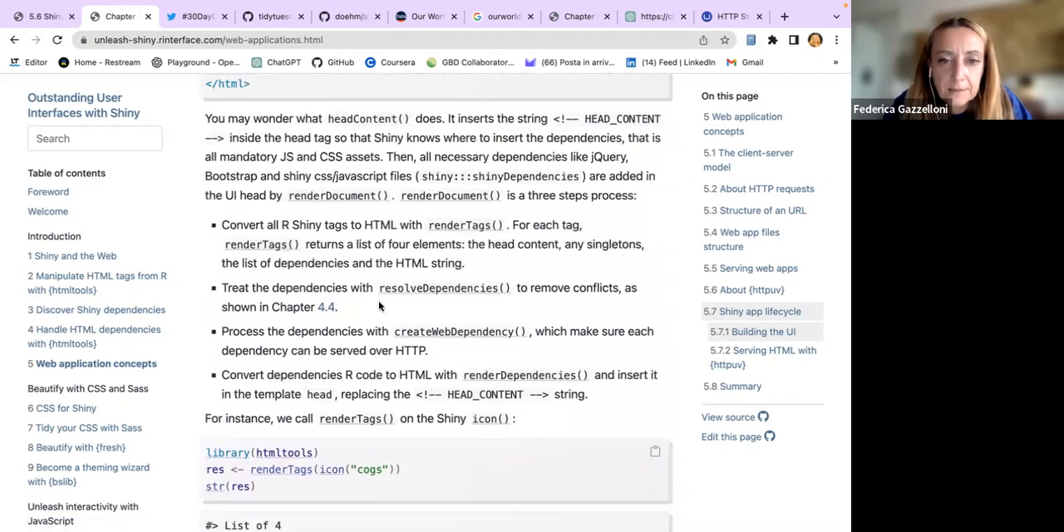
mouse_move(456, 344)
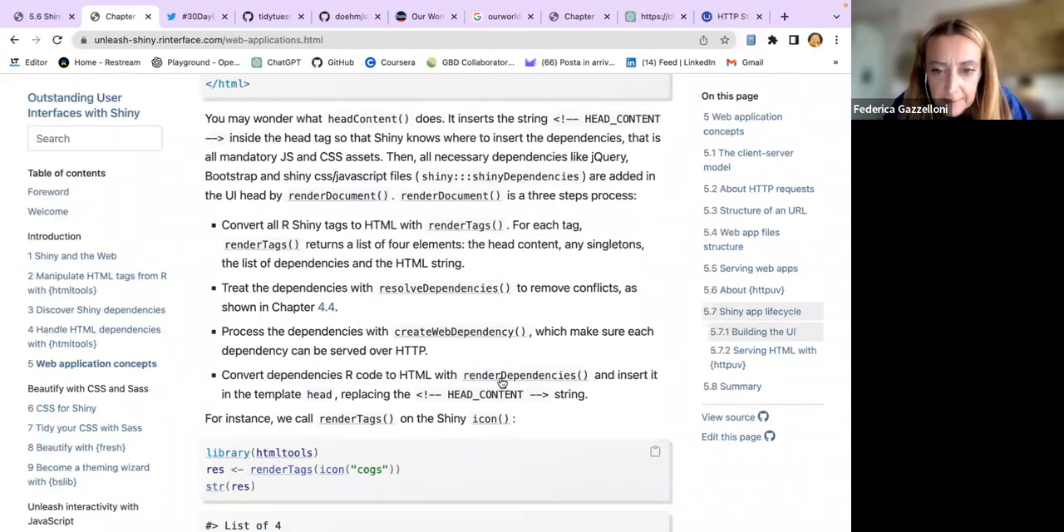
scroll("down", 3)
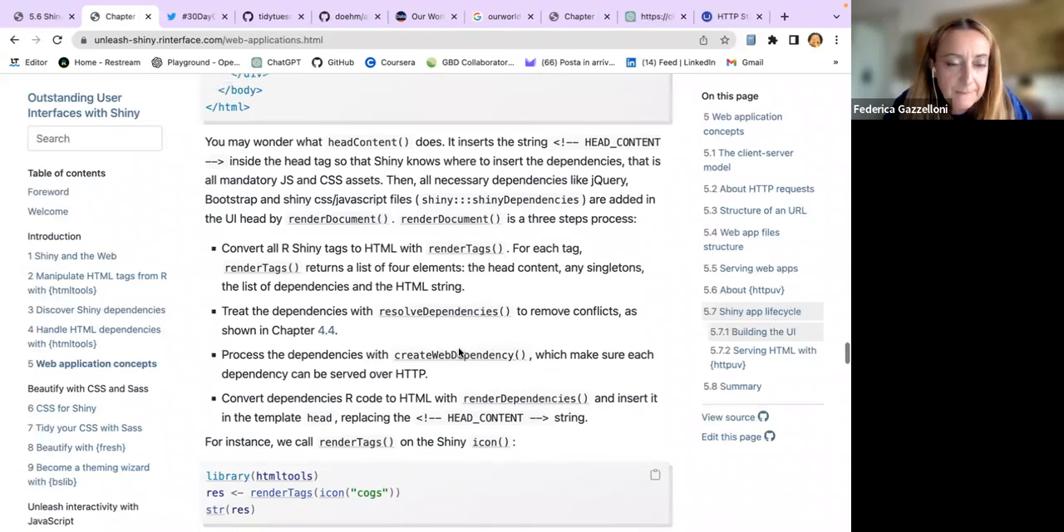
scroll("up", 3)
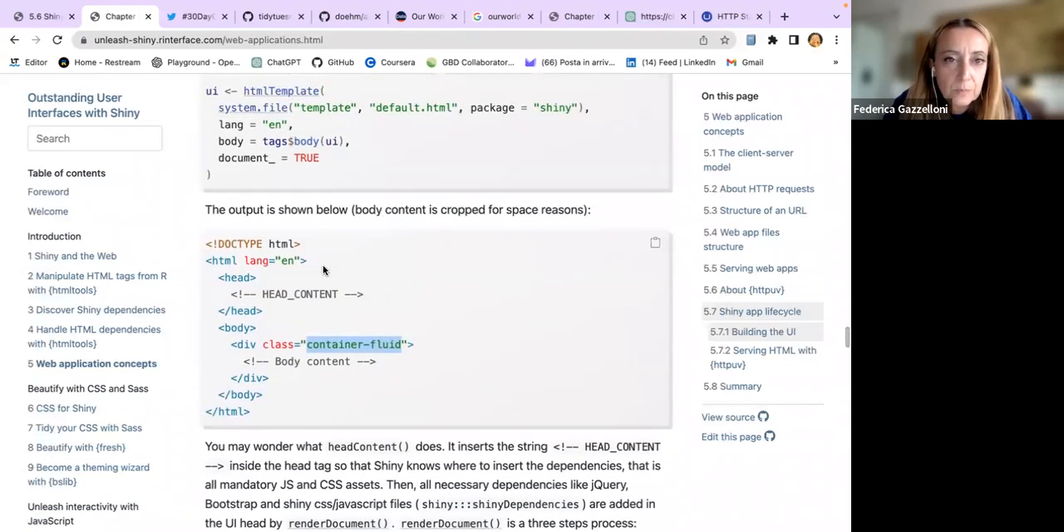
scroll("down", 3)
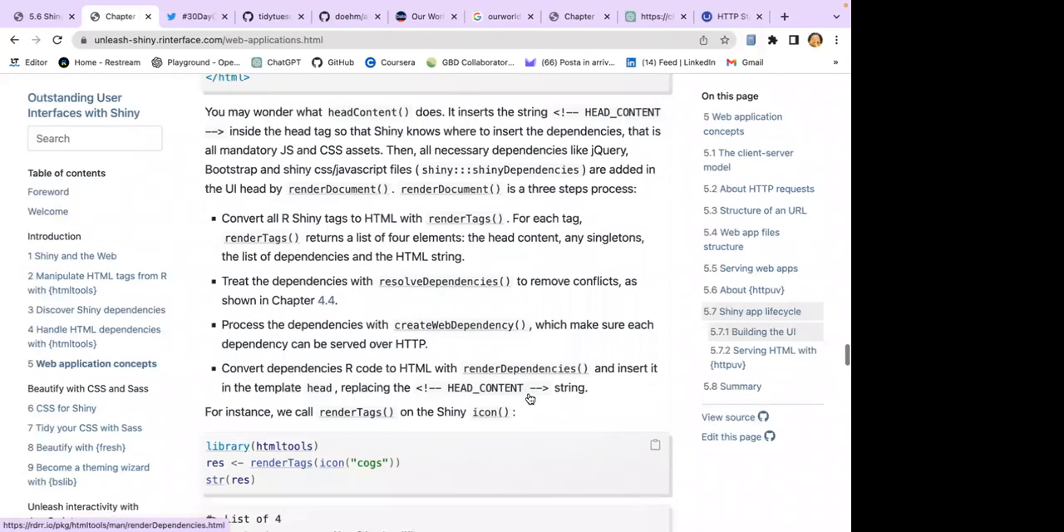
Step: Scroll past the renderTags and renderDependencies output to the renderDocument() template call
scroll("down", 3)
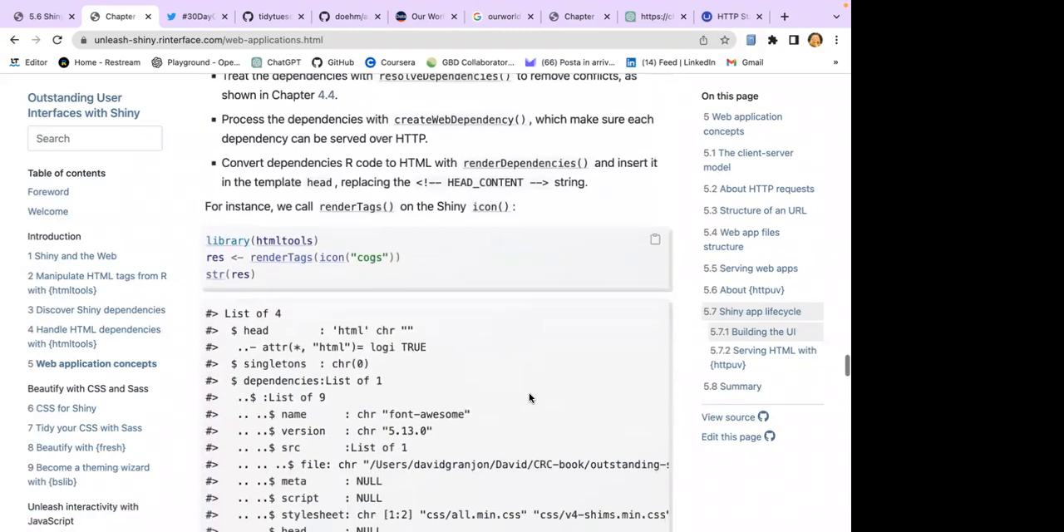
scroll("down", 3)
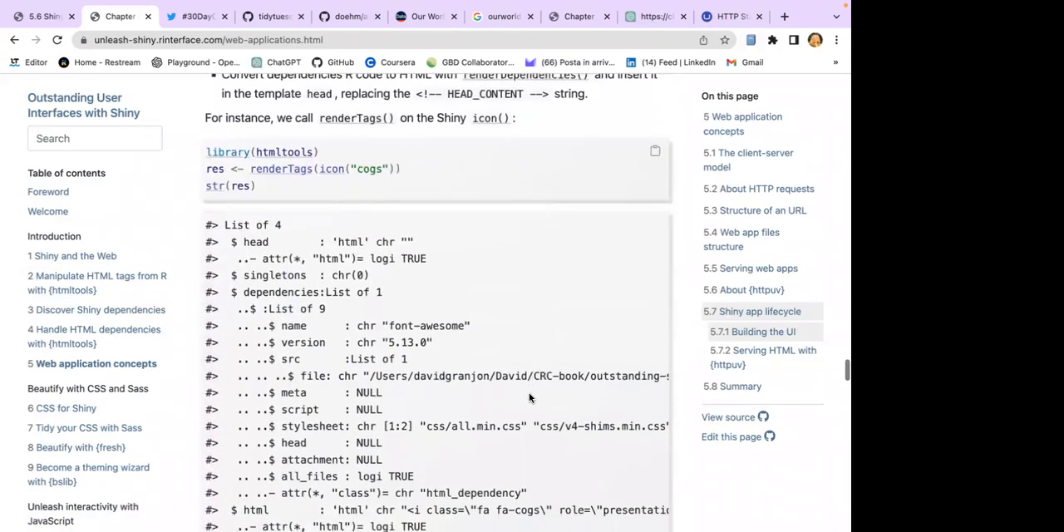
scroll("down", 3)
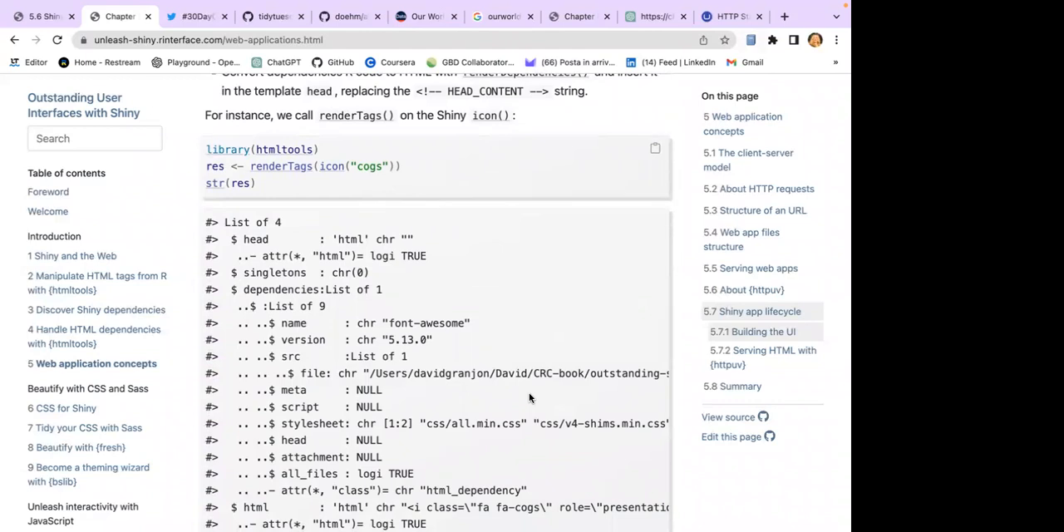
scroll("down", 3)
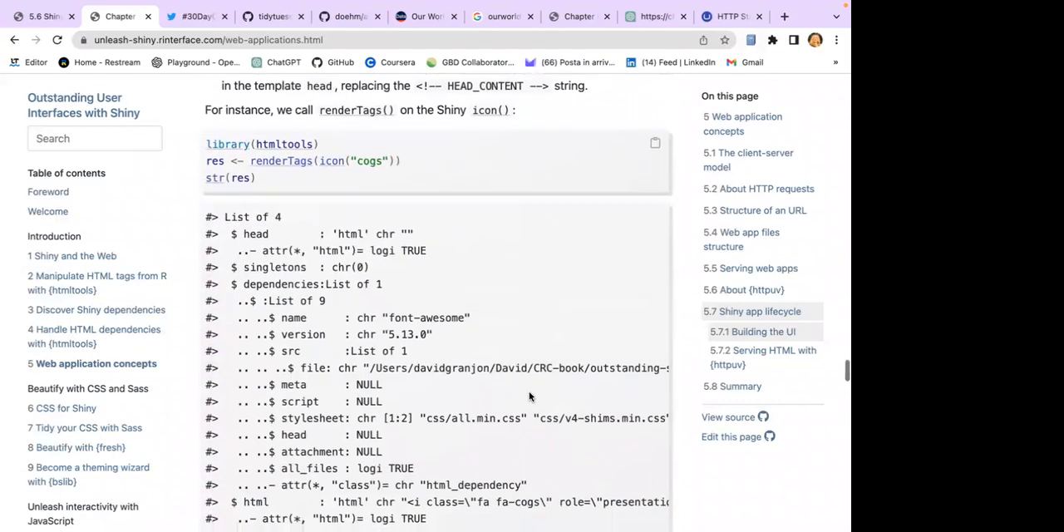
scroll("down", 3)
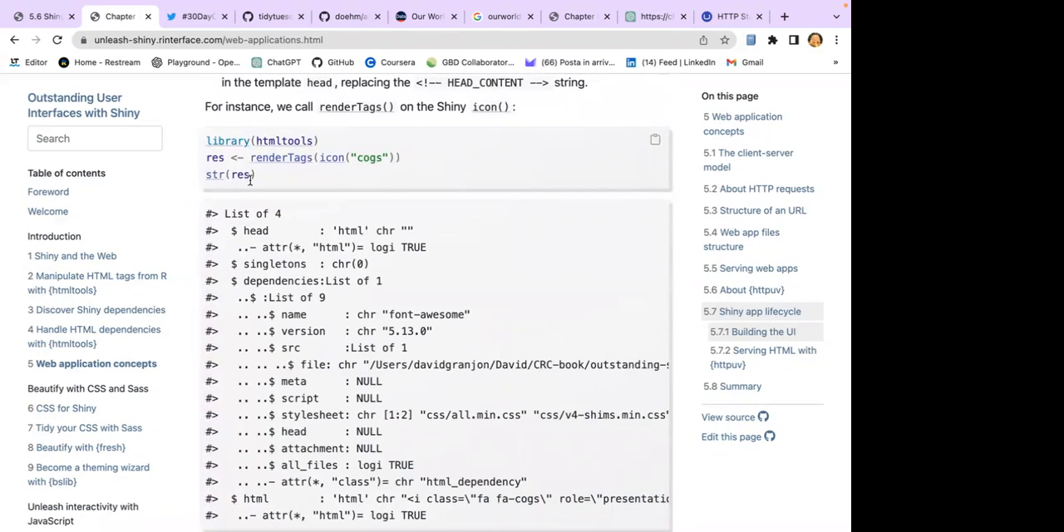
scroll("down", 3)
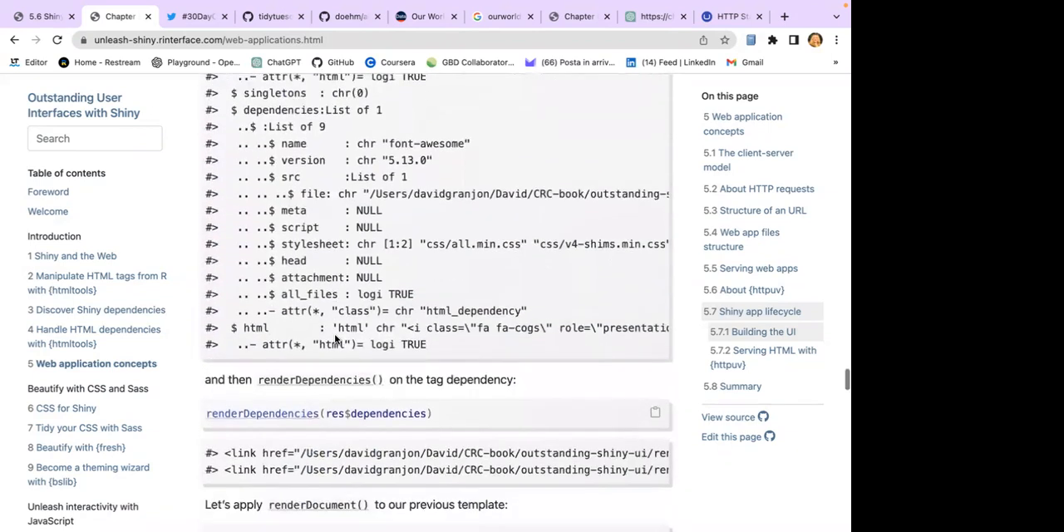
scroll("down", 3)
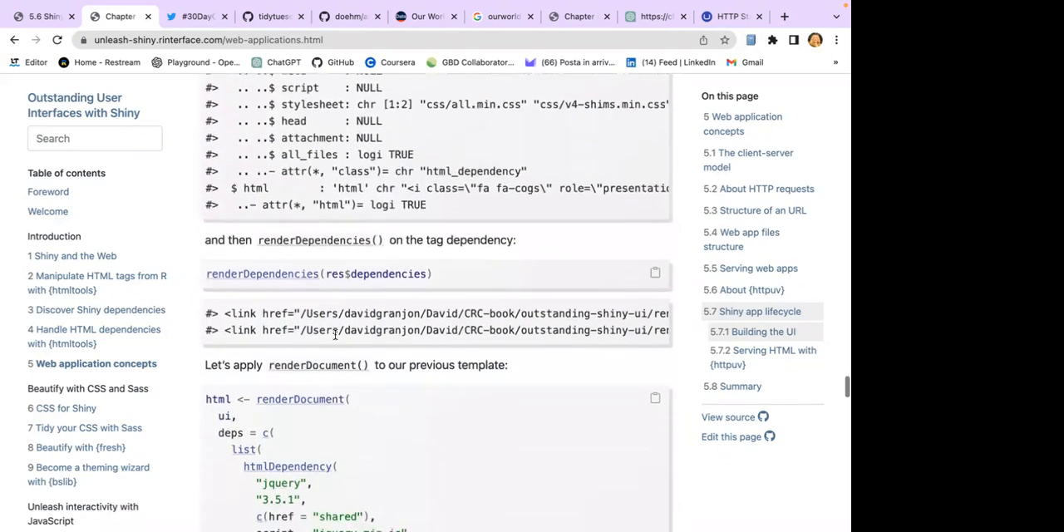
scroll("down", 3)
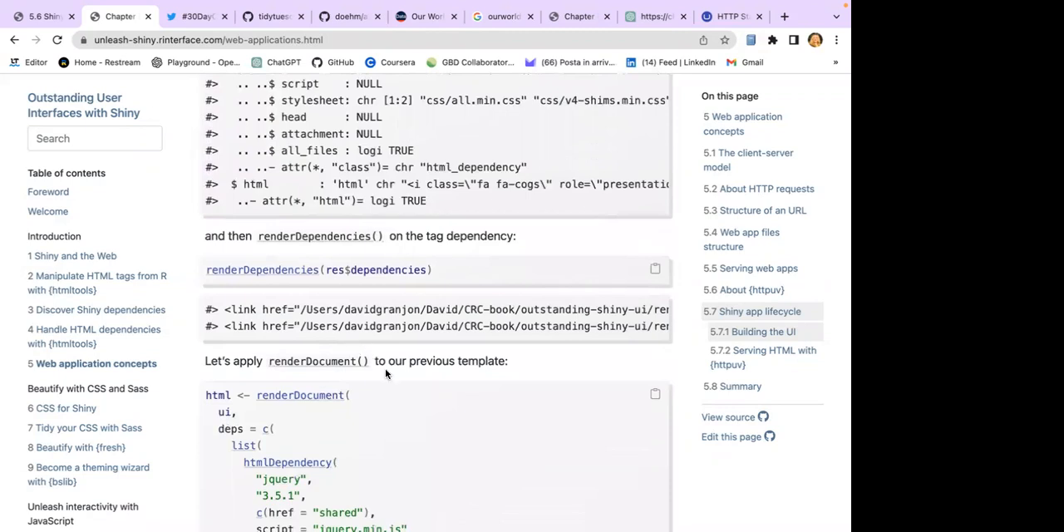
scroll("down", 3)
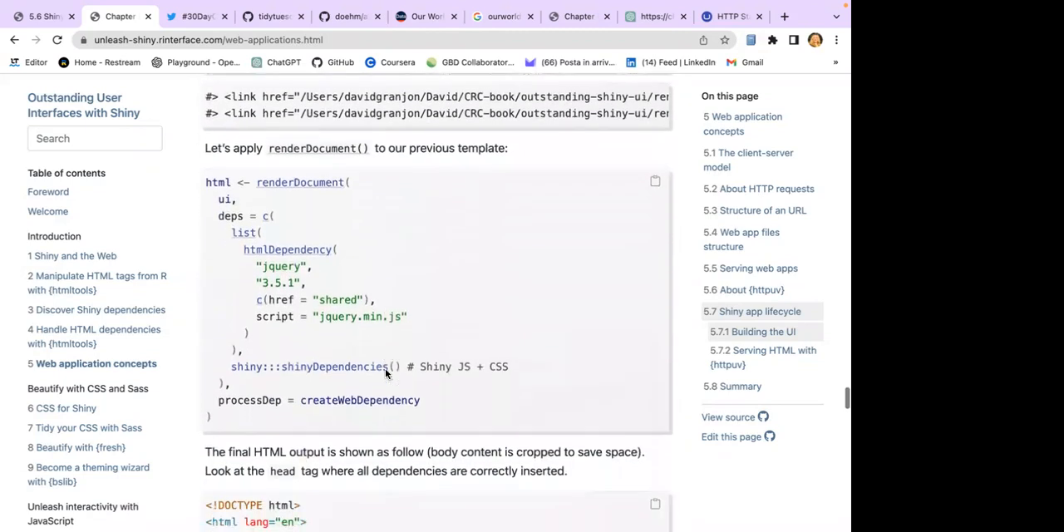
scroll("down", 3)
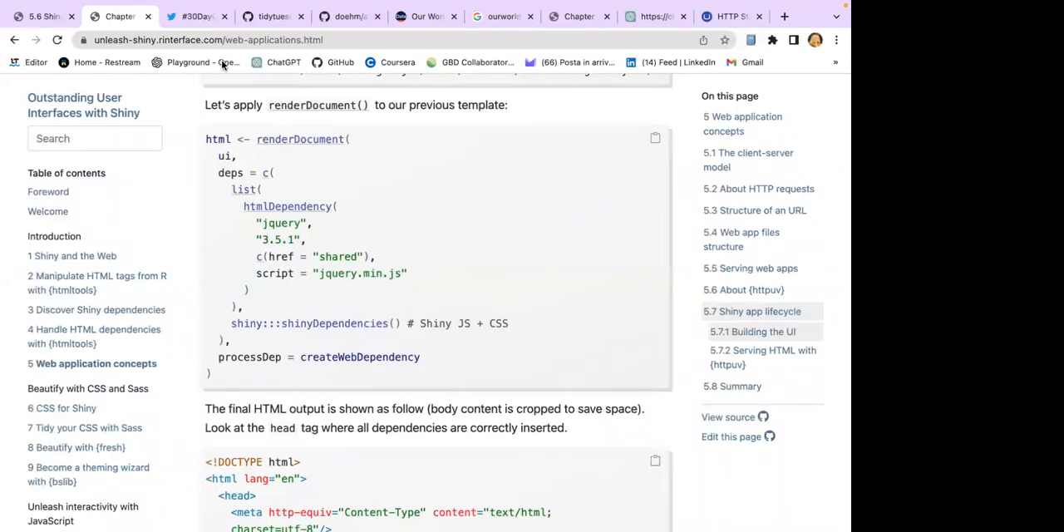
mouse_move(344, 180)
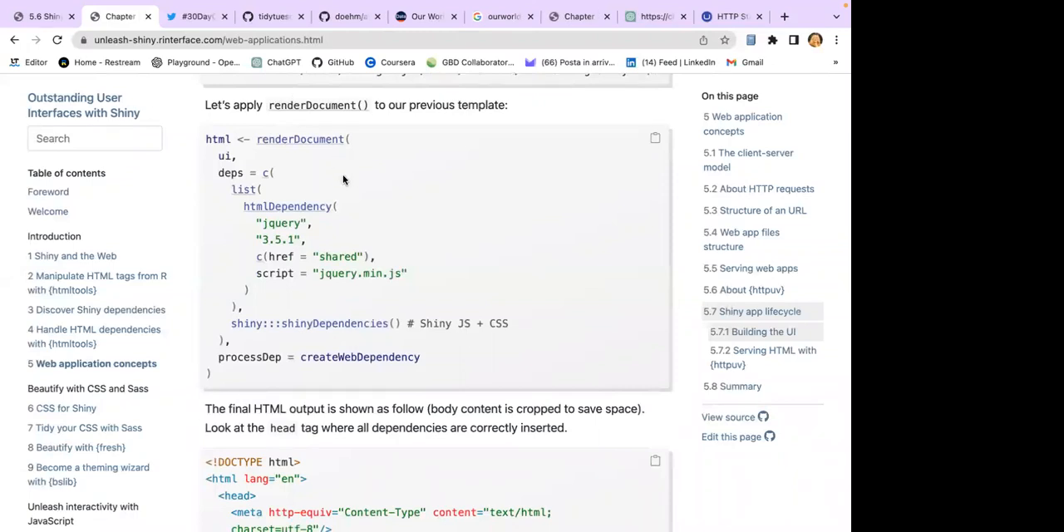
mouse_move(382, 183)
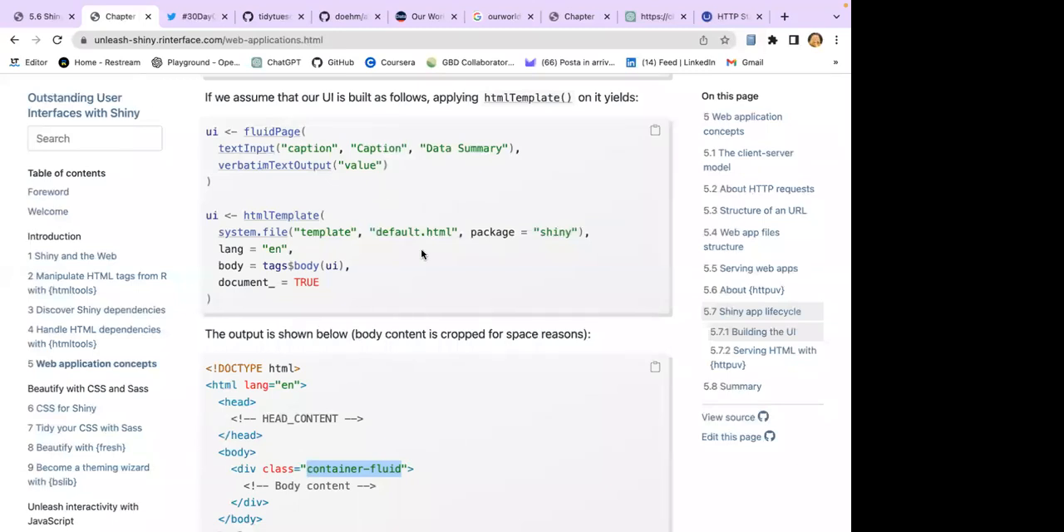
mouse_move(409, 241)
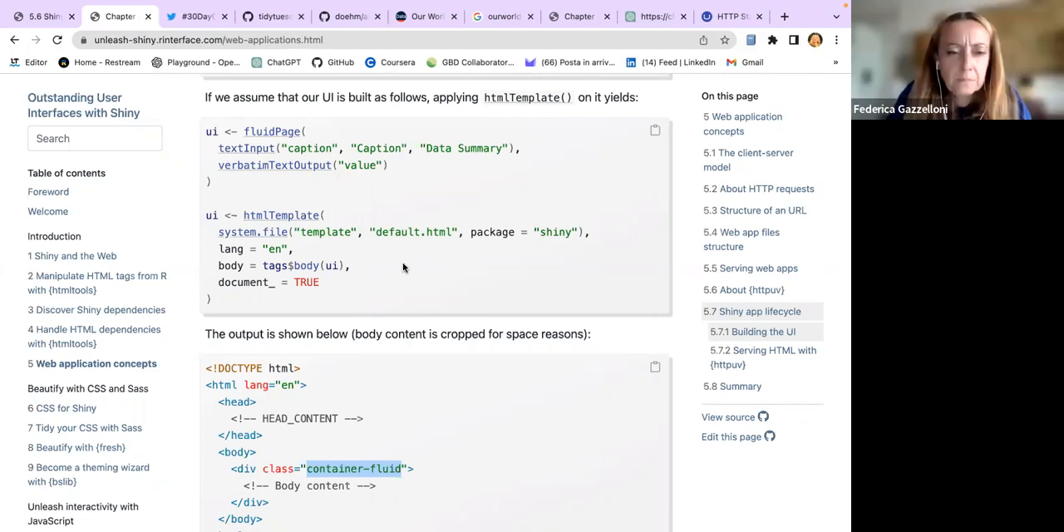
Step: Scroll to renderDocument's step list and the renderTags(icon("cogs")) example
scroll("down", 3)
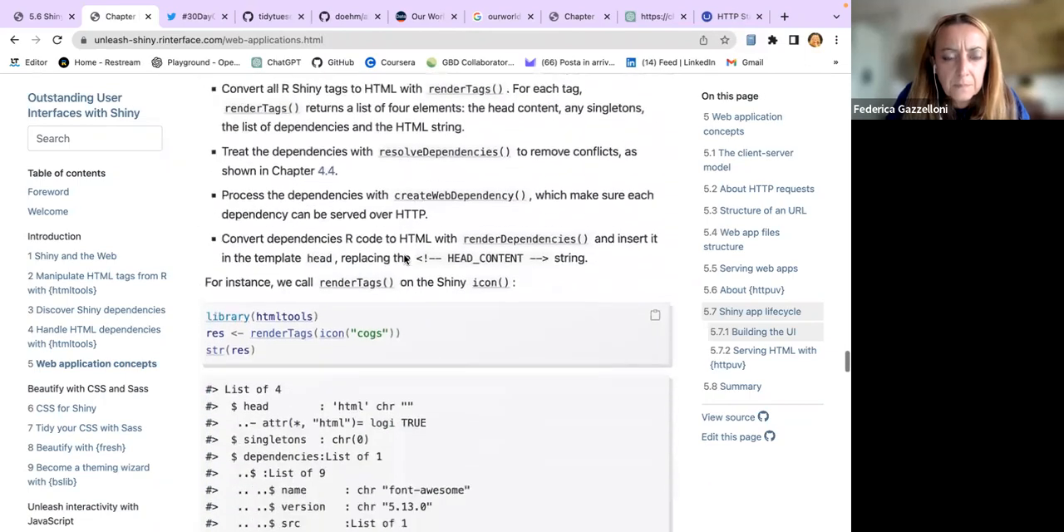
Step: Scroll past str(res) and renderDependencies() output to the renderDocument() call with jQuery and Shiny
scroll("down", 3)
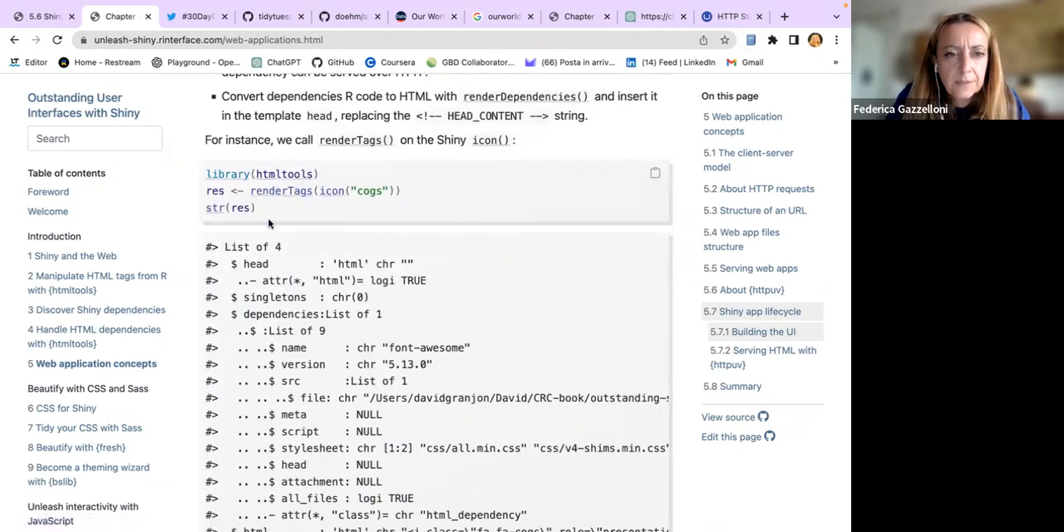
mouse_move(260, 185)
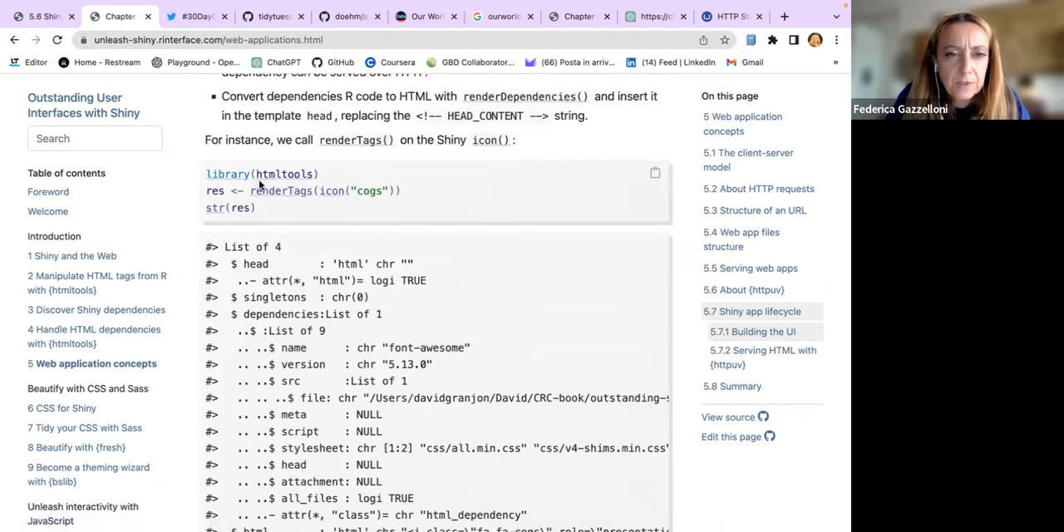
mouse_move(332, 191)
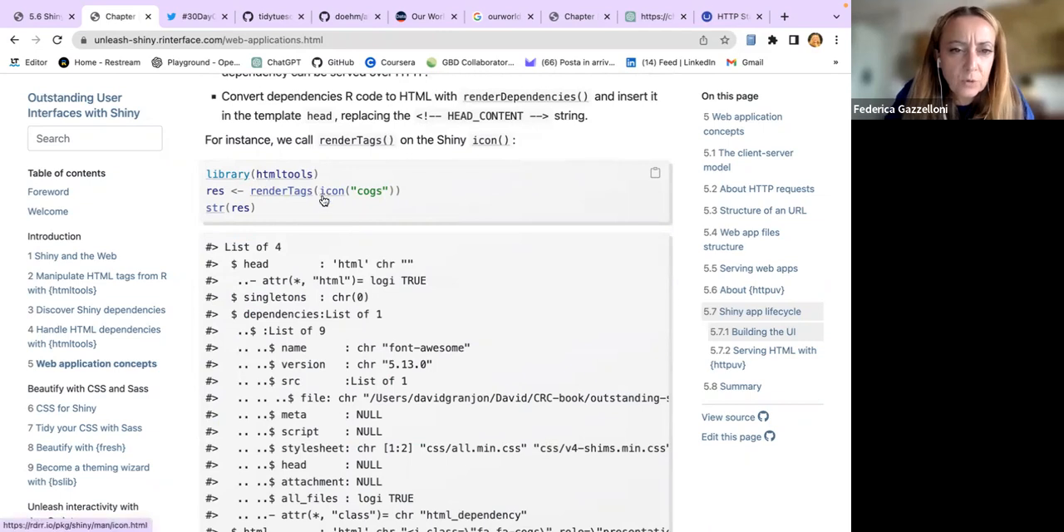
scroll("down", 3)
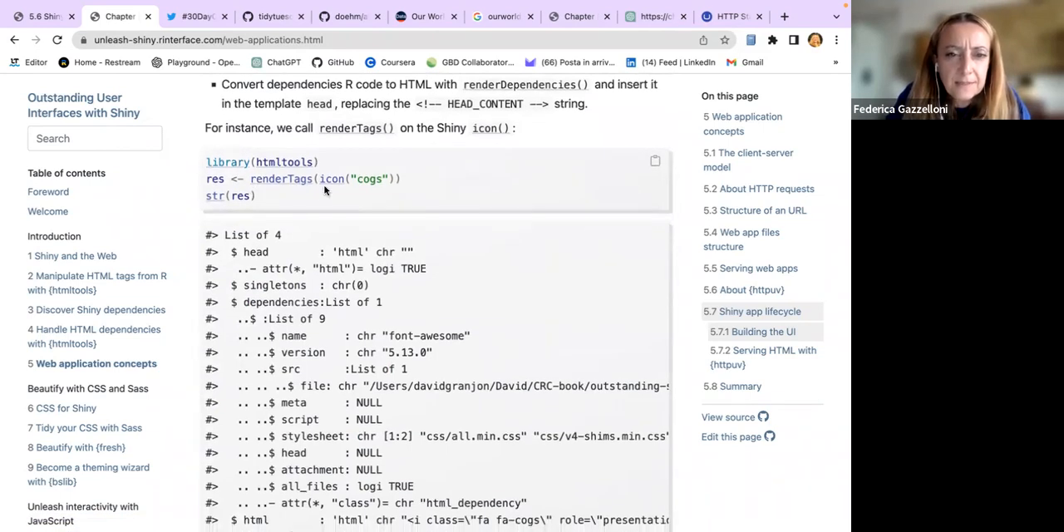
mouse_move(356, 187)
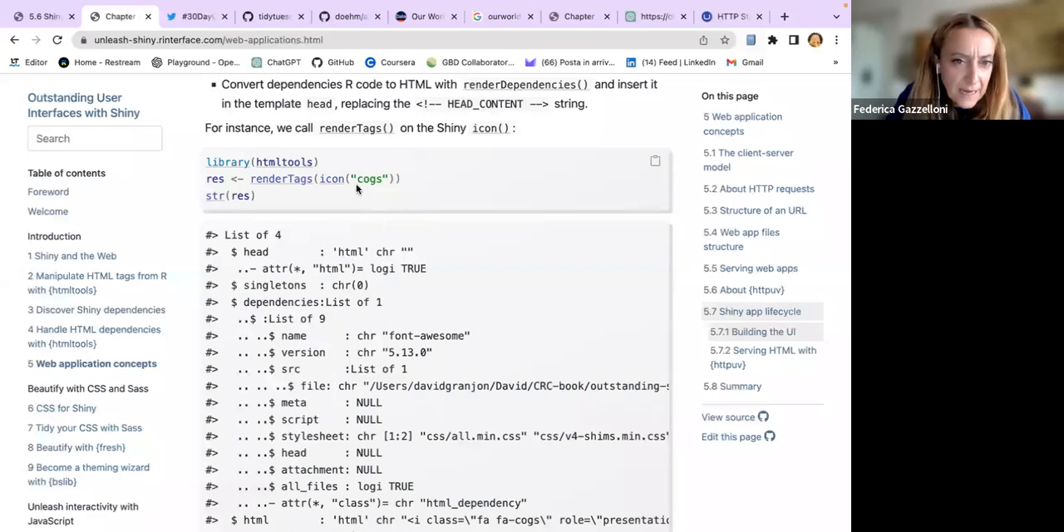
scroll("down", 3)
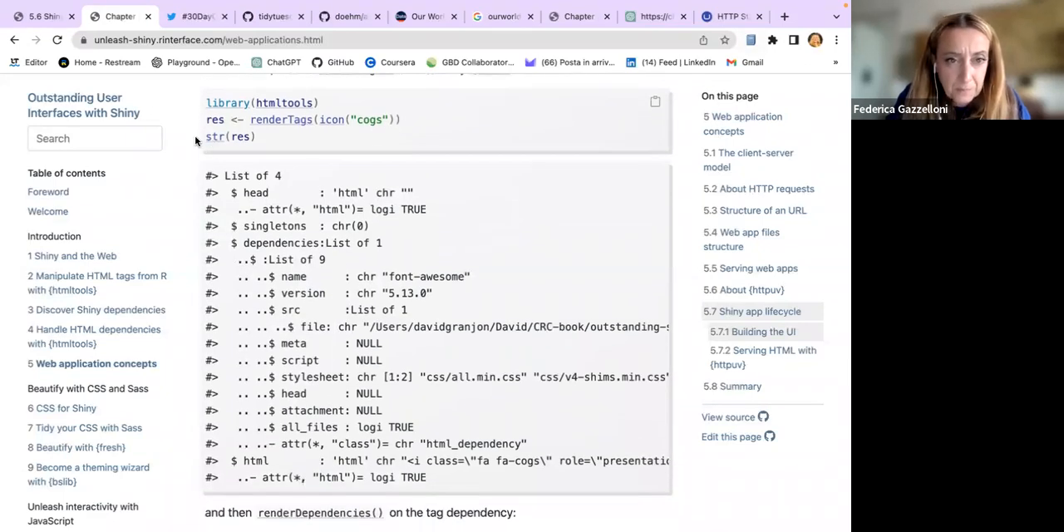
mouse_move(303, 381)
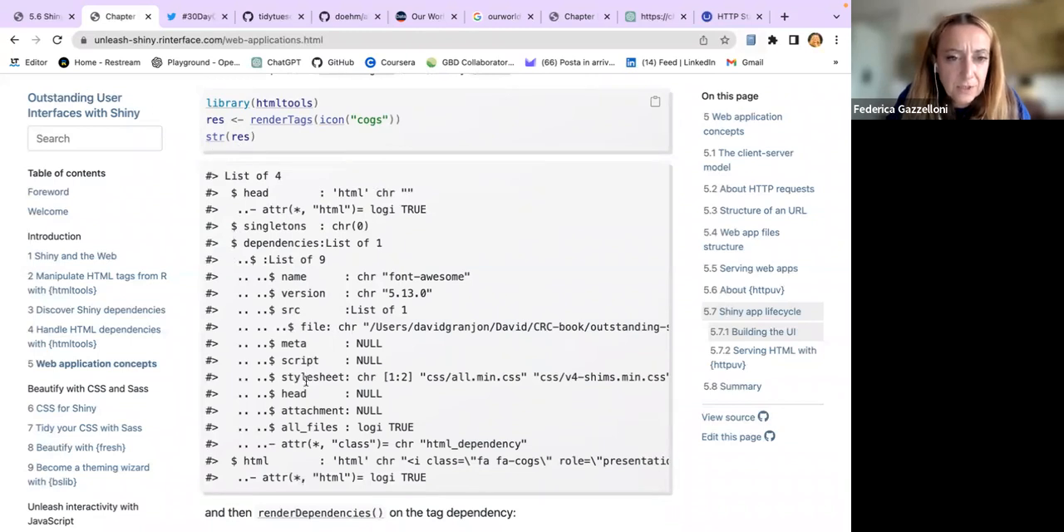
scroll("down", 3)
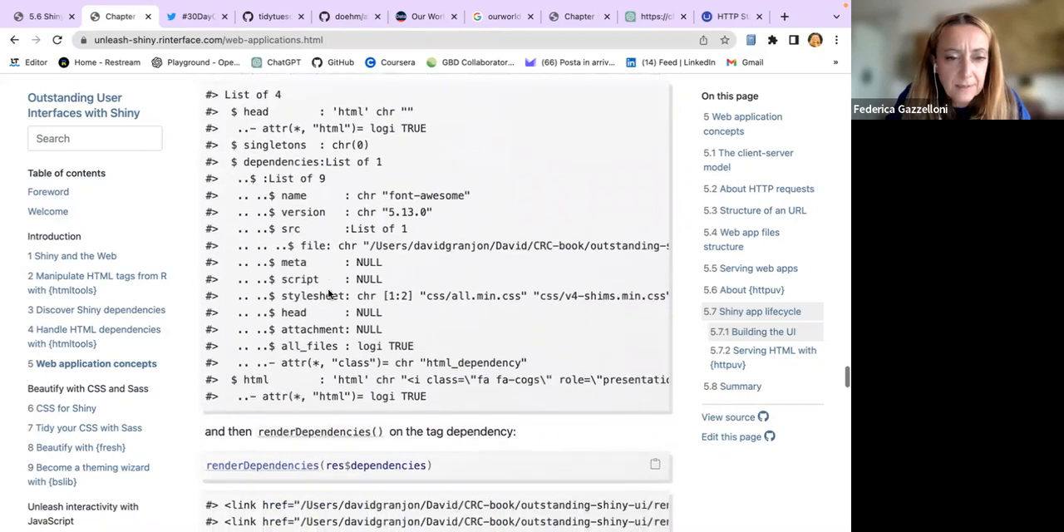
scroll("down", 3)
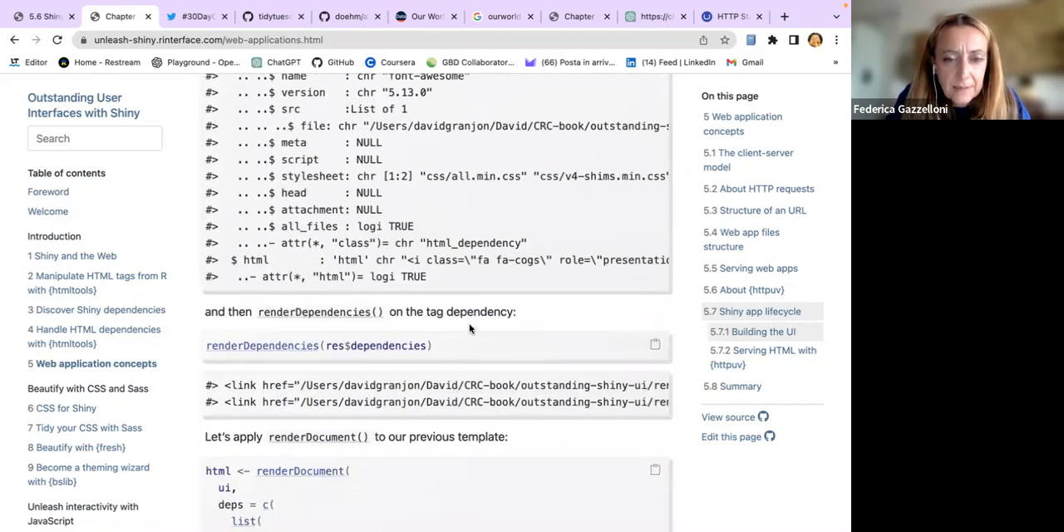
mouse_move(231, 340)
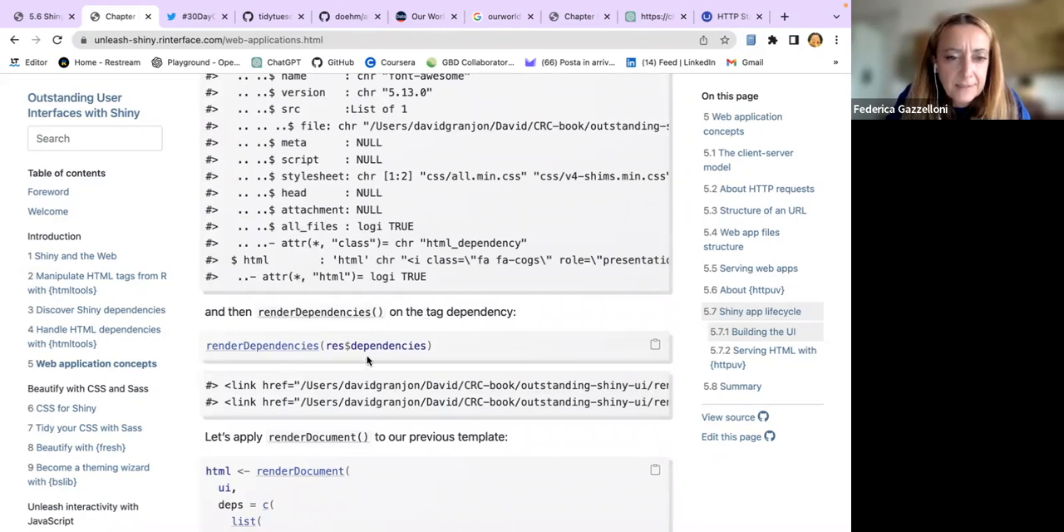
scroll("down", 3)
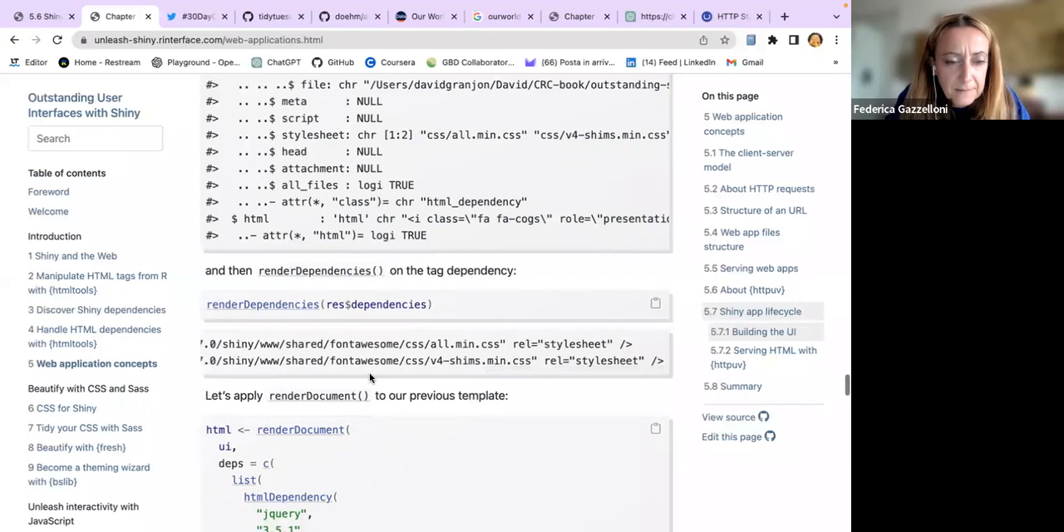
scroll("down", 3)
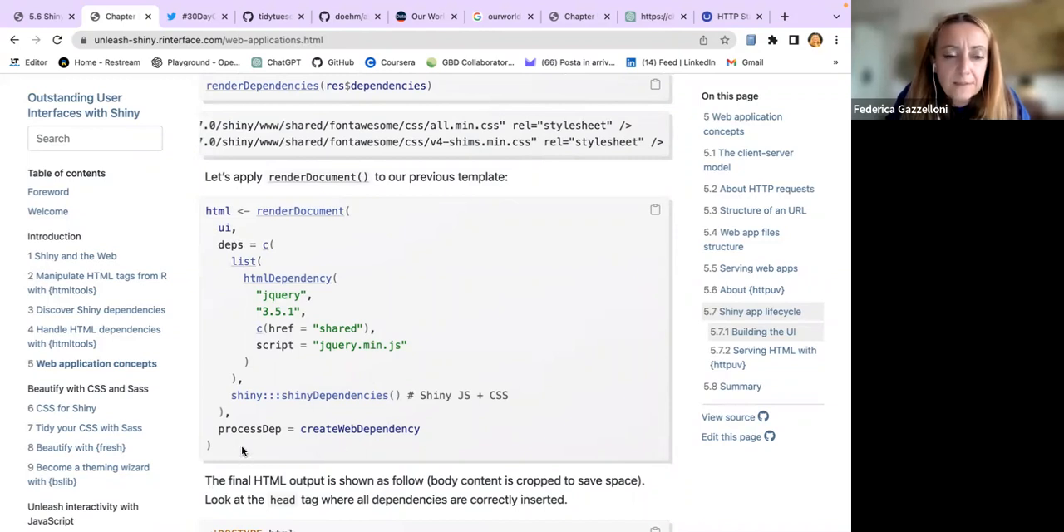
Step: Drag-select the renderDocument() code lines, ending at processDep = createWebDependency
left_click_drag(206, 211, 212, 446)
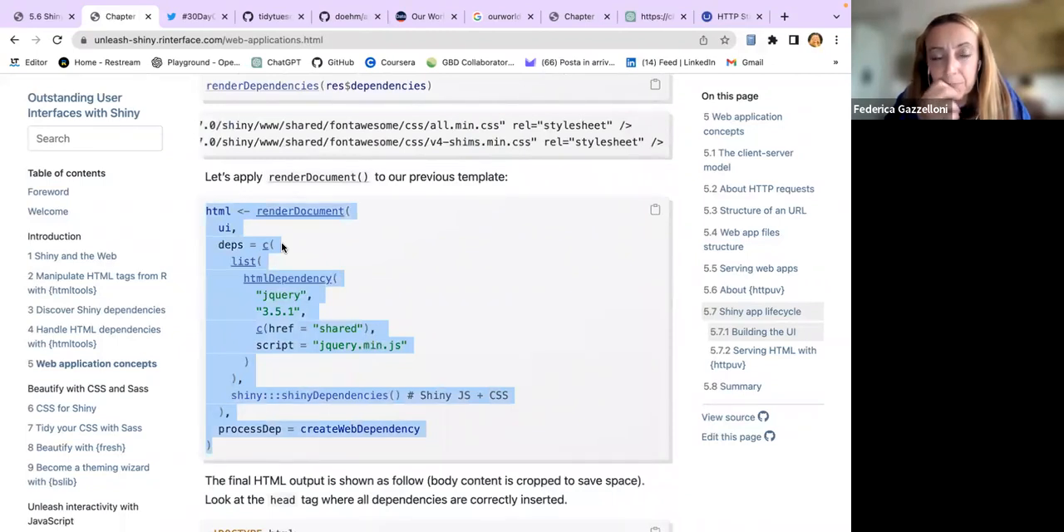
scroll("down", 3)
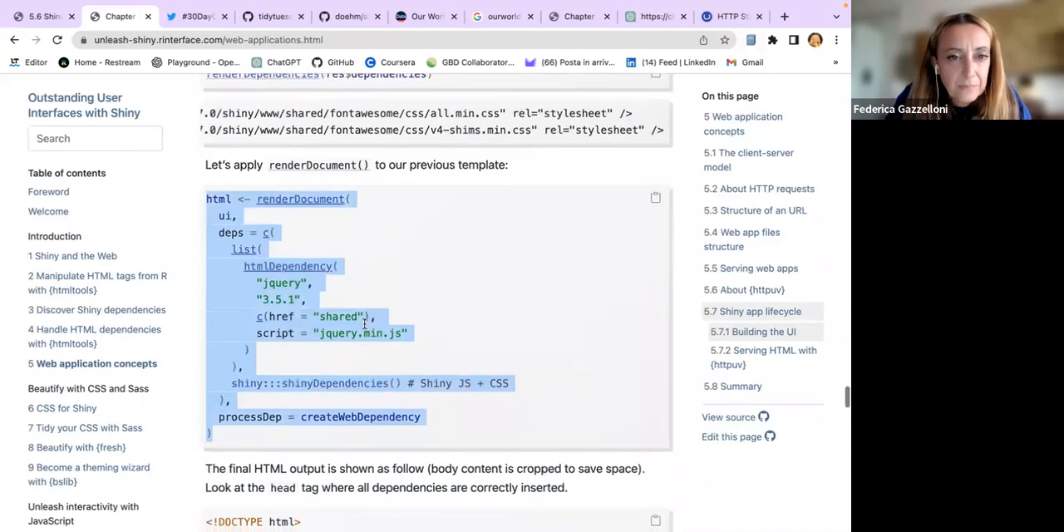
scroll("down", 3)
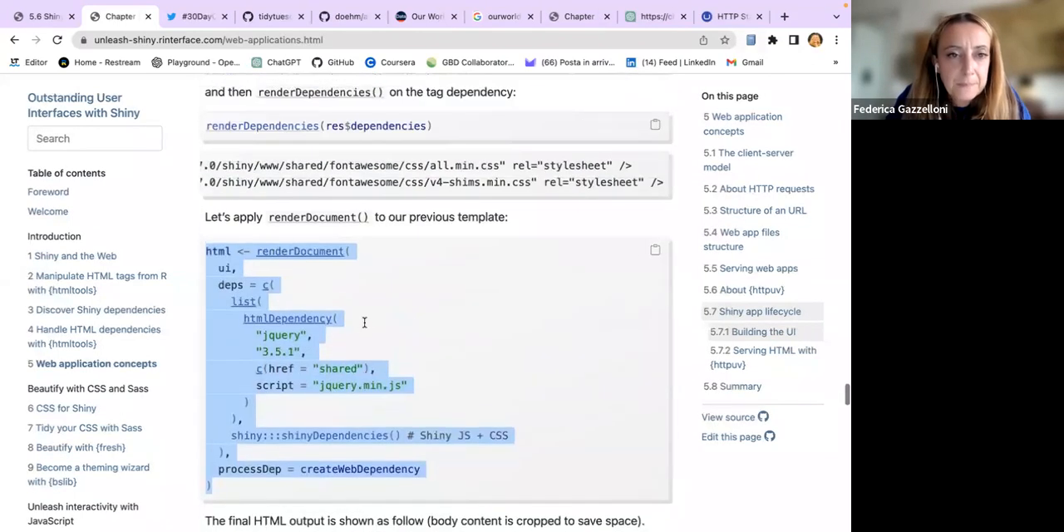
mouse_move(395, 278)
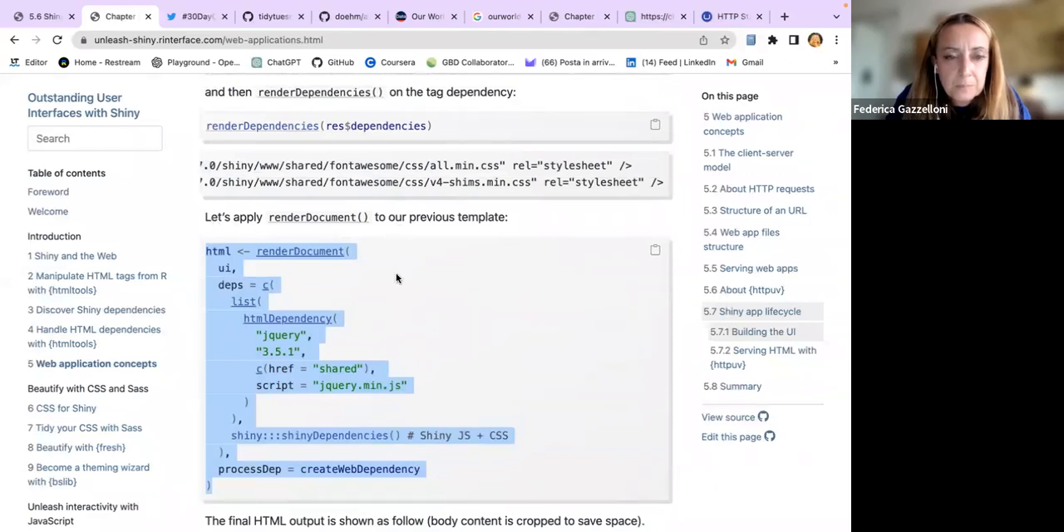
scroll("down", 3)
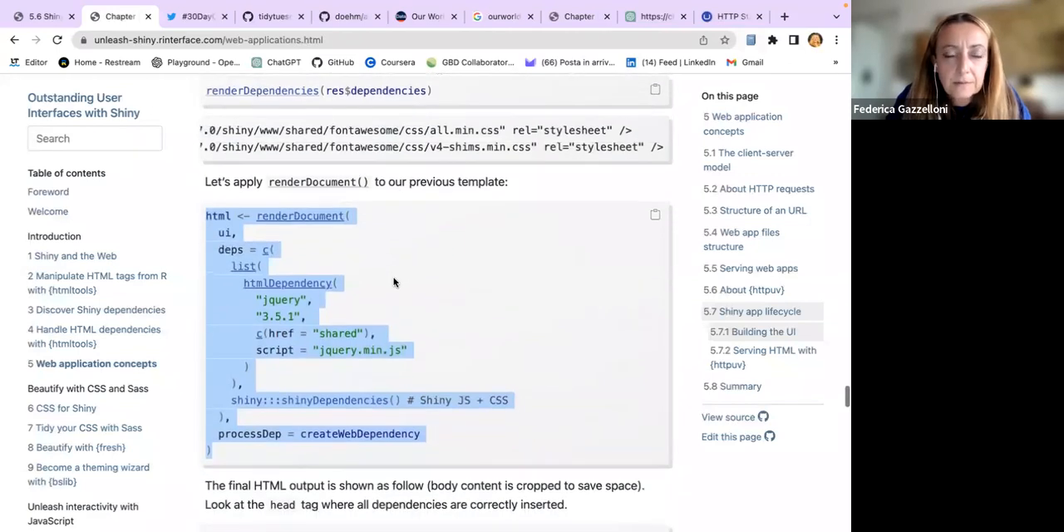
scroll("down", 3)
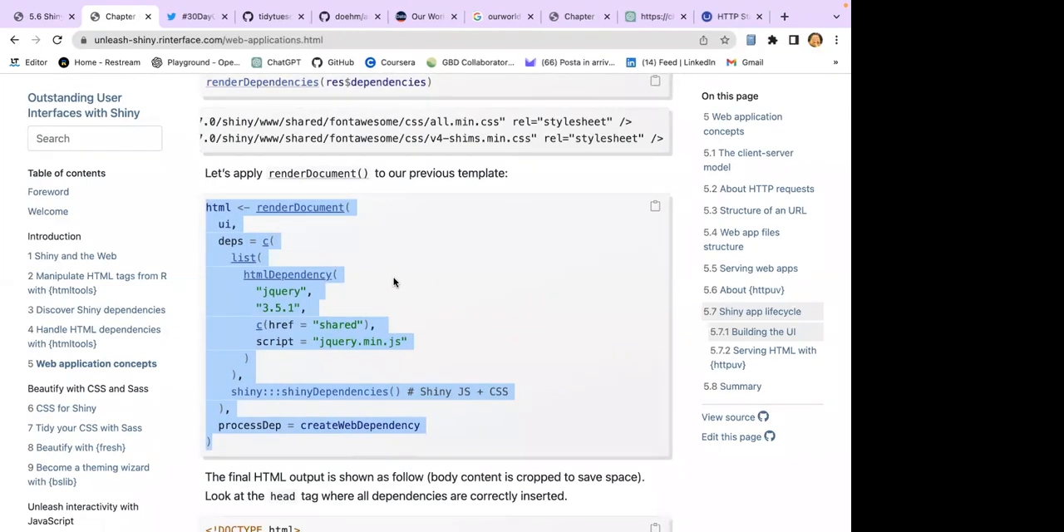
mouse_move(426, 313)
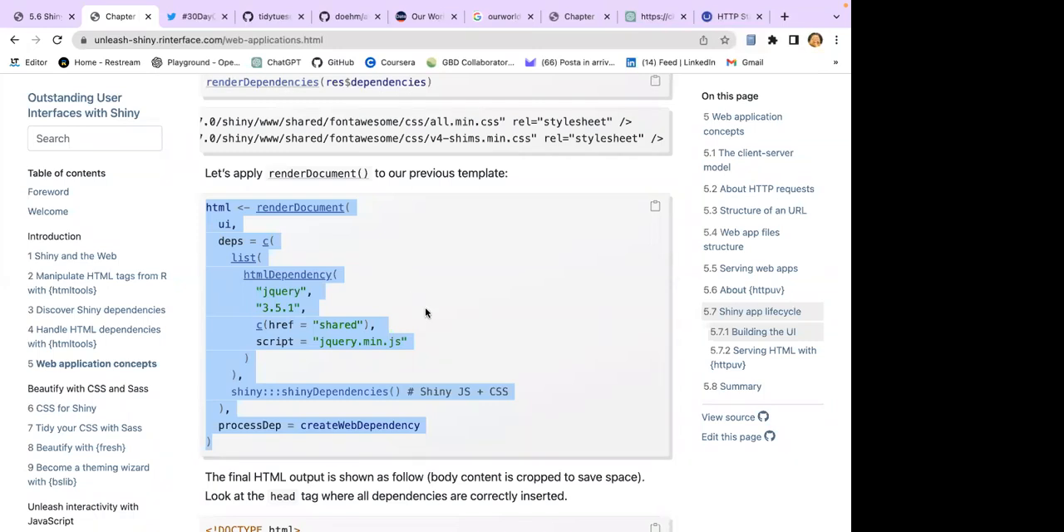
scroll("down", 3)
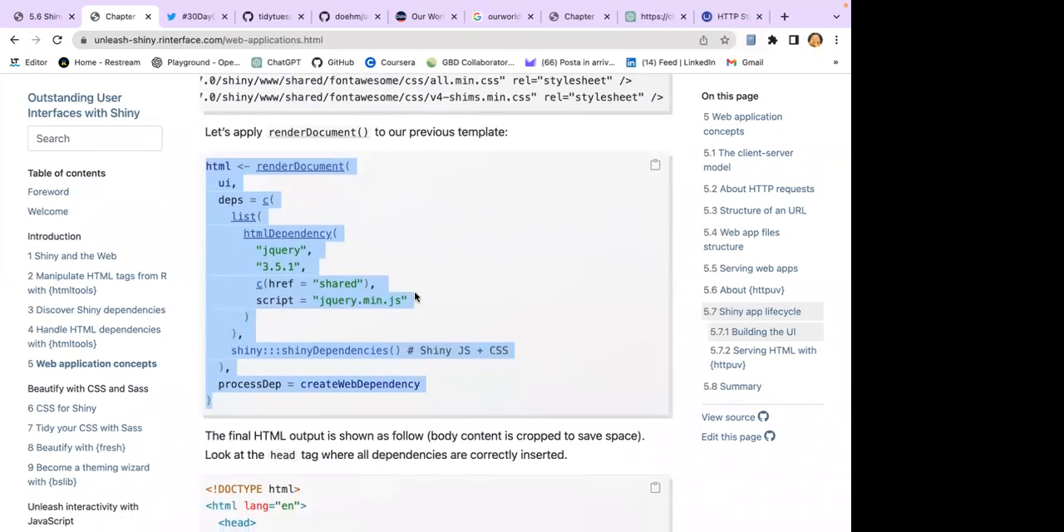
scroll("down", 3)
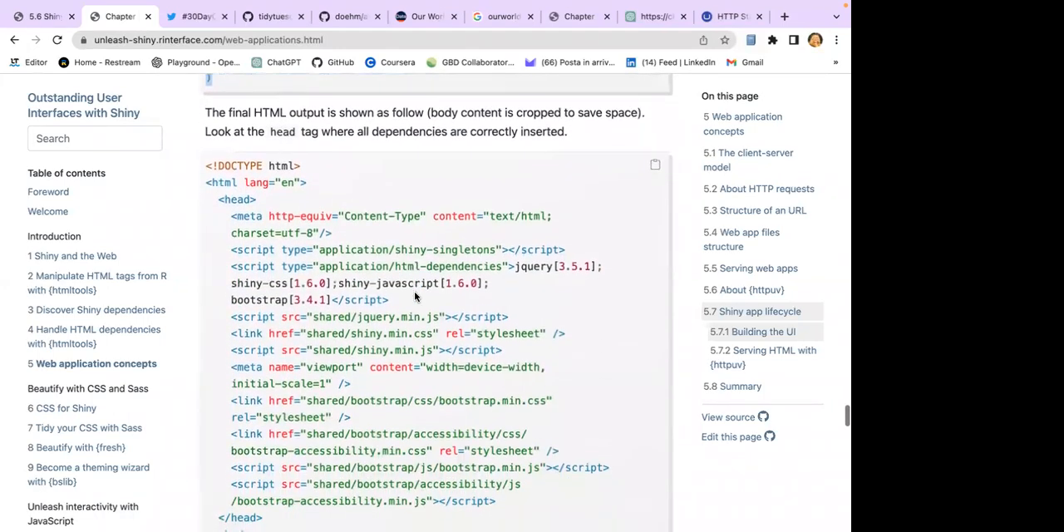
scroll("down", 3)
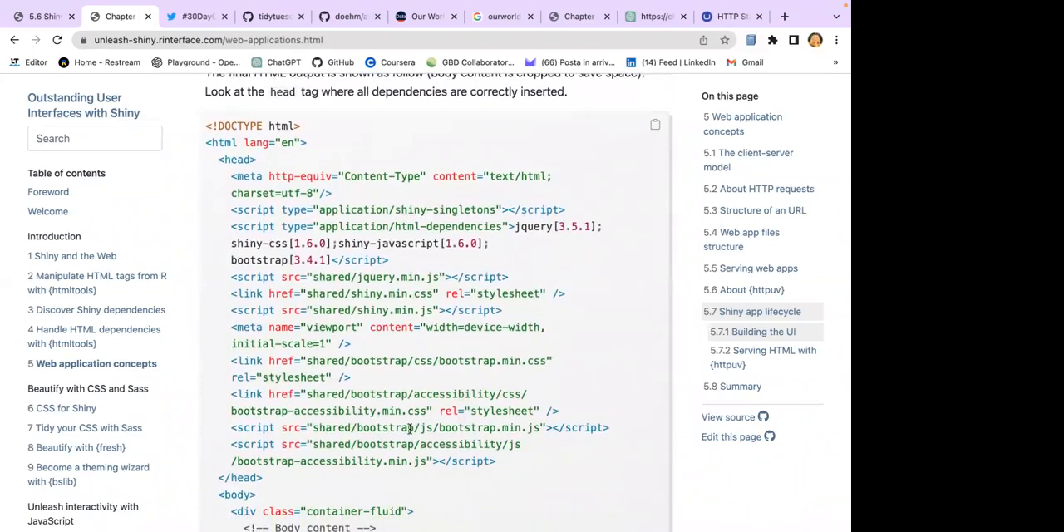
scroll("down", 3)
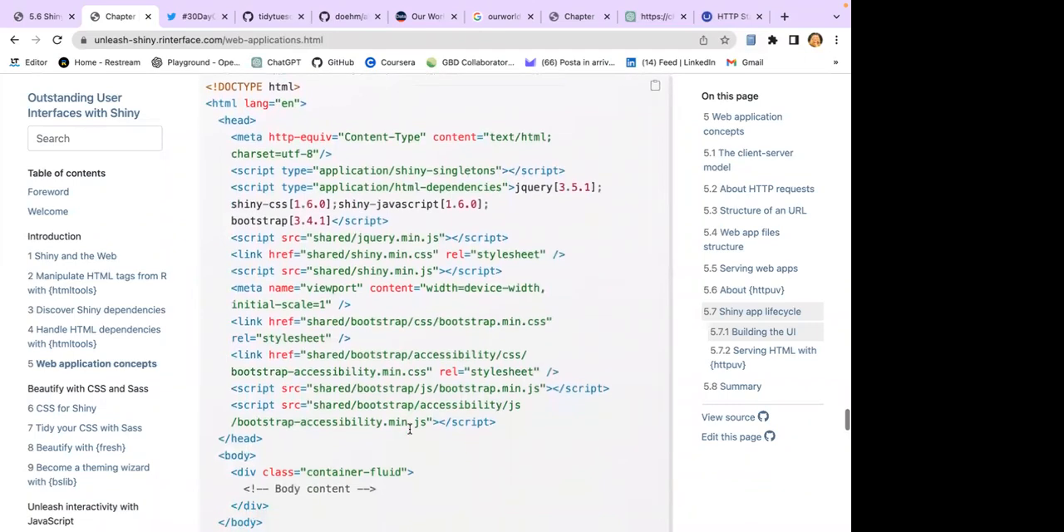
scroll("down", 3)
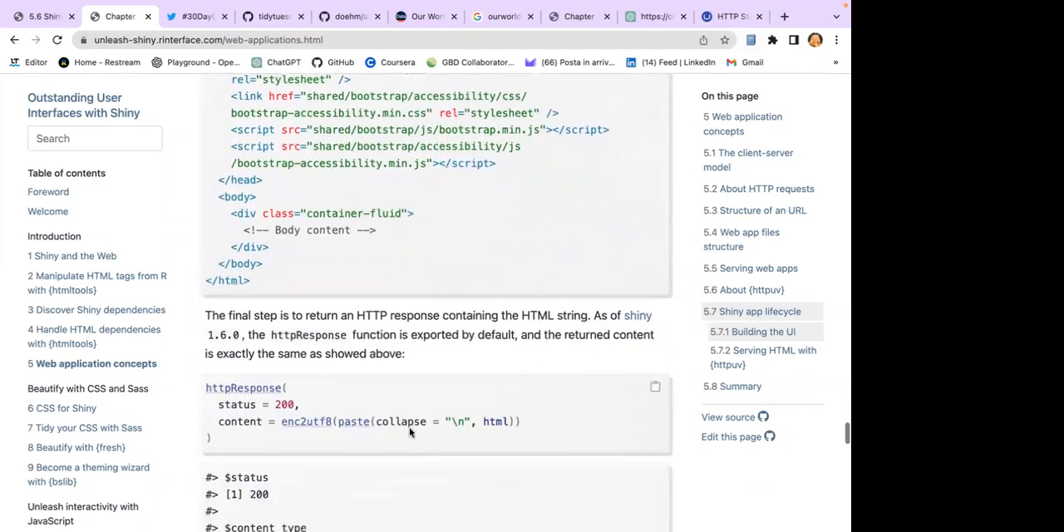
scroll("down", 3)
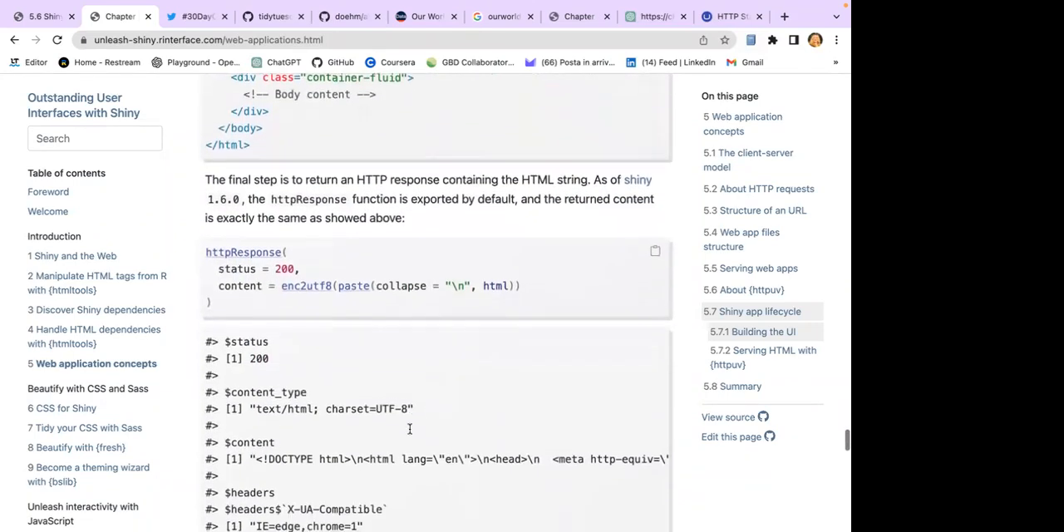
scroll("down", 3)
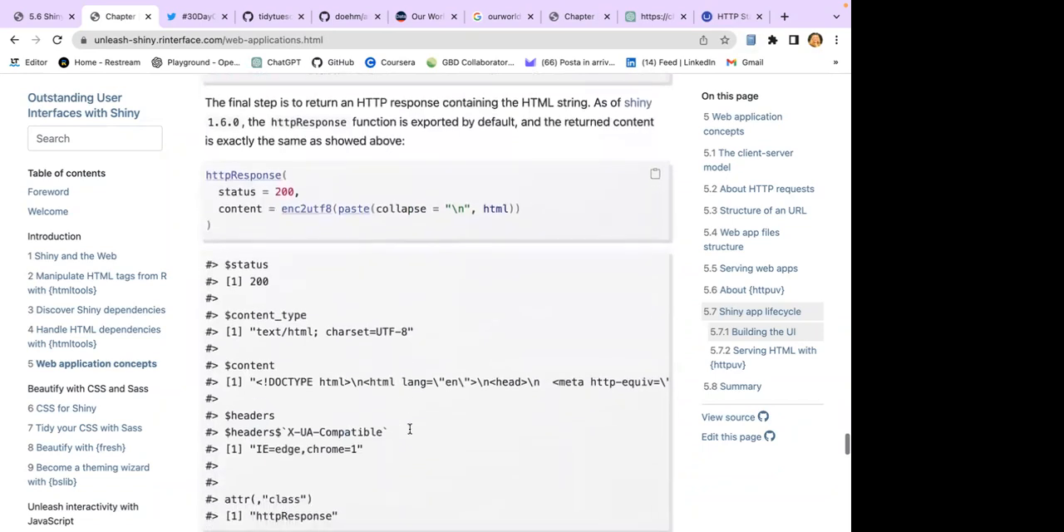
scroll("down", 3)
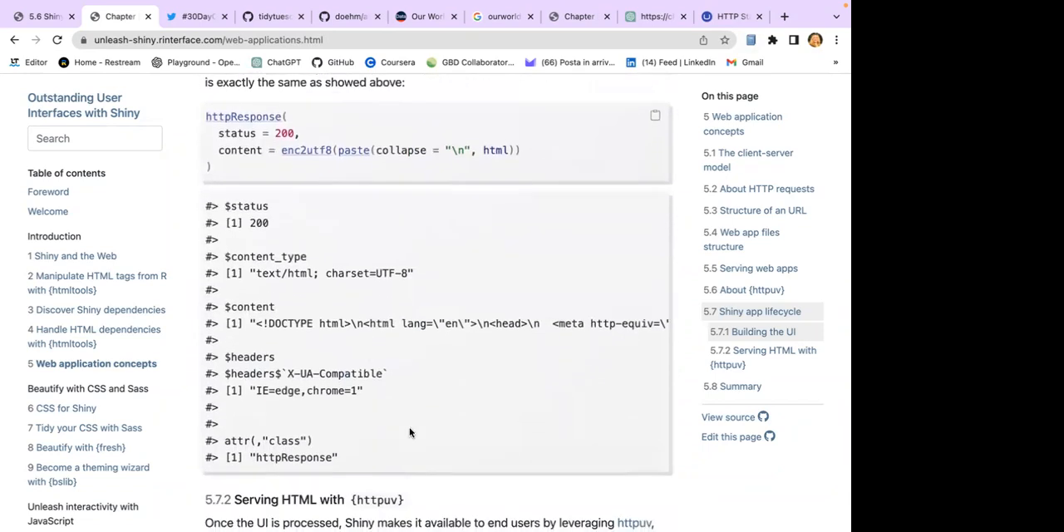
scroll("down", 3)
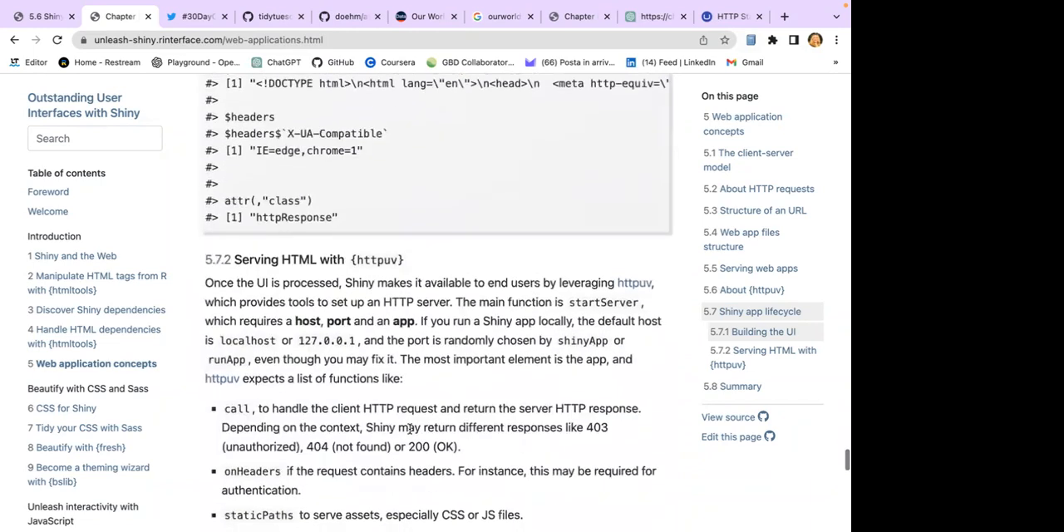
scroll("down", 3)
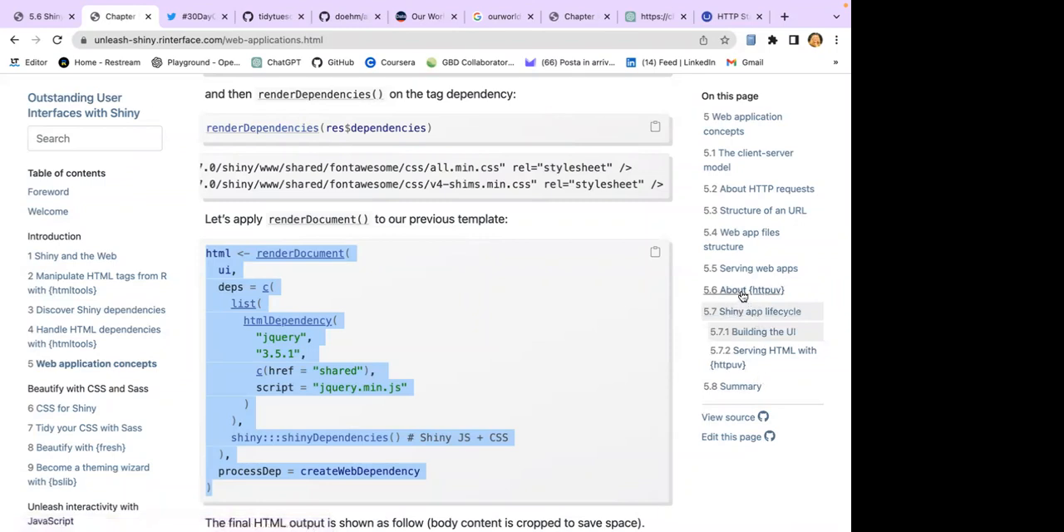
mouse_move(755, 357)
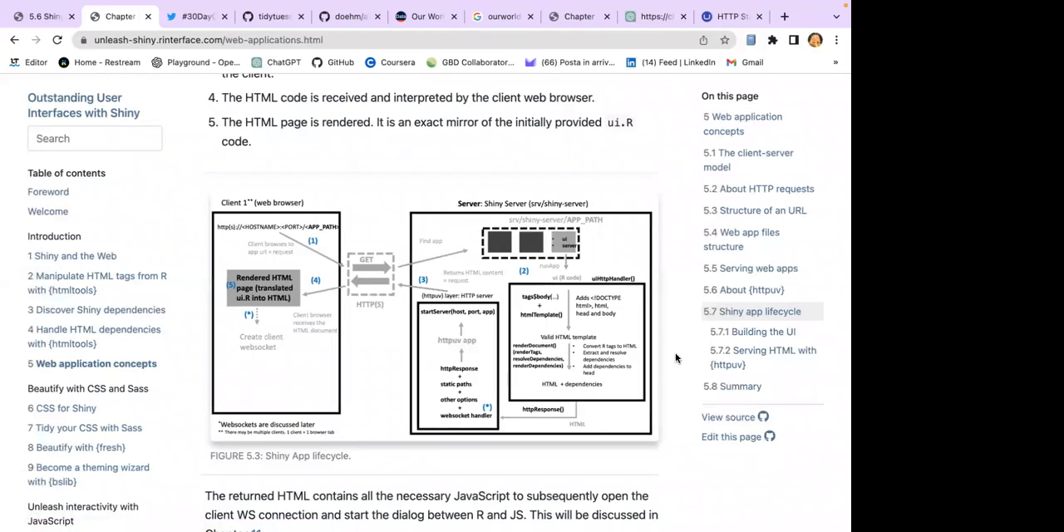
mouse_move(605, 351)
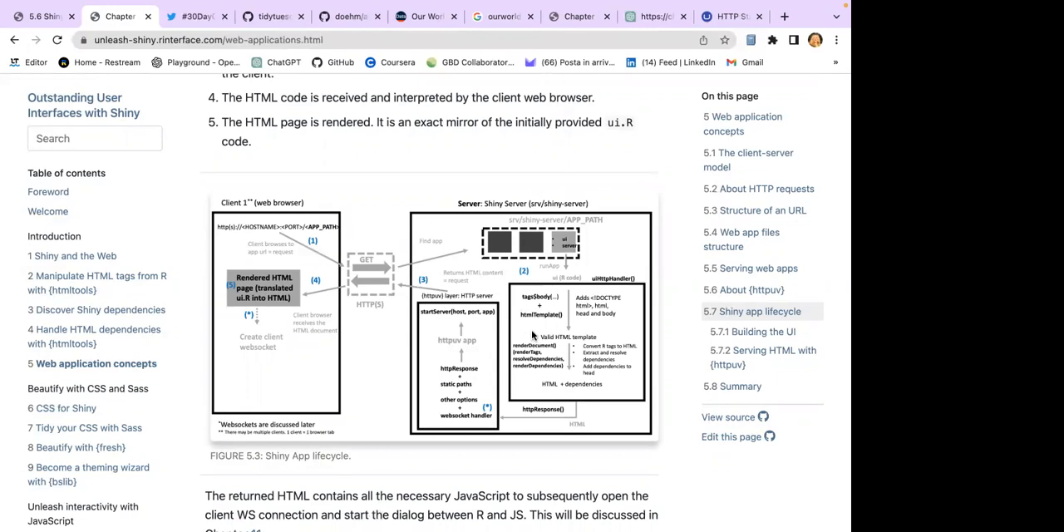
mouse_move(520, 334)
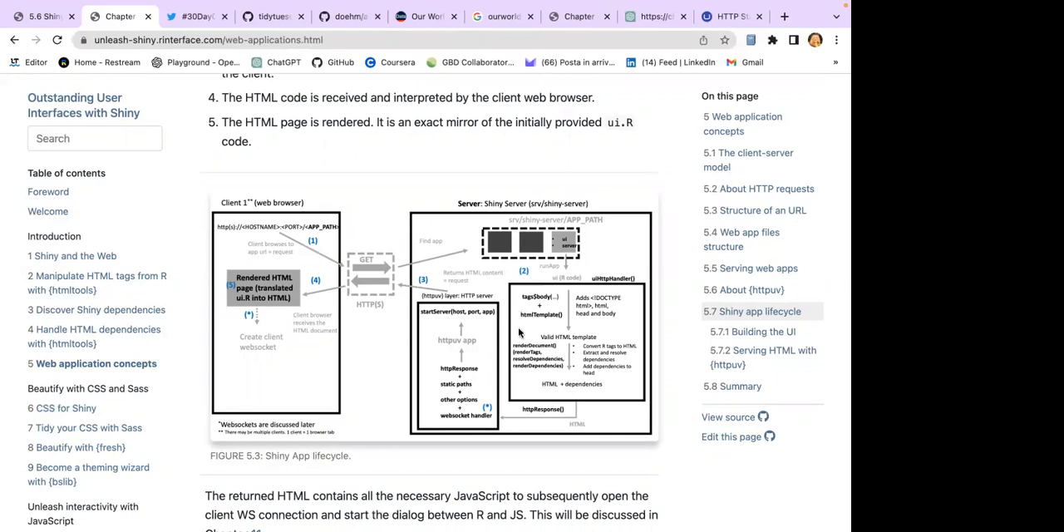
mouse_move(302, 216)
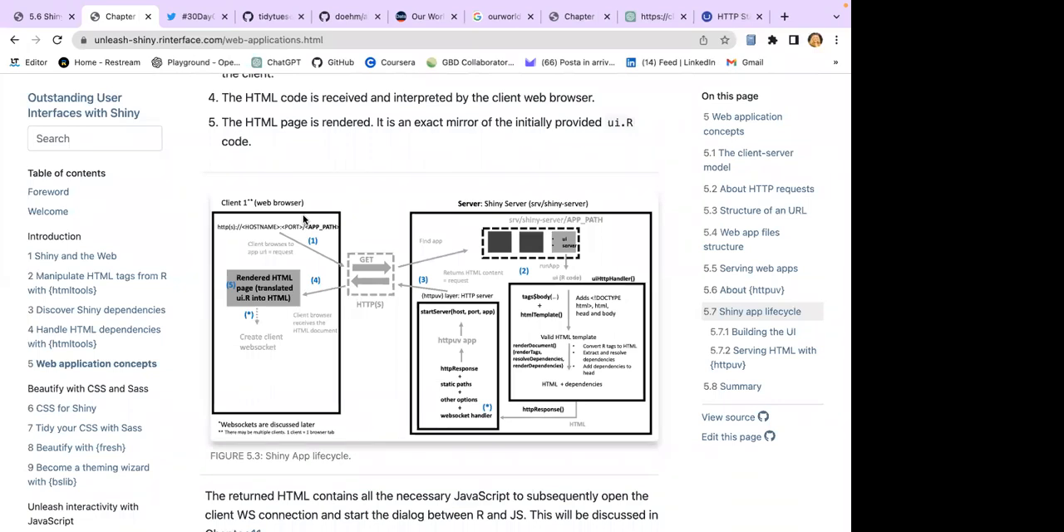
mouse_move(277, 131)
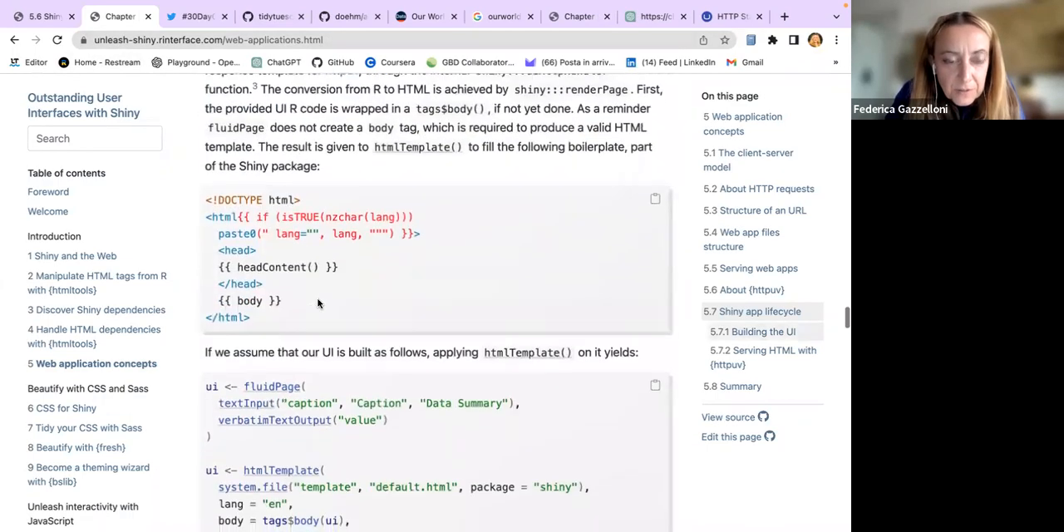
Step: Scroll to Figure 5.1, the client-server request flow above section 5.2
scroll("down", 3)
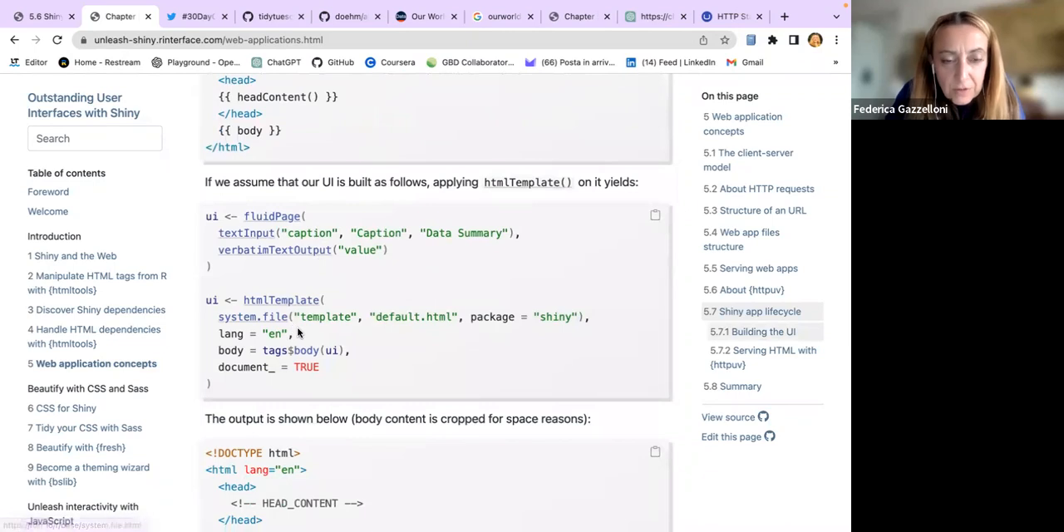
scroll("down", 3)
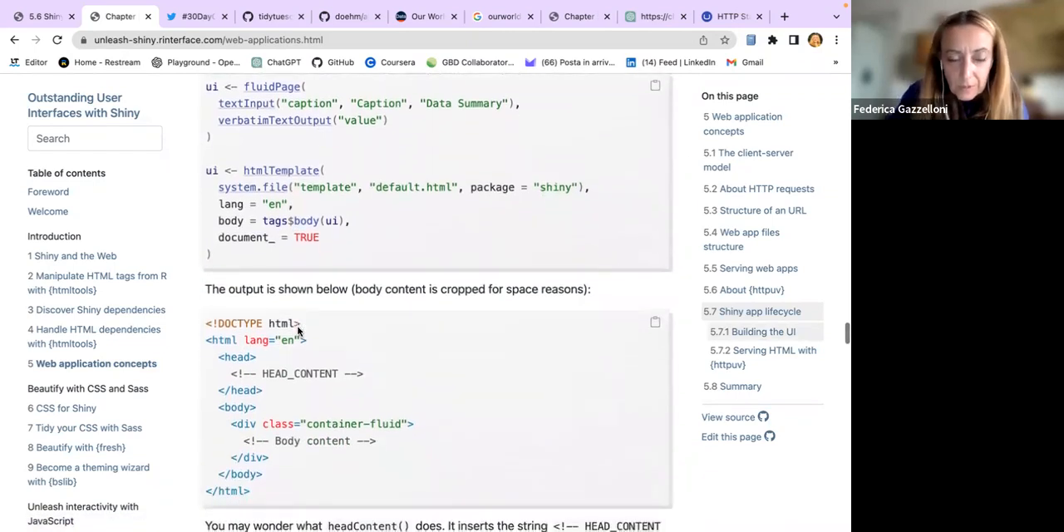
scroll("down", 3)
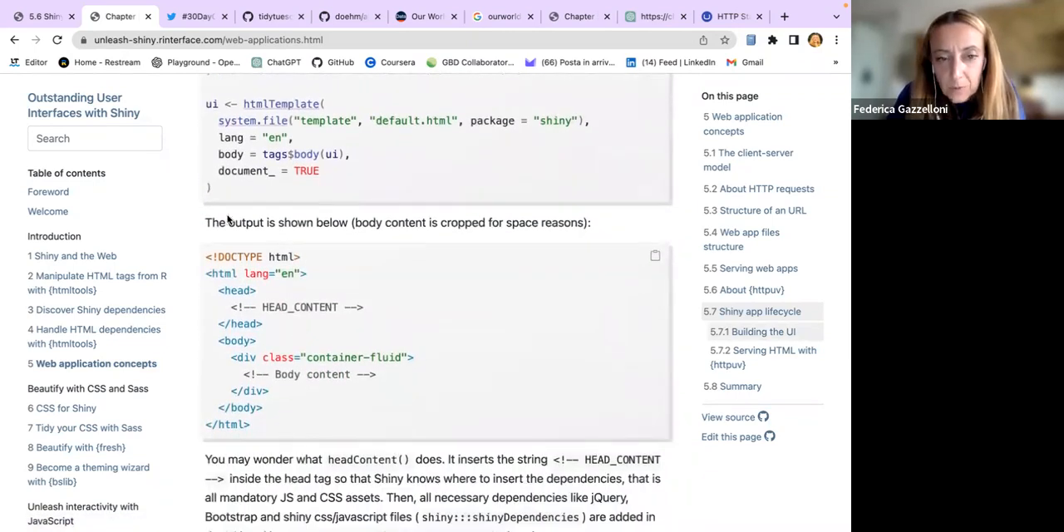
scroll("down", 3)
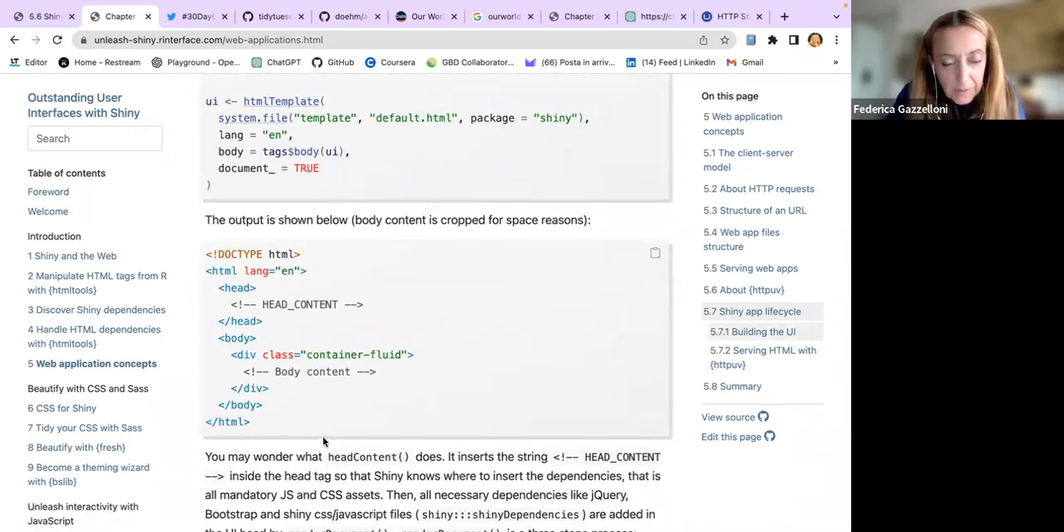
scroll("down", 3)
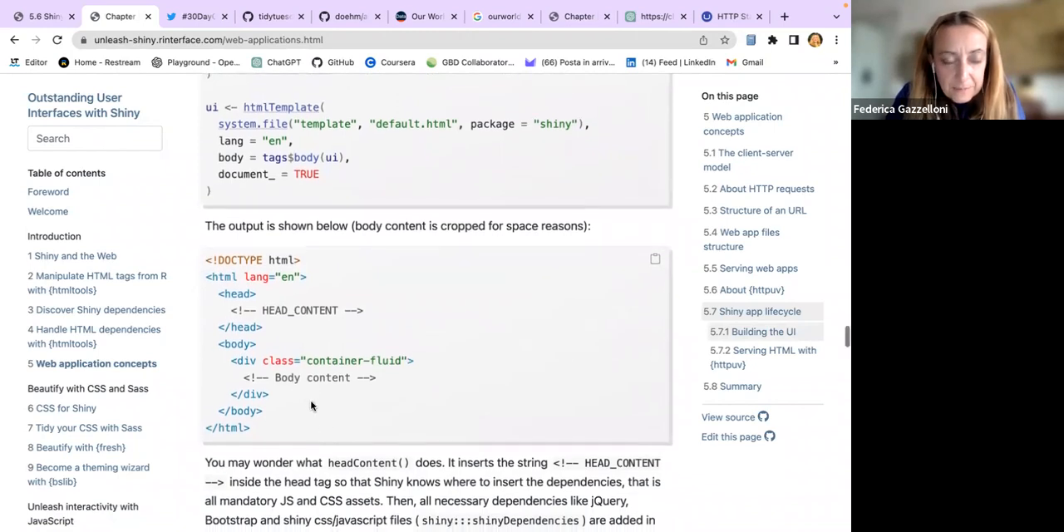
scroll("down", 3)
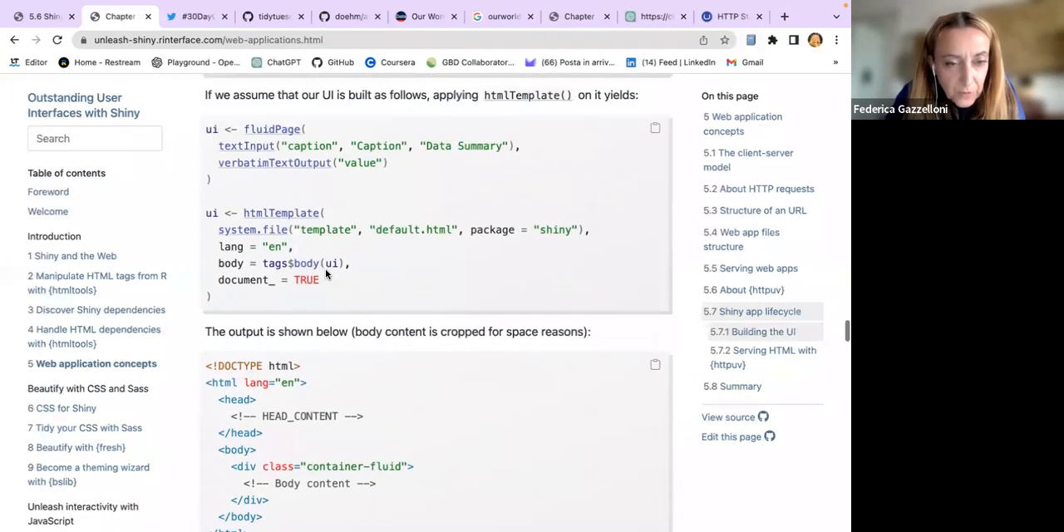
scroll("up", 3)
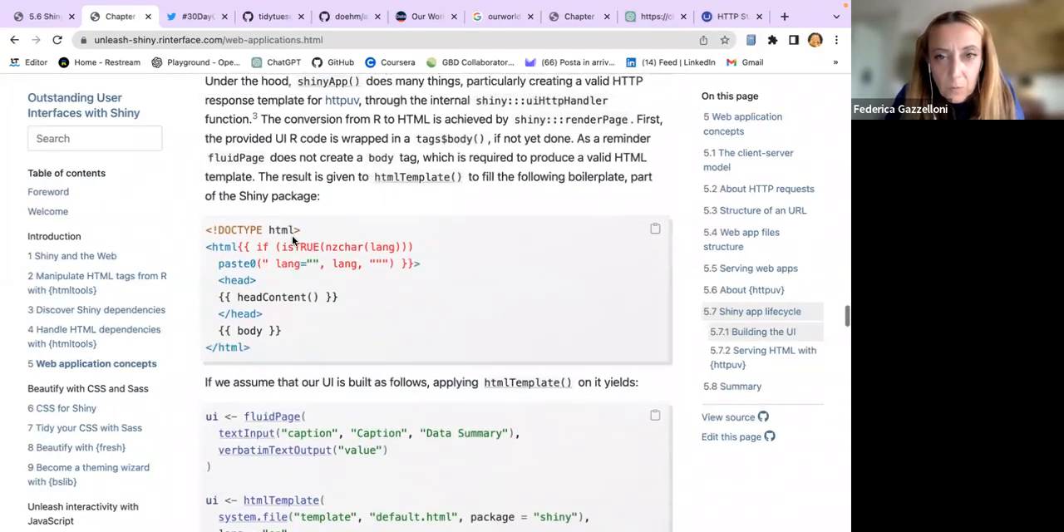
scroll("down", 3)
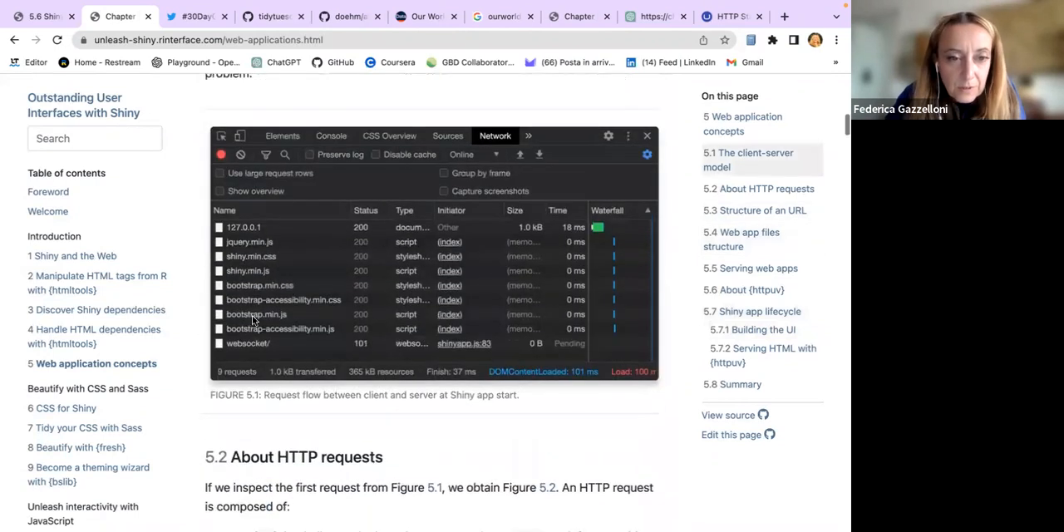
mouse_move(267, 347)
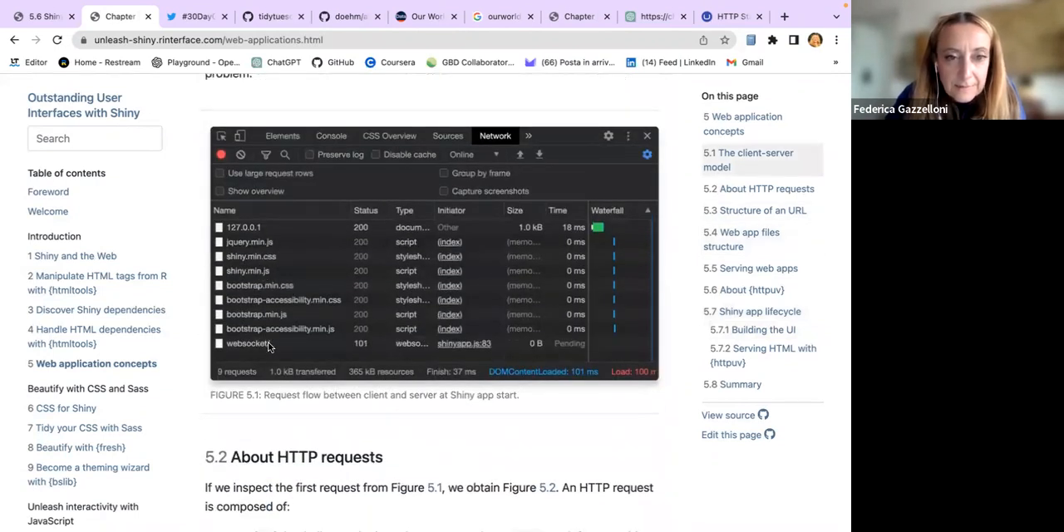
Step: Scroll through sections 5.2–5.4 to the htmlTemplate call wrapping the fluidPage UI
scroll("down", 3)
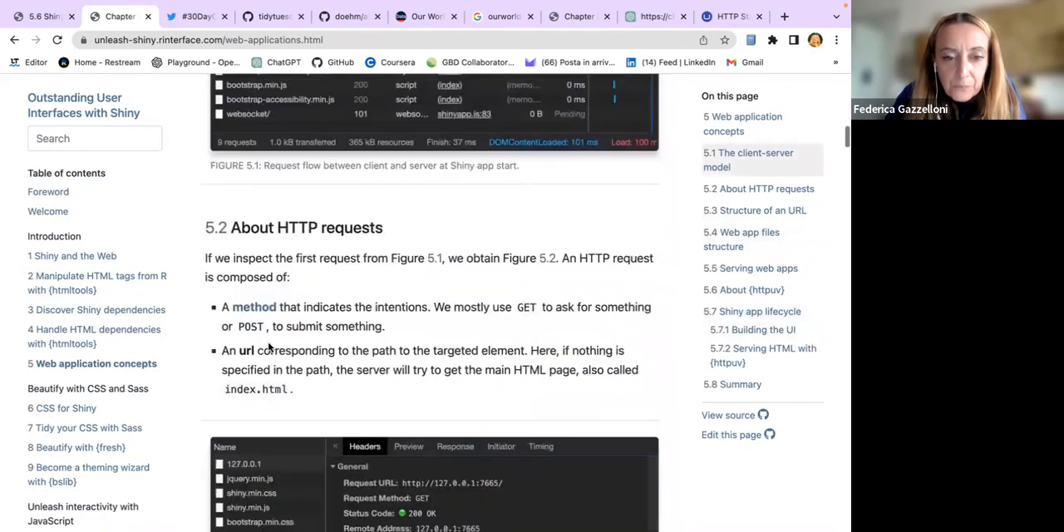
scroll("down", 3)
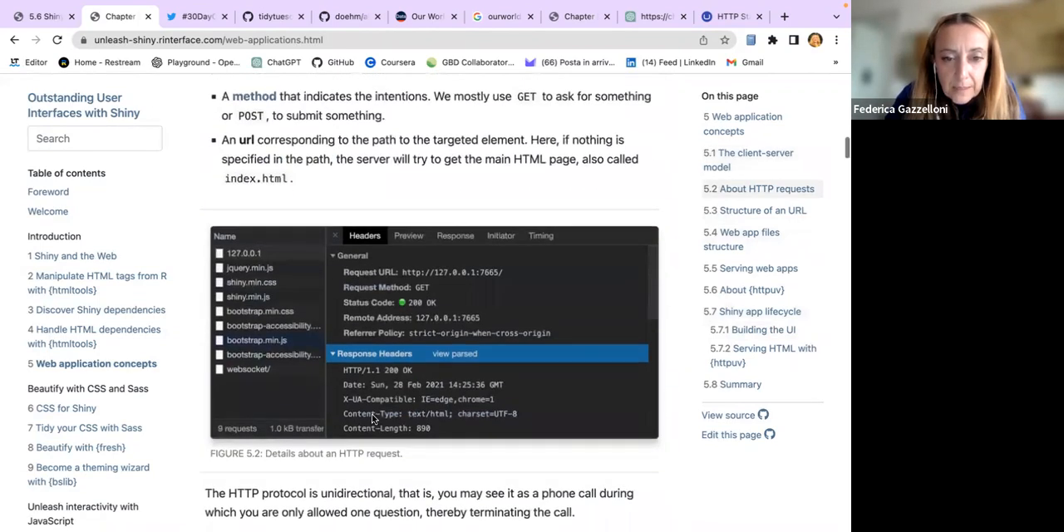
scroll("down", 3)
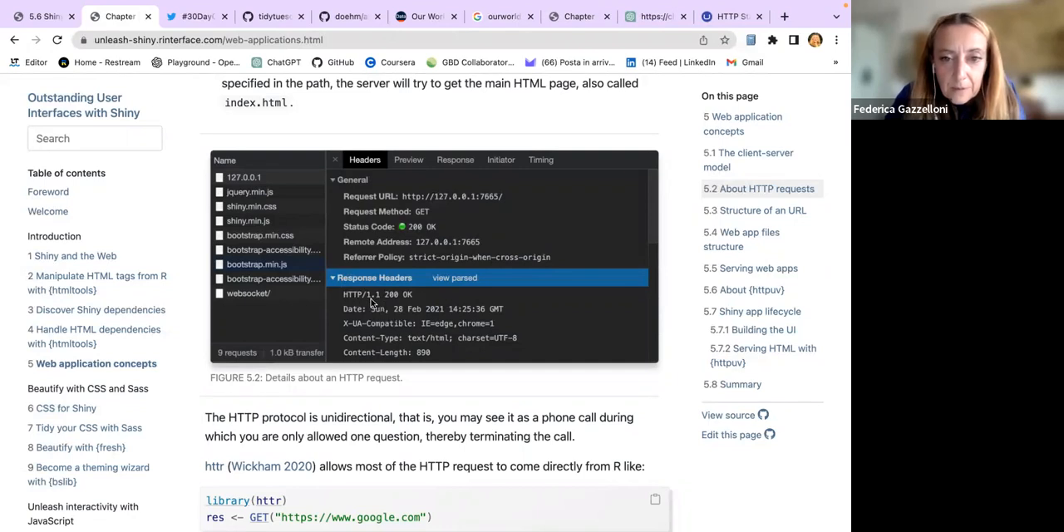
mouse_move(418, 335)
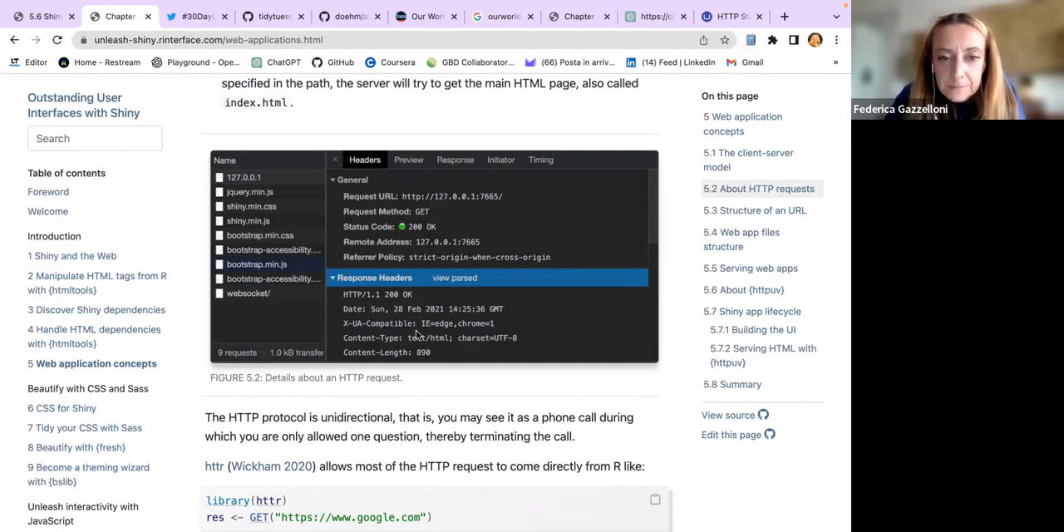
scroll("down", 3)
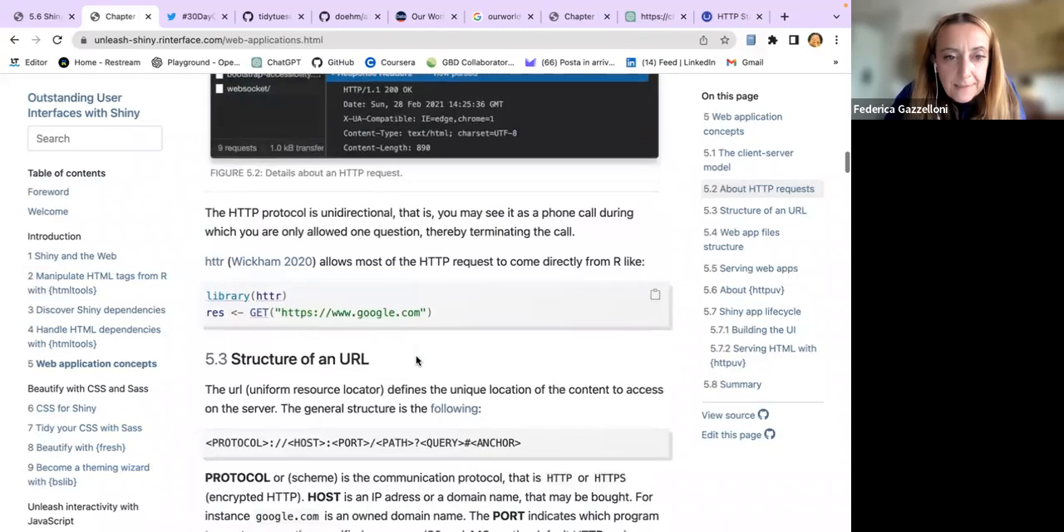
scroll("down", 3)
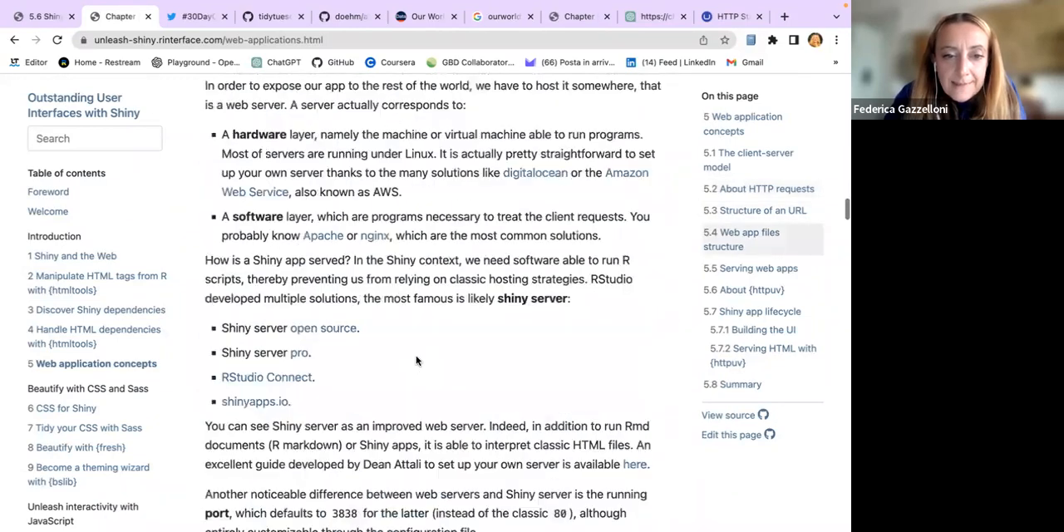
scroll("down", 3)
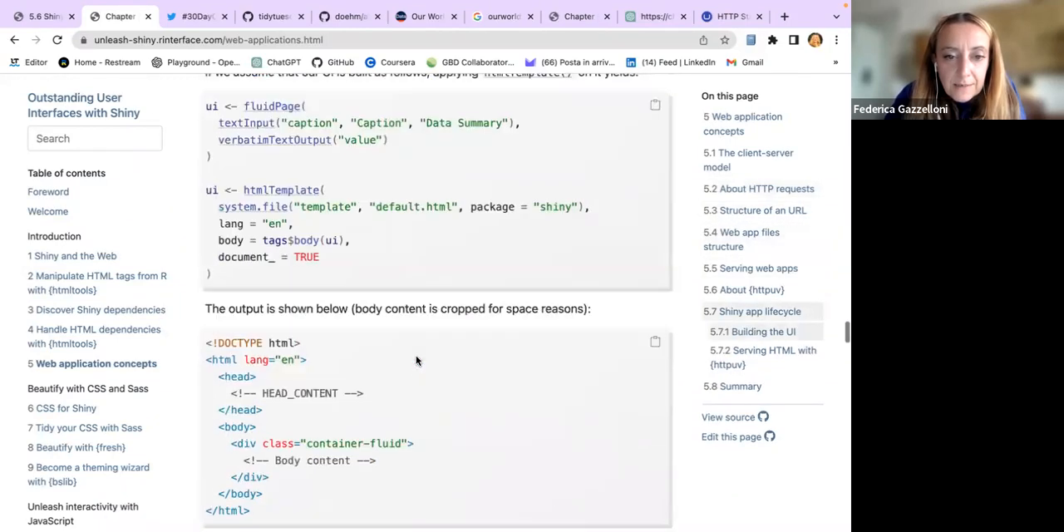
scroll("down", 3)
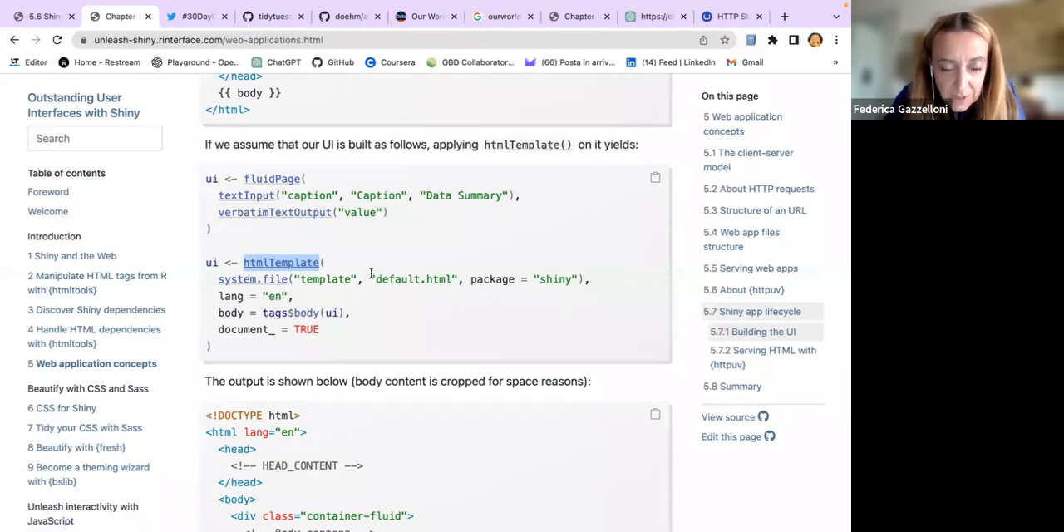
Step: Scroll to Figure 5.3, the Shiny App lifecycle diagram
scroll("down", 3)
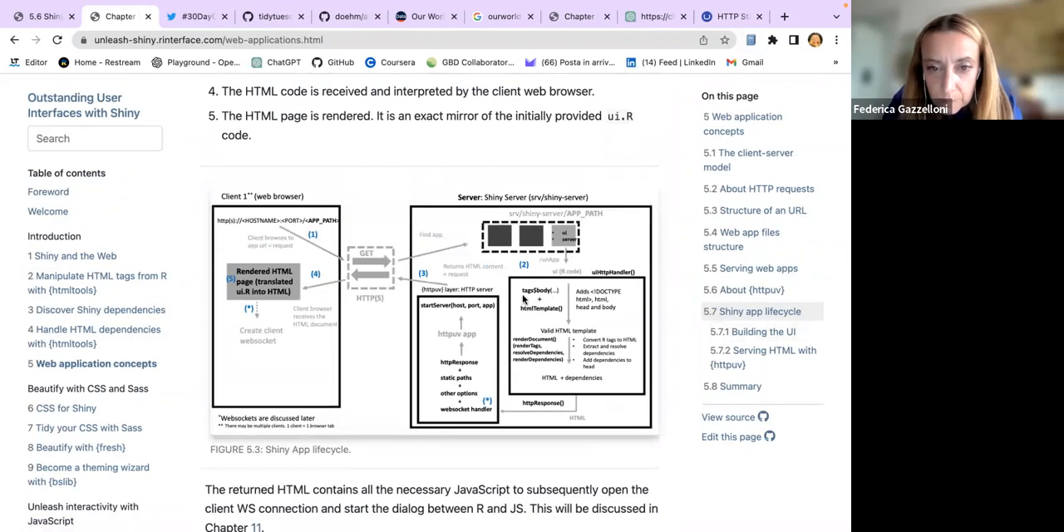
mouse_move(532, 318)
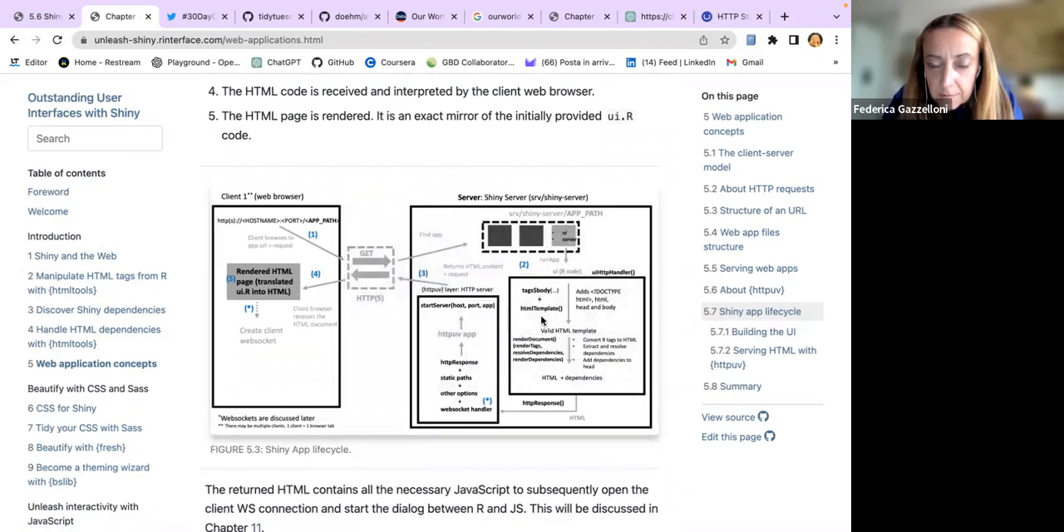
mouse_move(560, 318)
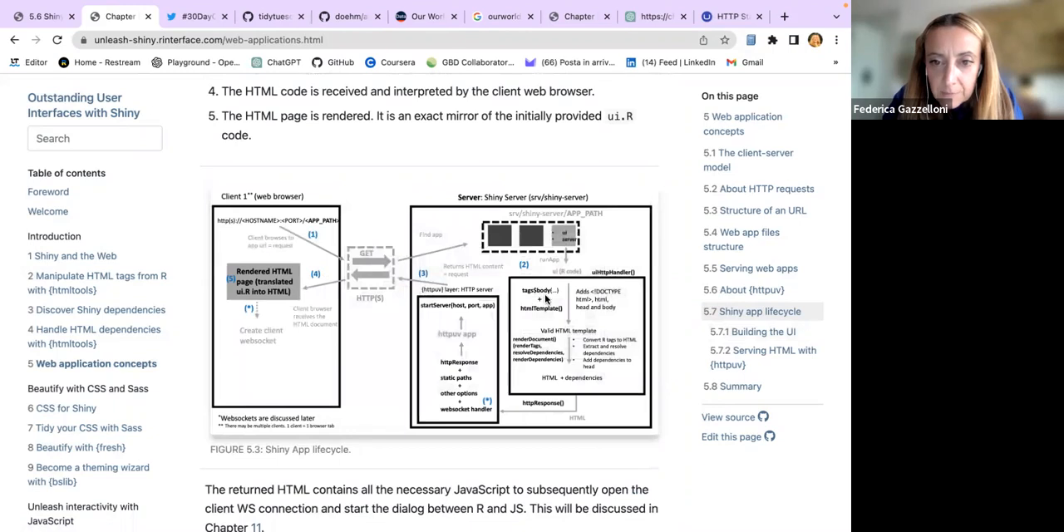
mouse_move(561, 286)
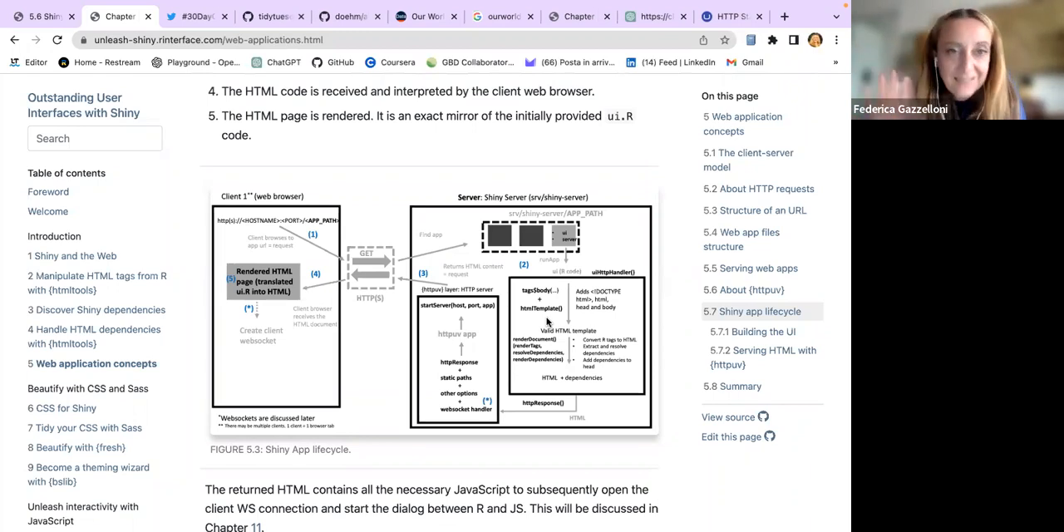
mouse_move(535, 417)
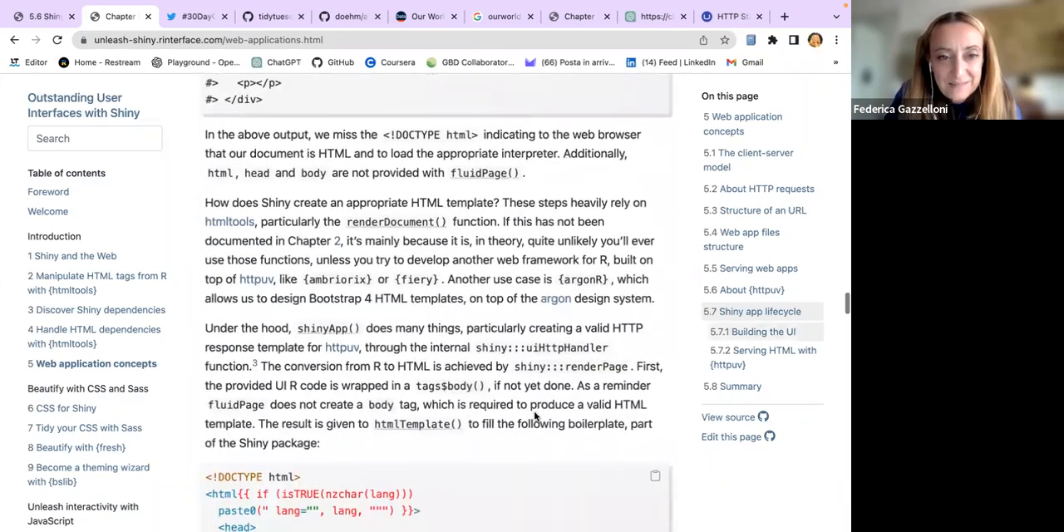
Step: Scroll past the headContent, renderTags, renderDependencies and renderDocument code blocks
scroll("down", 3)
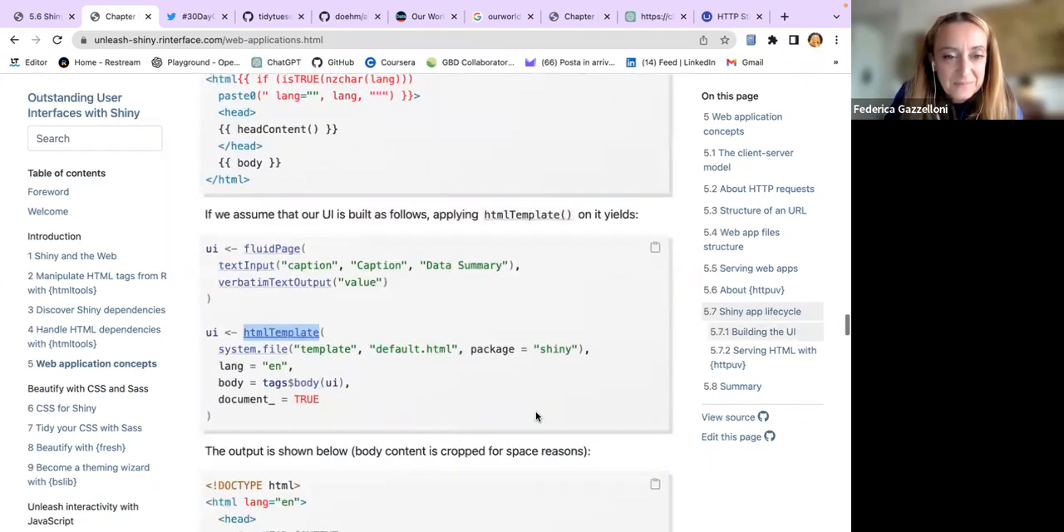
scroll("down", 3)
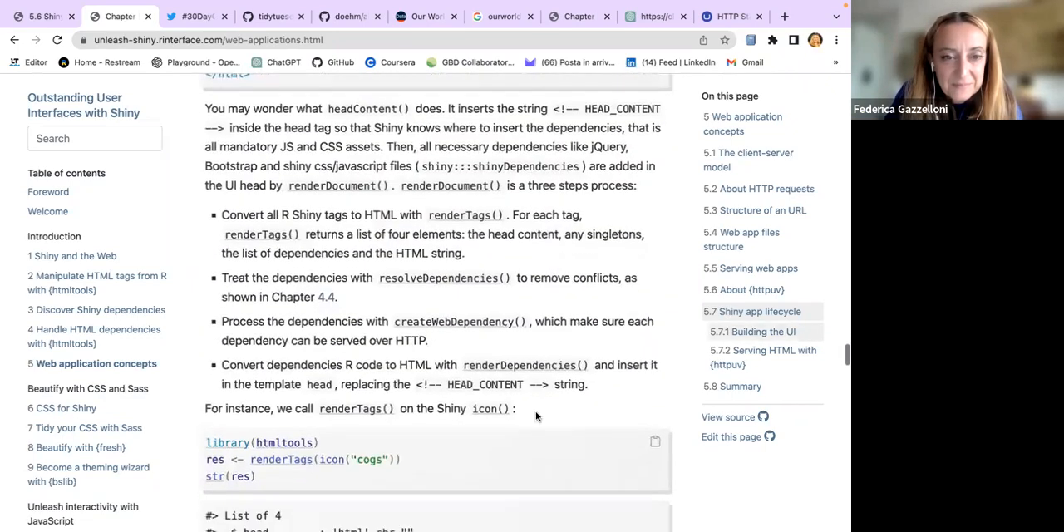
scroll("down", 3)
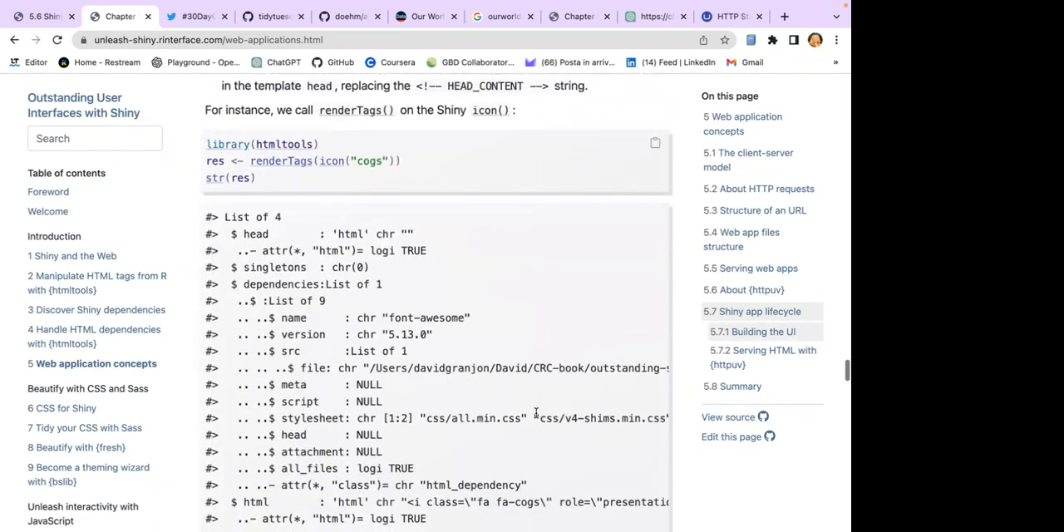
scroll("down", 3)
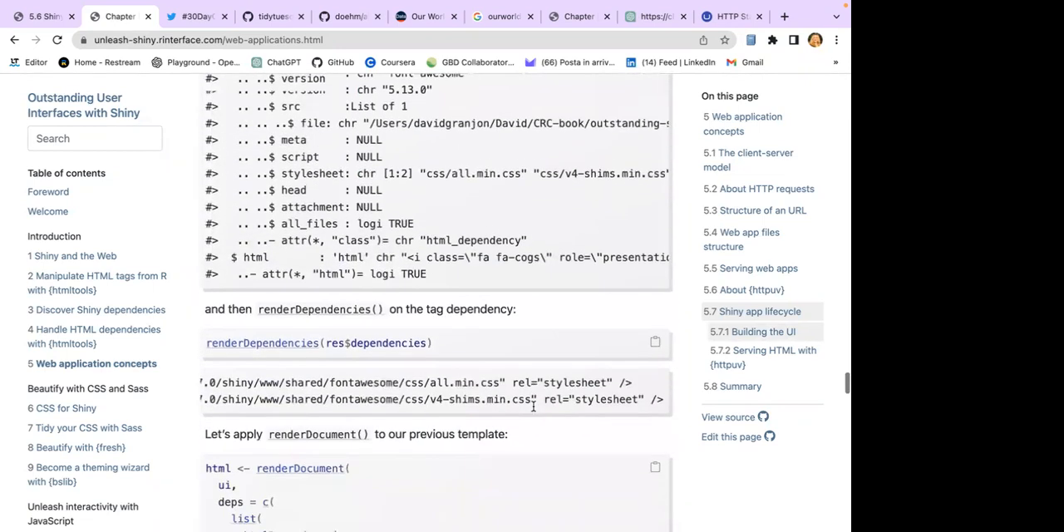
scroll("down", 3)
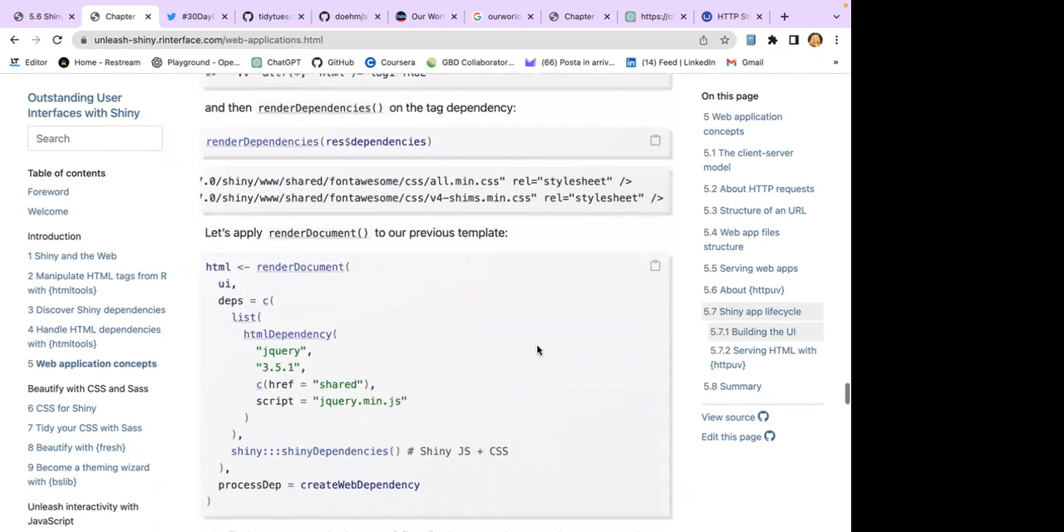
scroll("down", 3)
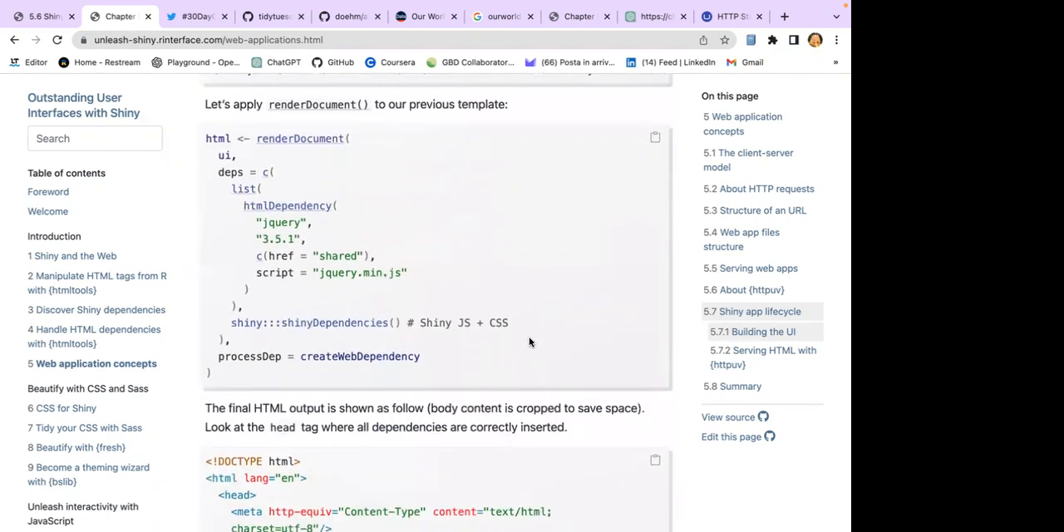
scroll("down", 3)
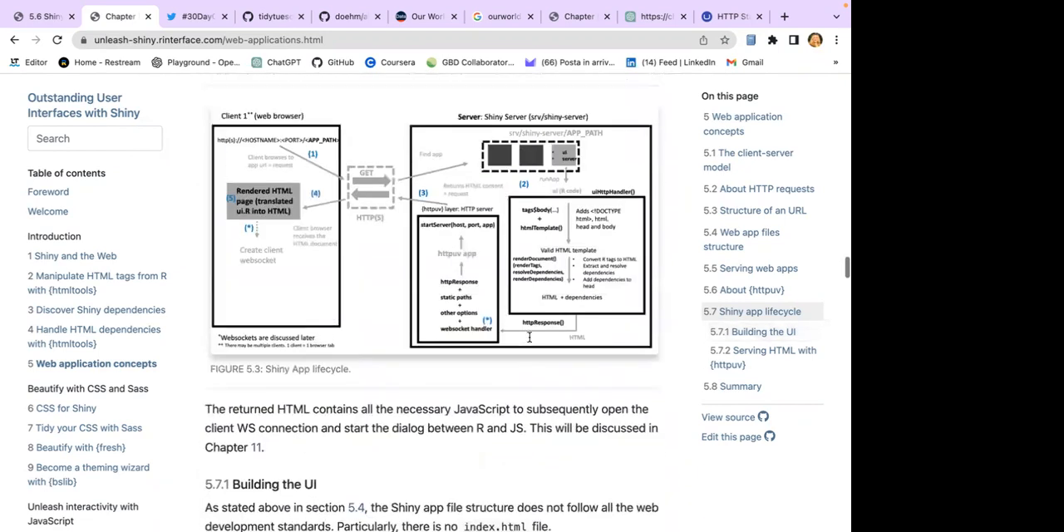
Step: Scroll below Figure 5.3's lifecycle diagram toward section 5.7.1 Building the UI
scroll("down", 3)
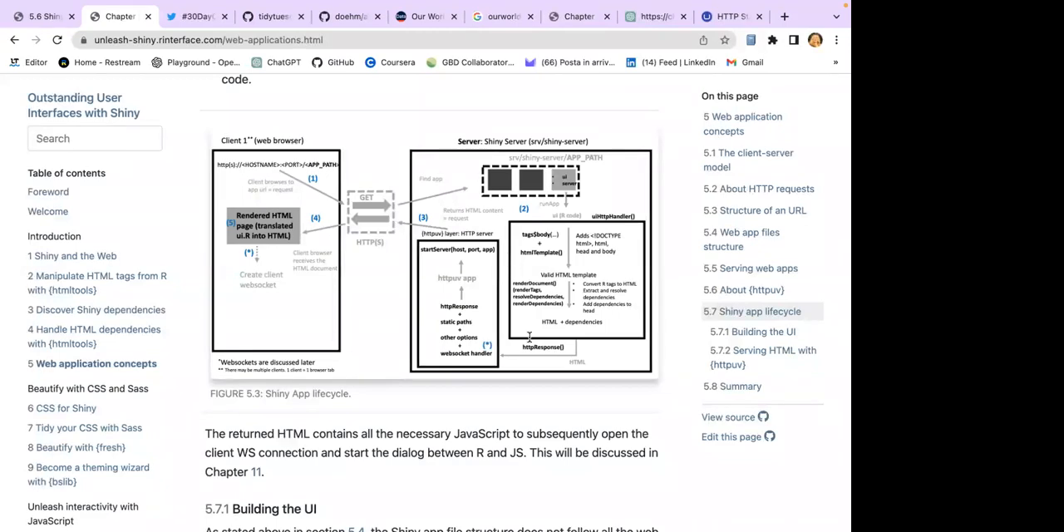
mouse_move(588, 349)
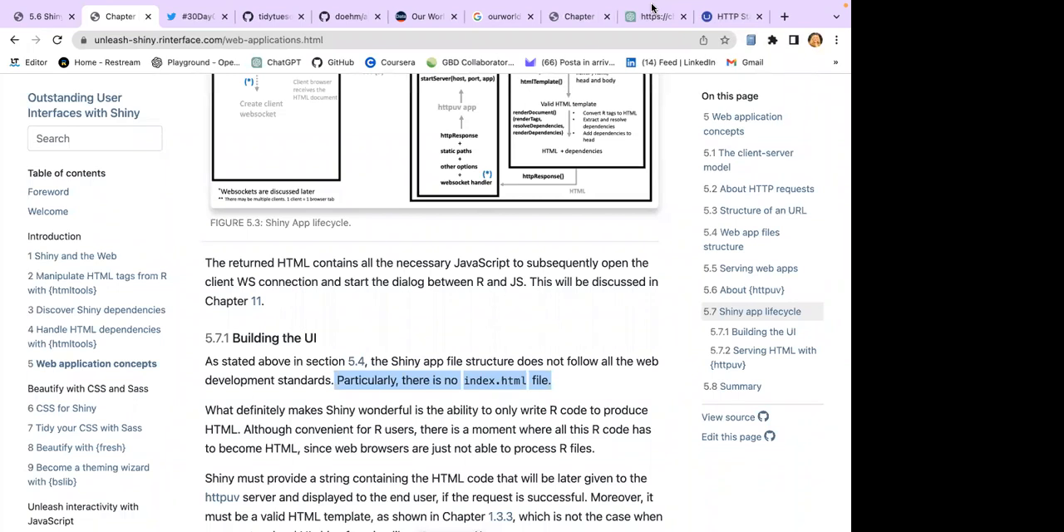
mouse_move(682, 130)
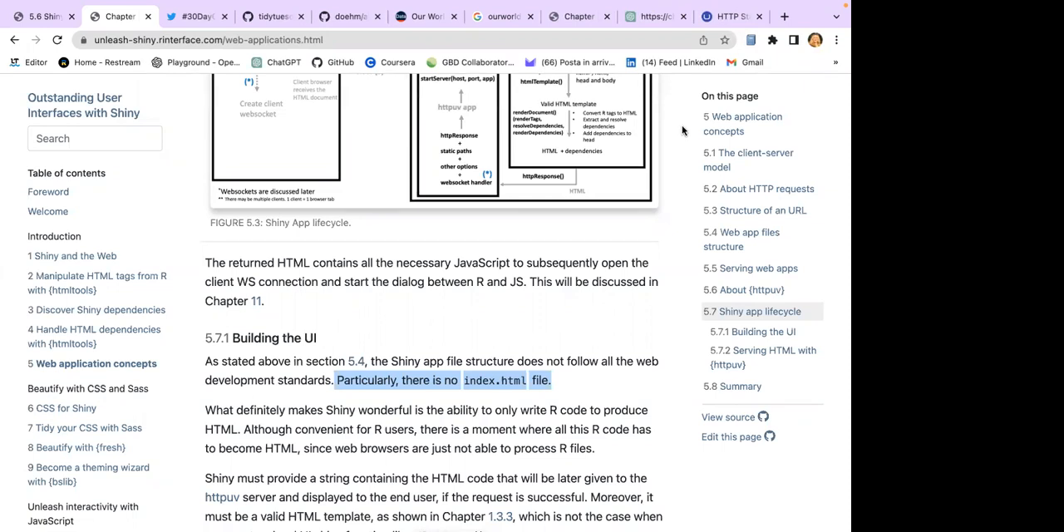
scroll("down", 3)
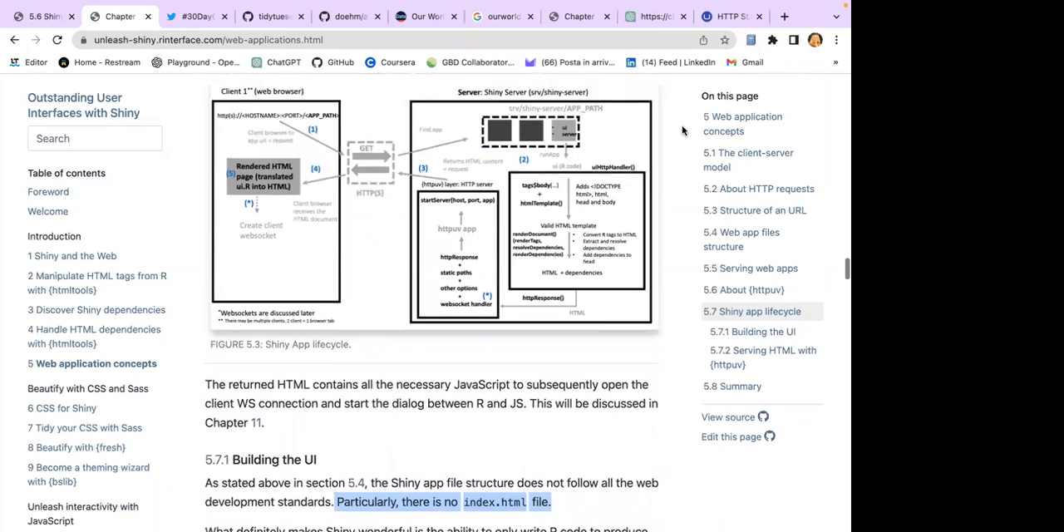
scroll("down", 3)
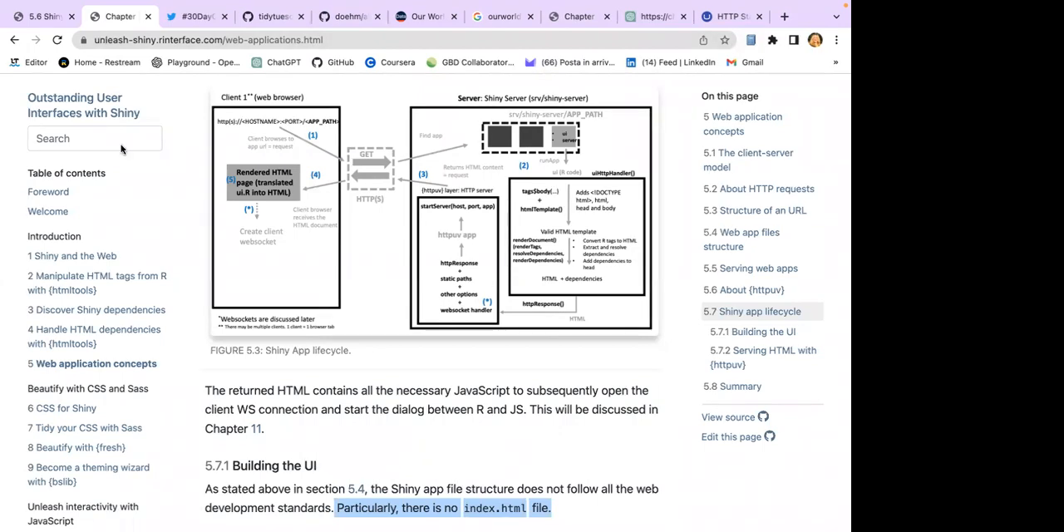
mouse_move(149, 411)
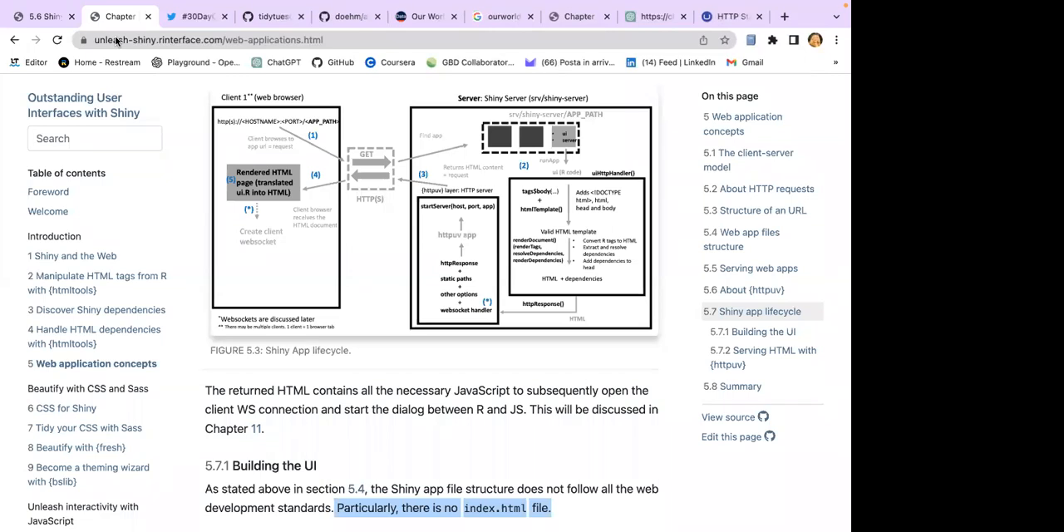
Step: Scroll to the fluidPage output and select 'Shiny must provide a string containing the HTML'
scroll("down", 3)
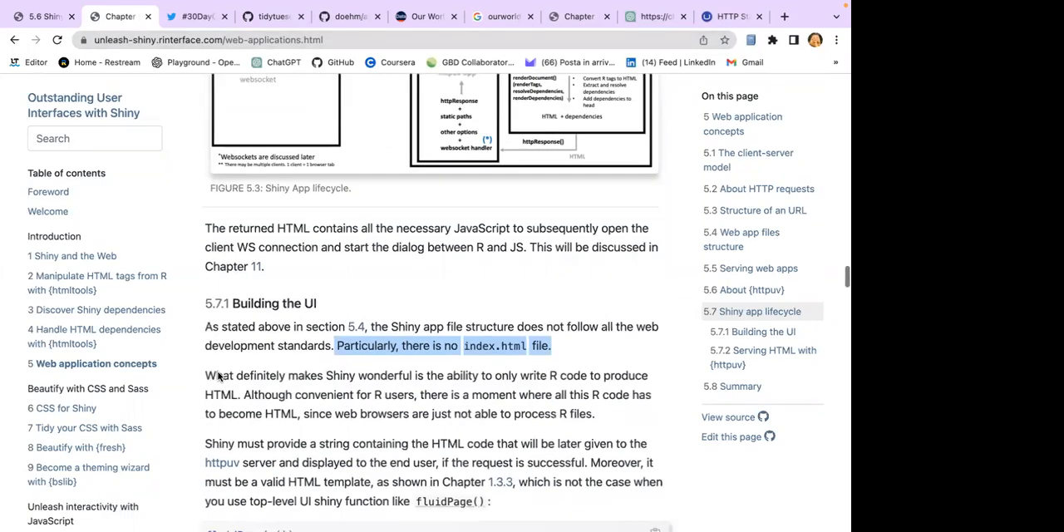
scroll("down", 3)
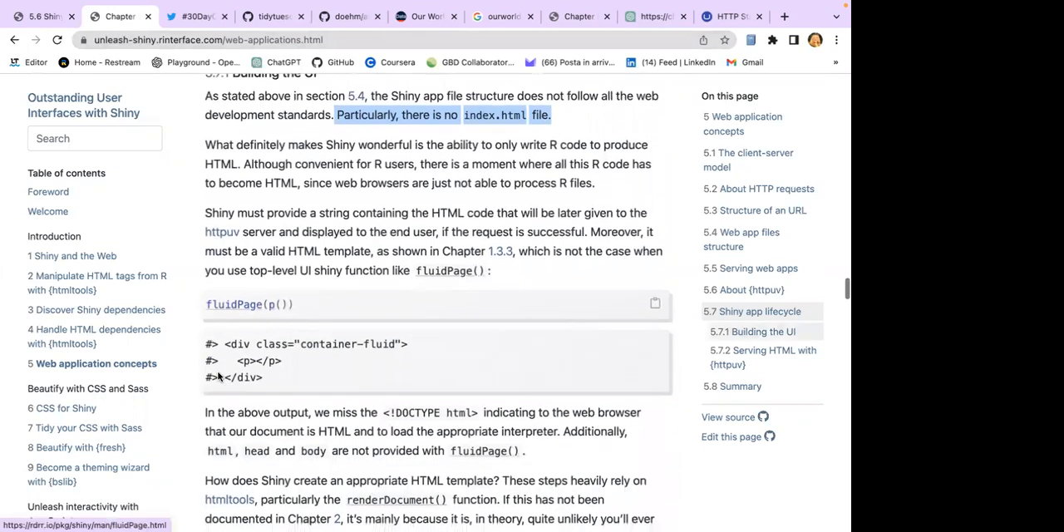
scroll("down", 3)
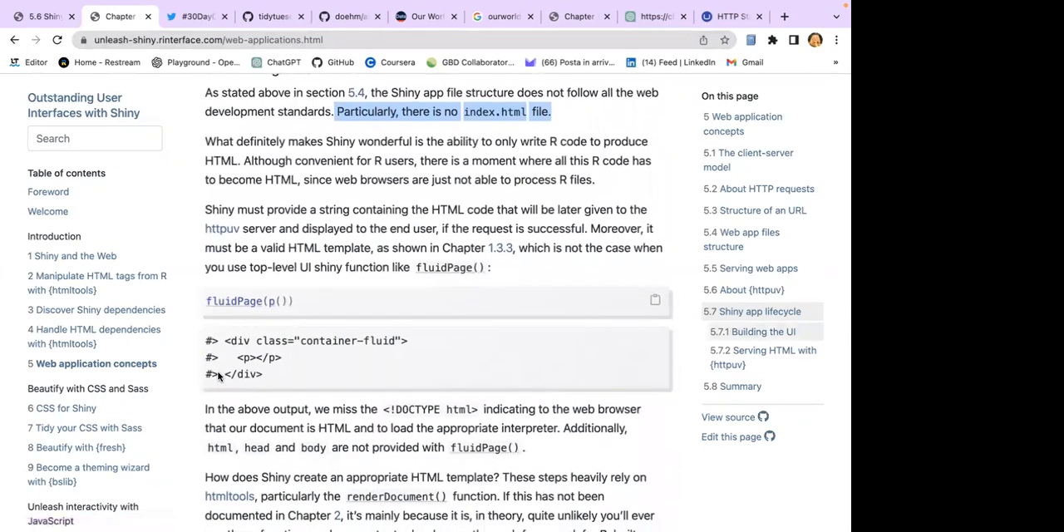
mouse_move(375, 164)
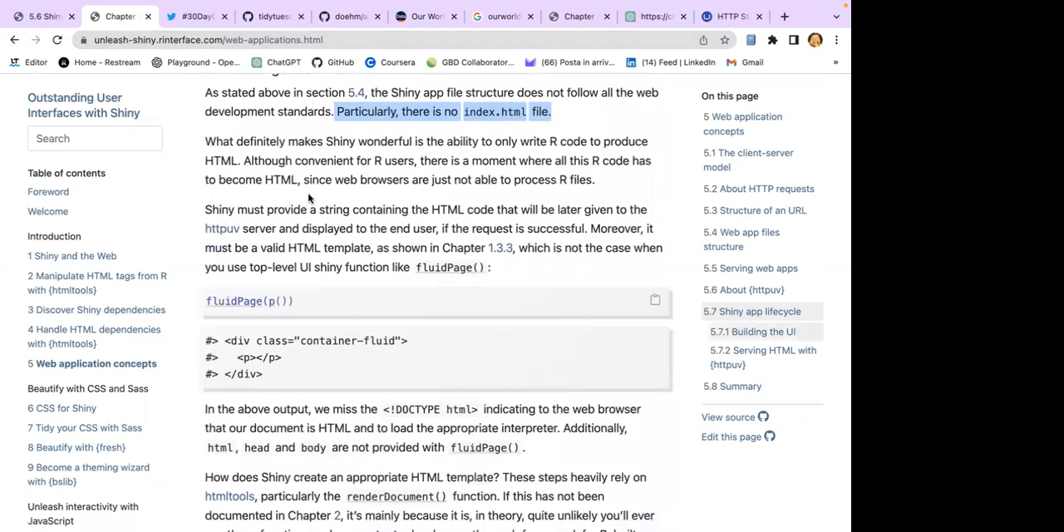
scroll("down", 3)
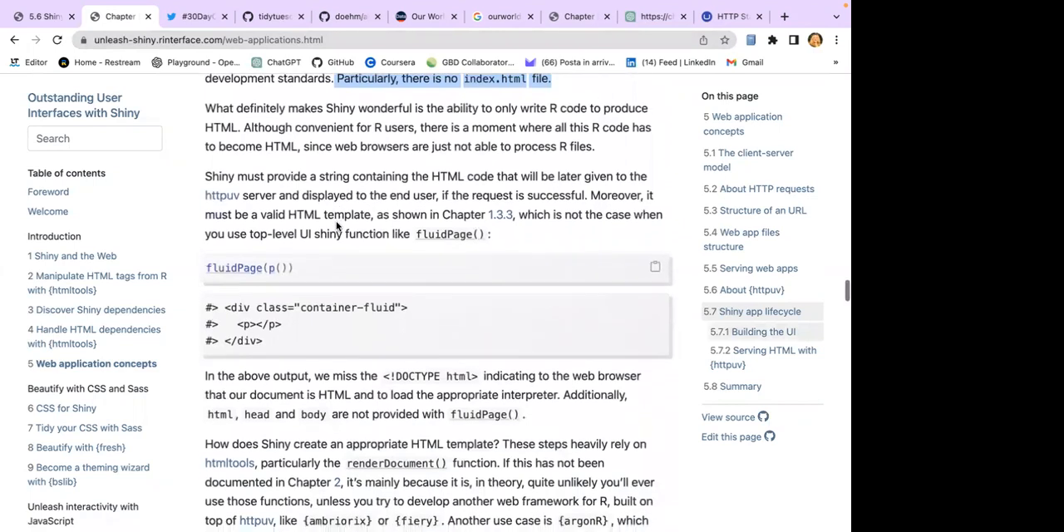
scroll("down", 3)
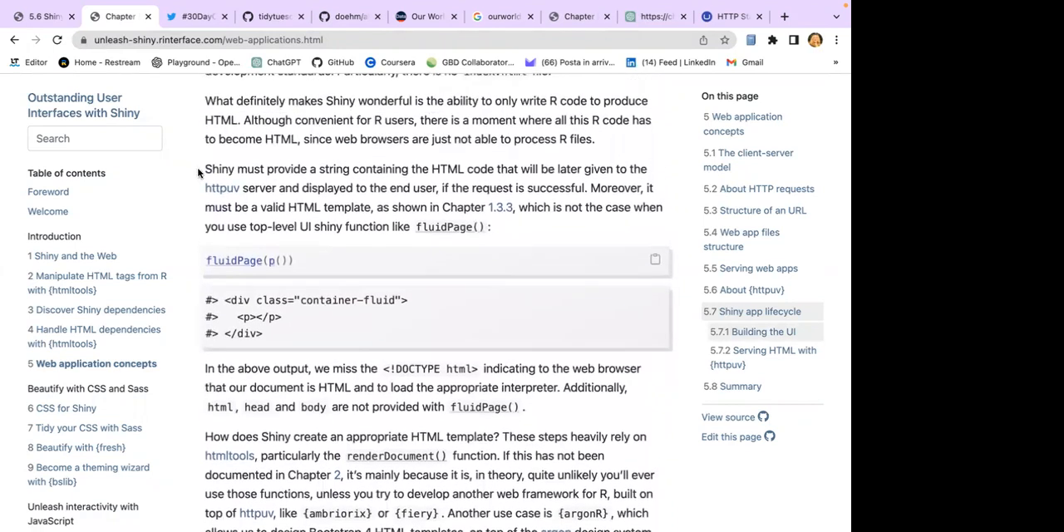
left_click_drag(204, 168, 465, 169)
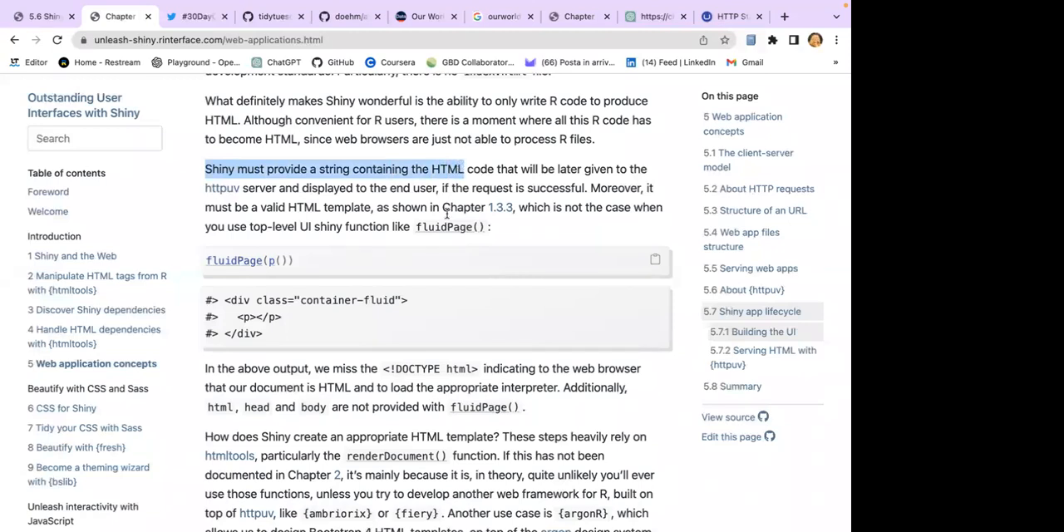
mouse_move(504, 207)
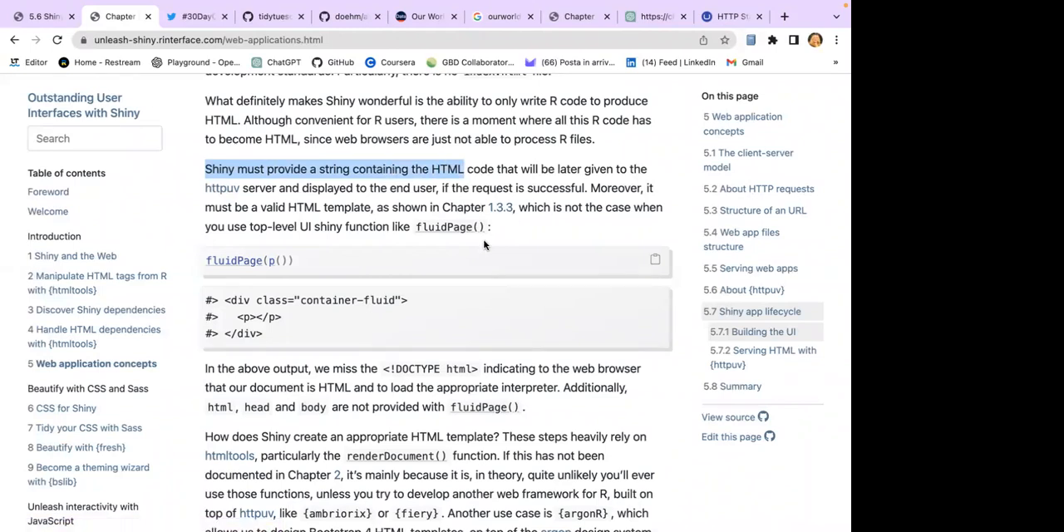
mouse_move(476, 242)
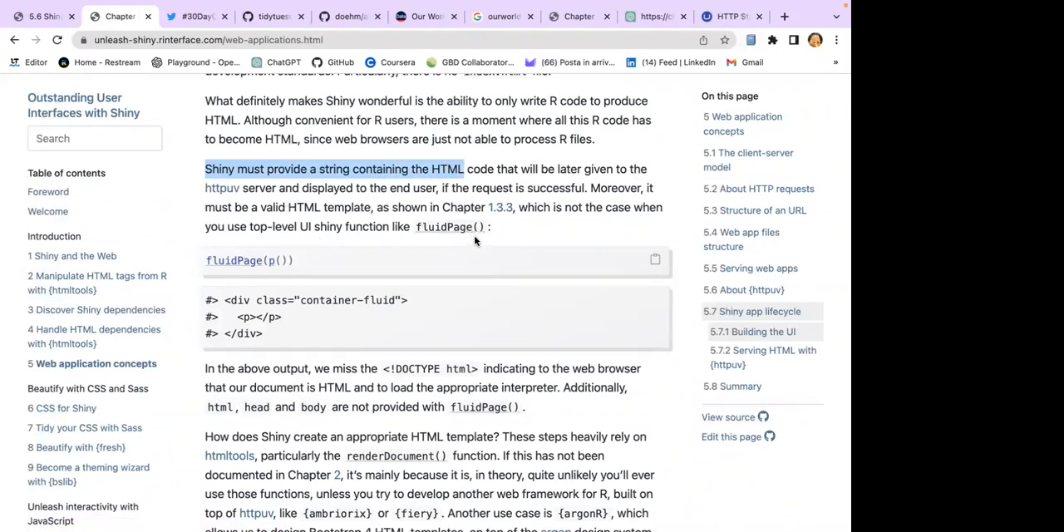
Step: Scroll past the fluidPage output to the shinyApp() explanation and the DOCTYPE boilerplate
scroll("down", 3)
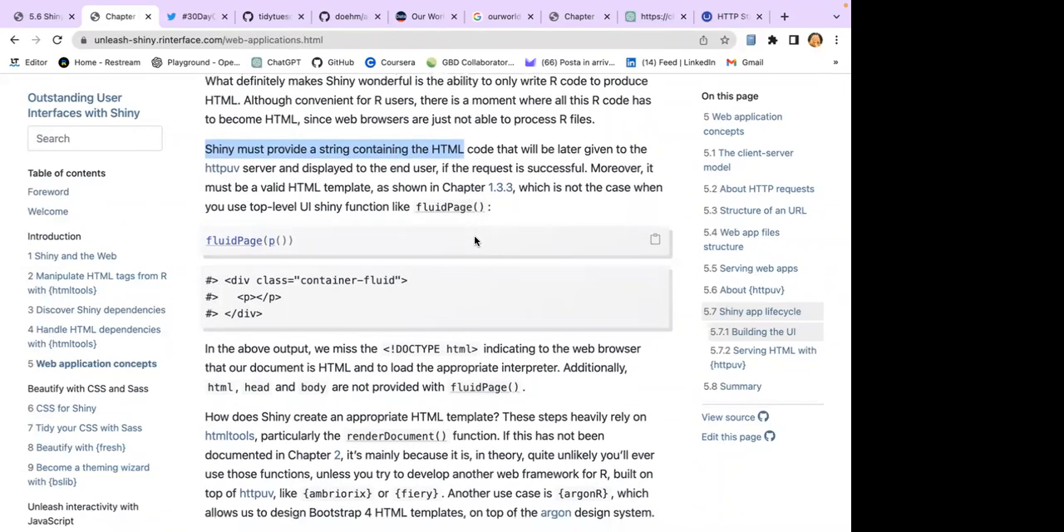
scroll("down", 3)
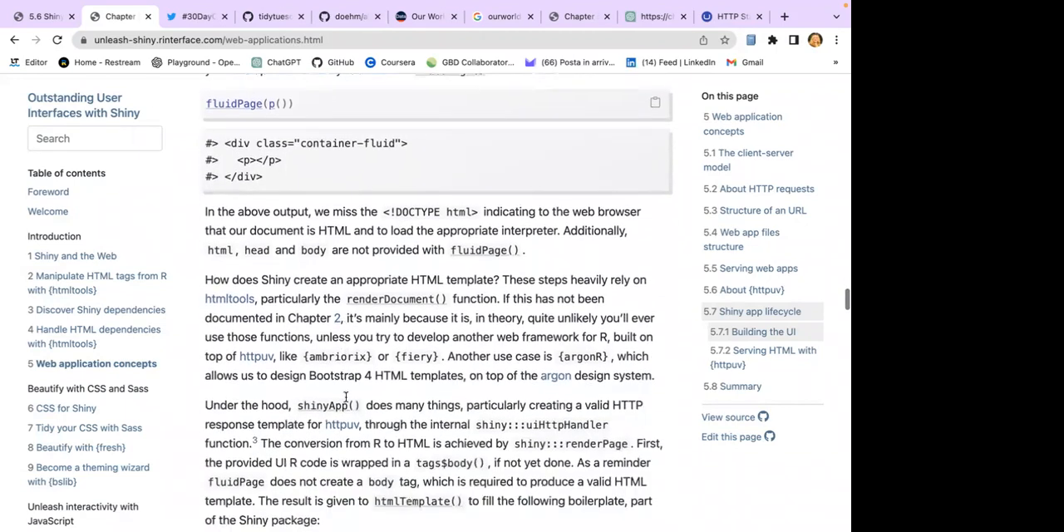
scroll("down", 3)
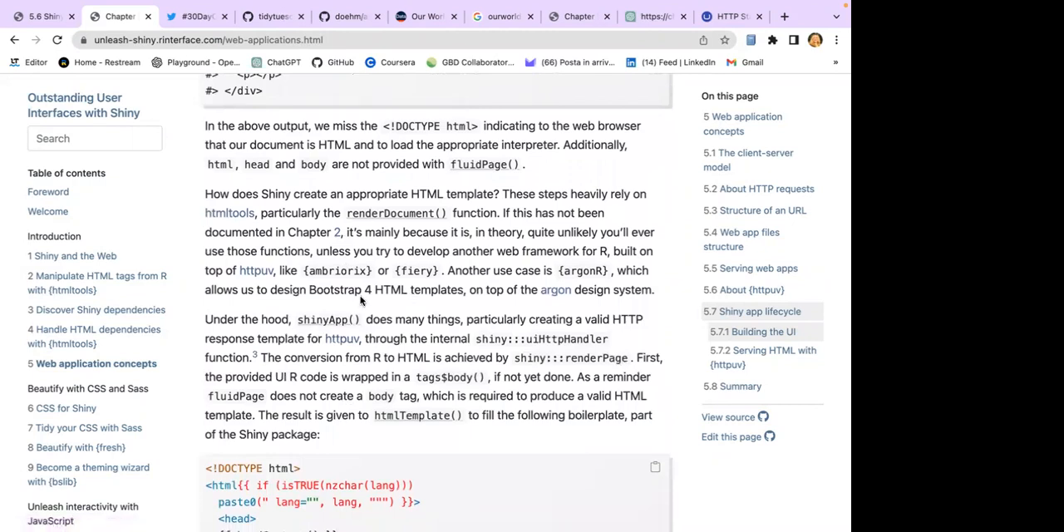
mouse_move(610, 272)
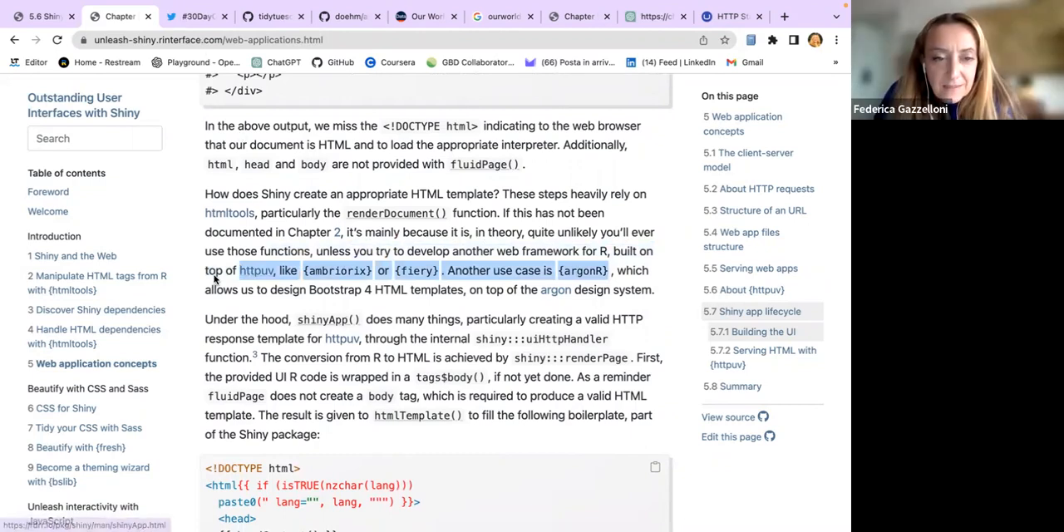
mouse_move(377, 289)
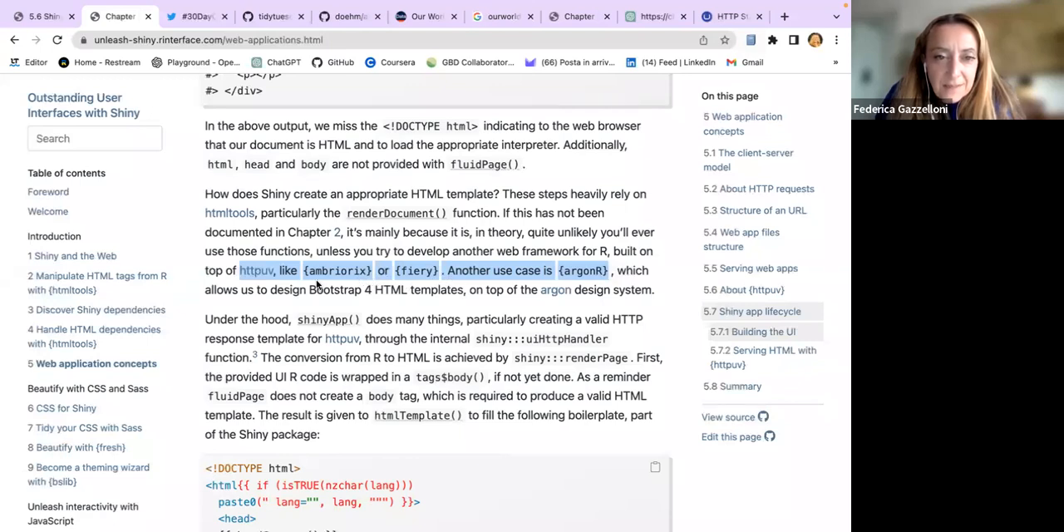
mouse_move(597, 281)
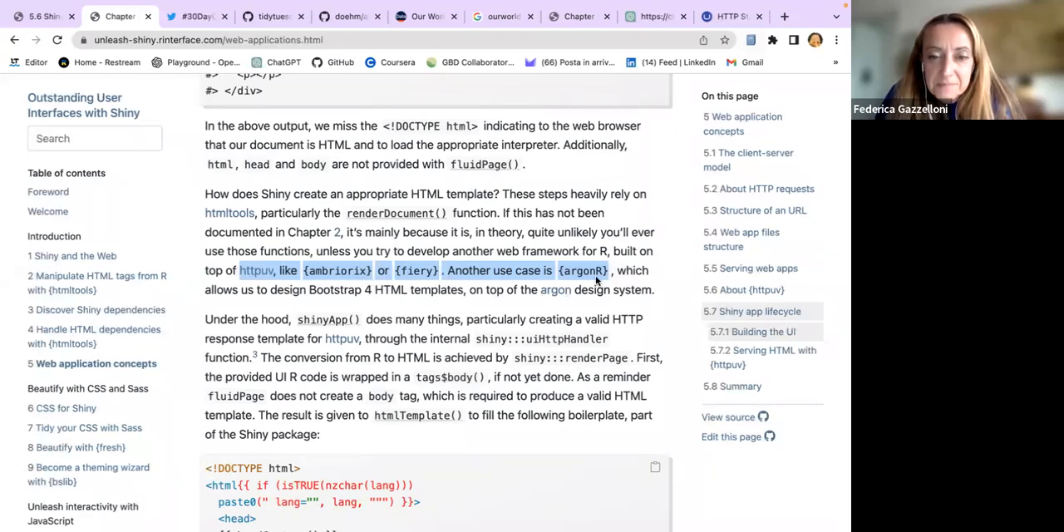
Step: Highlight the passage on rarely using these functions, clear it, then show the full DOCTYPE template
left_click(498, 306)
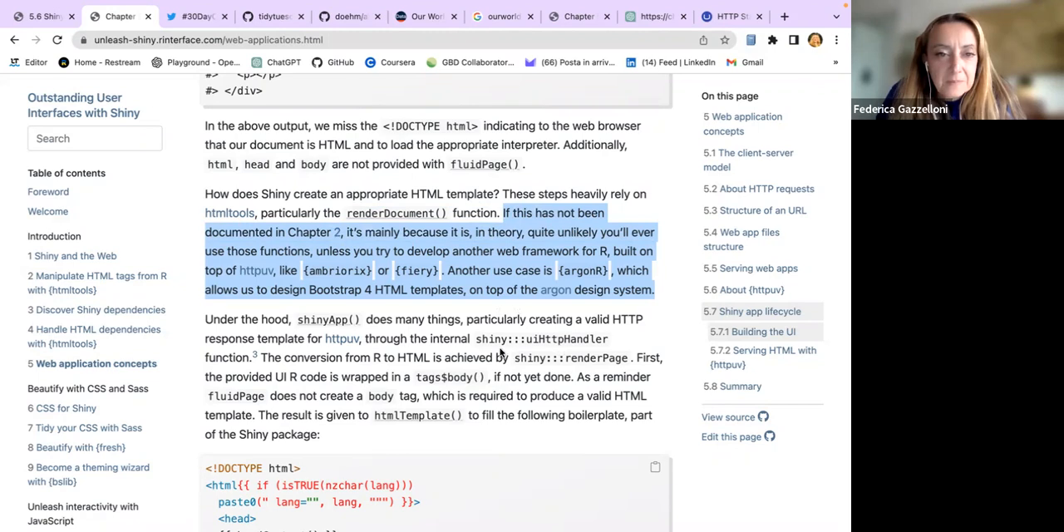
scroll("down", 3)
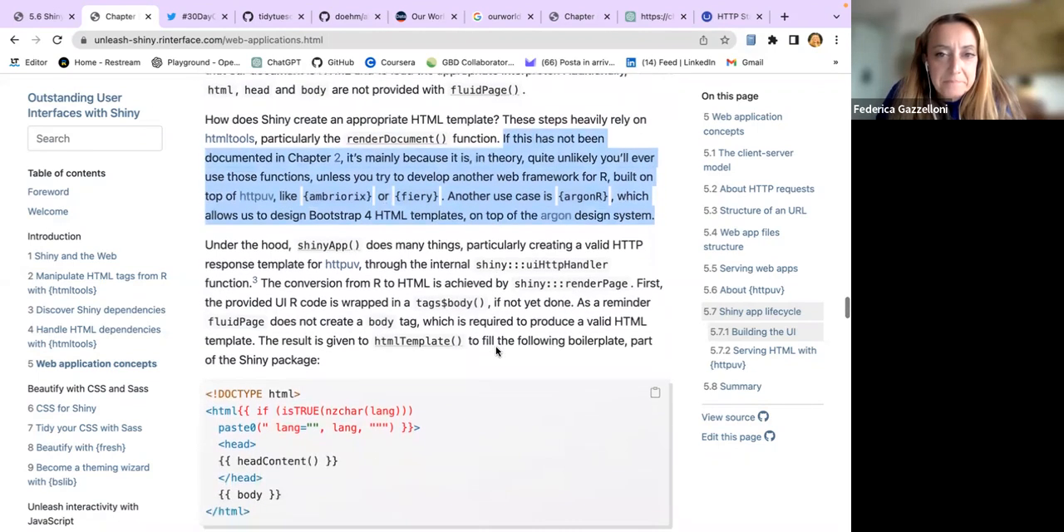
left_click(478, 245)
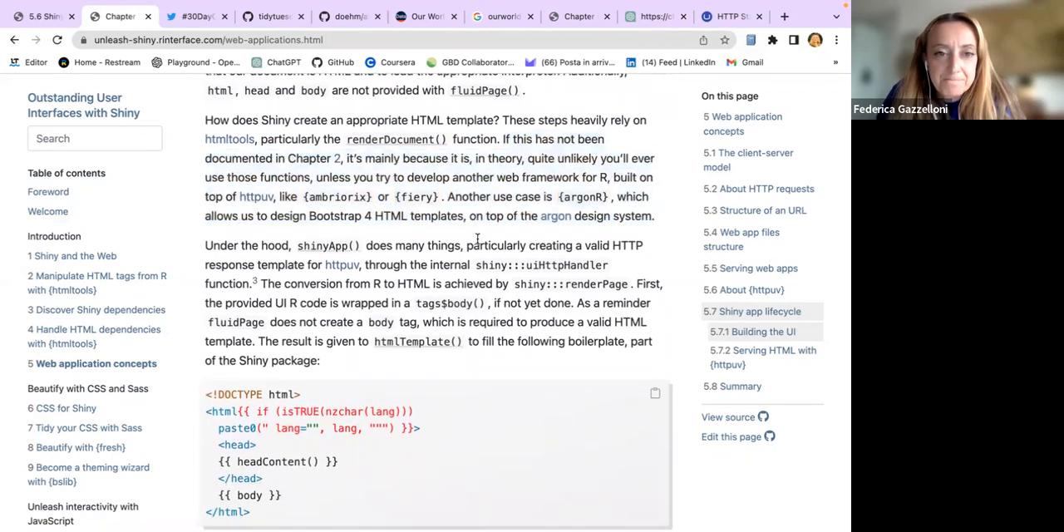
mouse_move(387, 352)
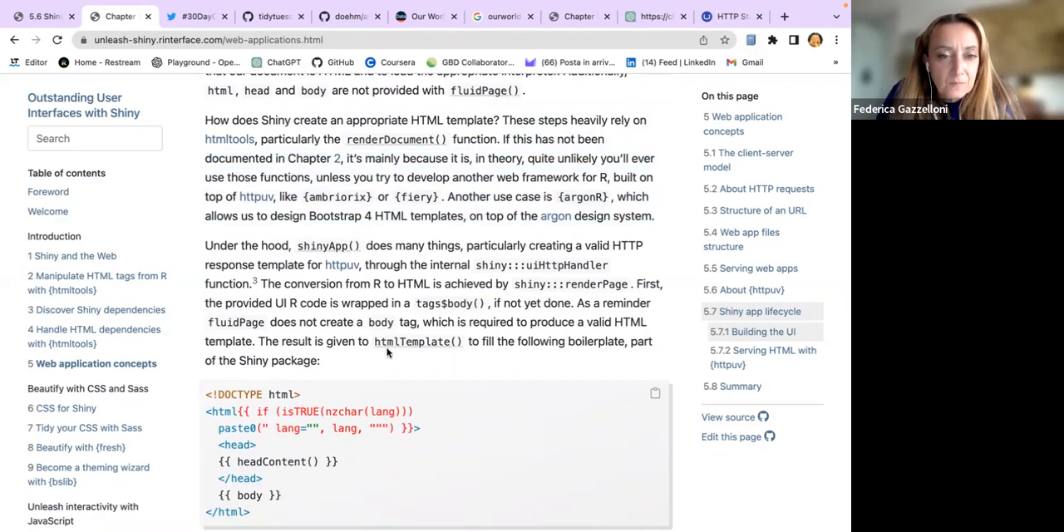
scroll("down", 3)
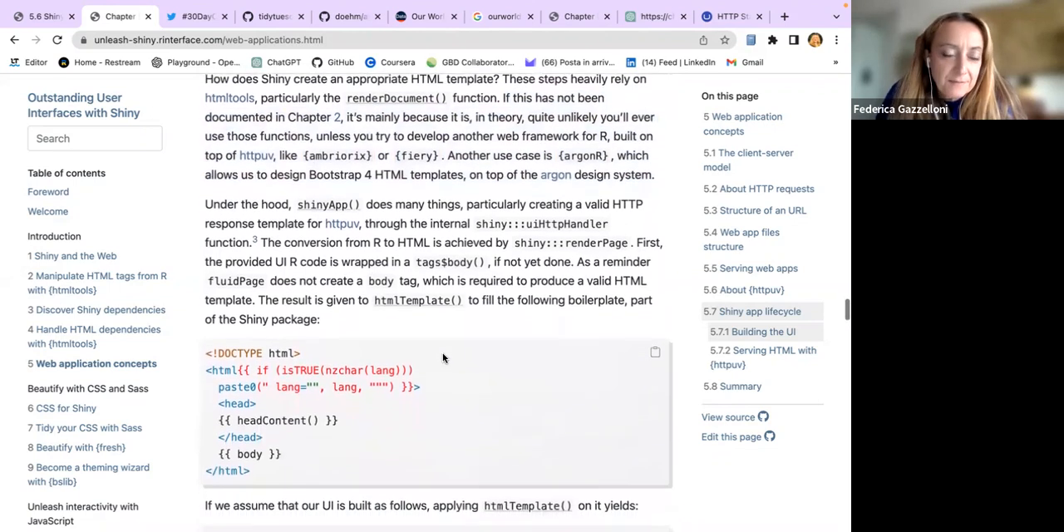